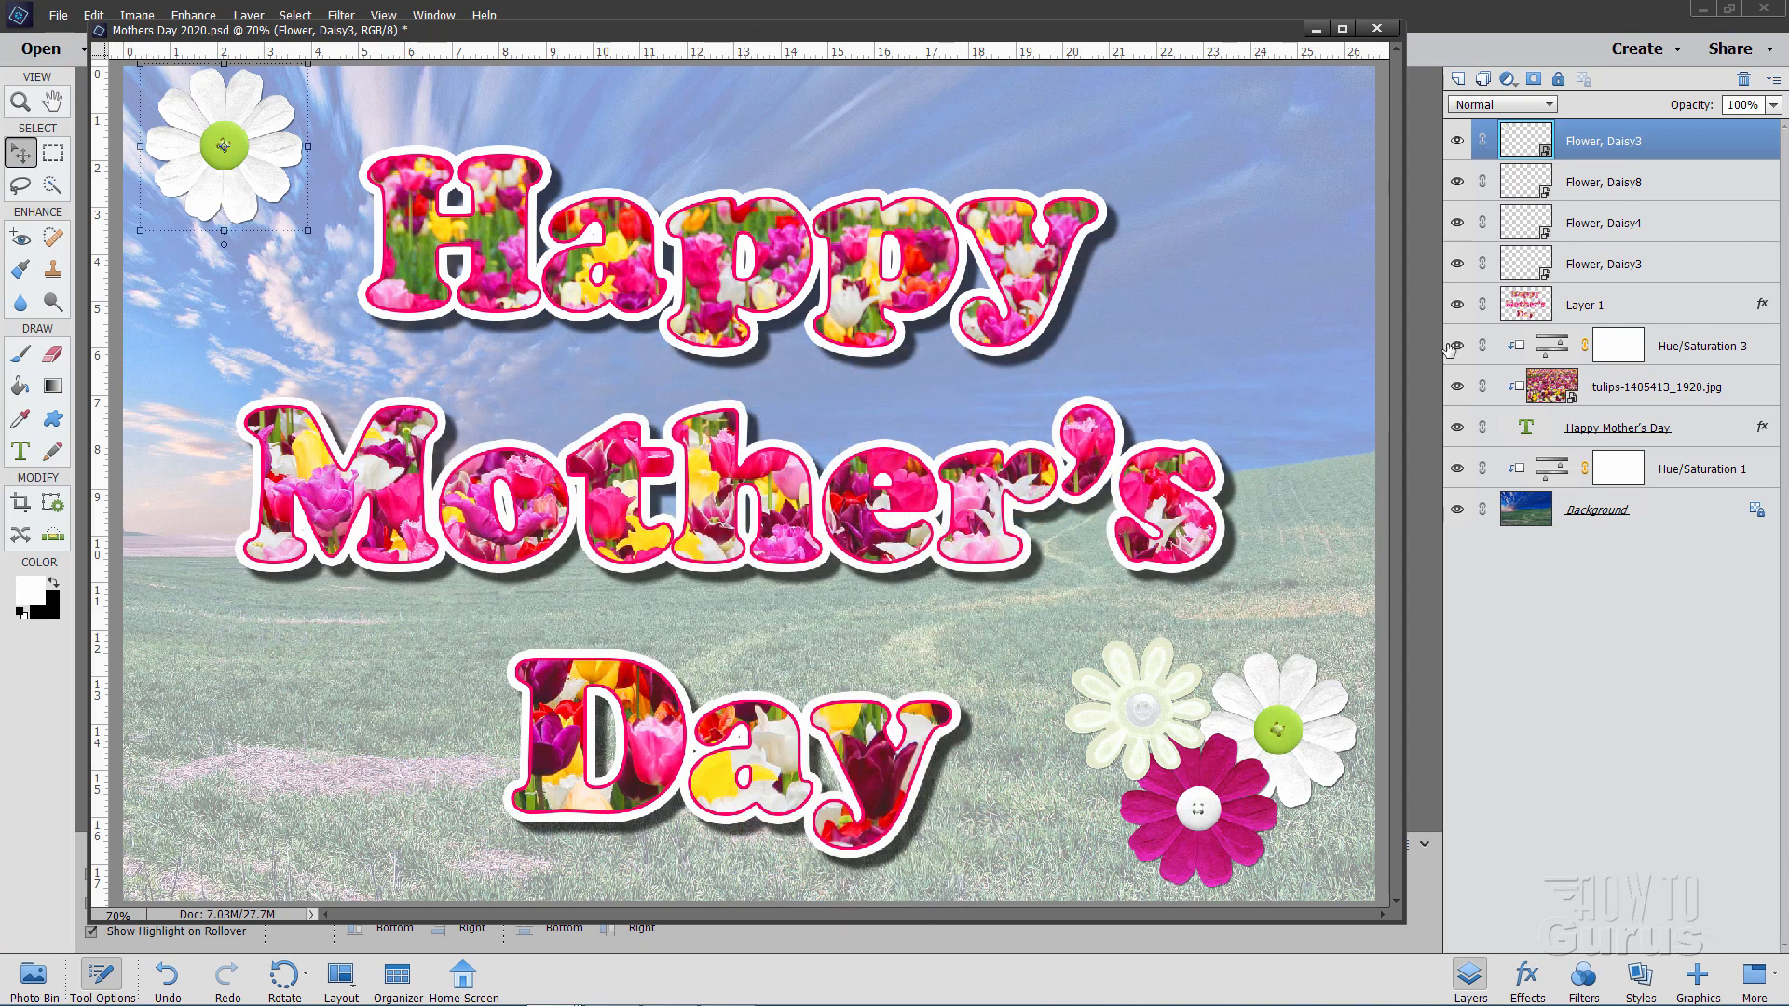
# Step: Select the card's Background layer, then close the card document without saving
pyautogui.click(1597, 509)
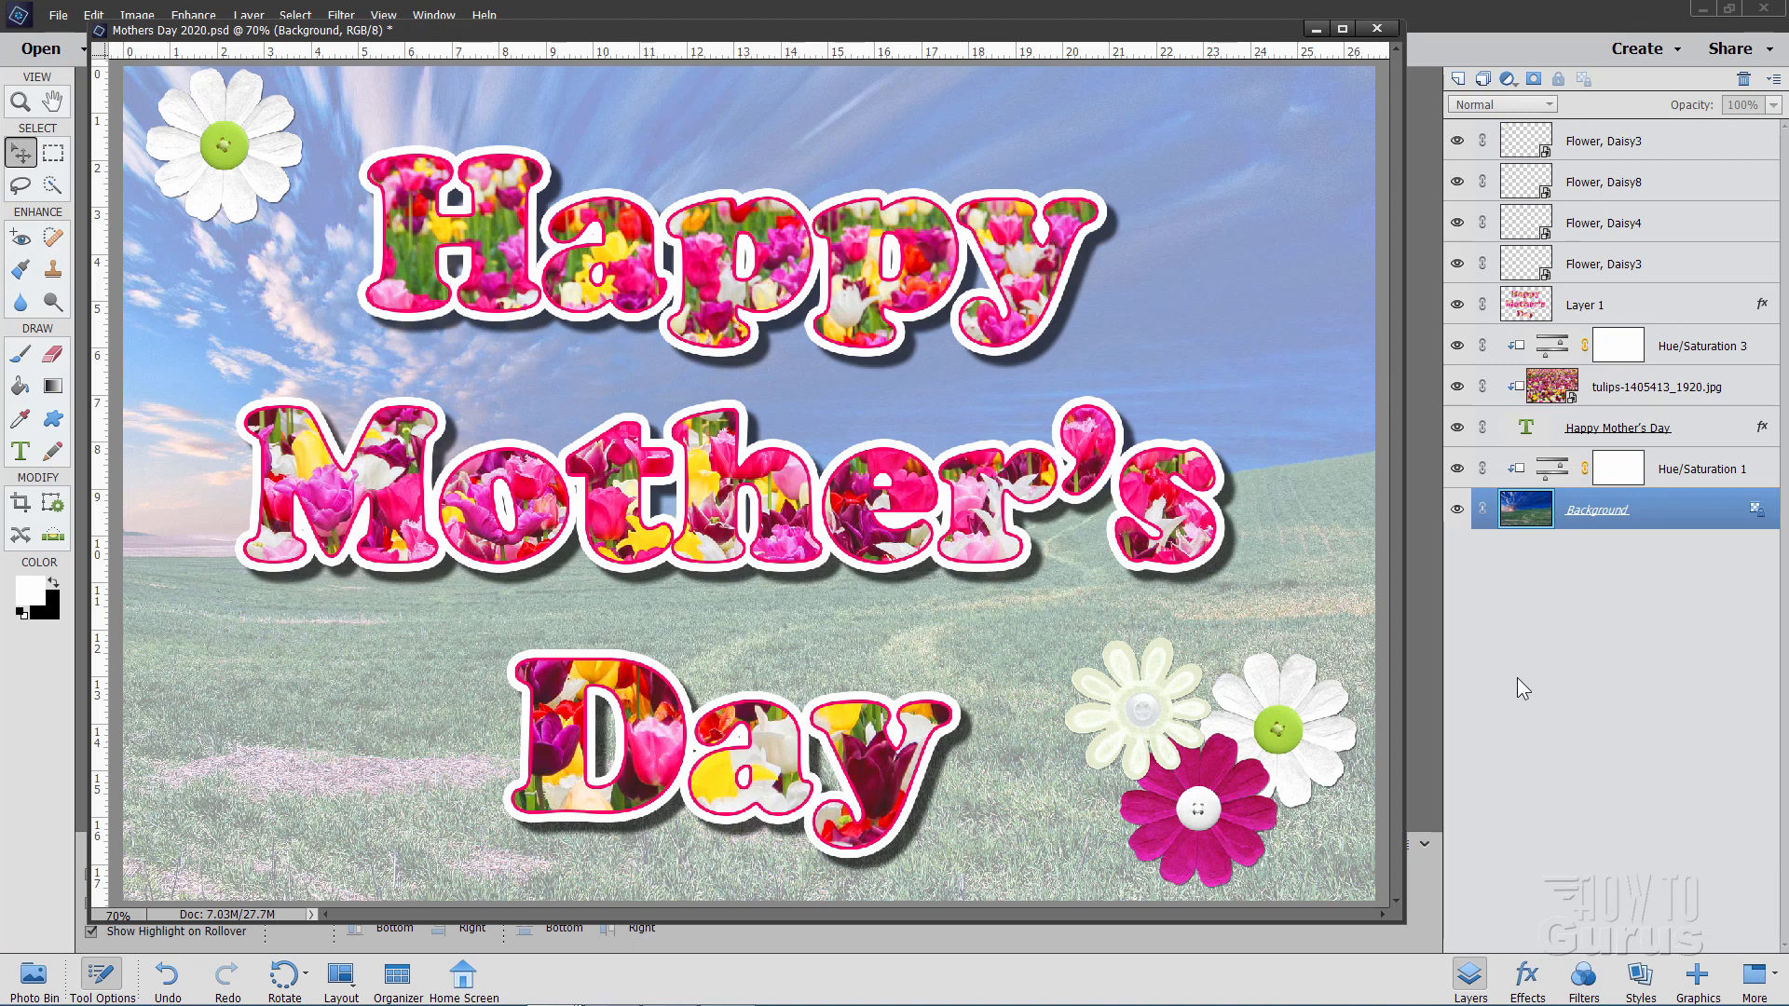
pyautogui.moveTo(1051, 90)
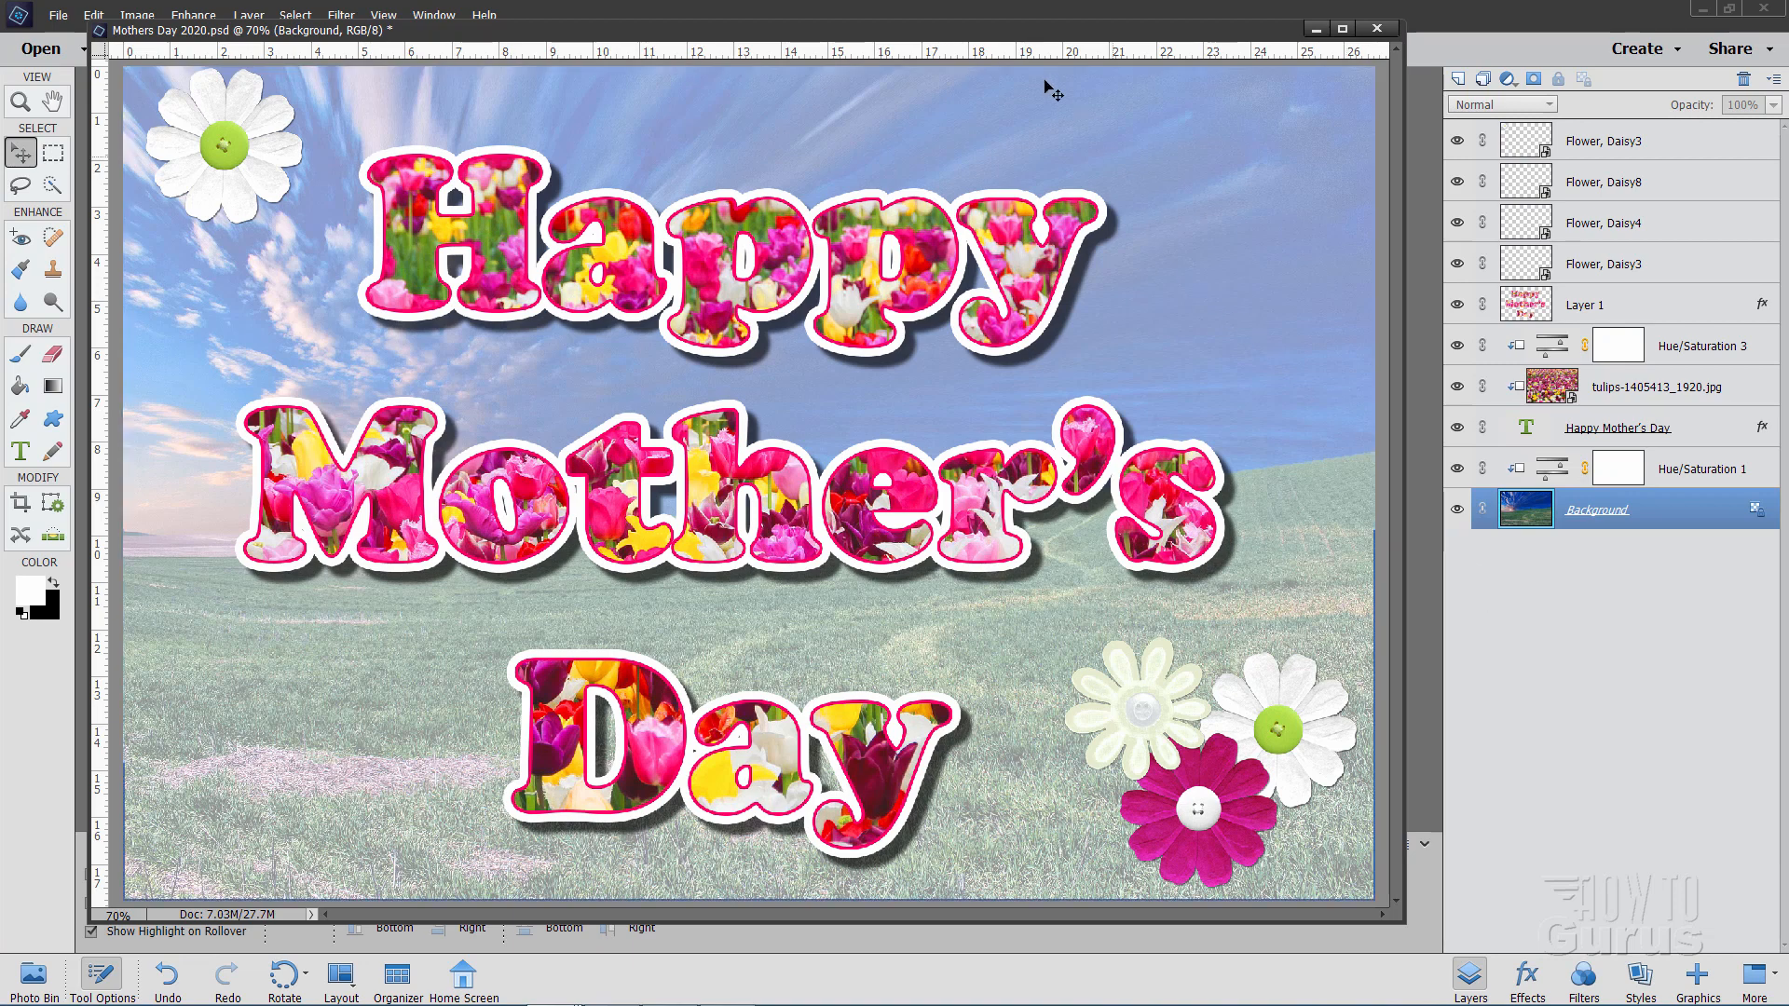
pyautogui.click(1376, 27)
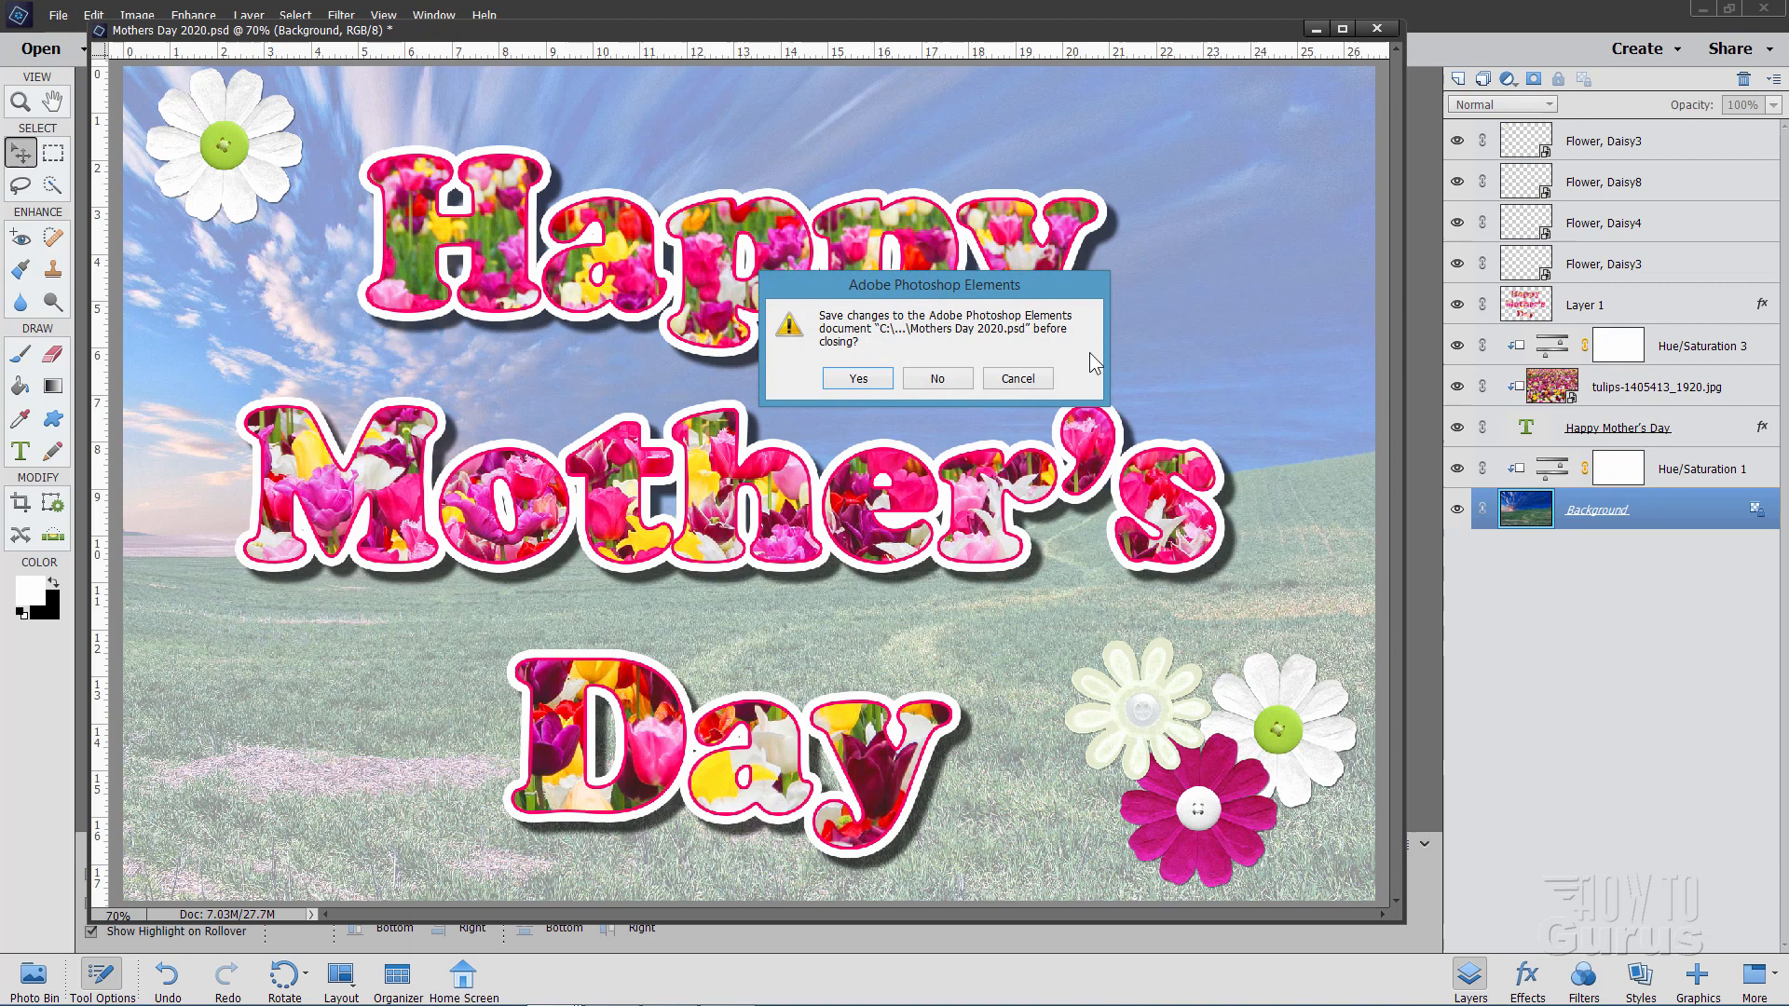
pyautogui.click(935, 378)
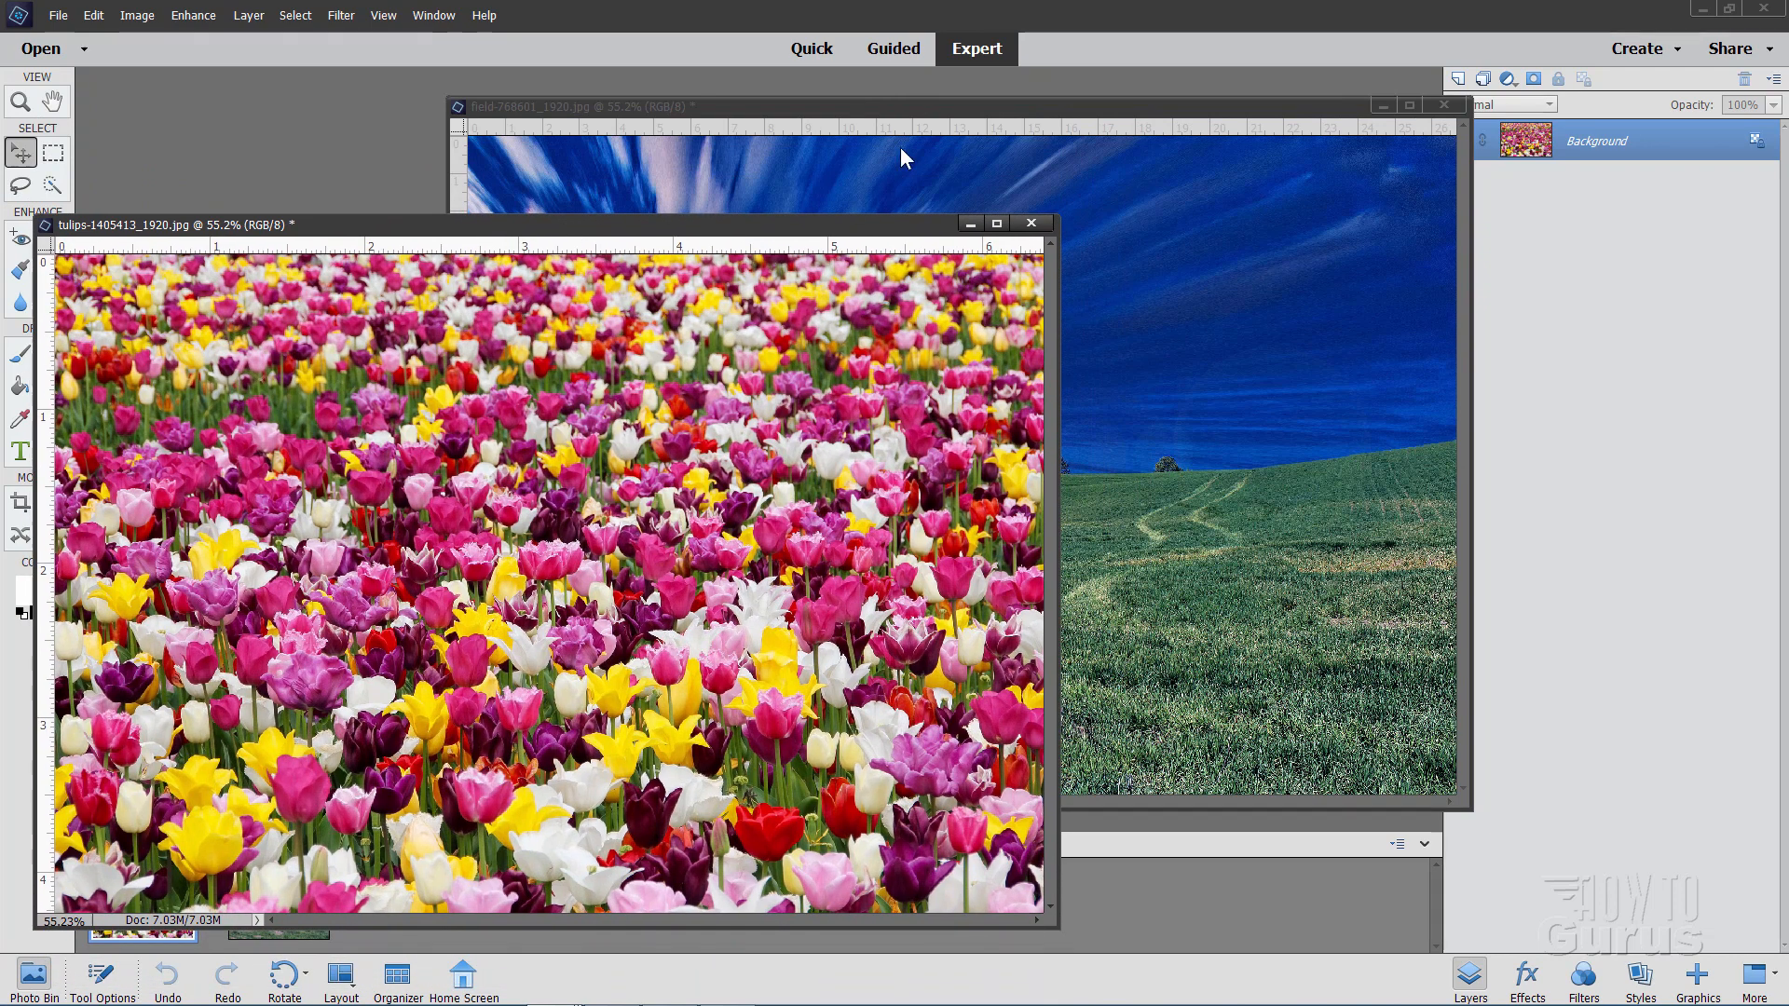
pyautogui.moveTo(1239, 417)
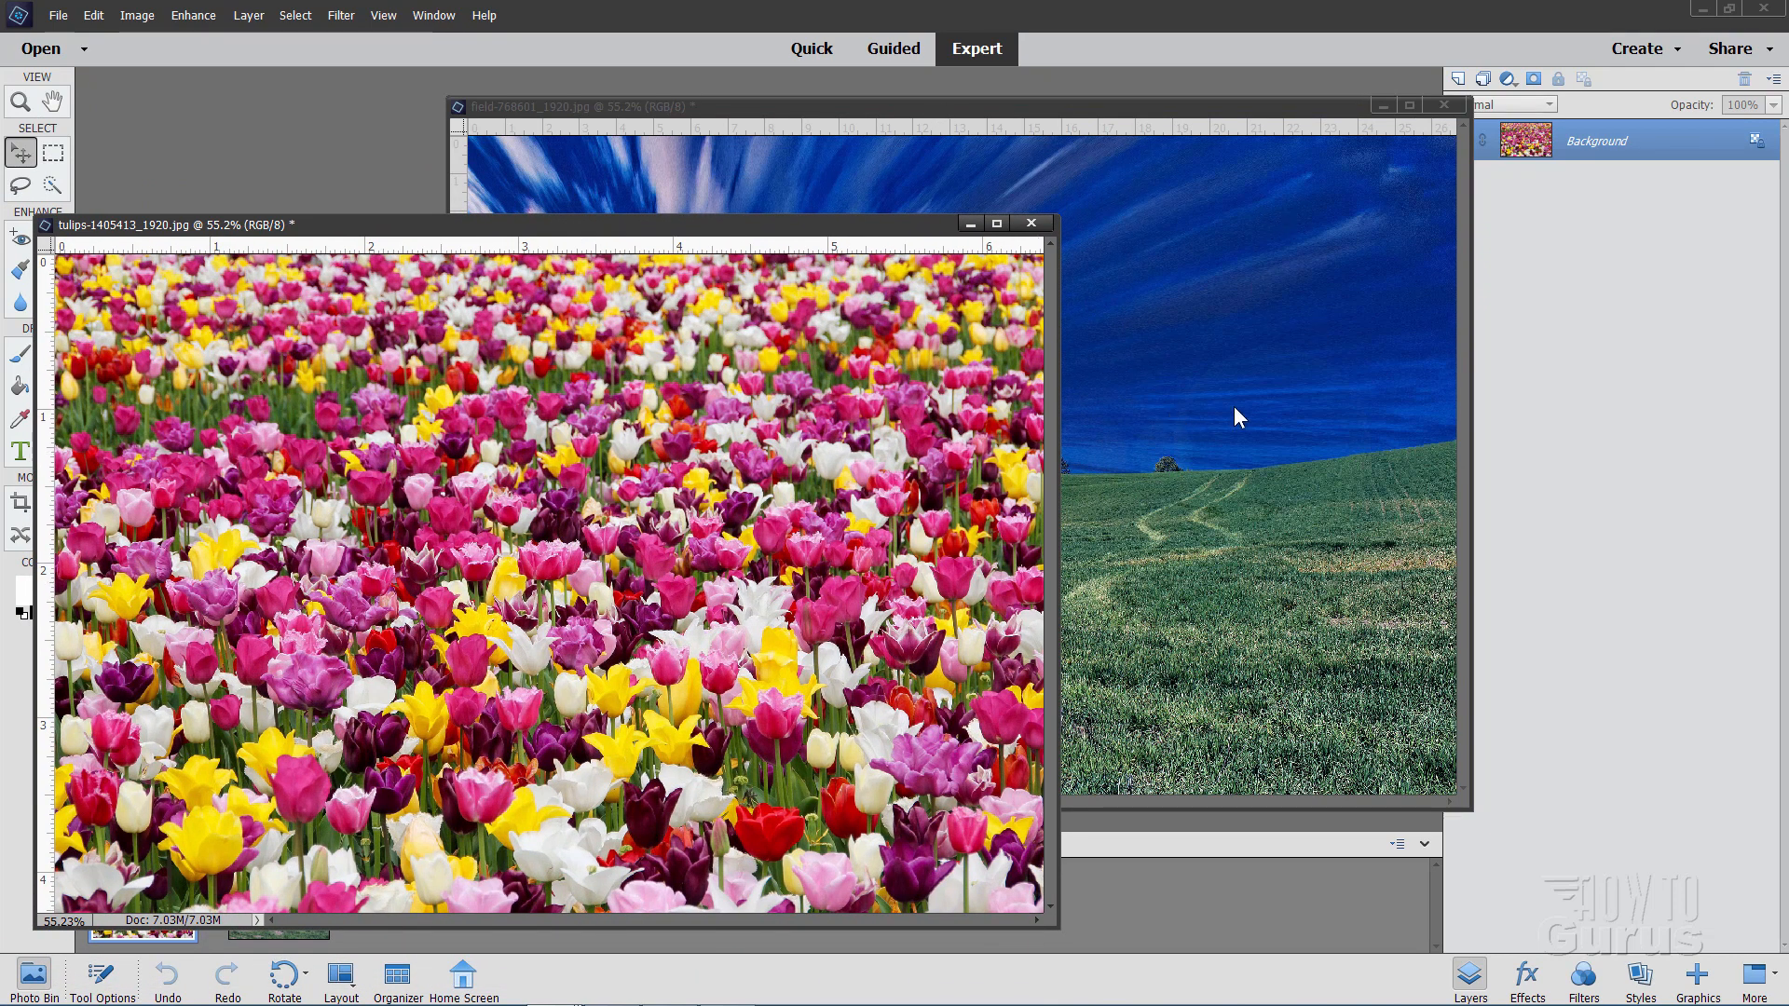
pyautogui.moveTo(1205, 373)
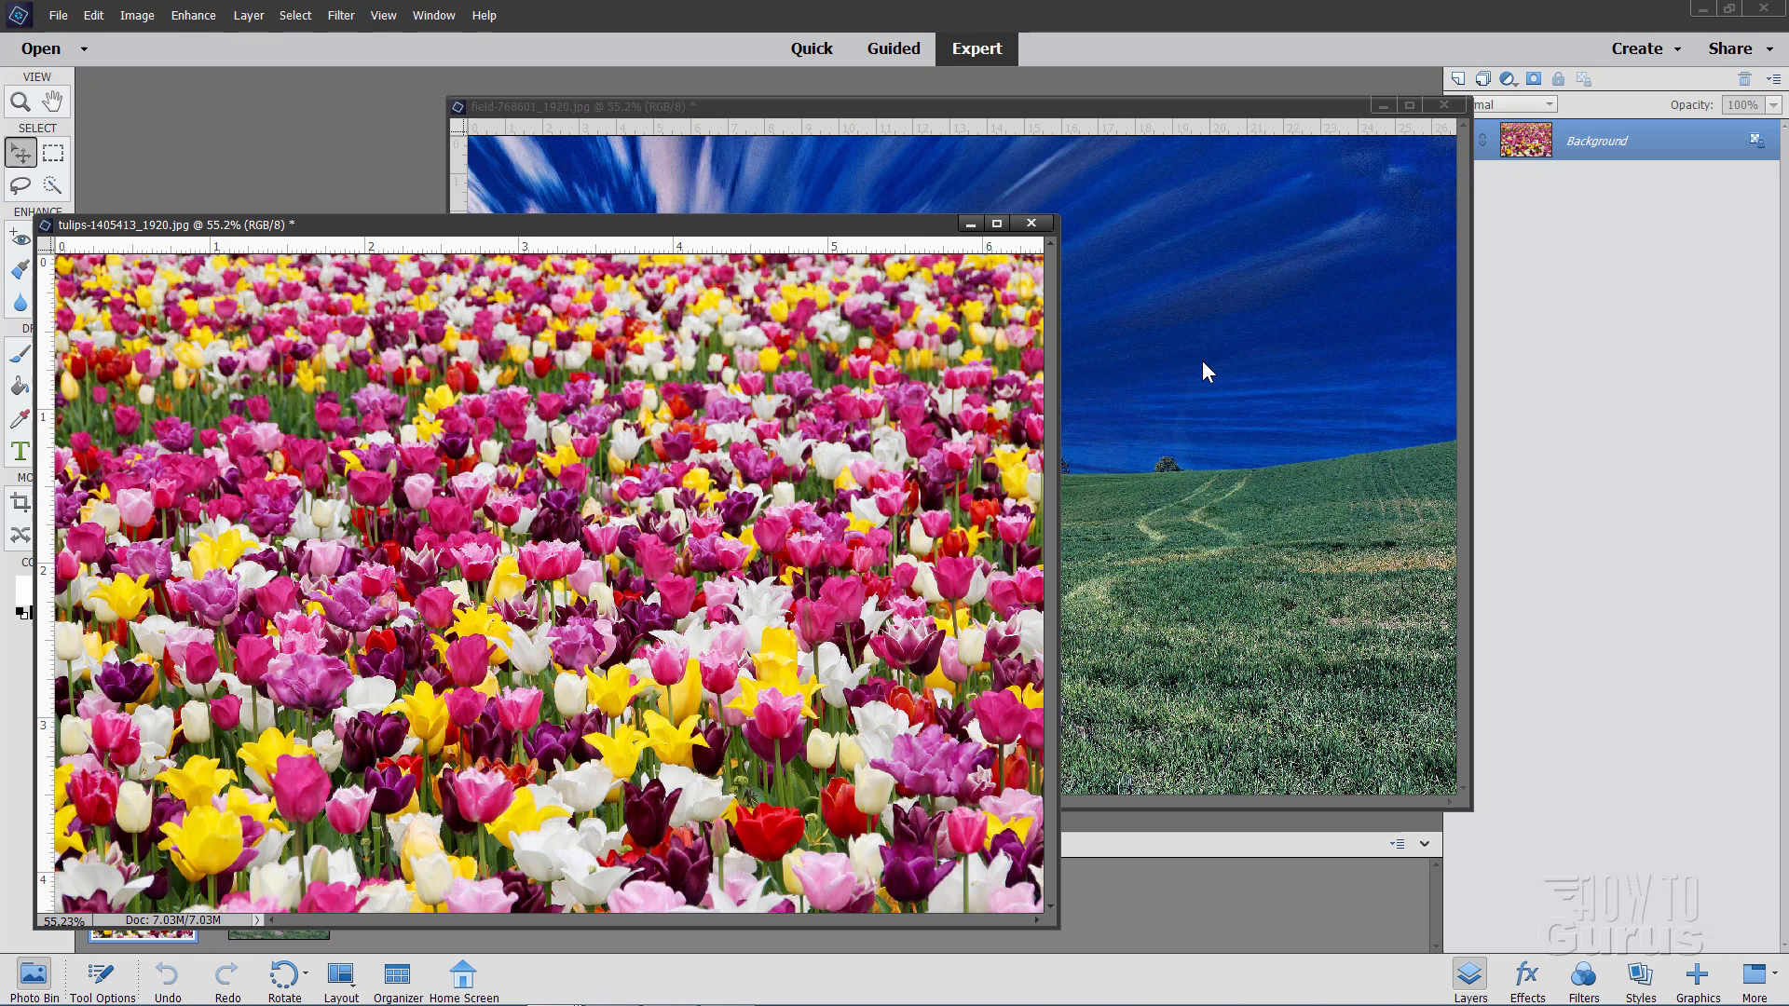
pyautogui.moveTo(961, 205)
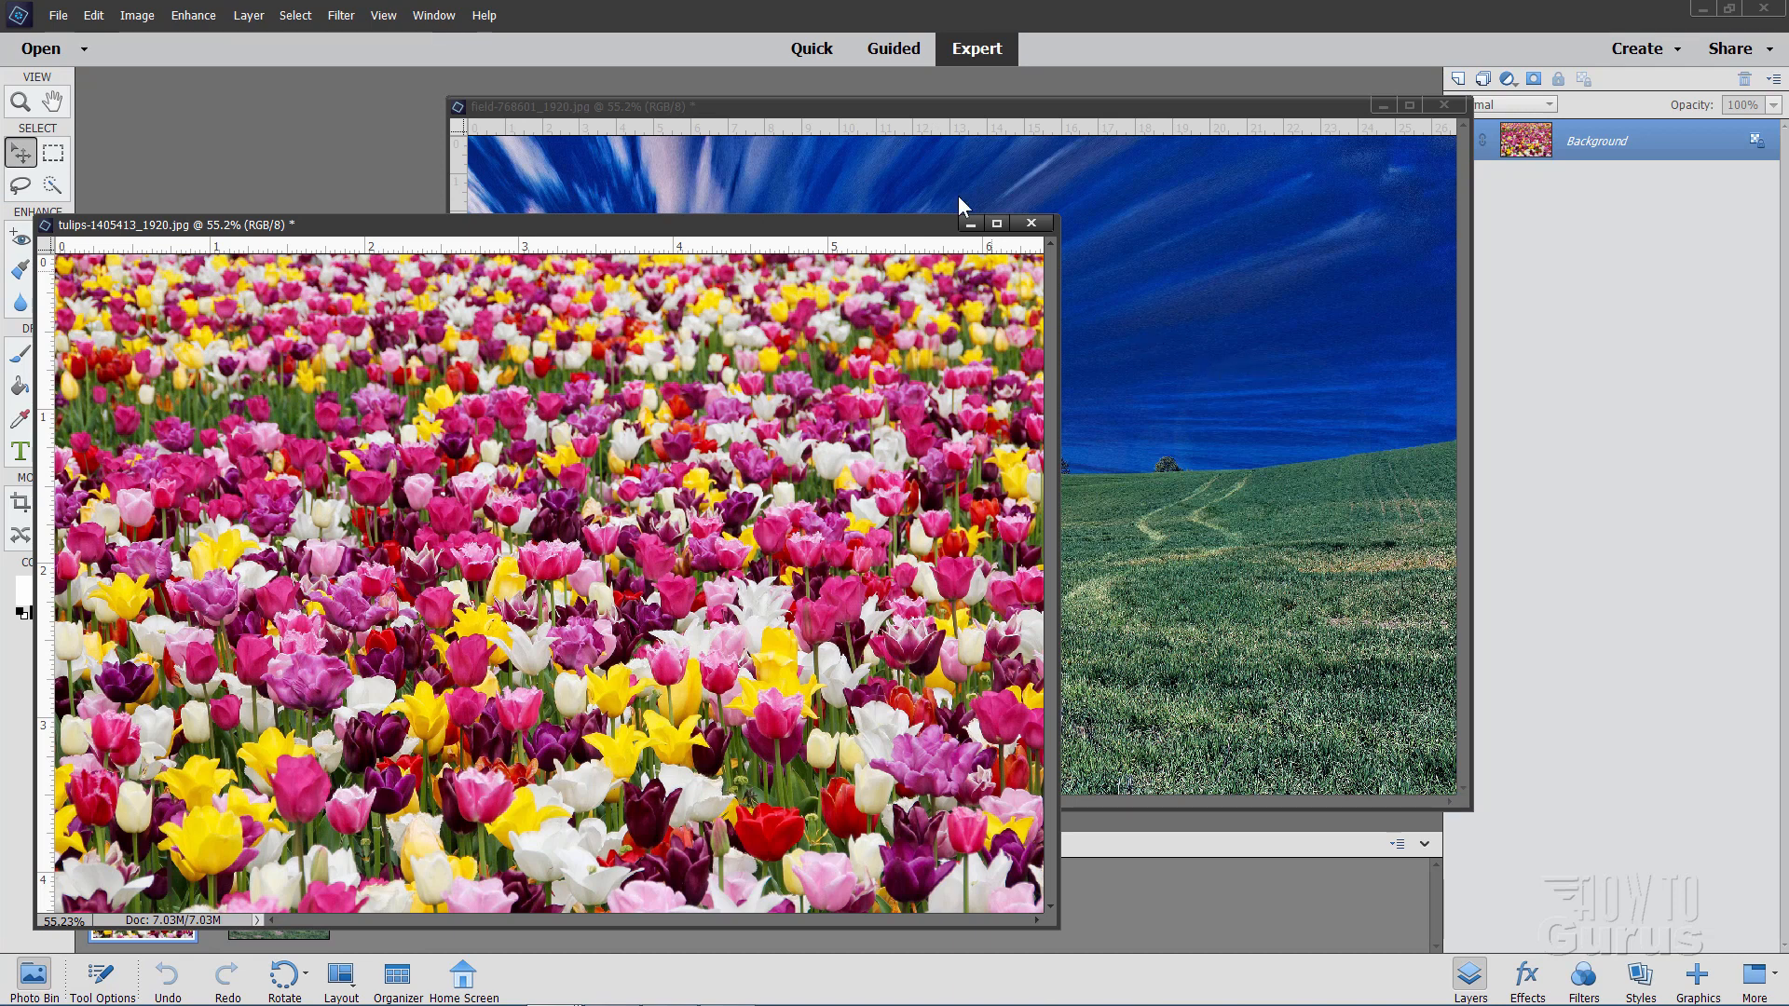
# Step: Rearrange the tulip and field windows and enable Allow Floating Documents in Expert Mode
pyautogui.click(959, 205)
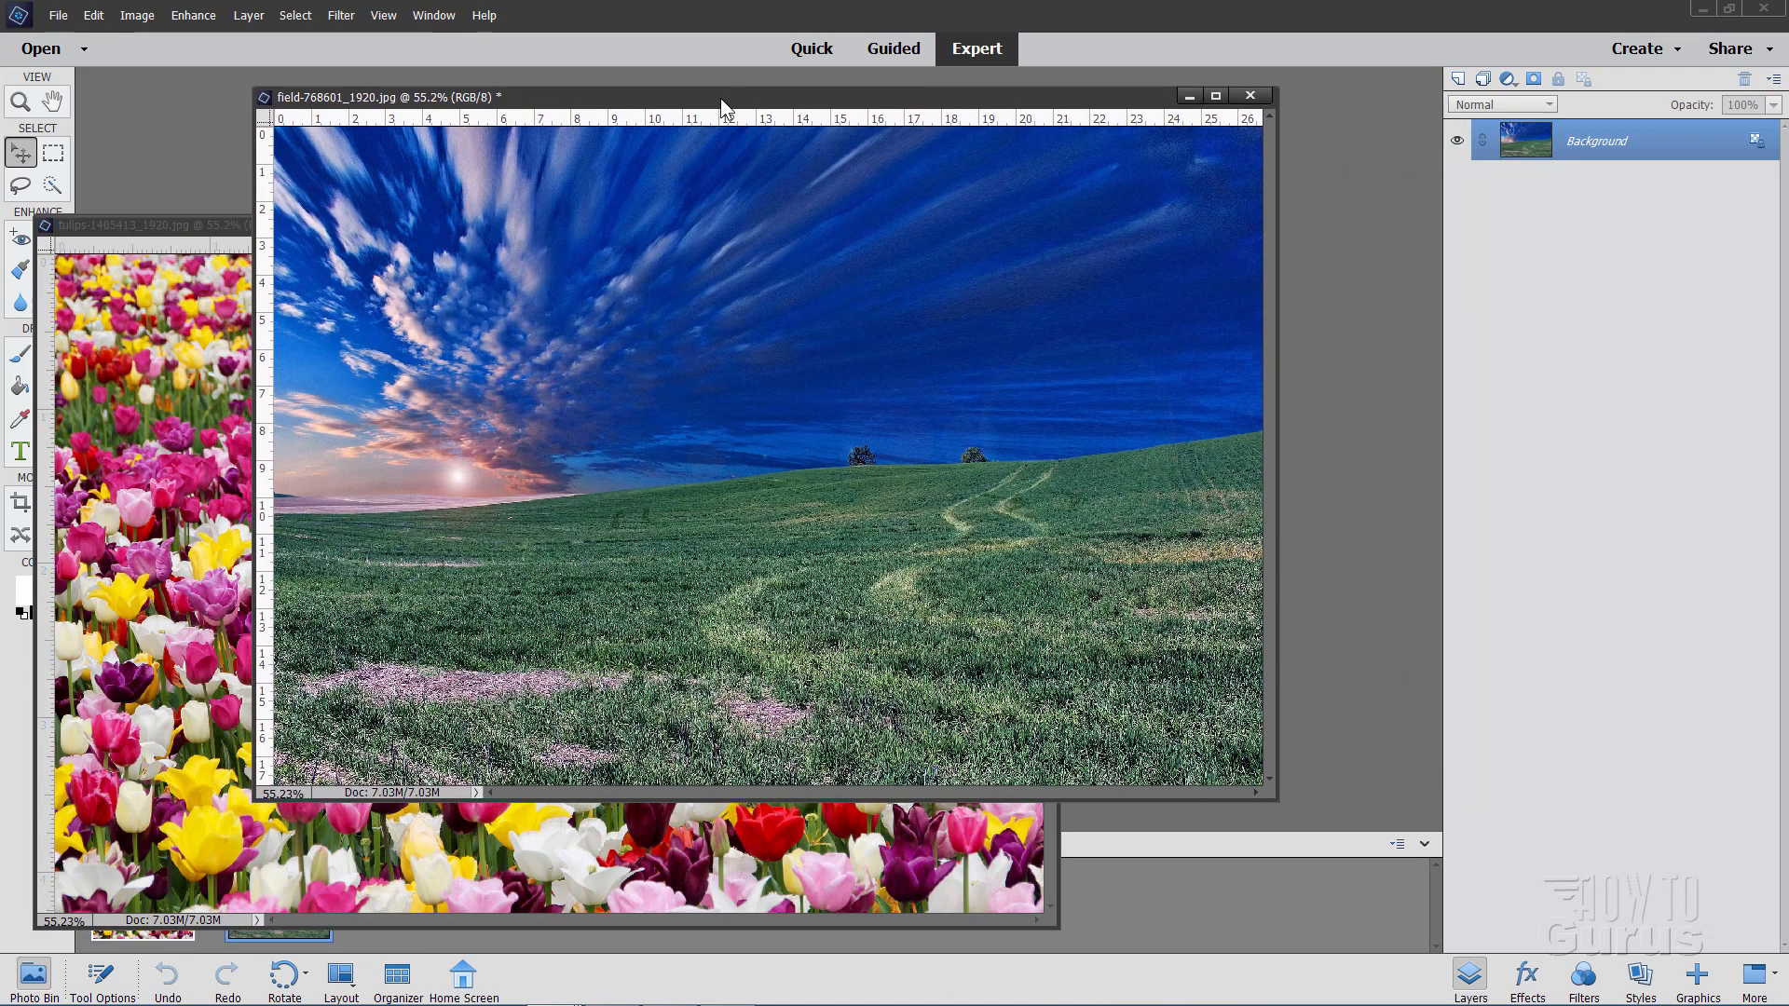
pyautogui.moveTo(725, 96); pyautogui.dragTo(719, 93)
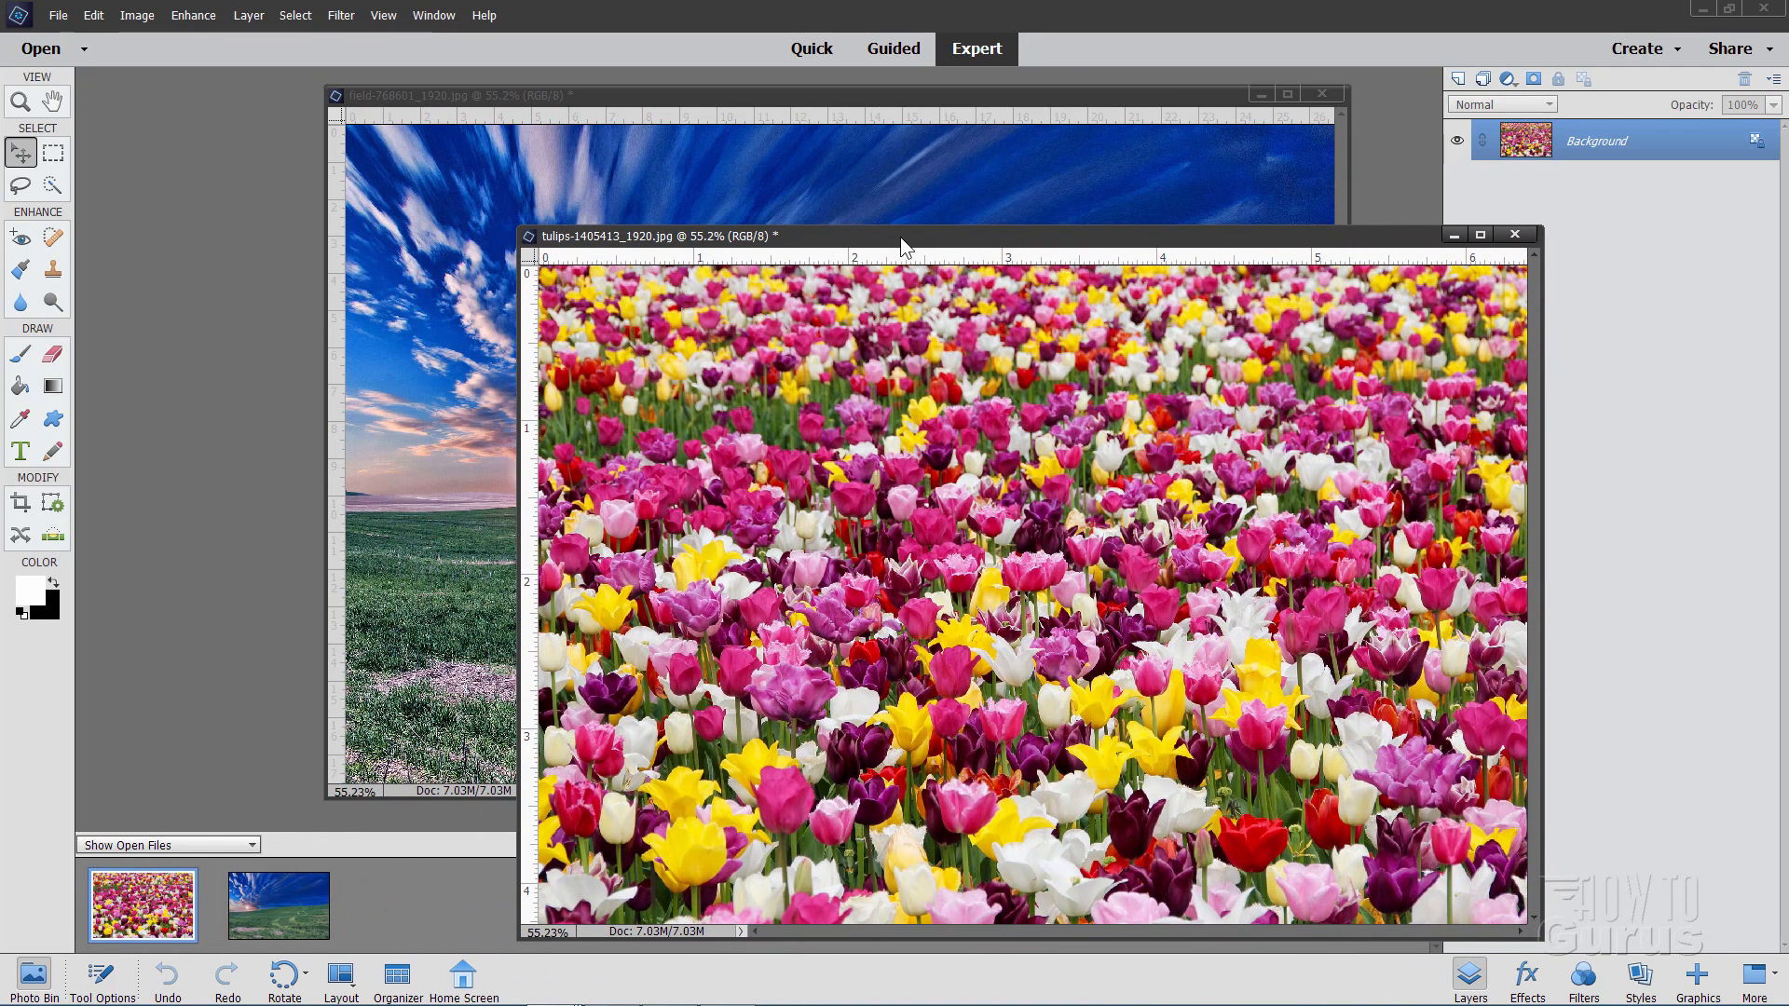
pyautogui.moveTo(93, 15)
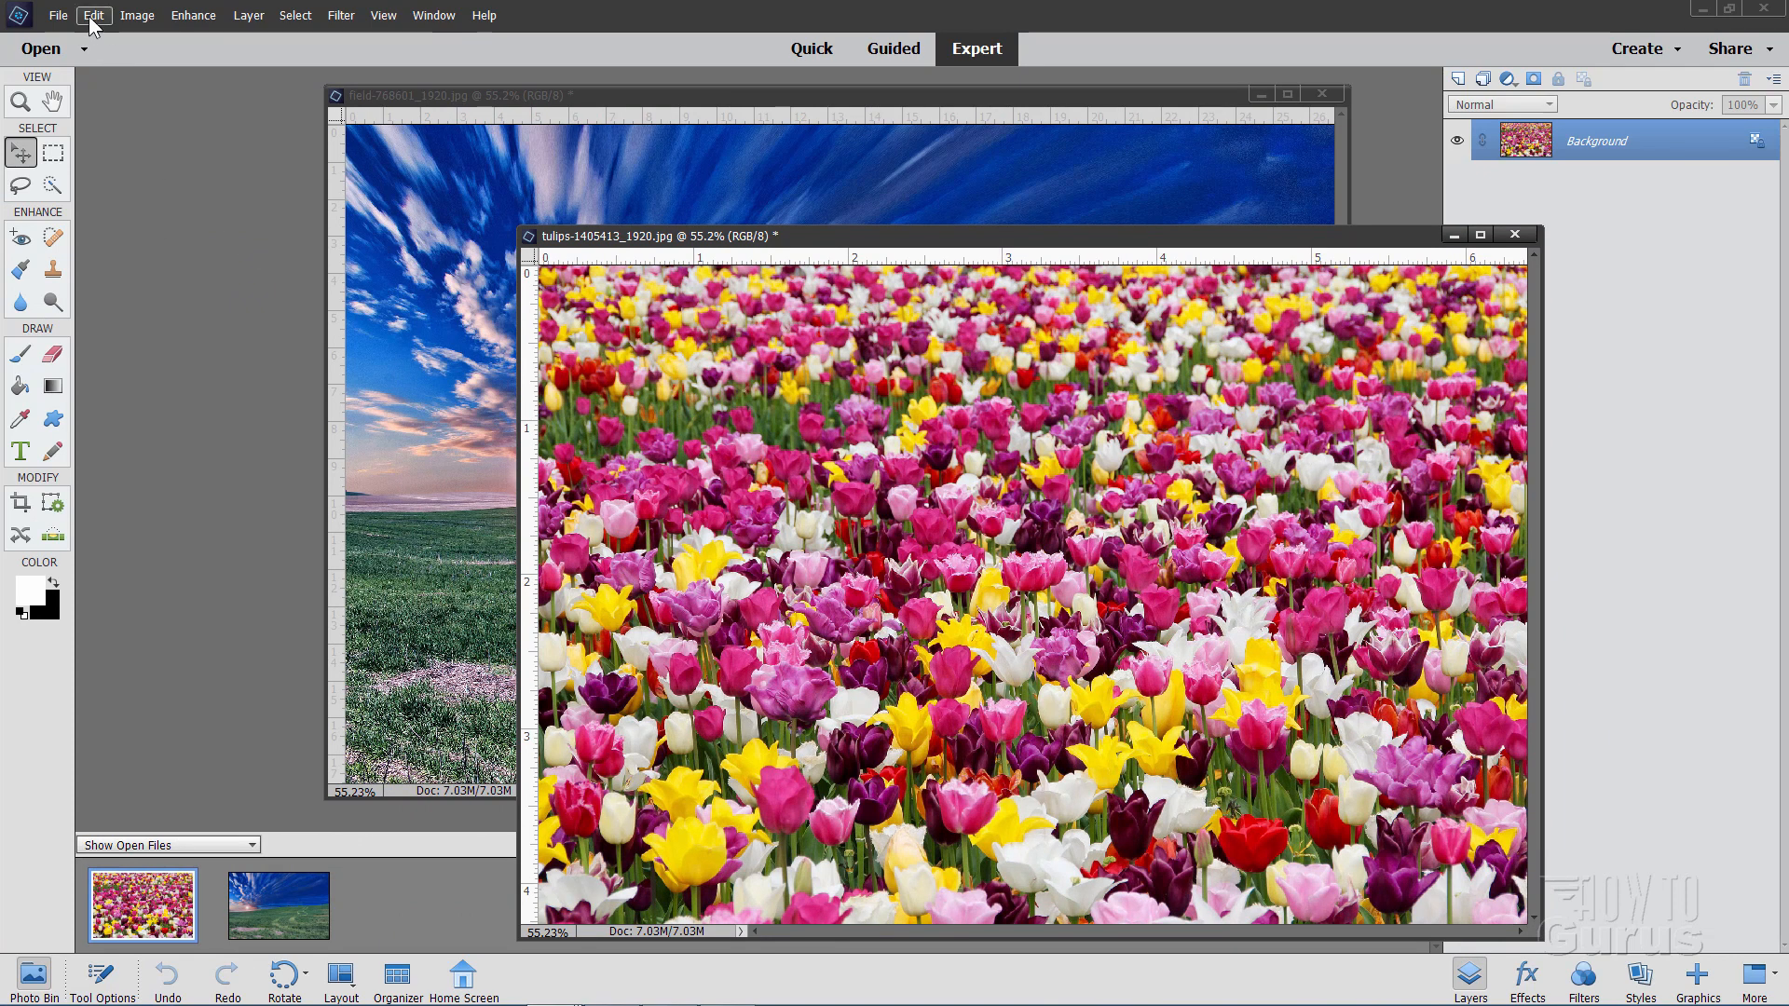
pyautogui.click(93, 14)
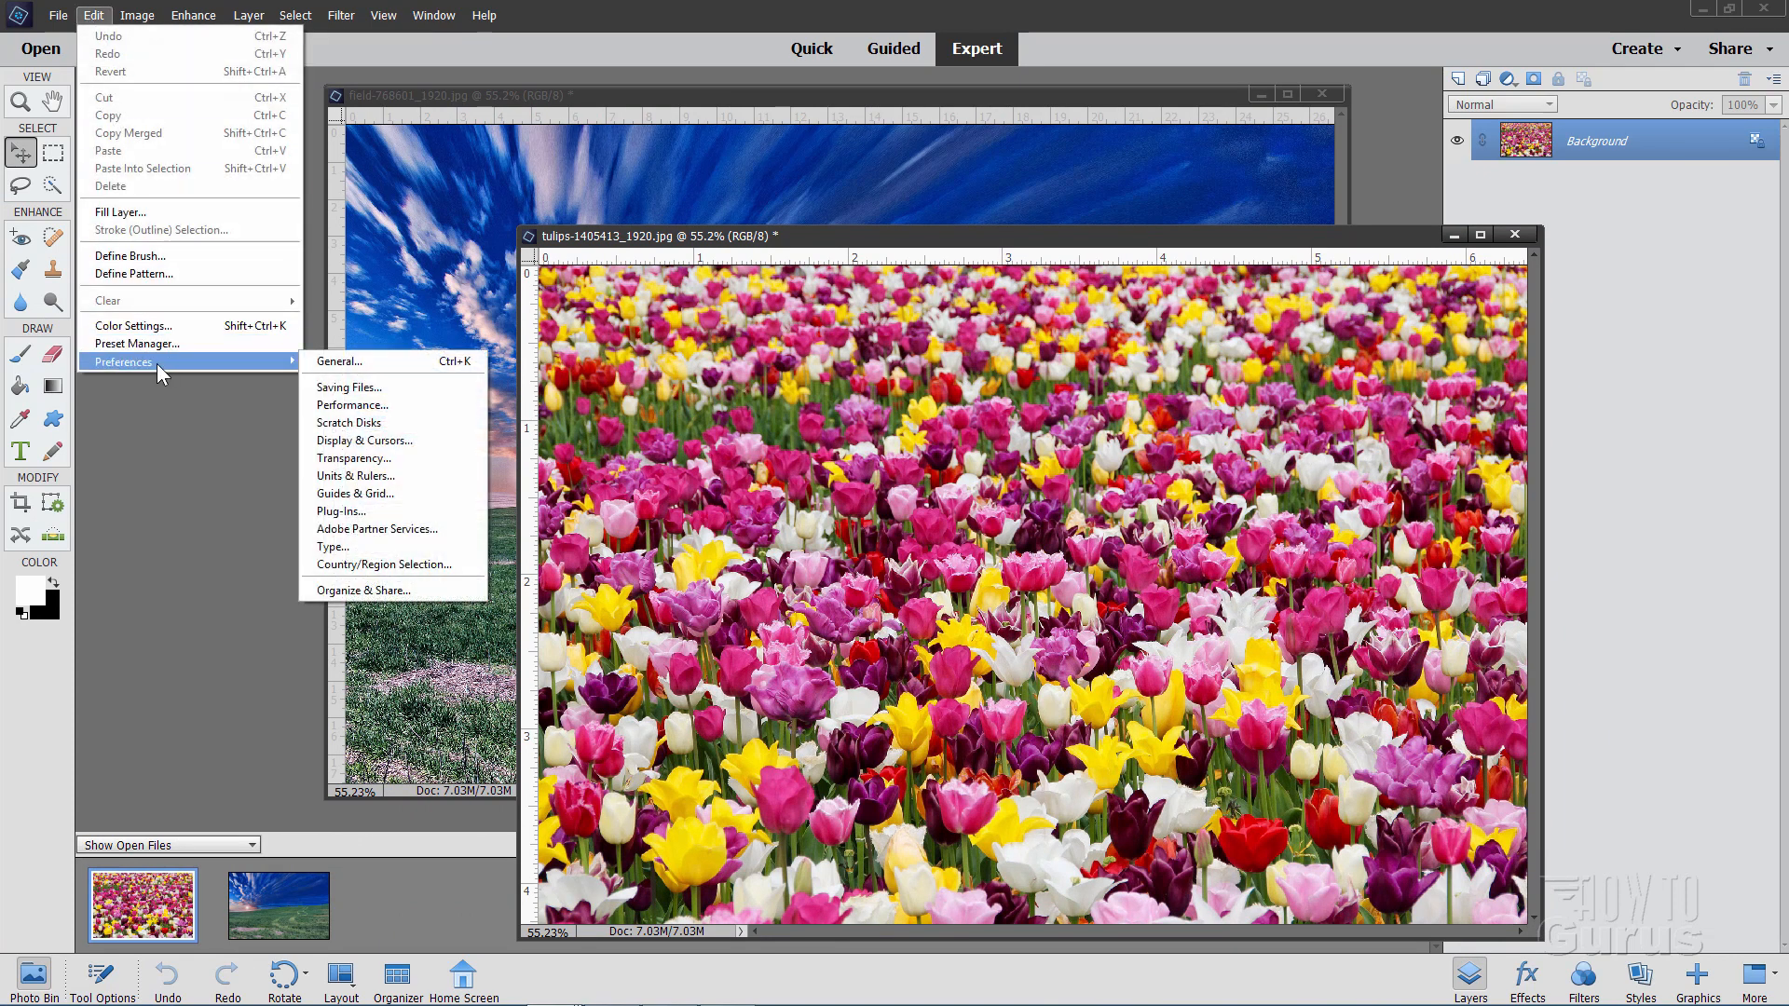
pyautogui.click(339, 361)
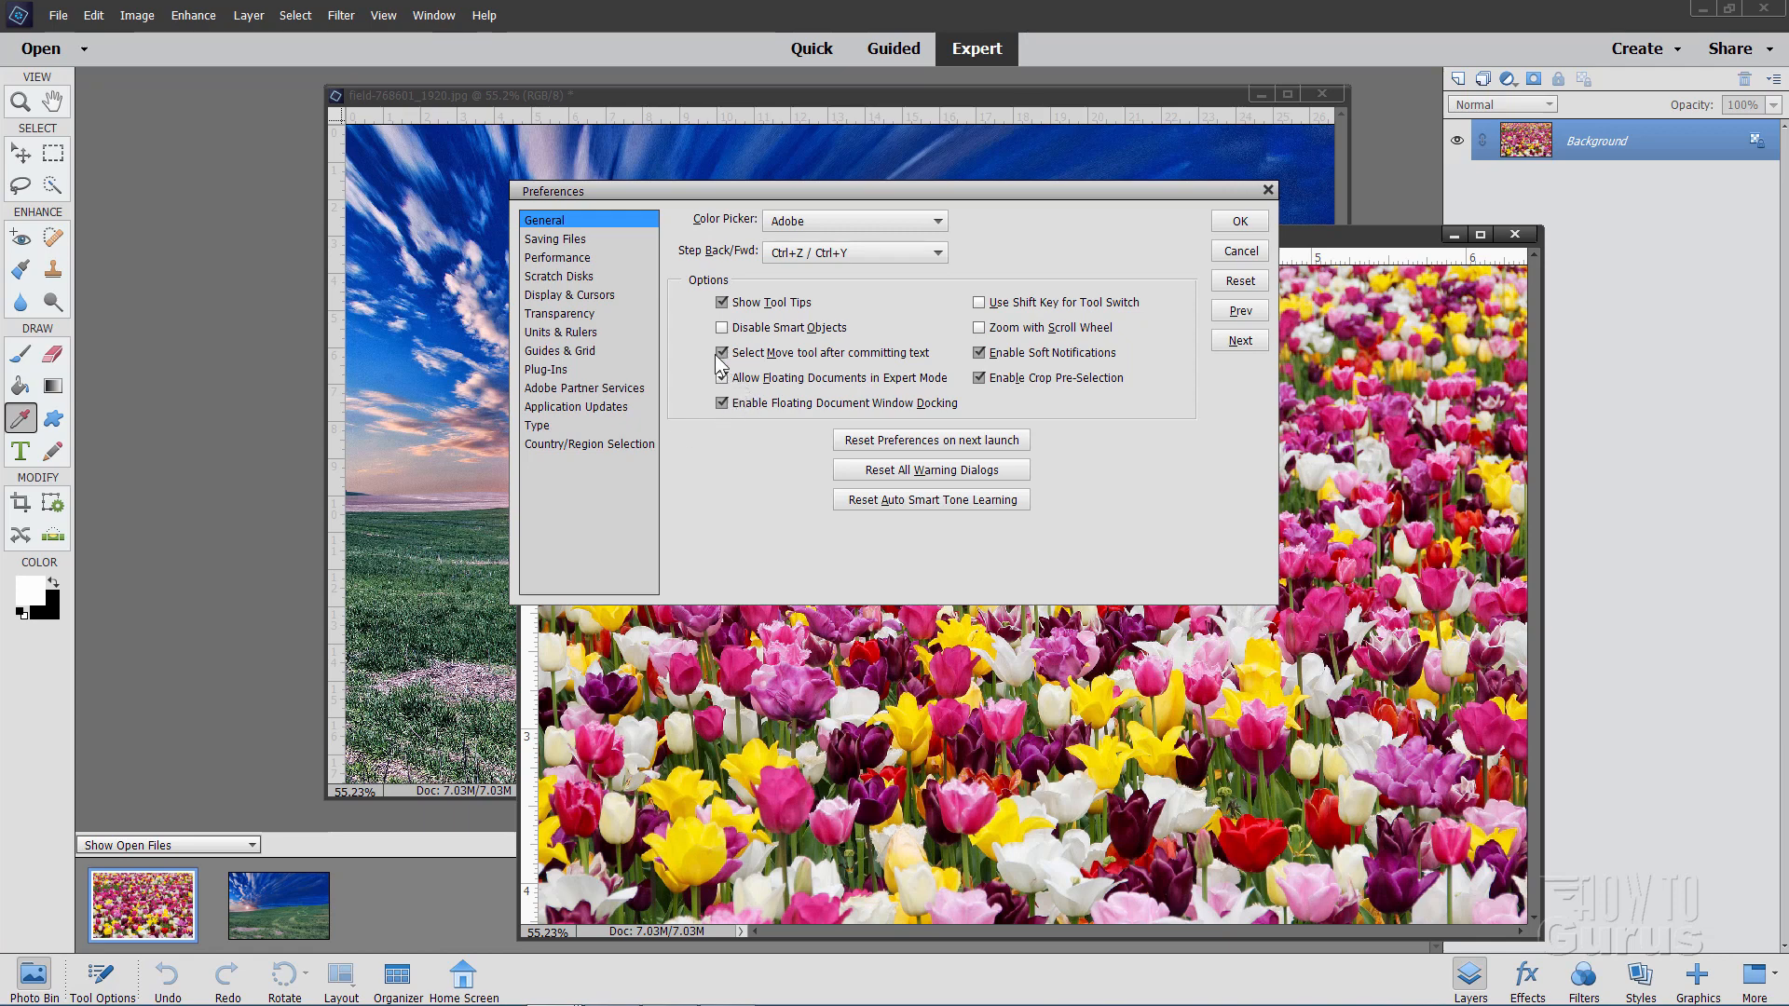
pyautogui.click(722, 377)
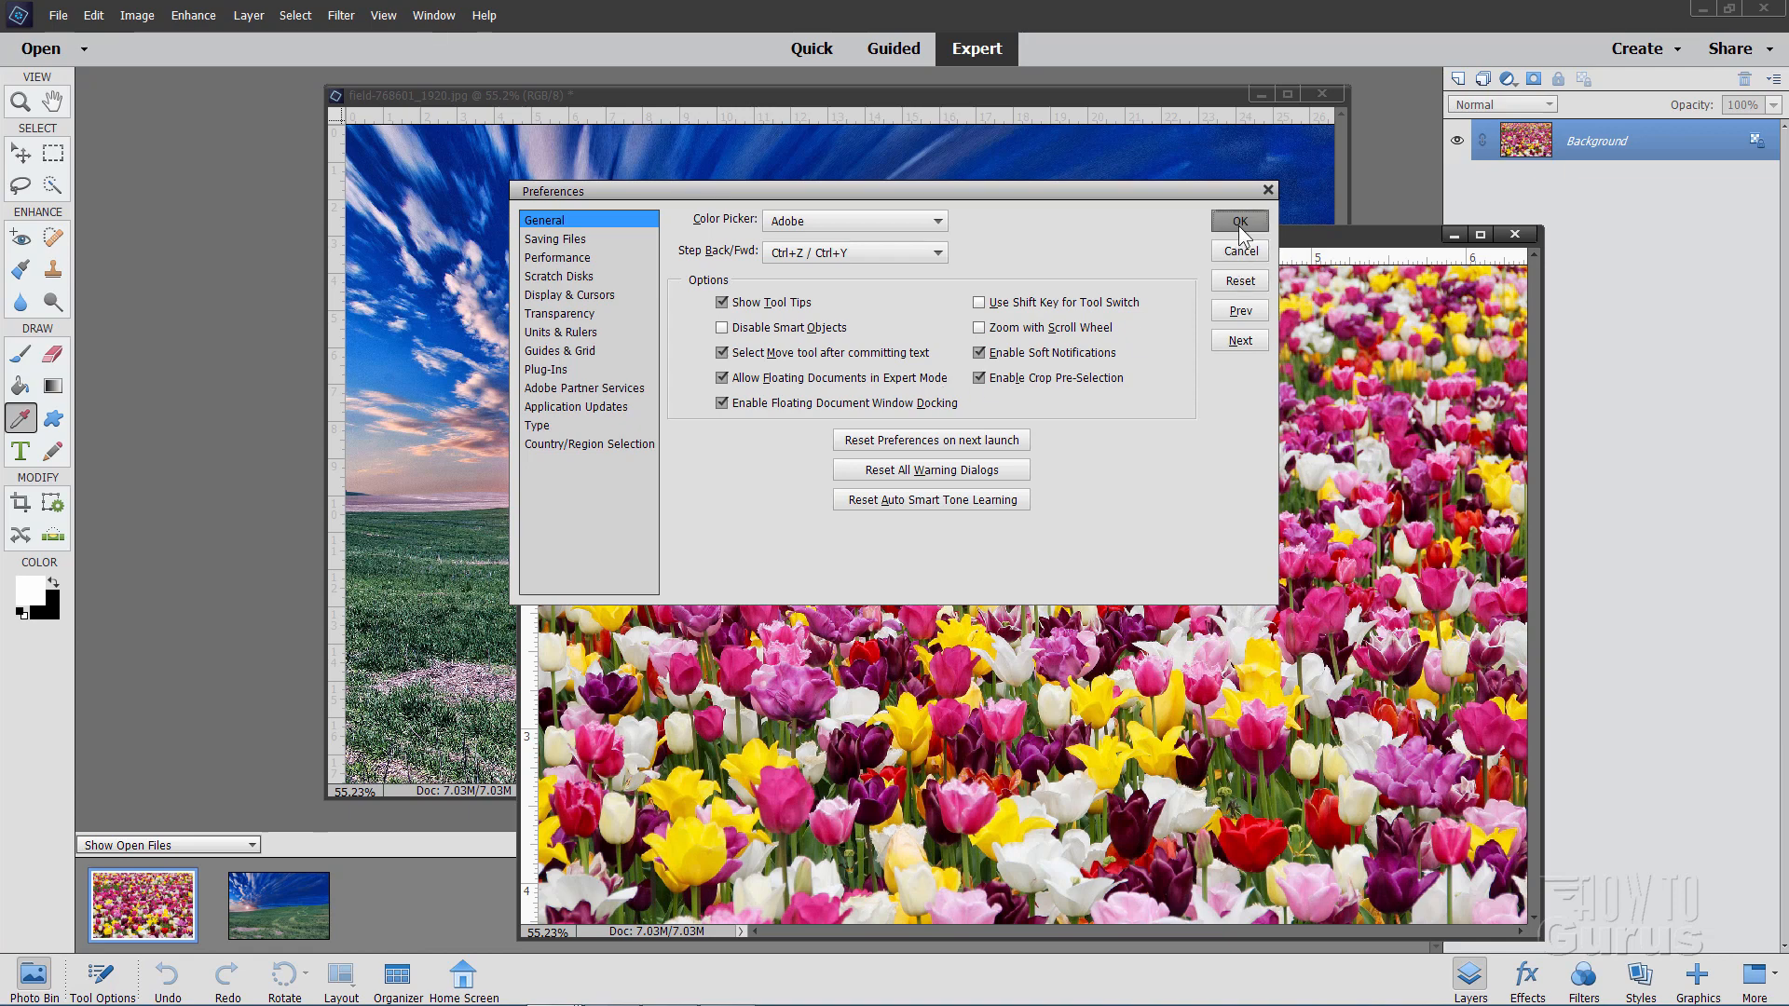
pyautogui.click(1237, 220)
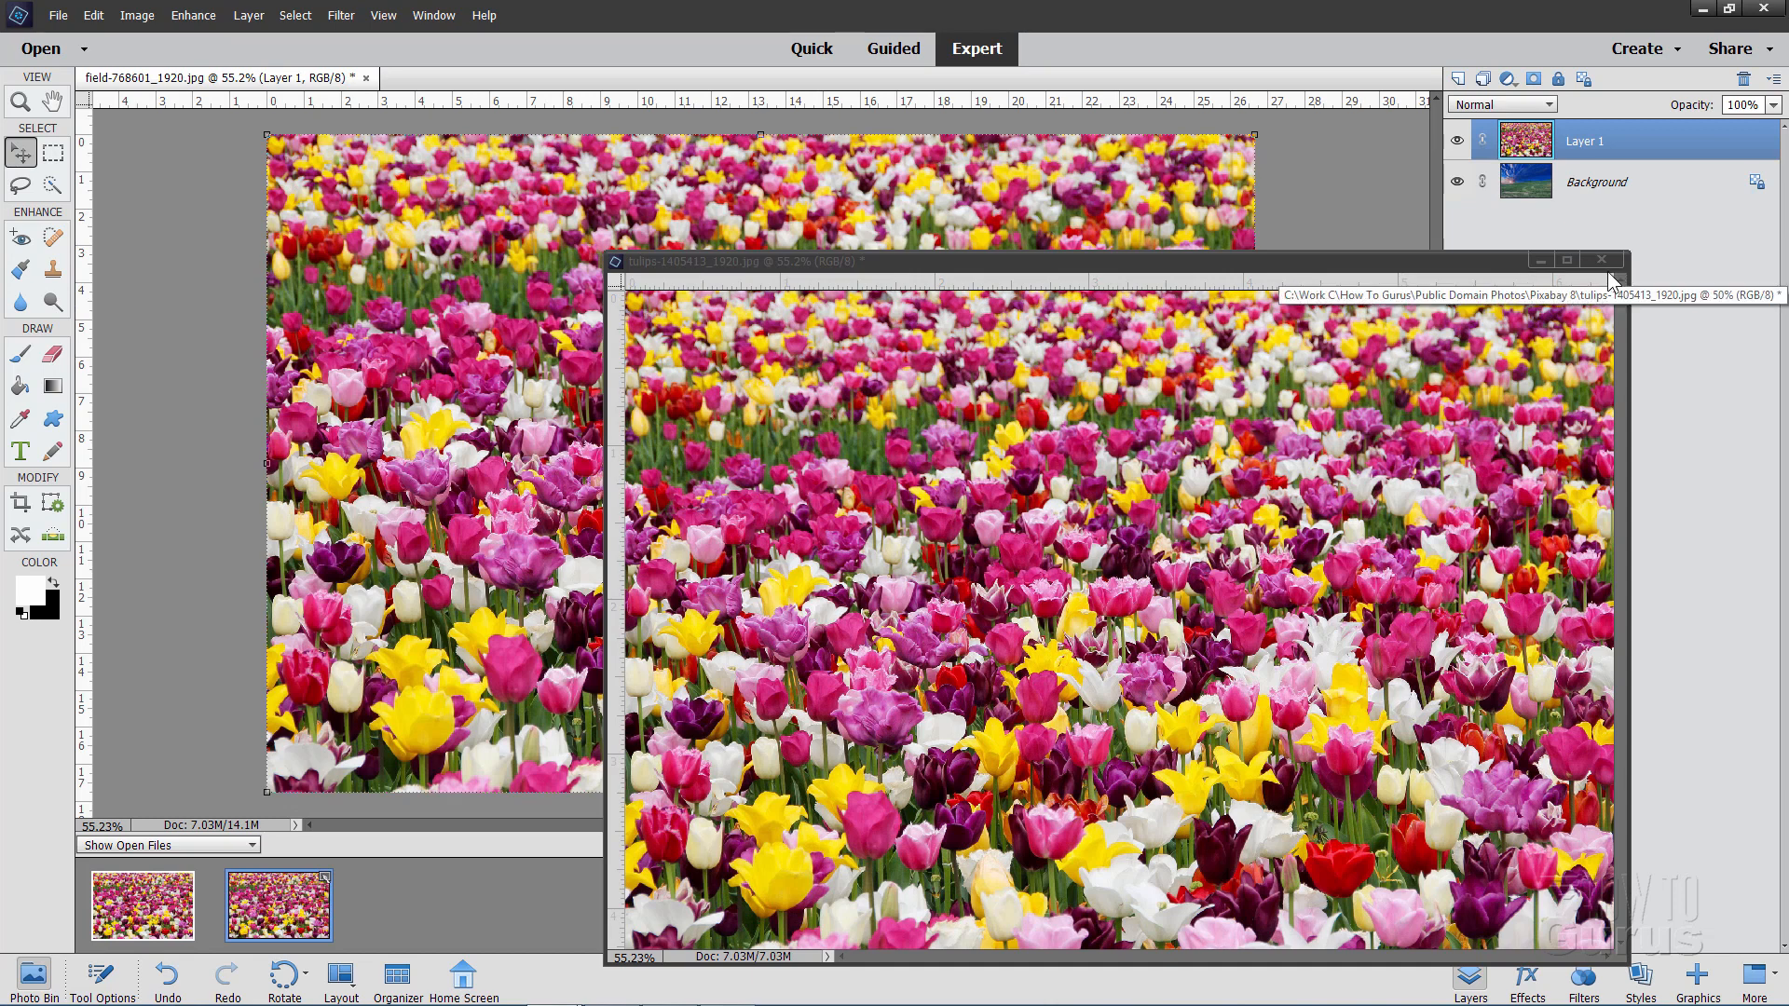
# Step: Close the separate tulip photo window and hide the tulip Layer 1
pyautogui.click(1602, 259)
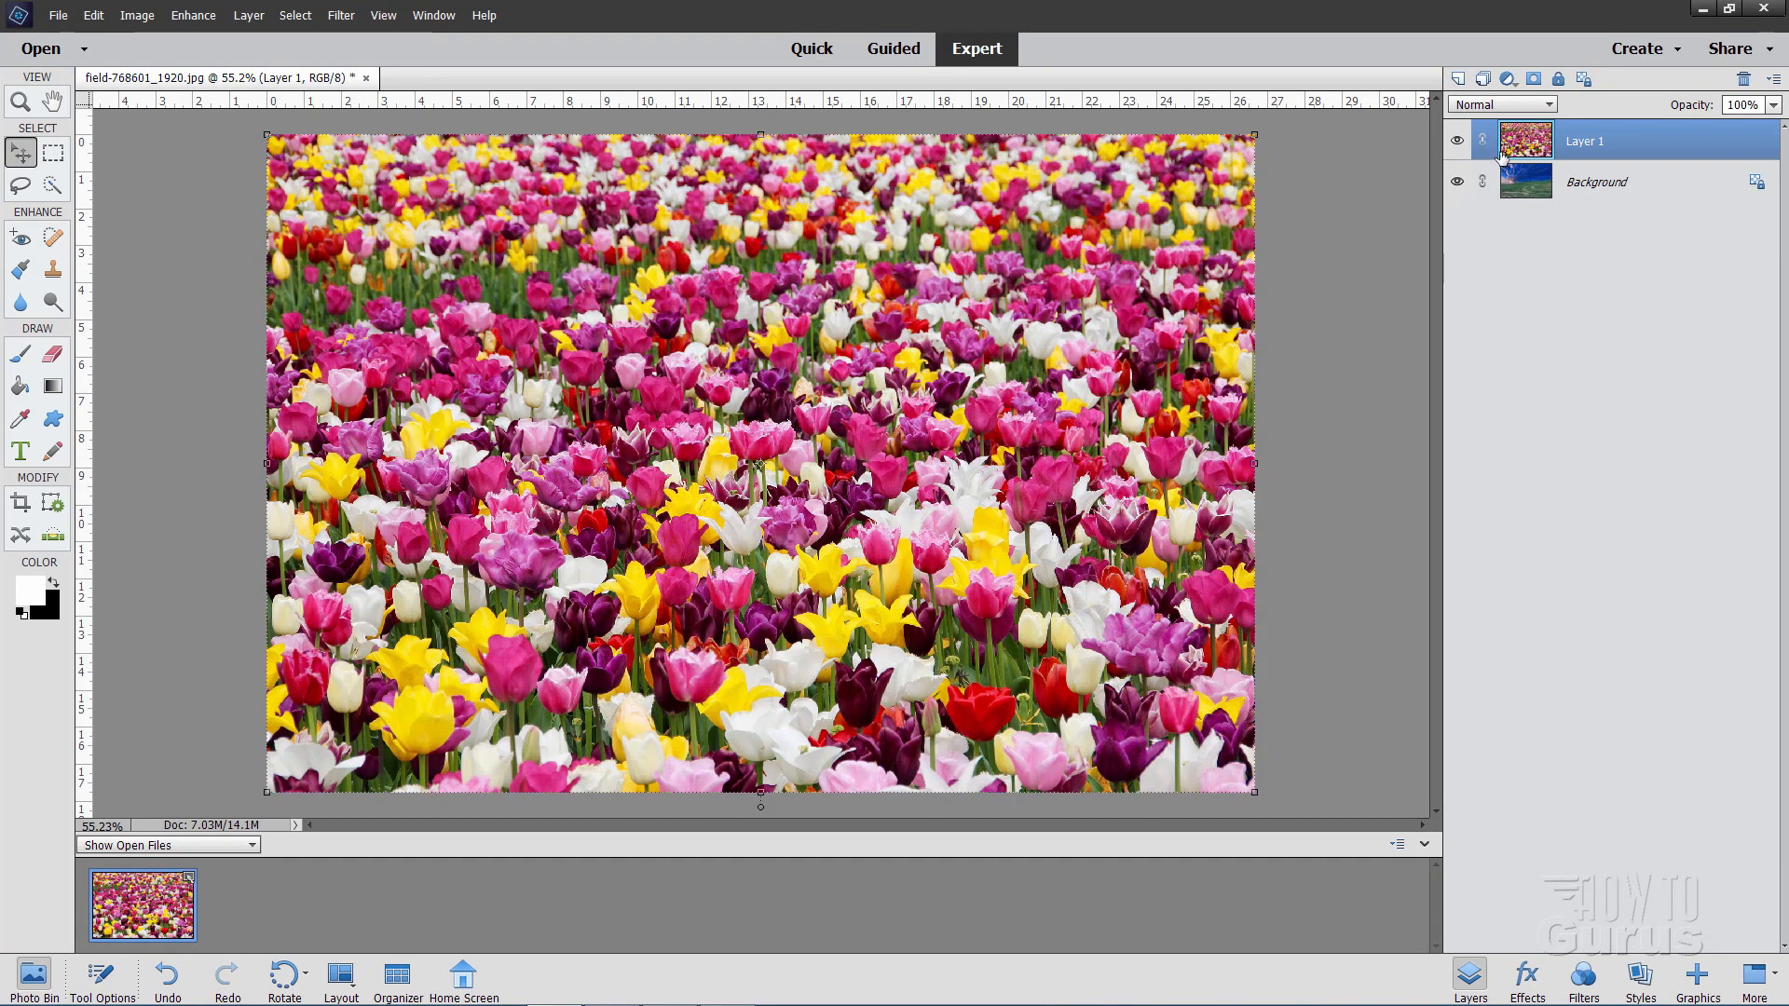
pyautogui.click(1457, 141)
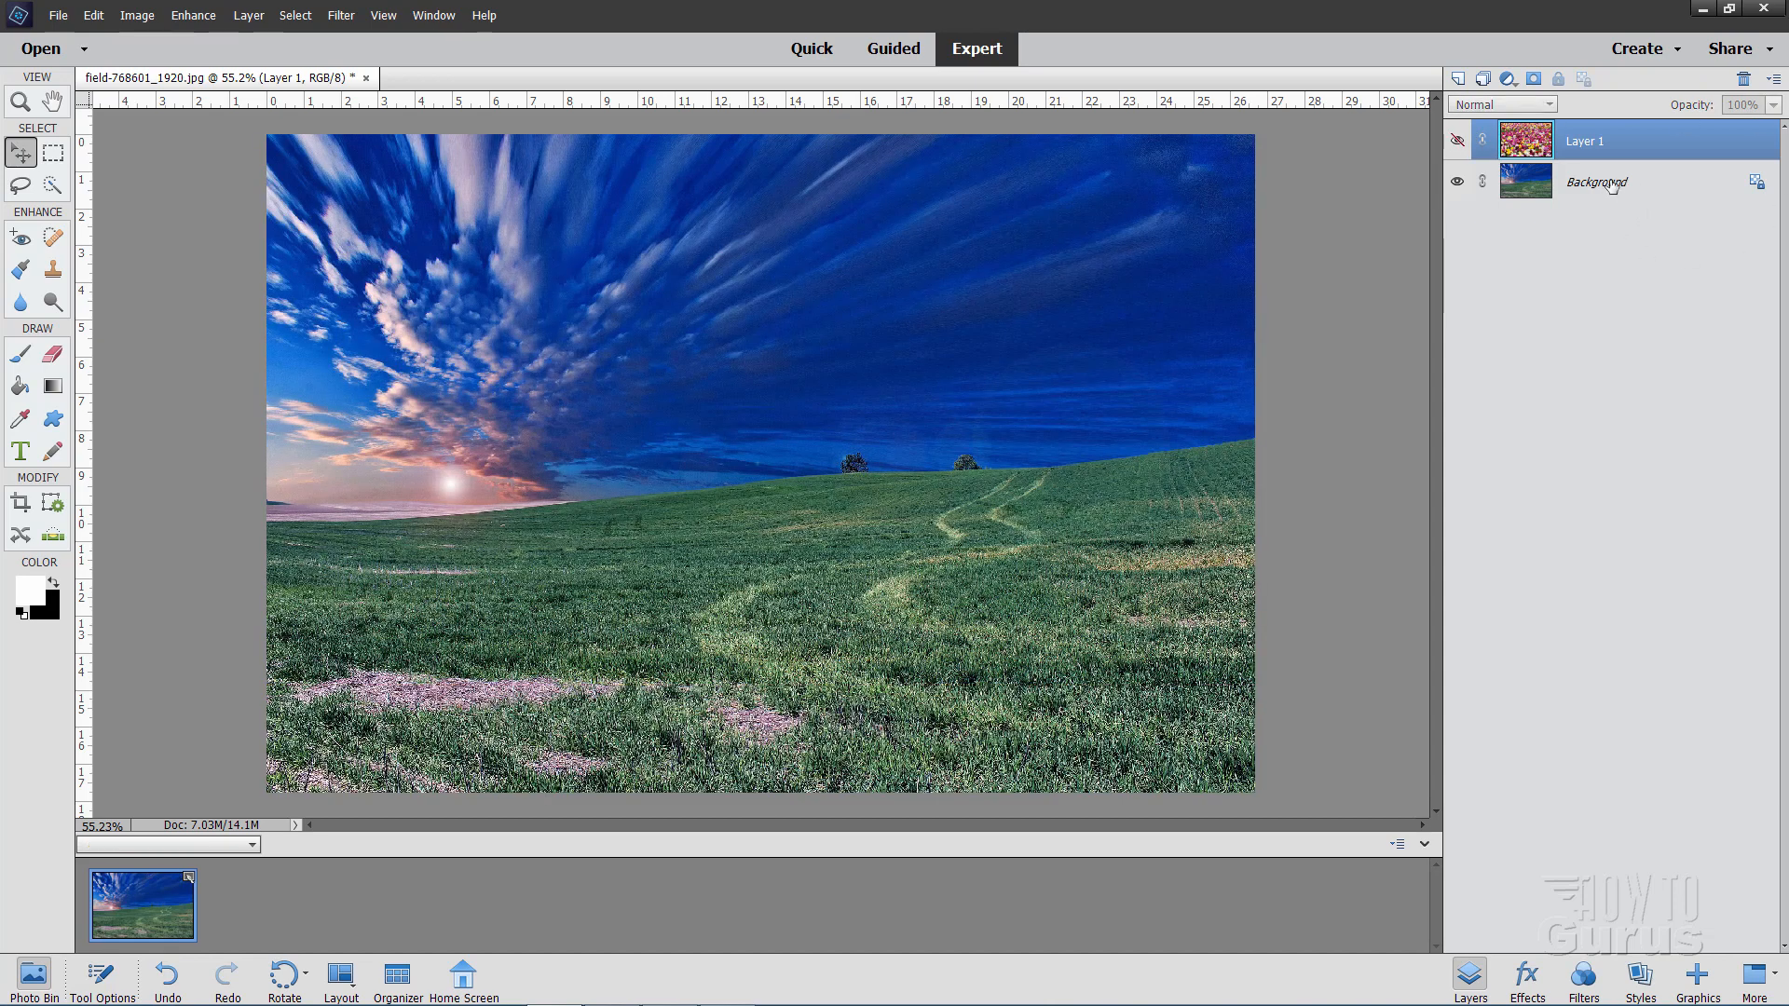
# Step: Select the field Background and add a default Hue/Saturation adjustment layer above it
pyautogui.click(1597, 182)
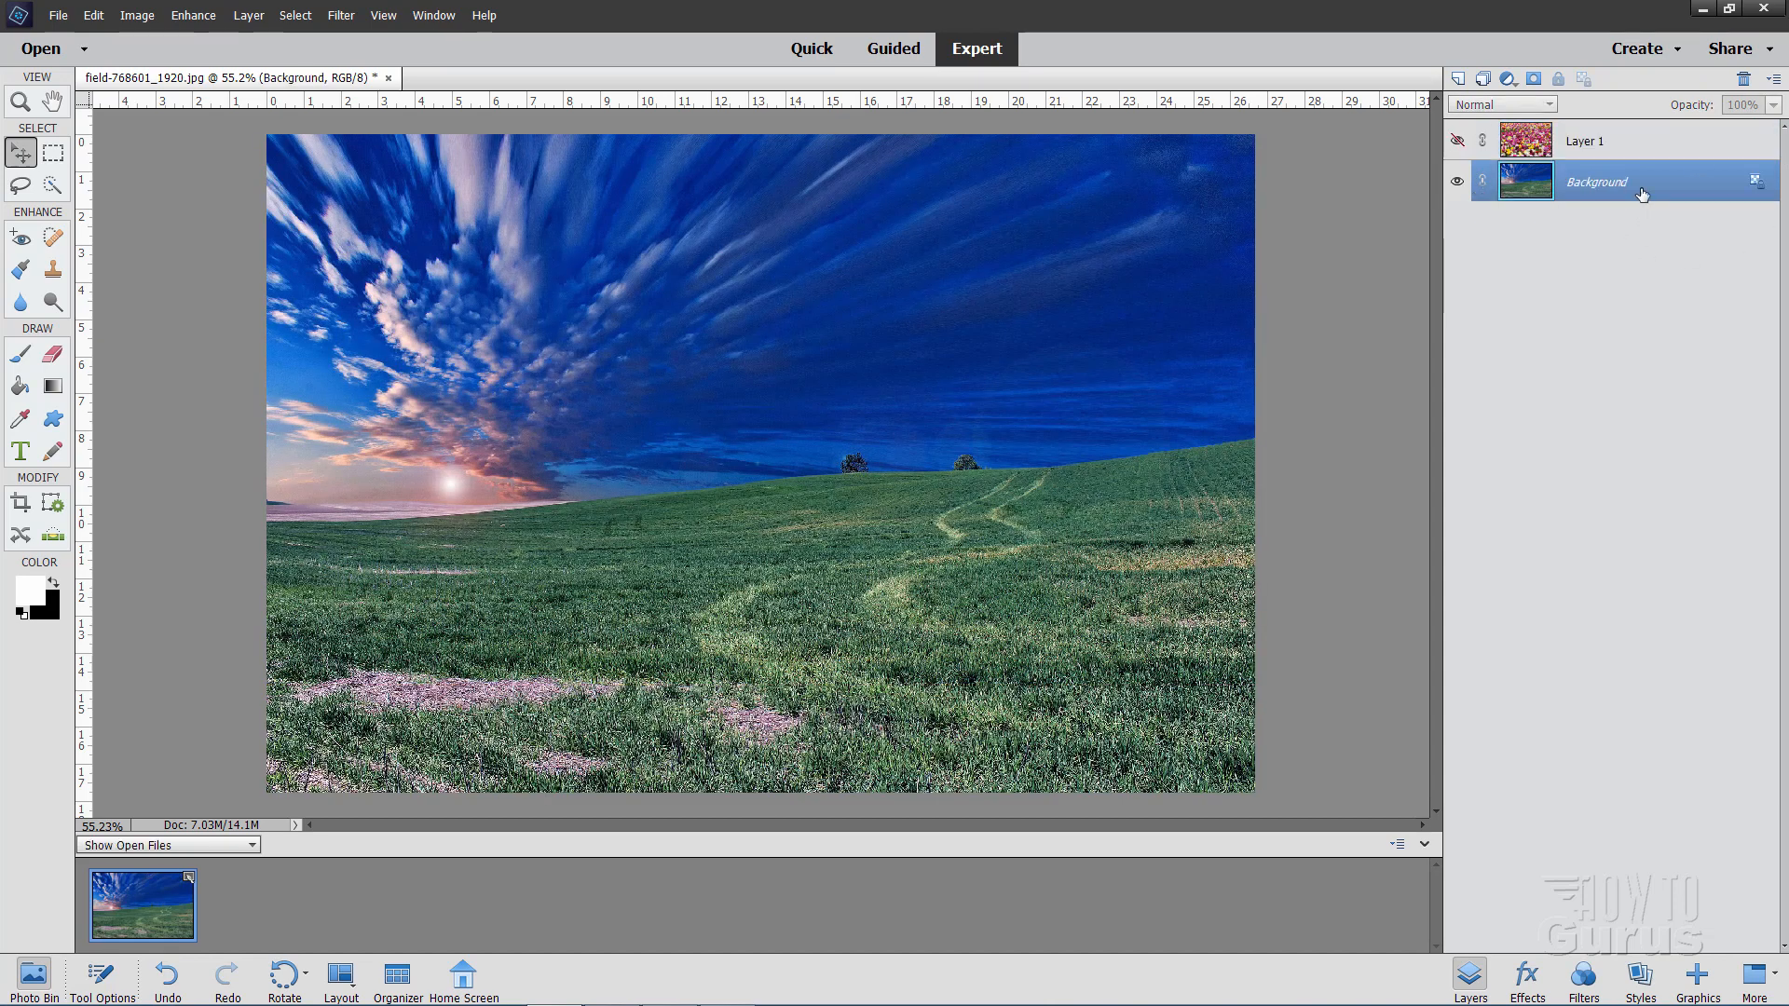
pyautogui.moveTo(1181, 419)
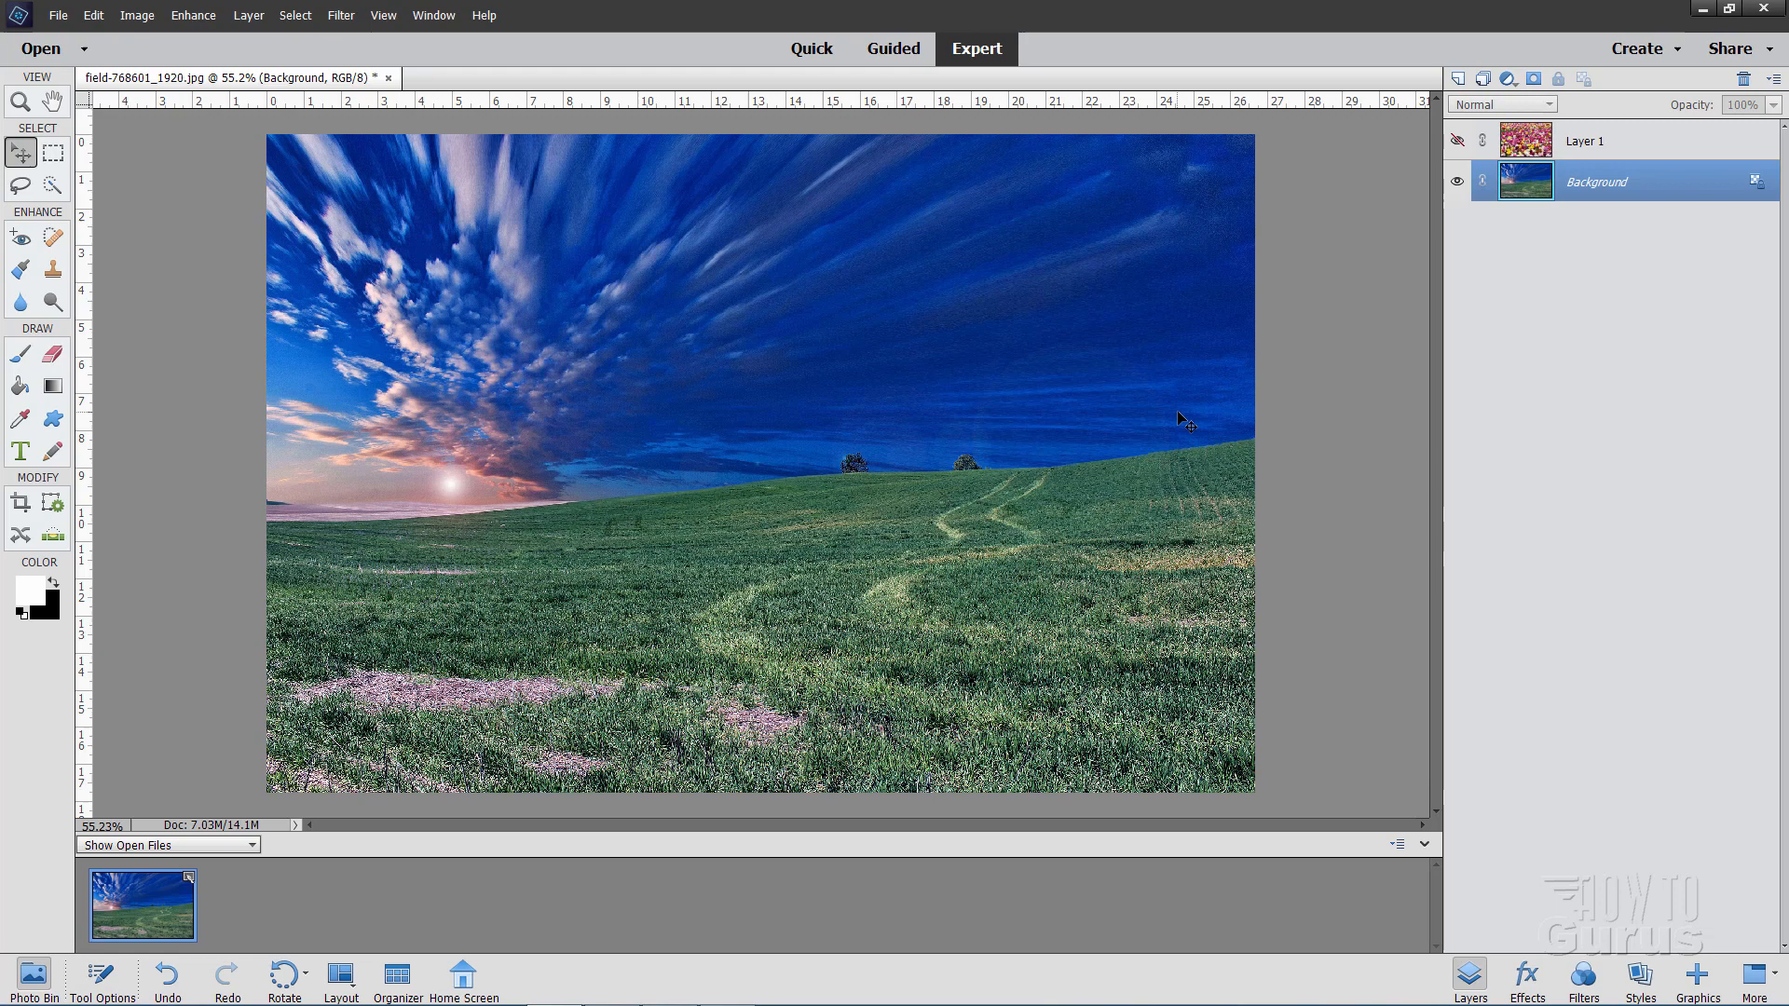
pyautogui.moveTo(864, 331)
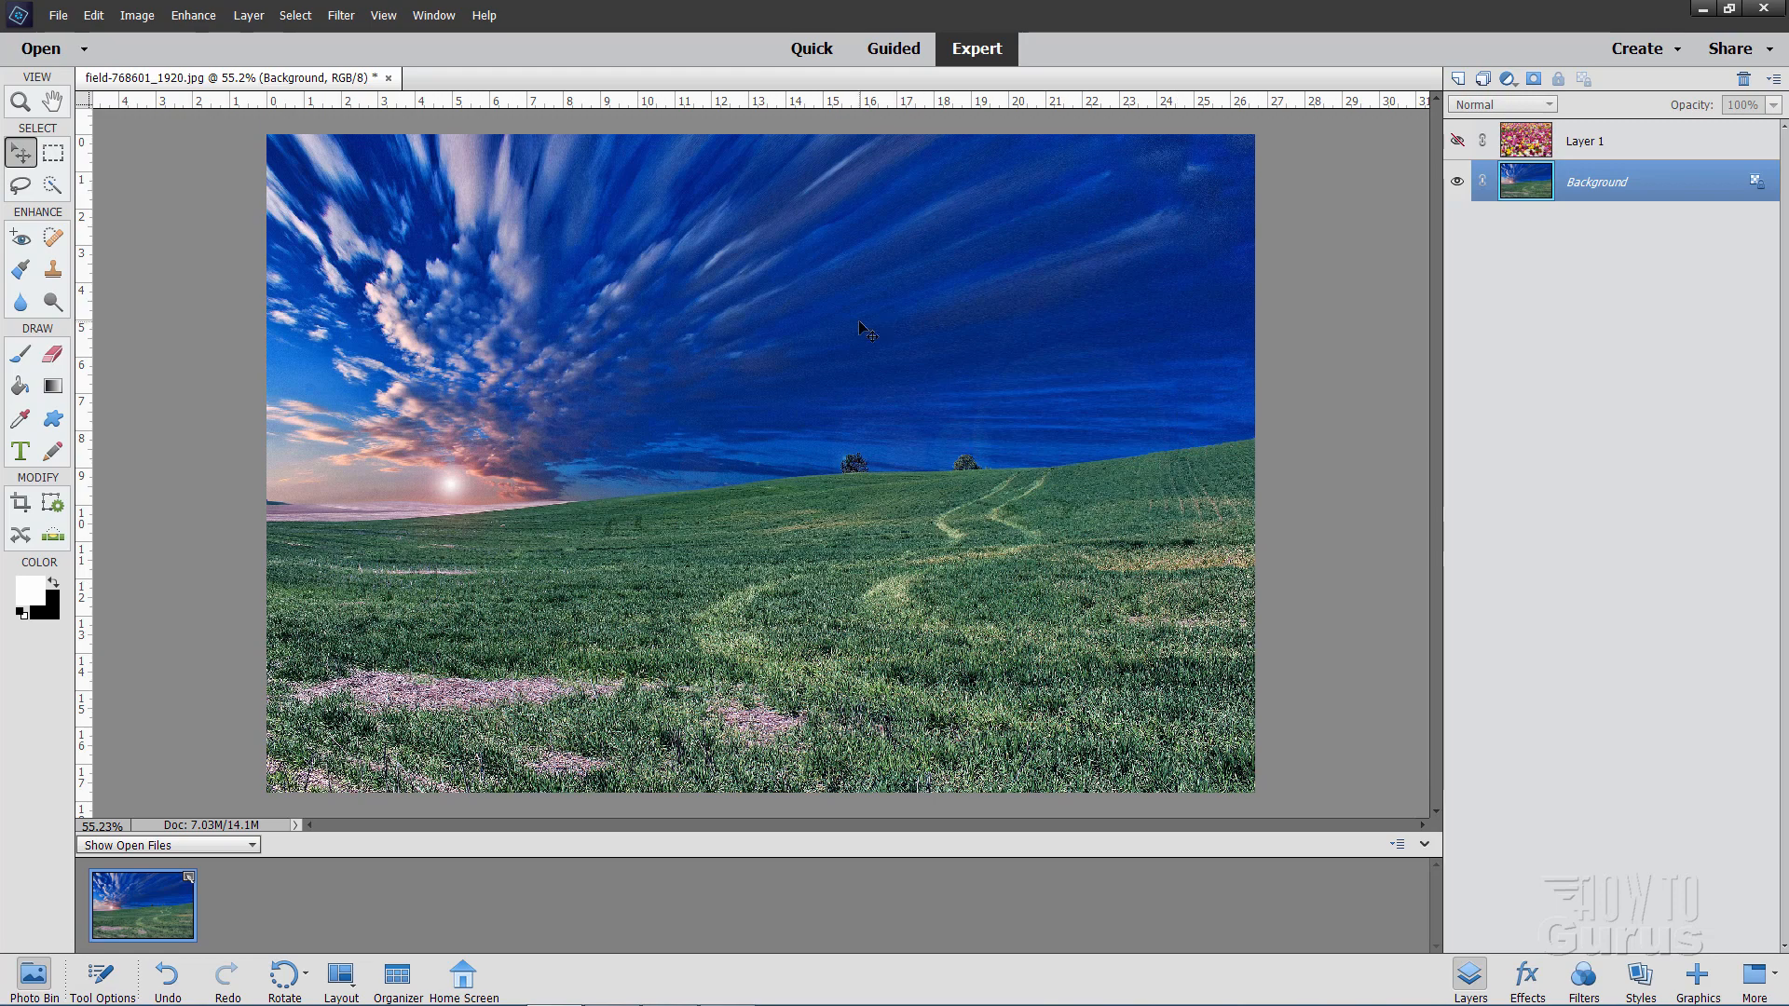
pyautogui.moveTo(832, 334)
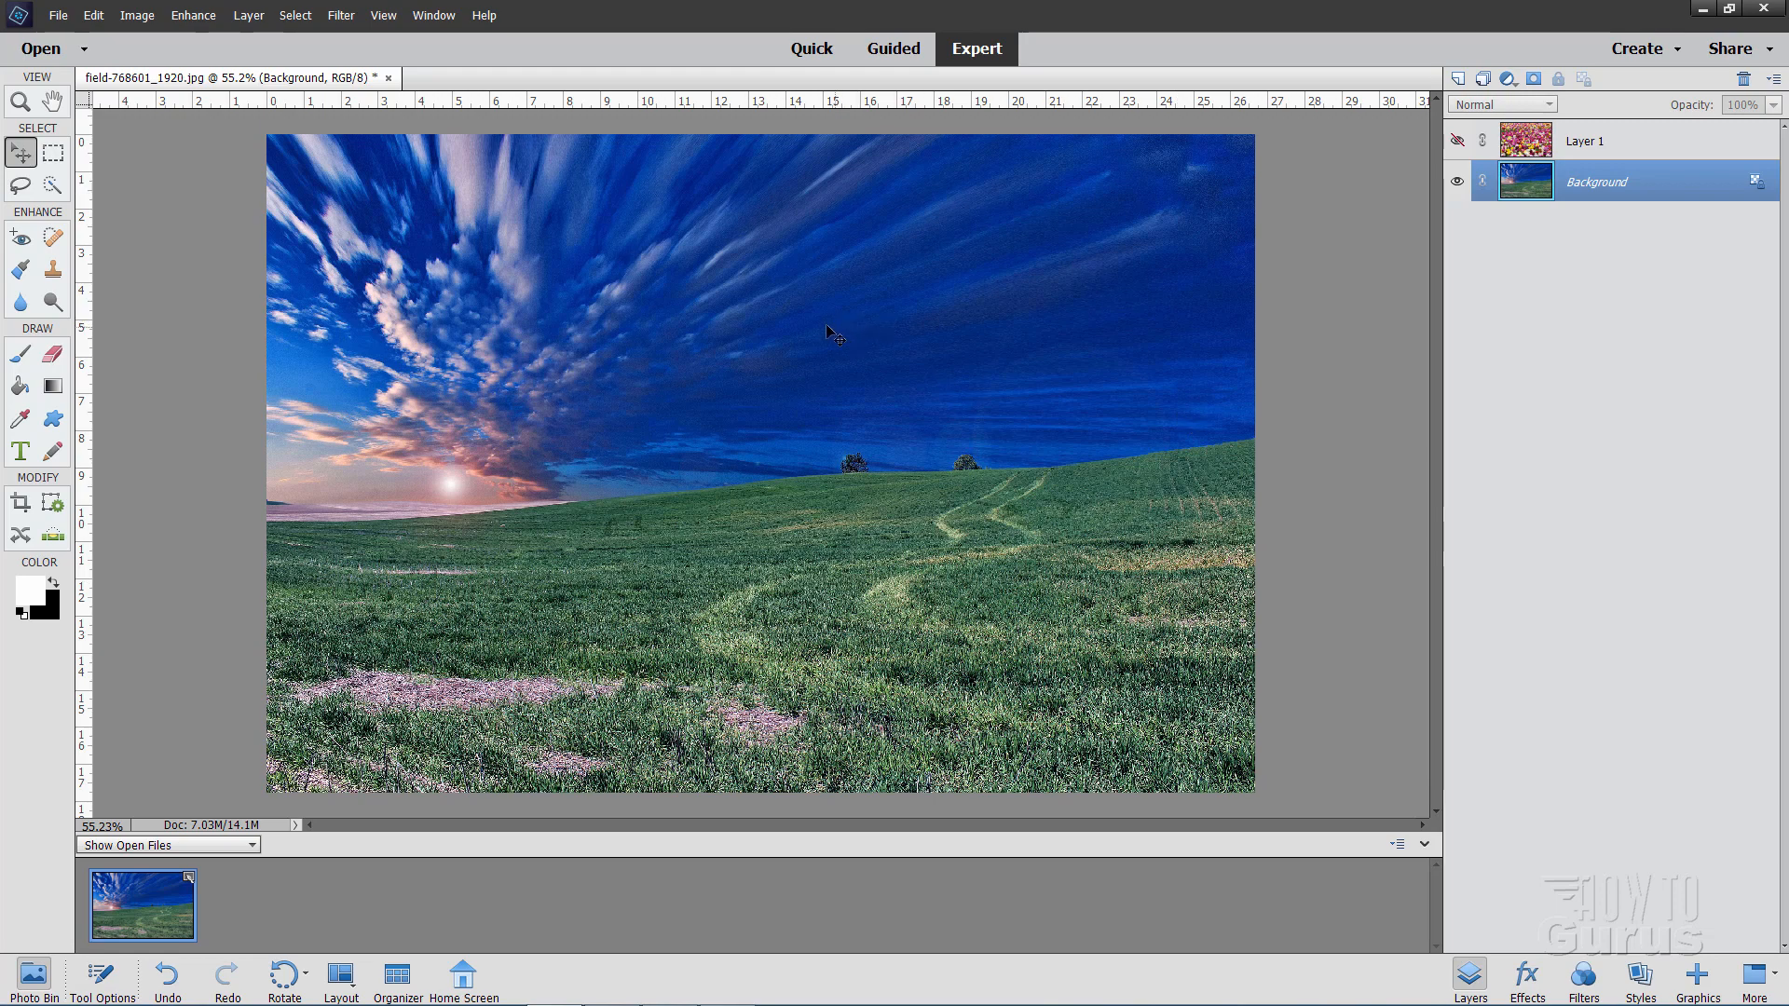
pyautogui.moveTo(700, 344)
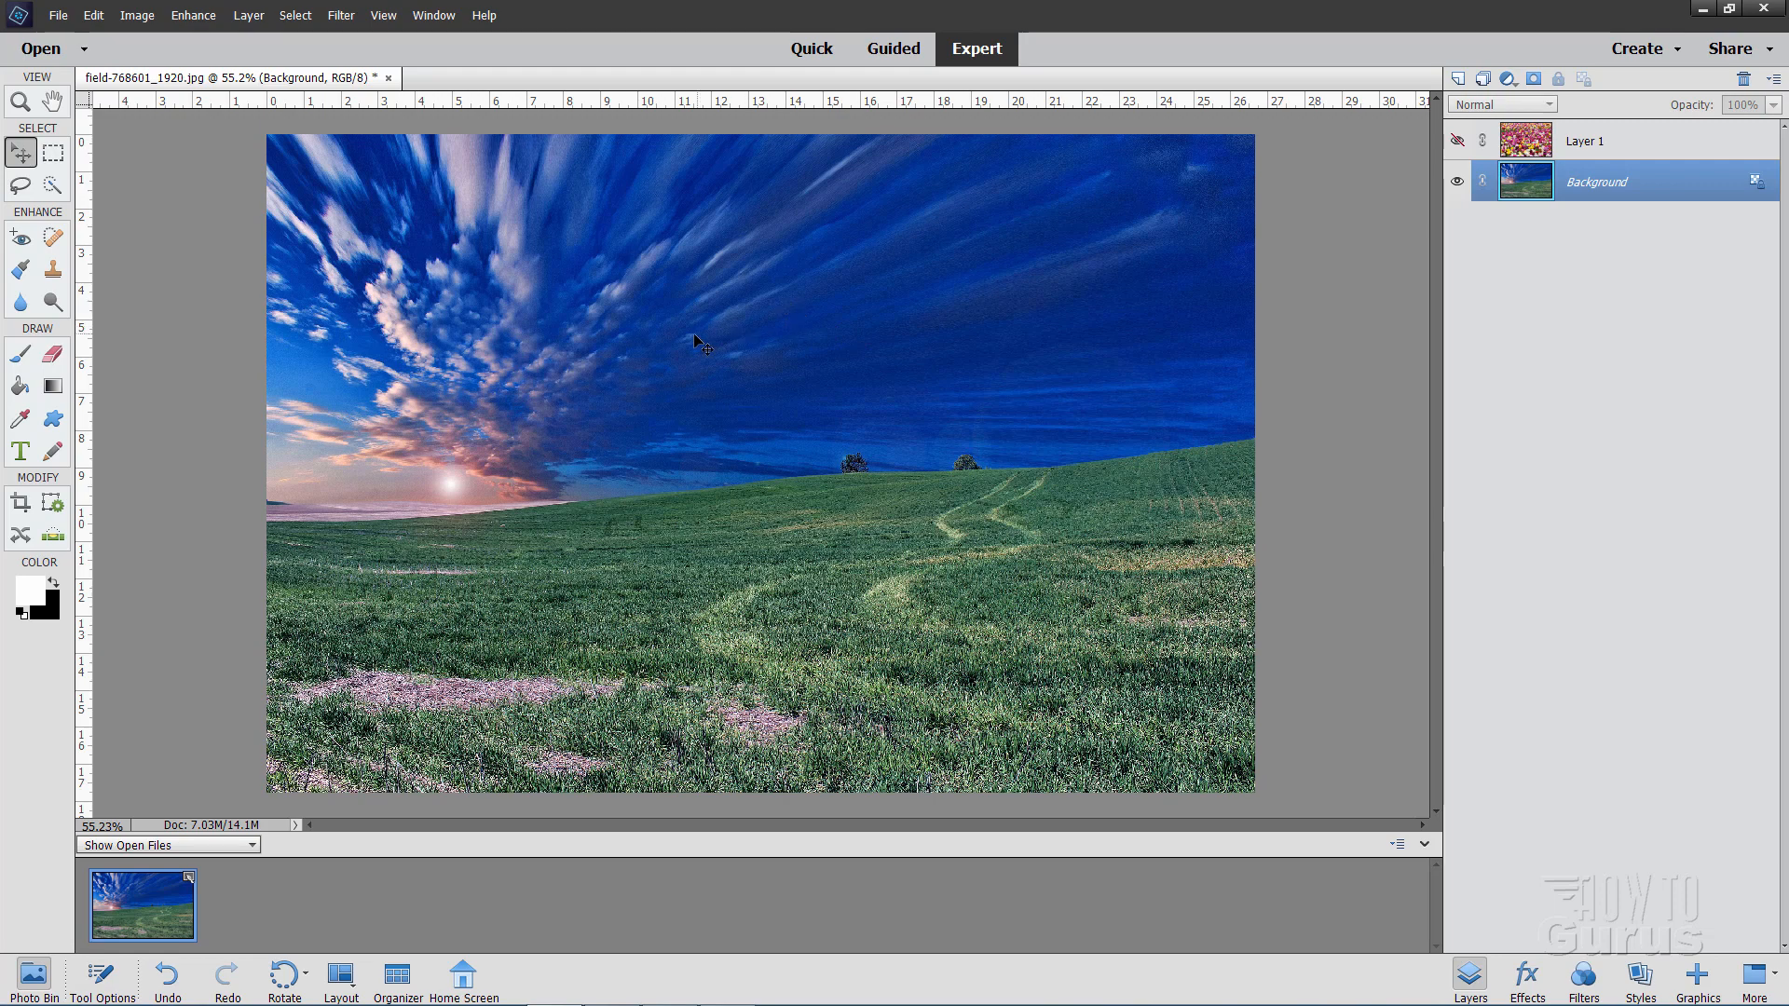
pyautogui.click(248, 15)
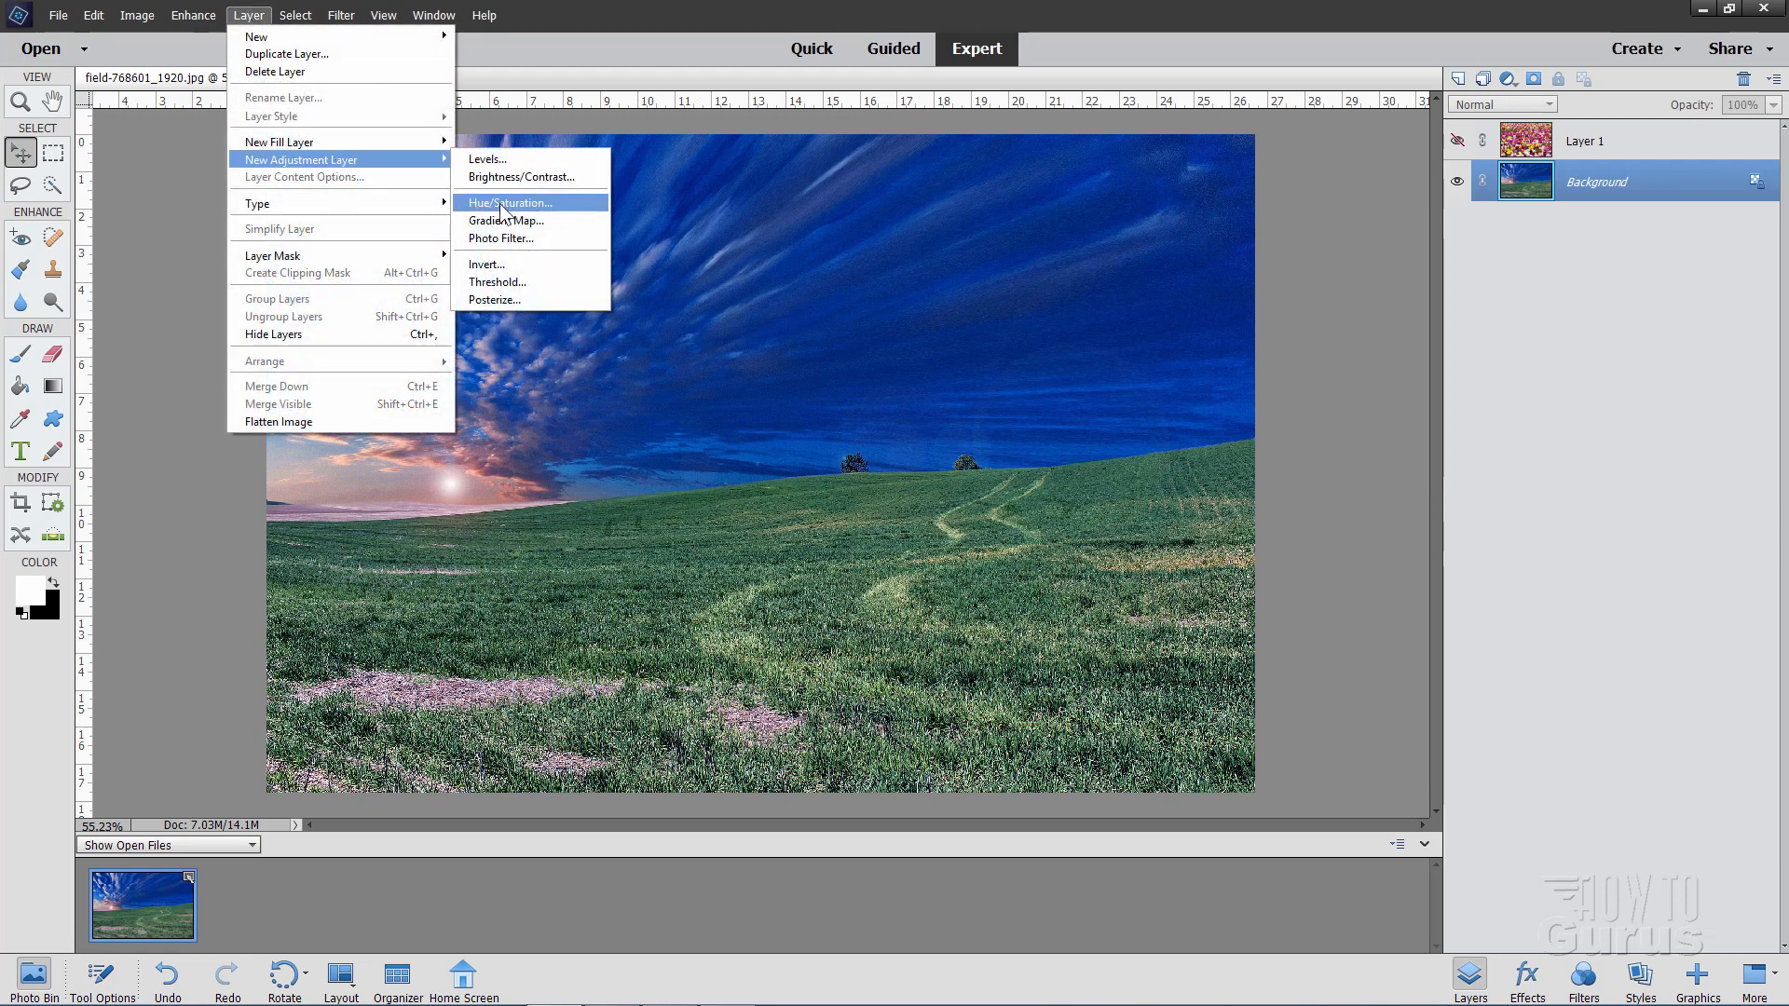
pyautogui.click(511, 203)
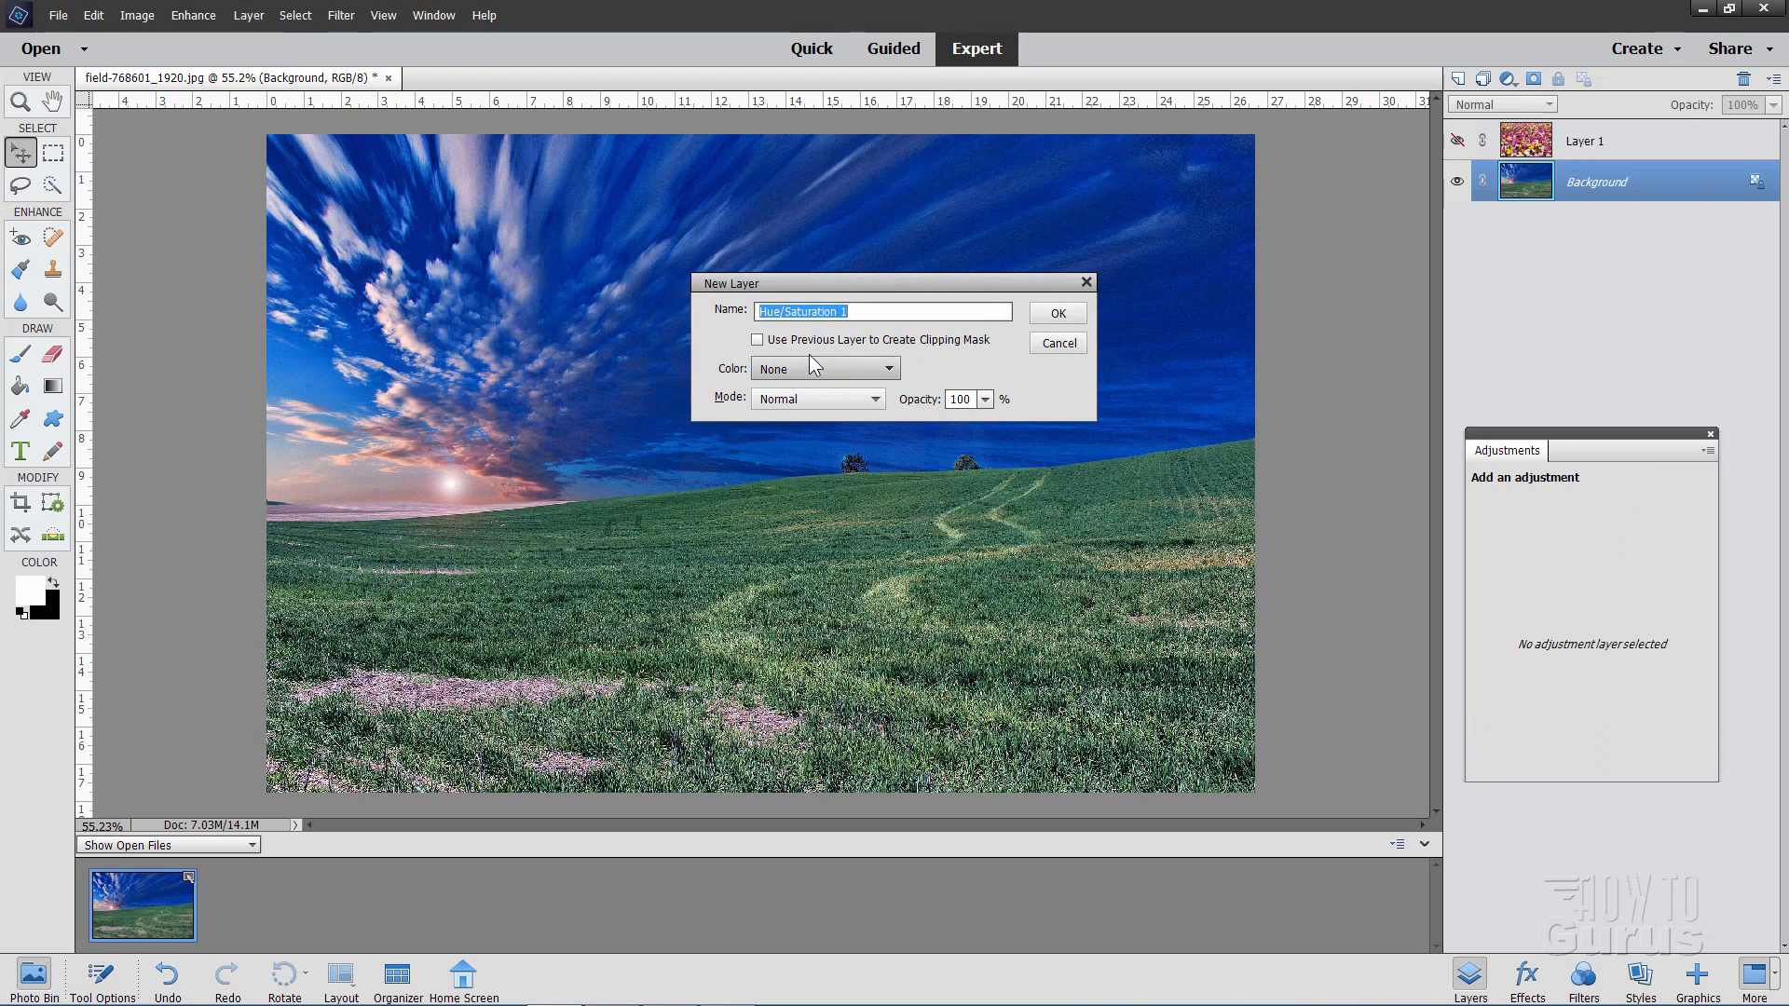
pyautogui.moveTo(829, 351)
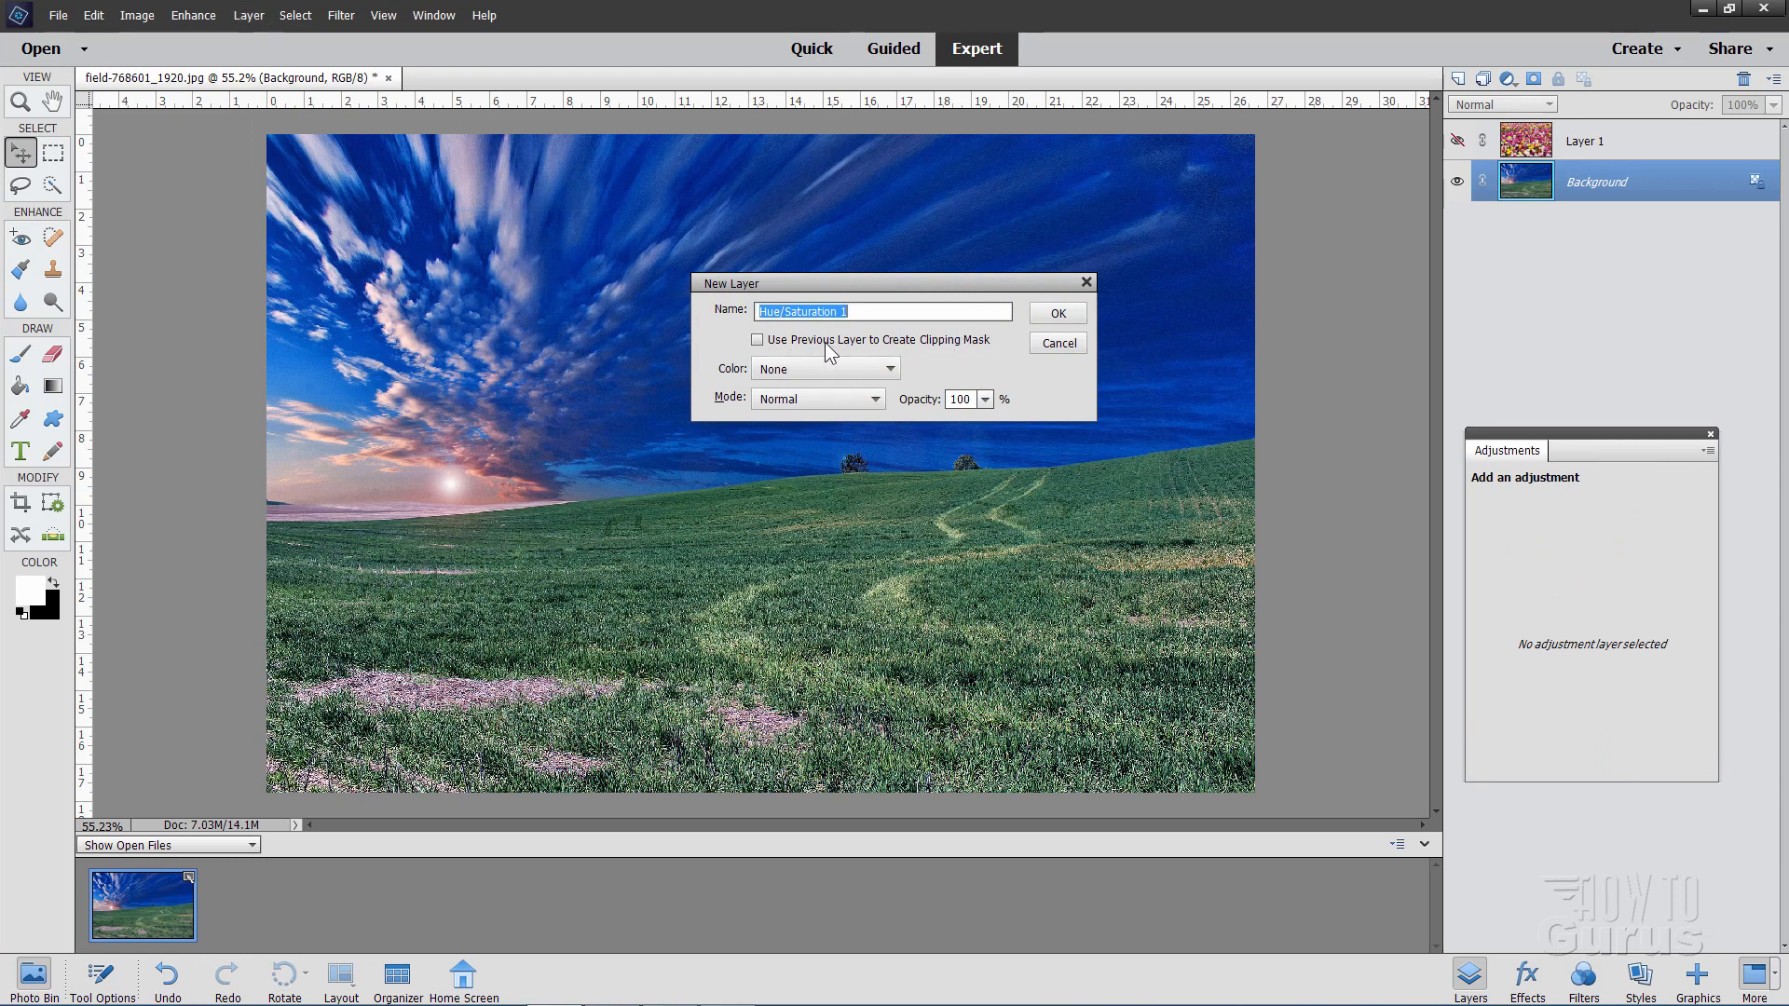
pyautogui.click(1055, 313)
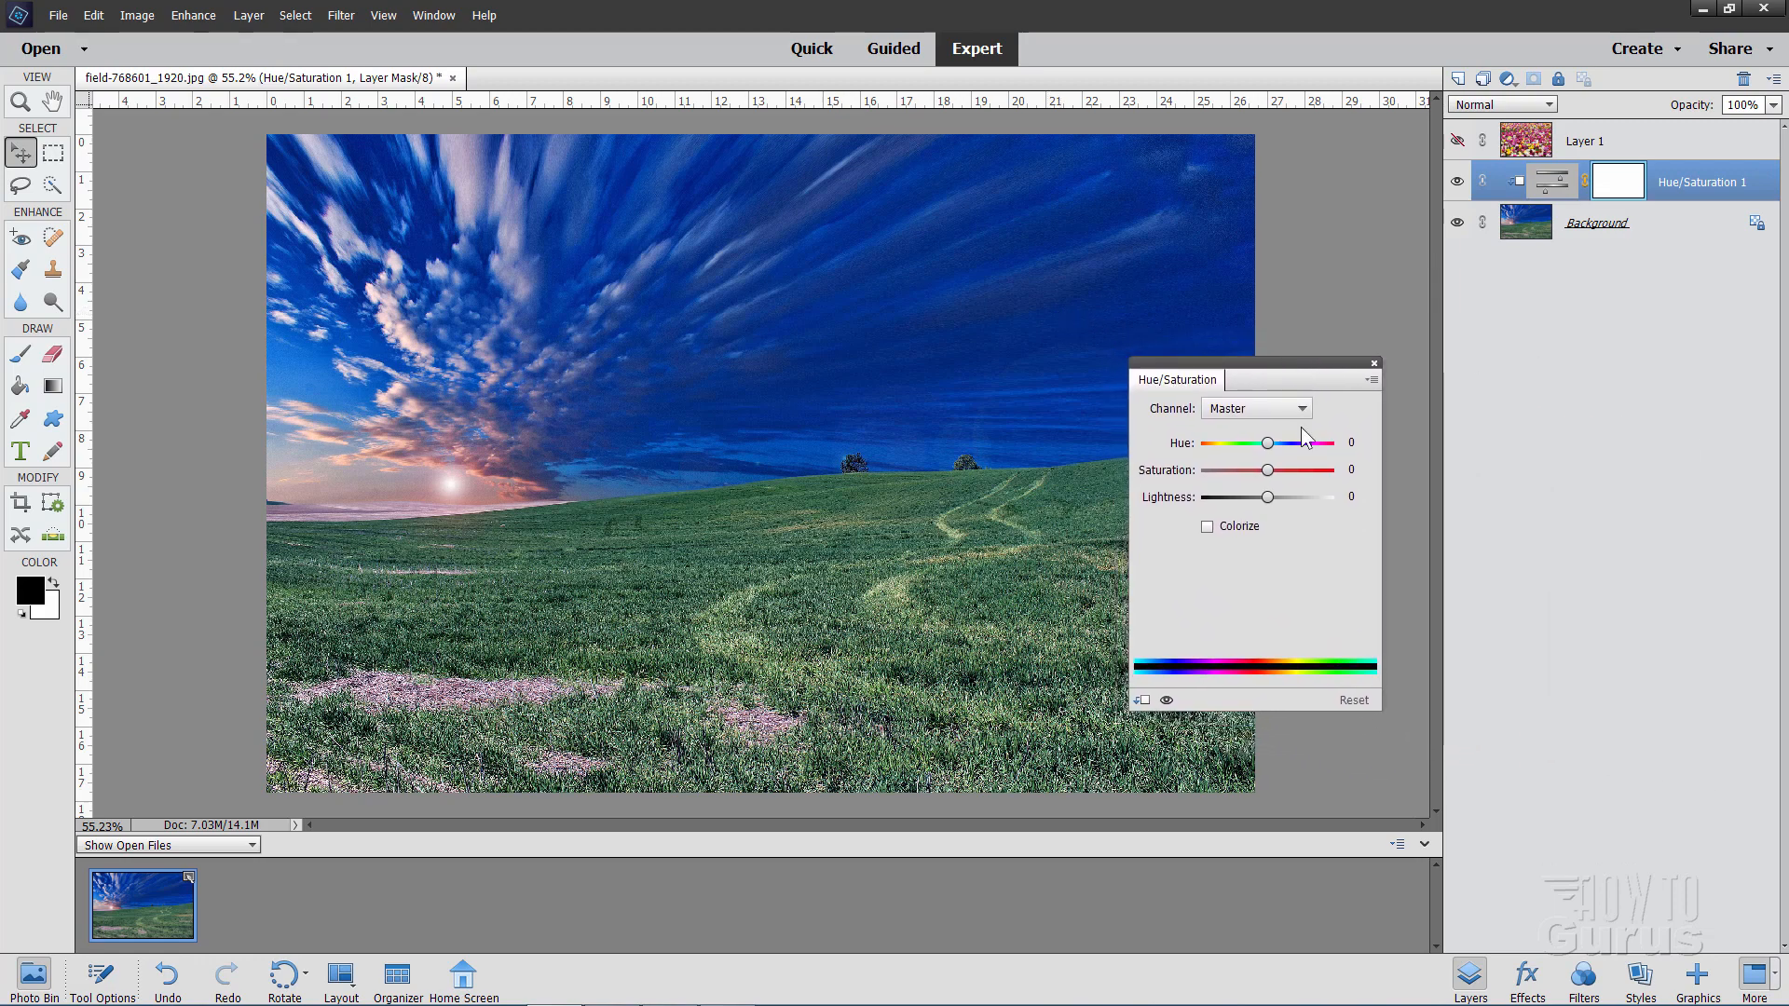
pyautogui.moveTo(747, 514)
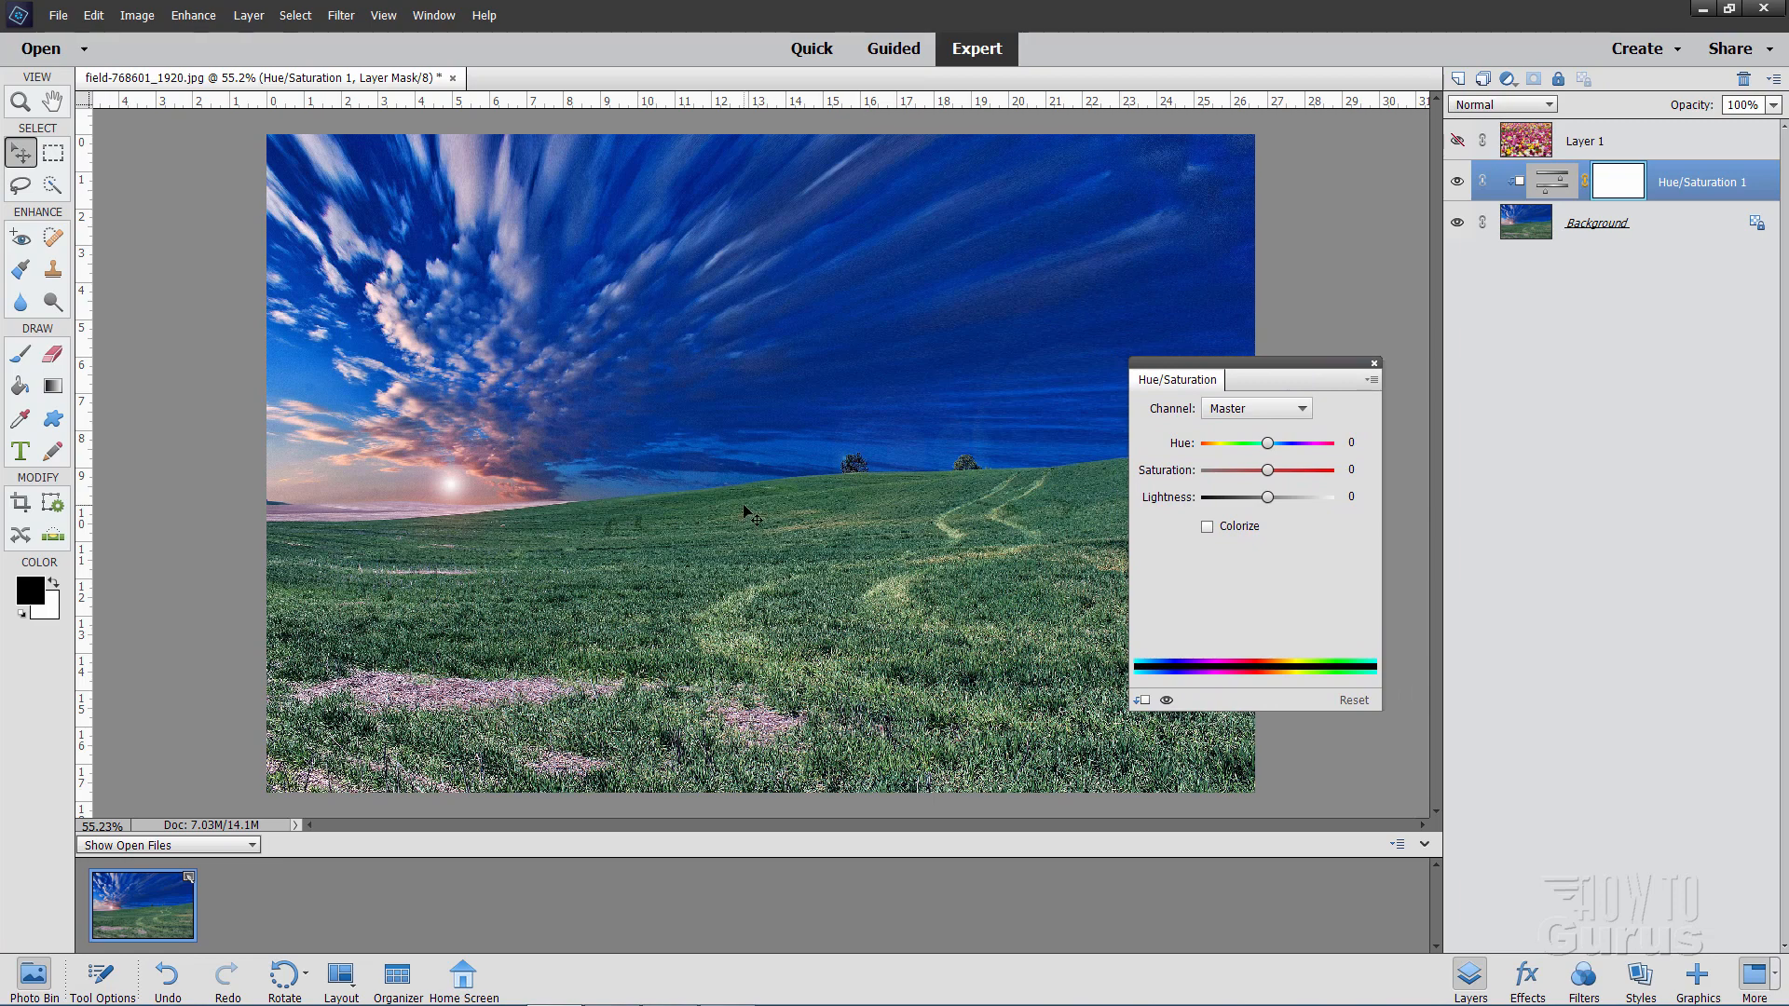
pyautogui.moveTo(1180, 491)
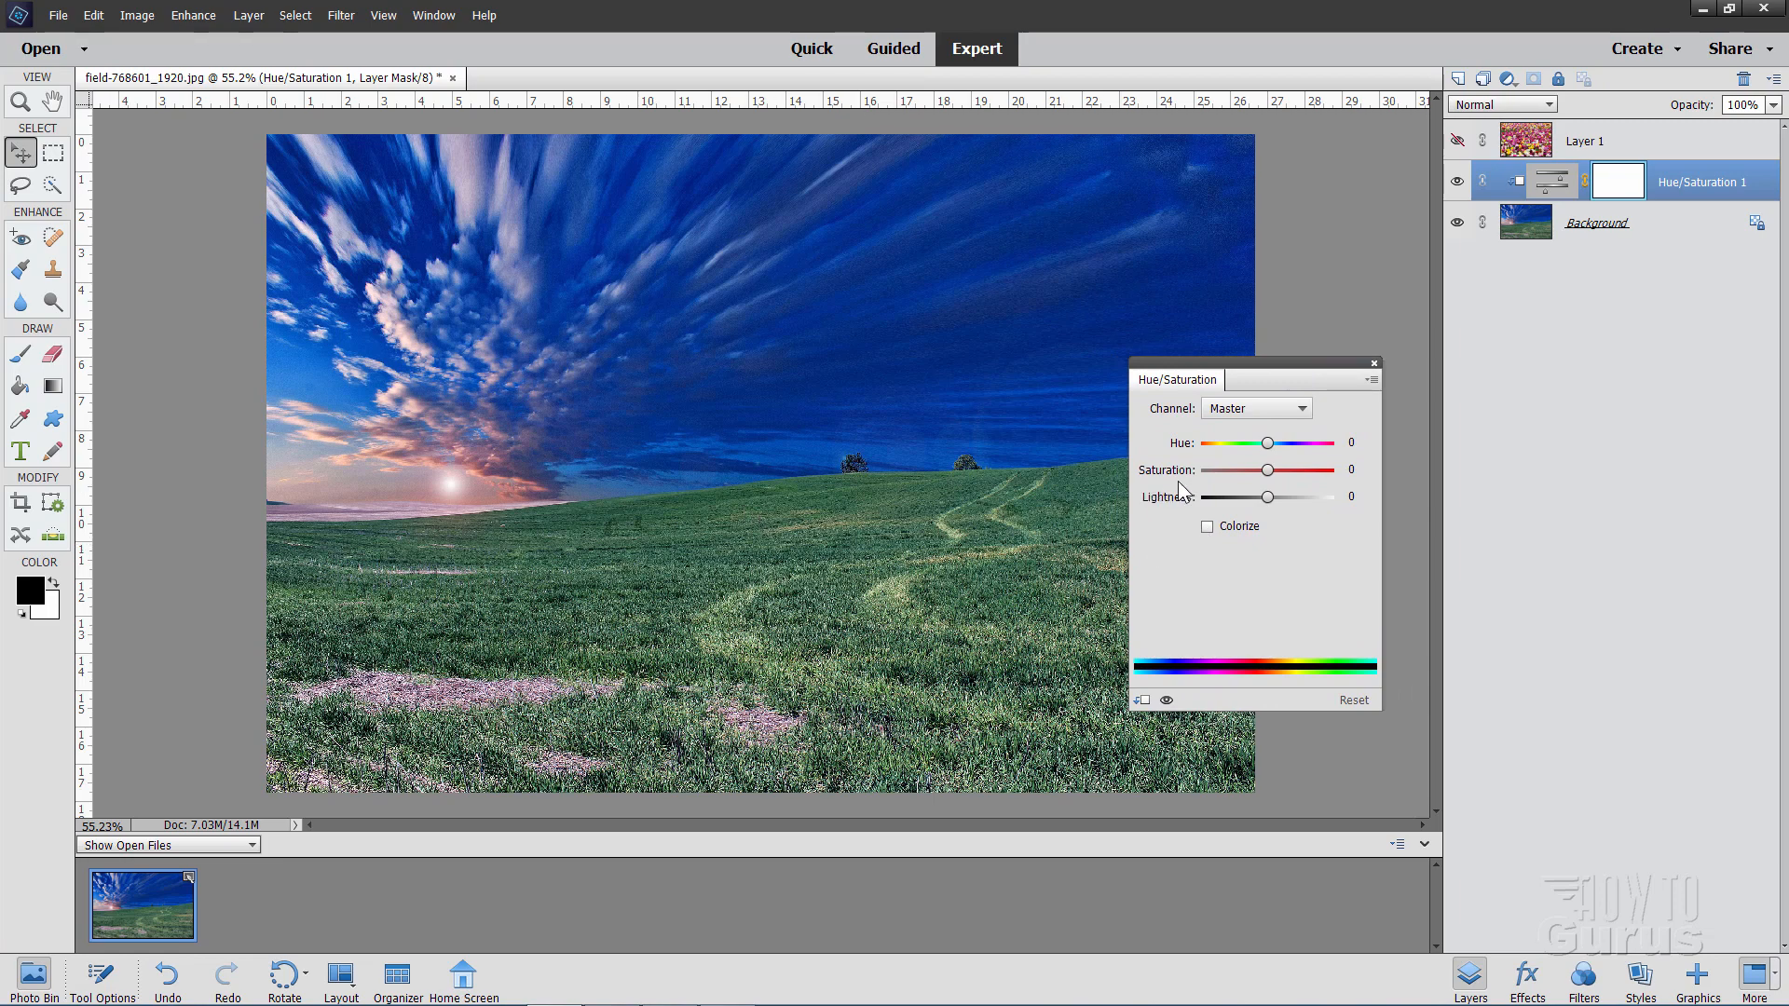
pyautogui.moveTo(1326, 488)
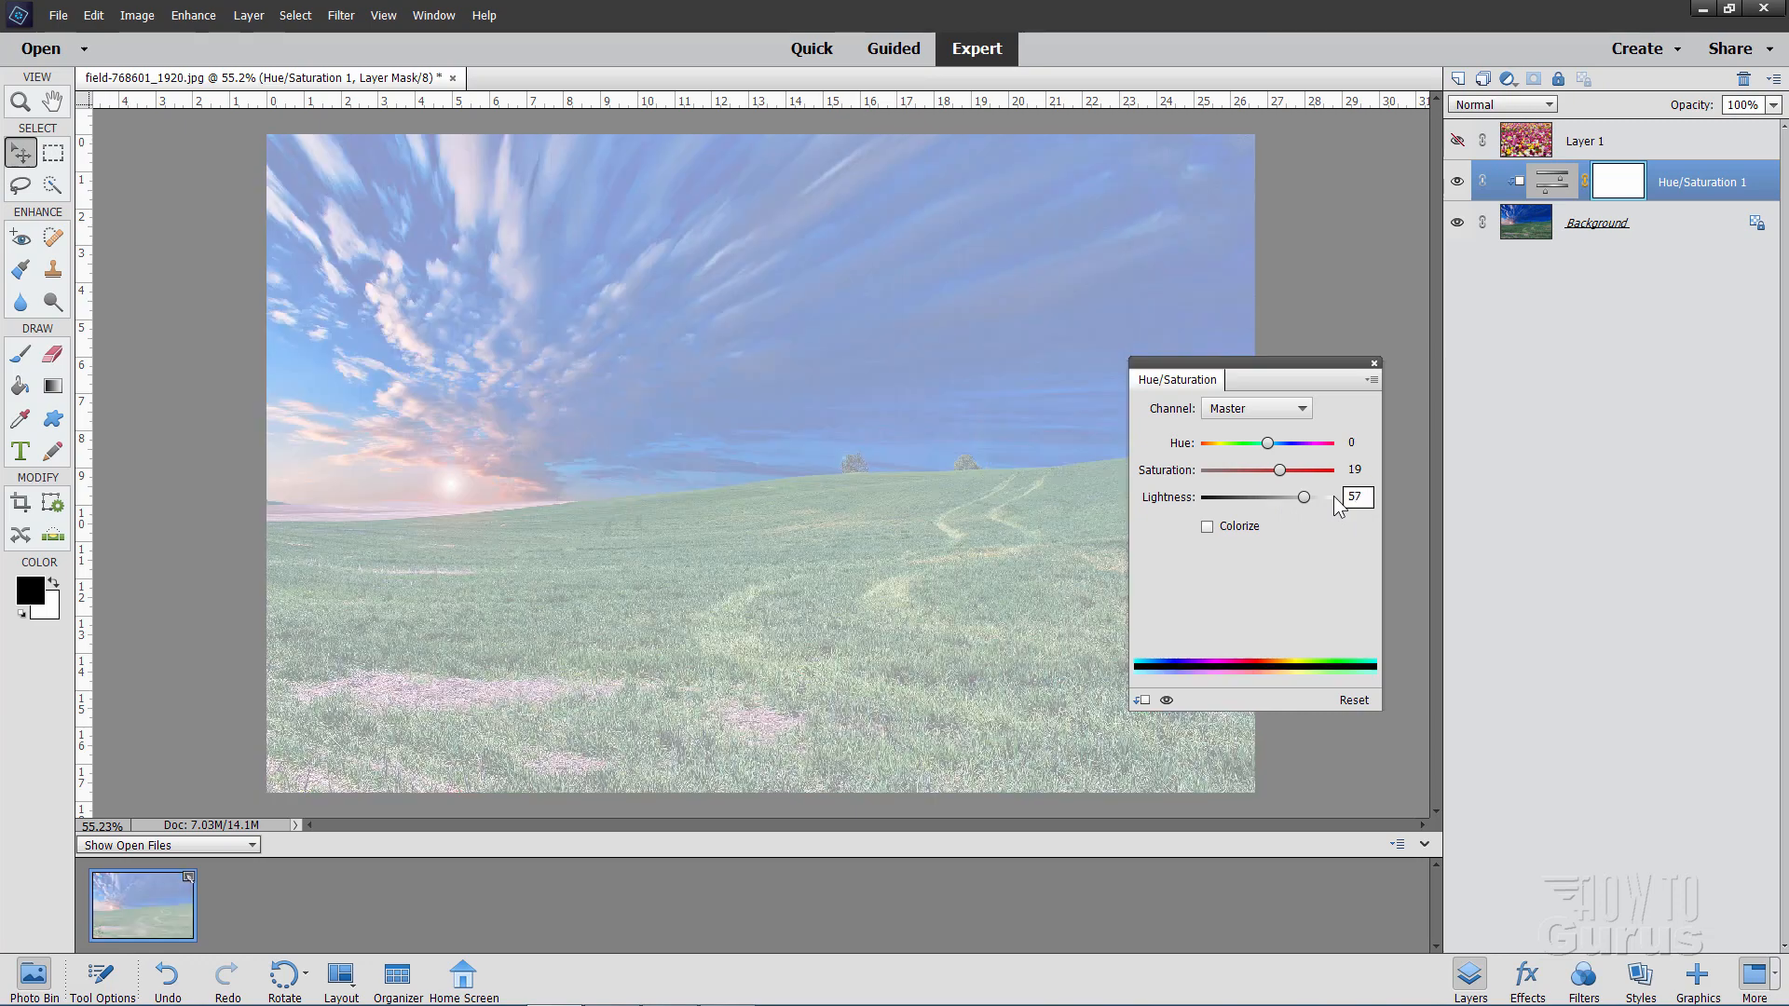
pyautogui.moveTo(1381, 374)
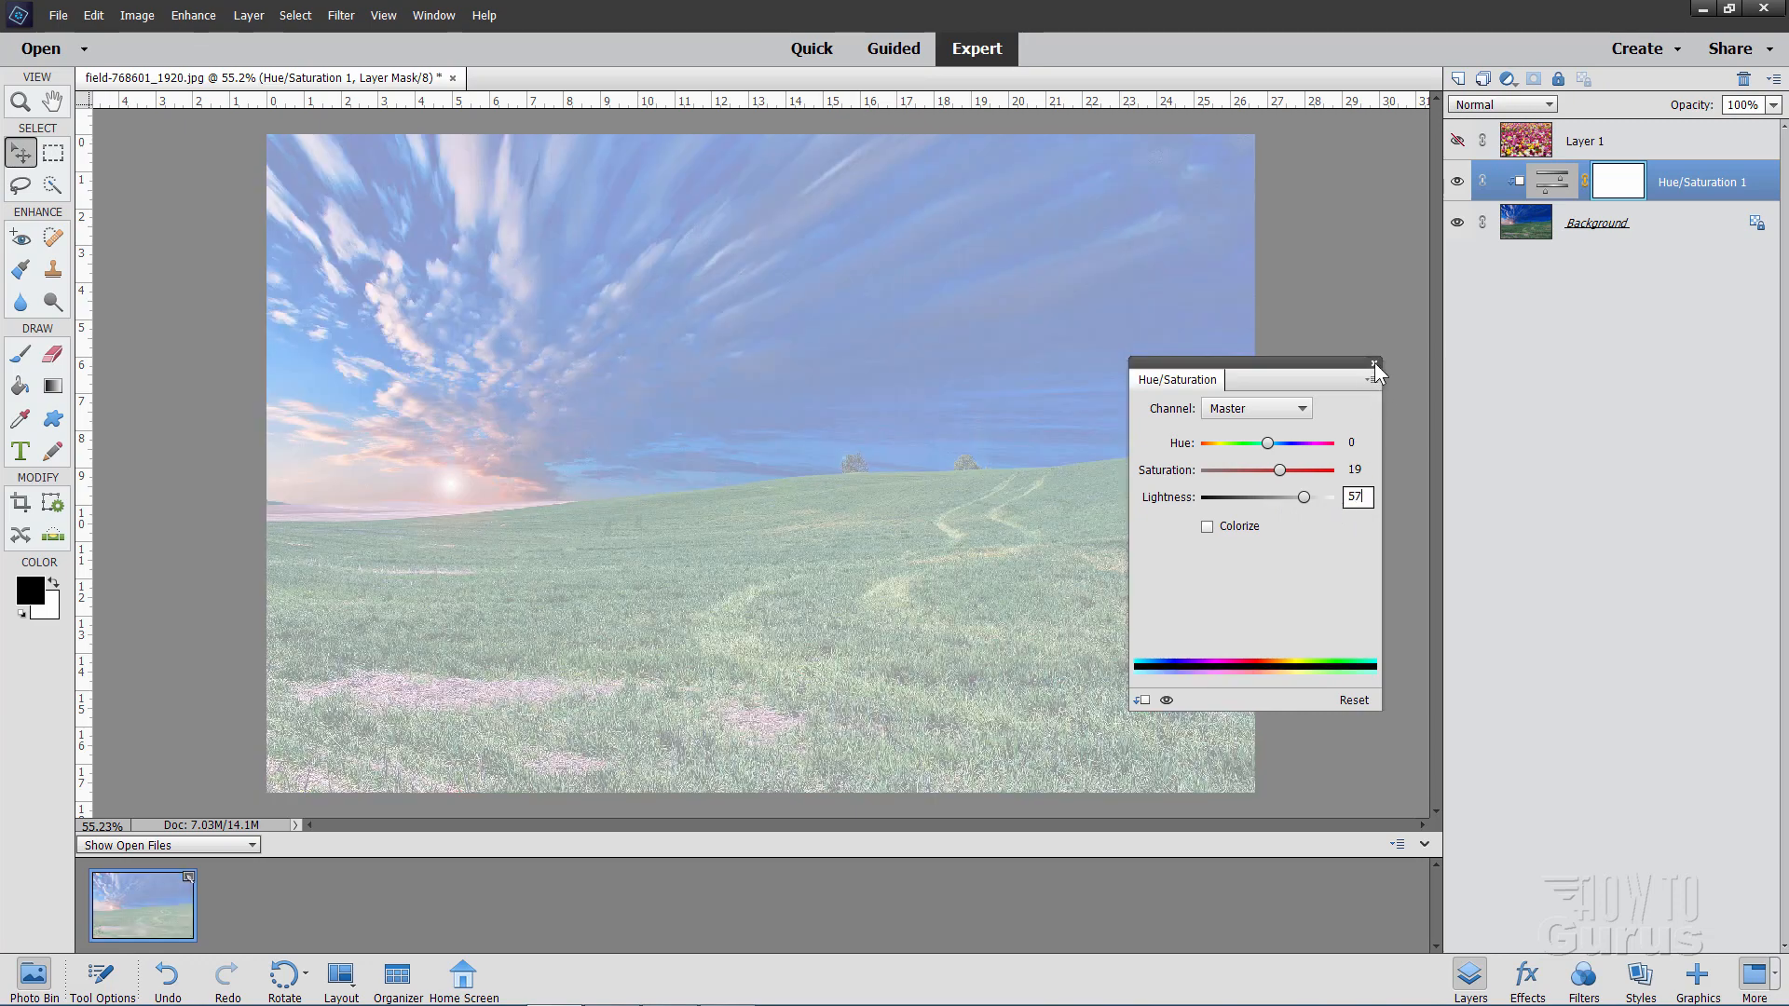
pyautogui.click(1375, 370)
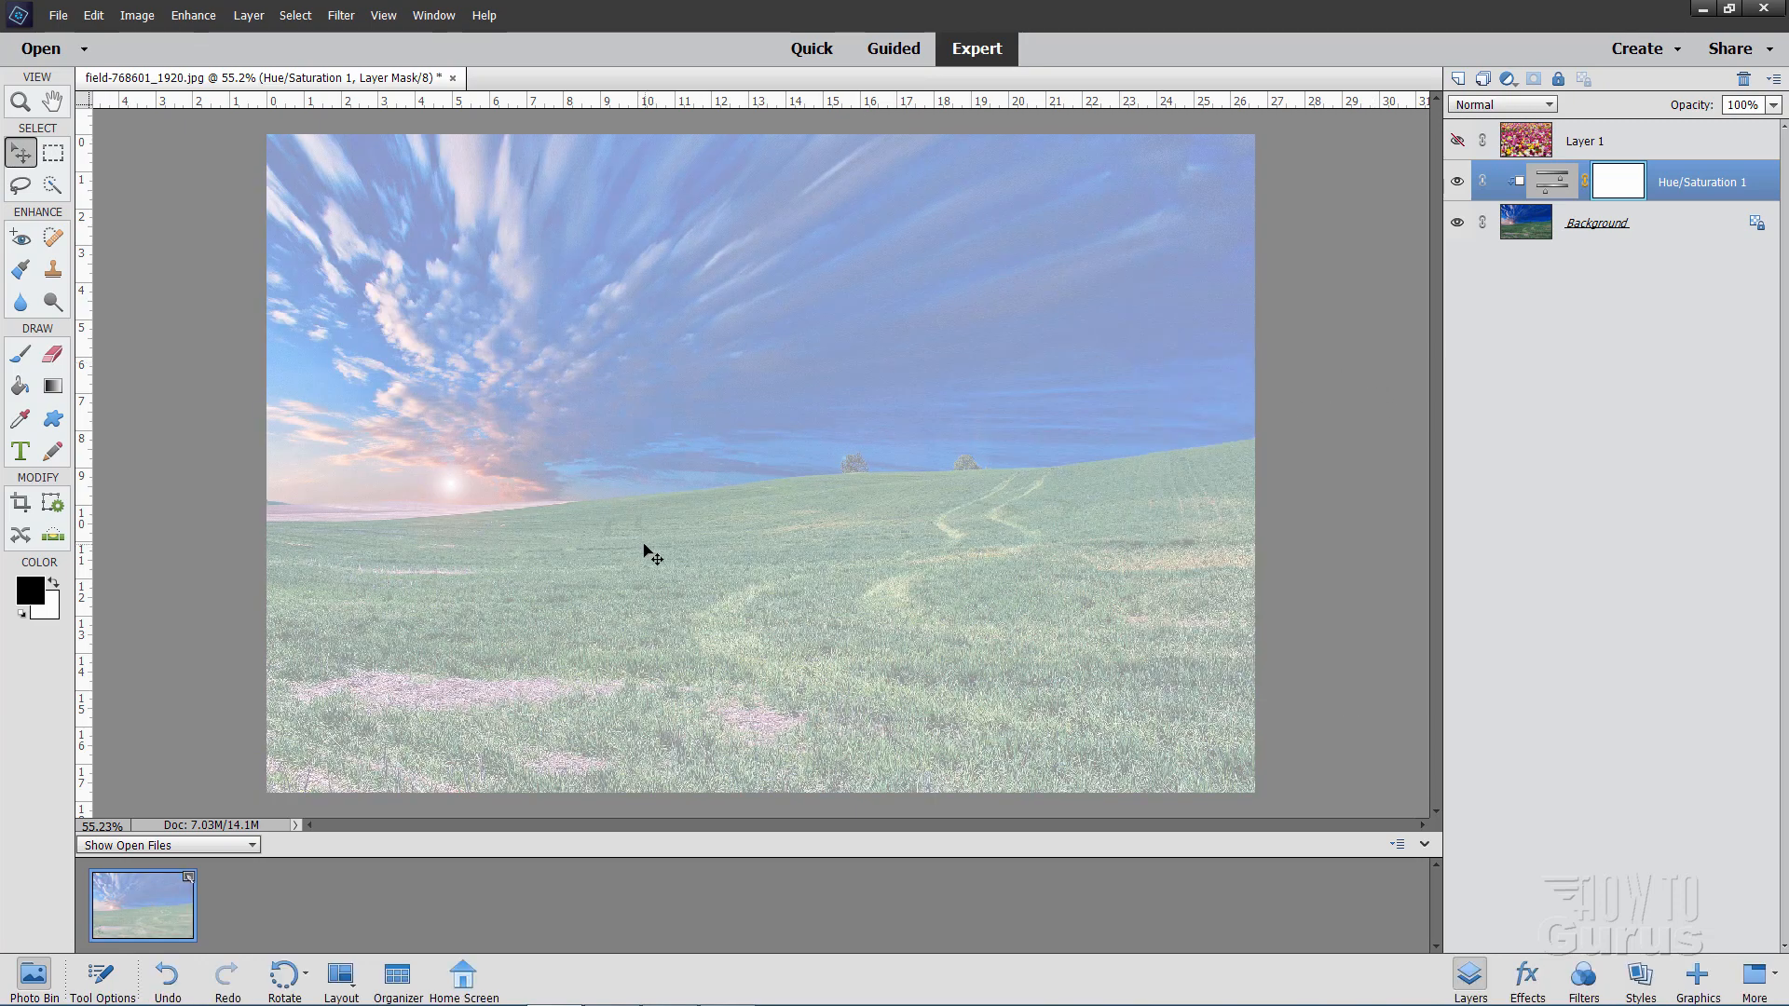
pyautogui.moveTo(741, 605)
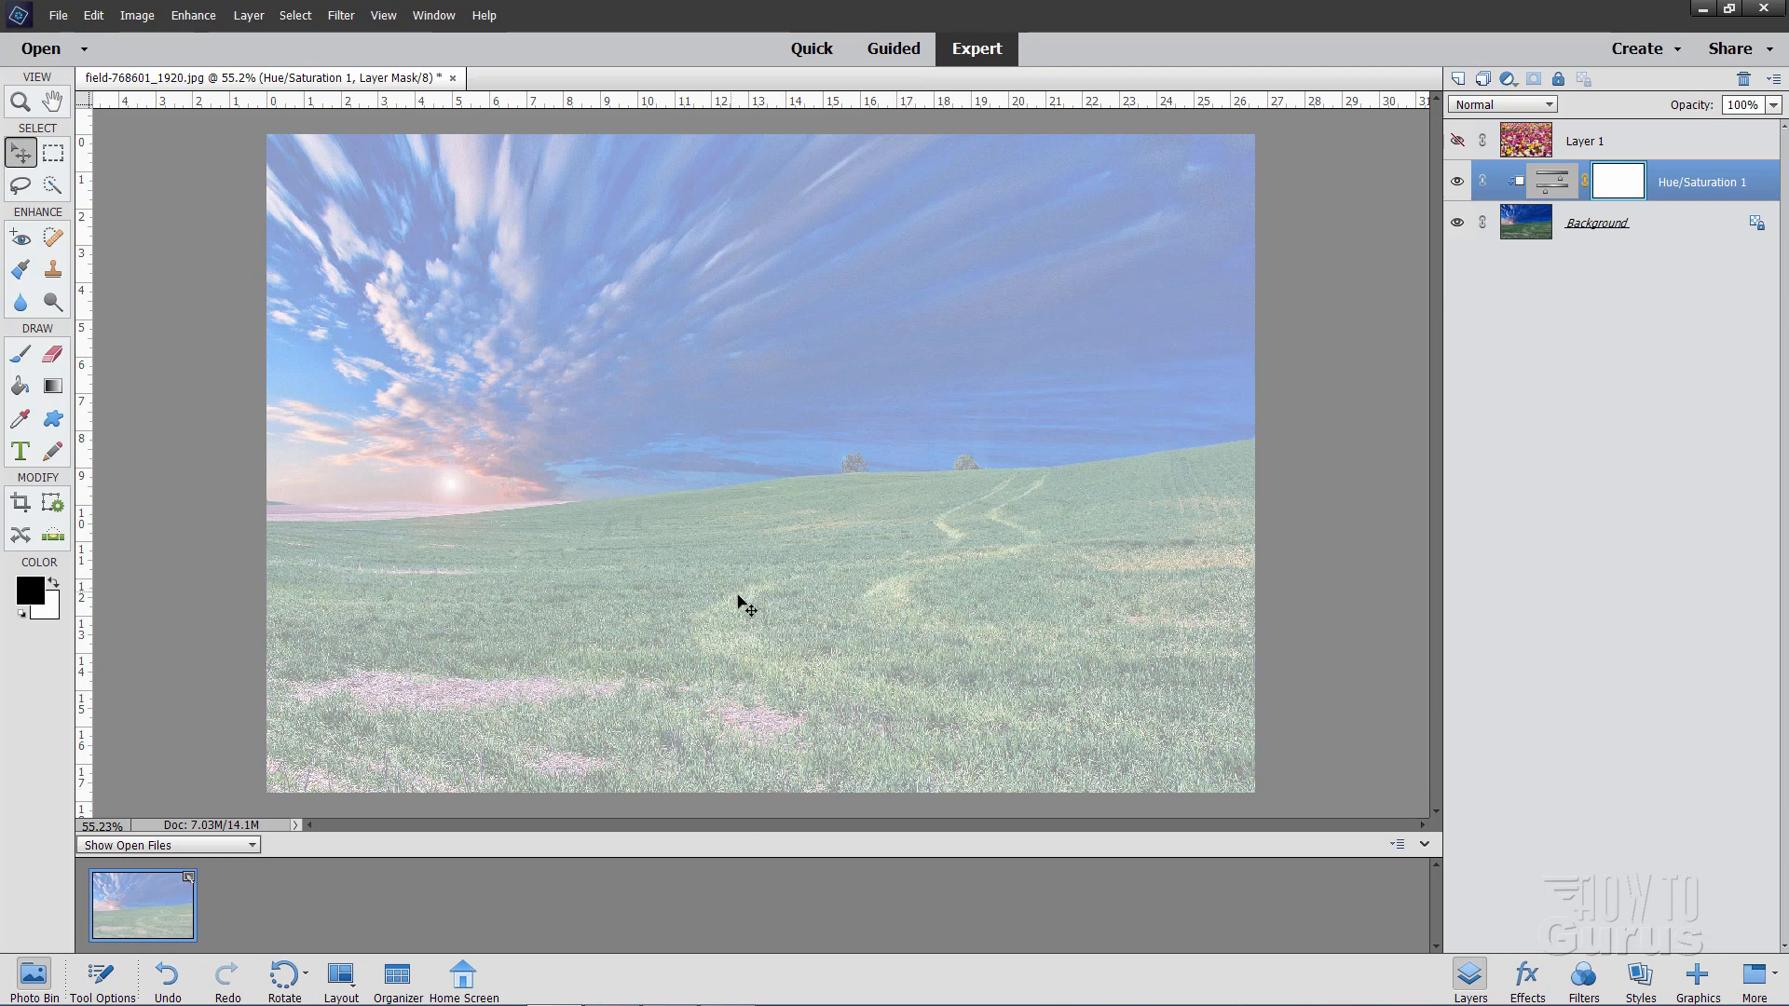
pyautogui.moveTo(1012, 722)
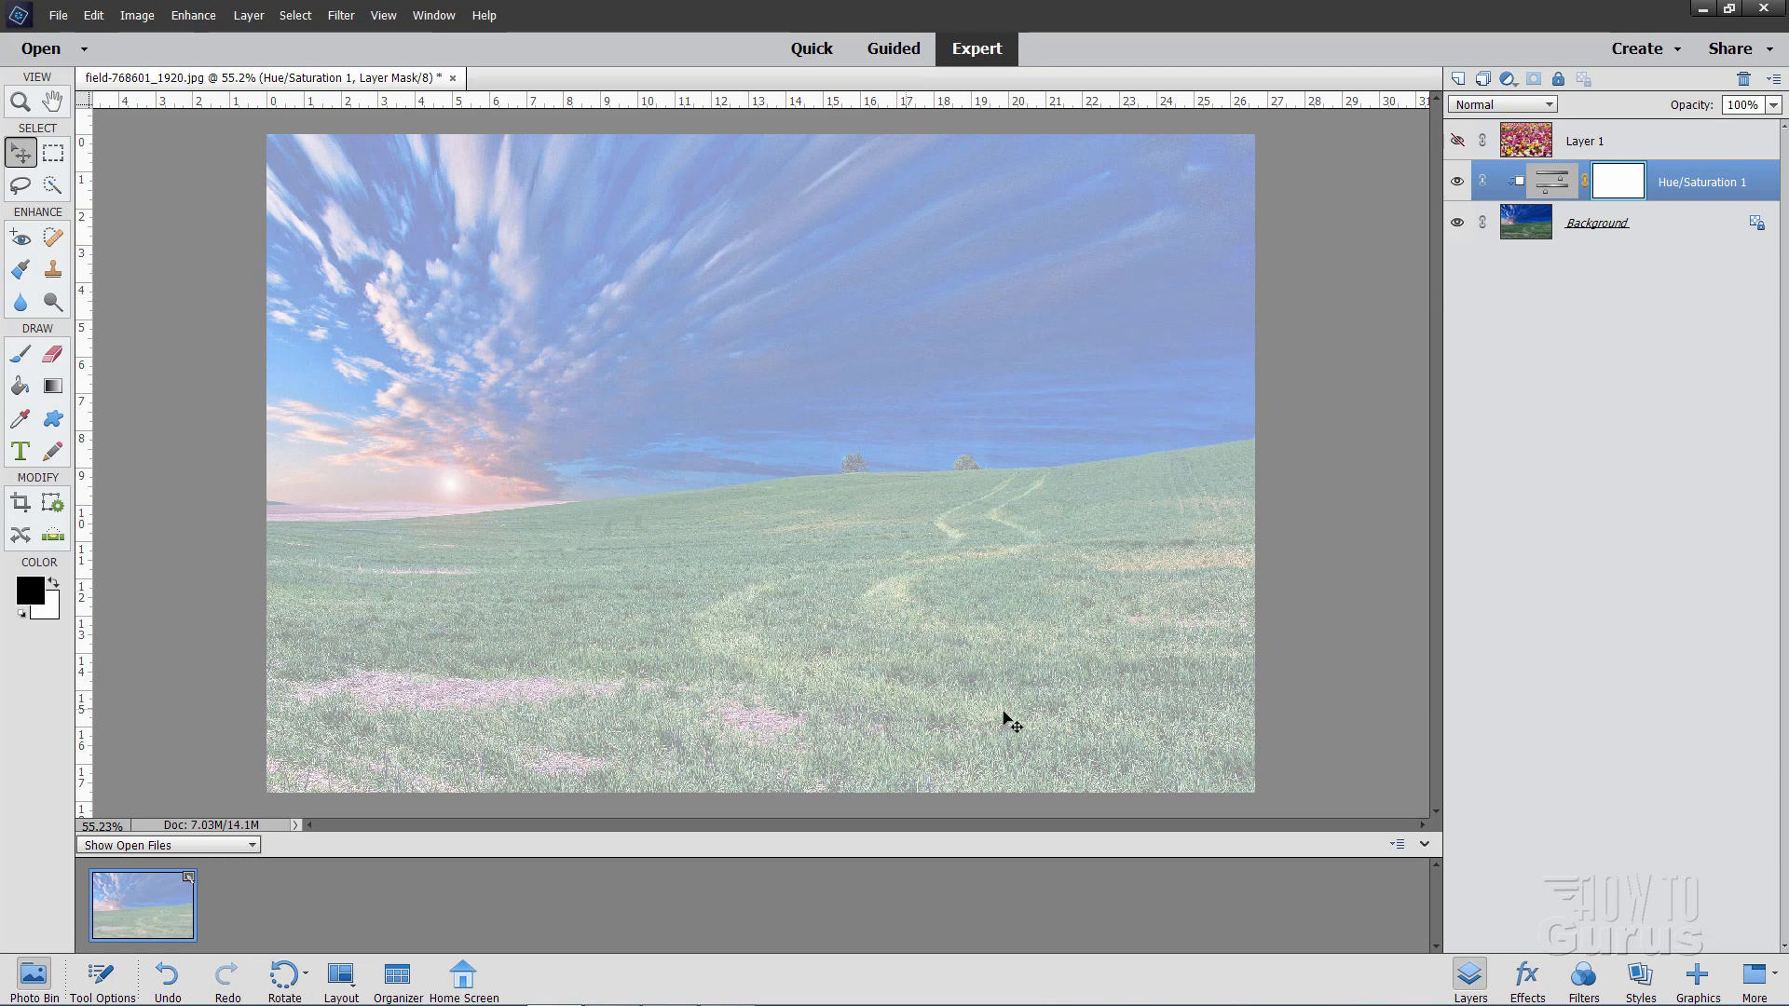
pyautogui.moveTo(574, 321)
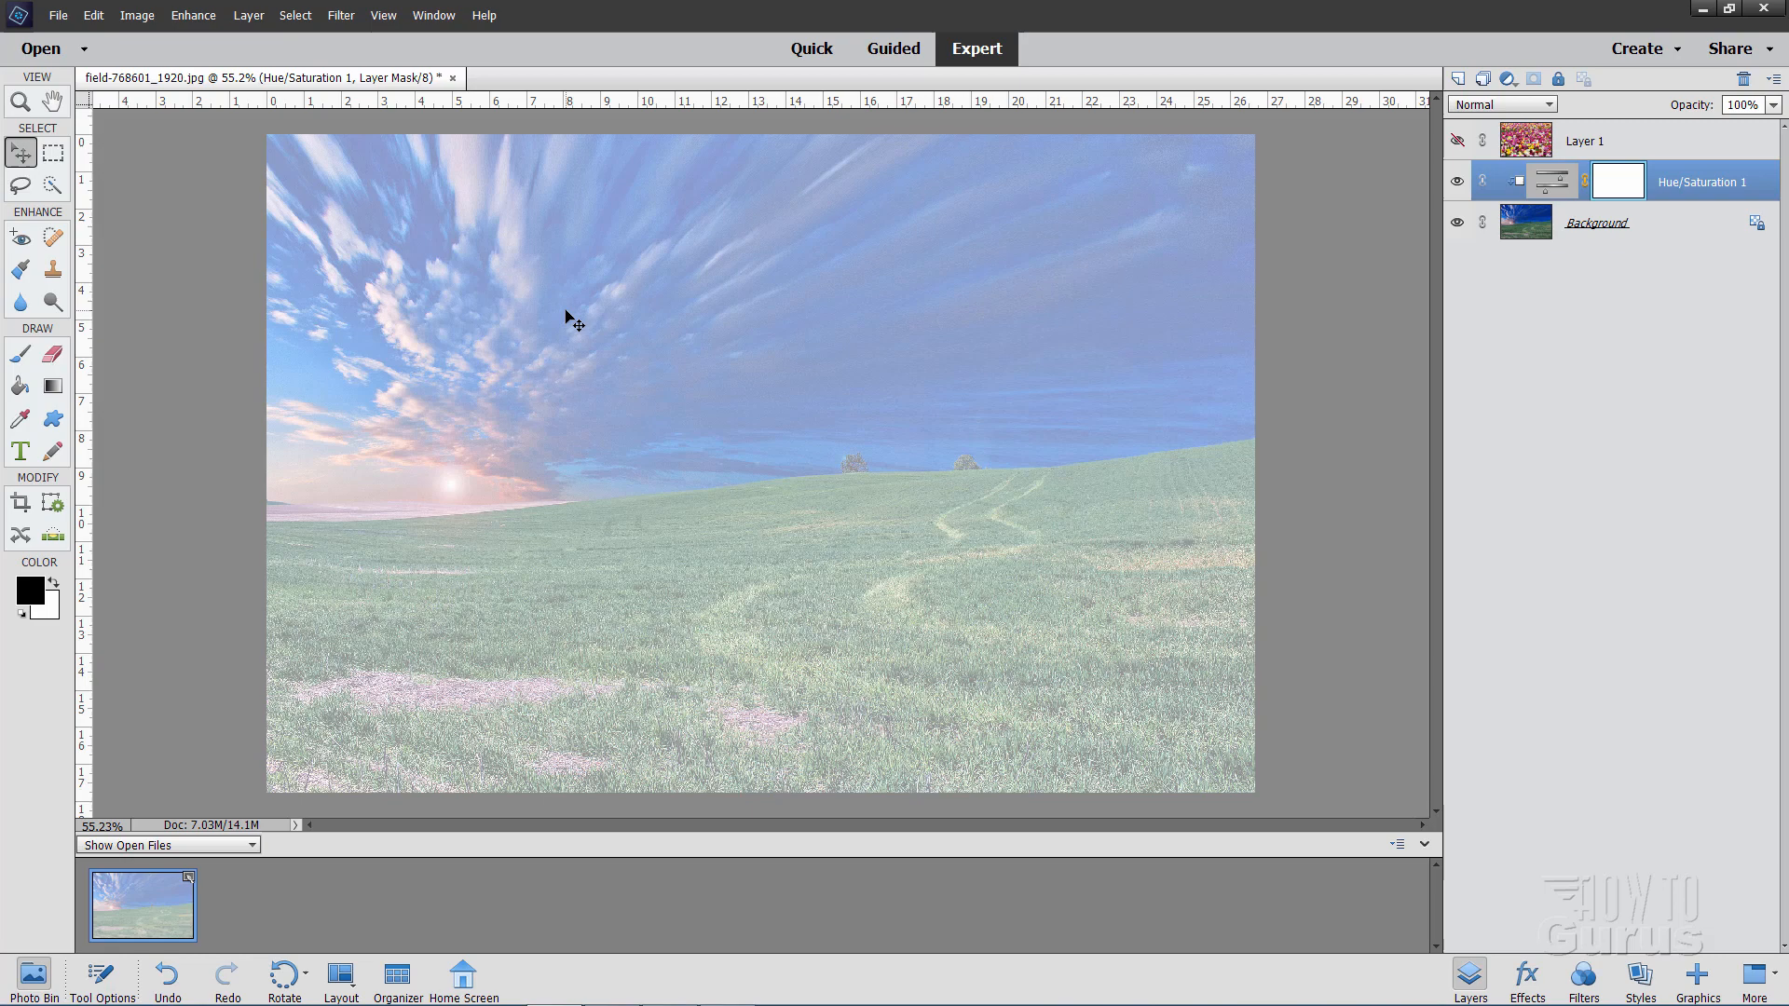
pyautogui.moveTo(1004, 309)
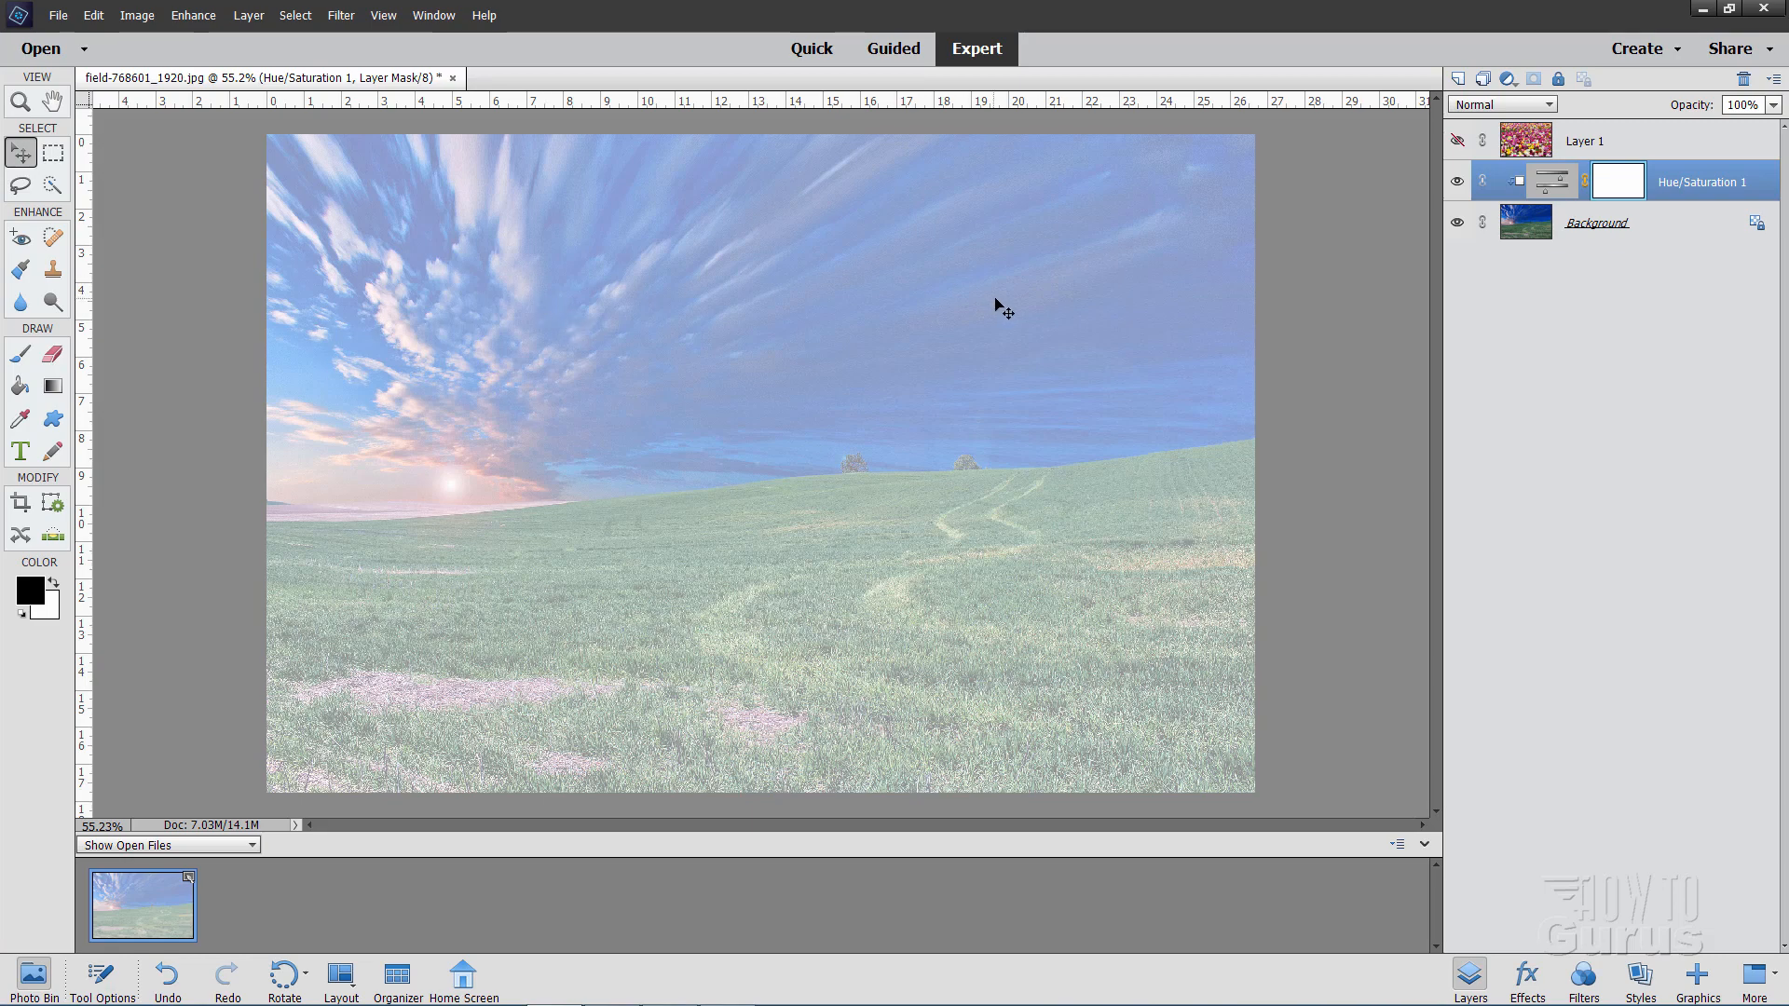
pyautogui.moveTo(758, 468)
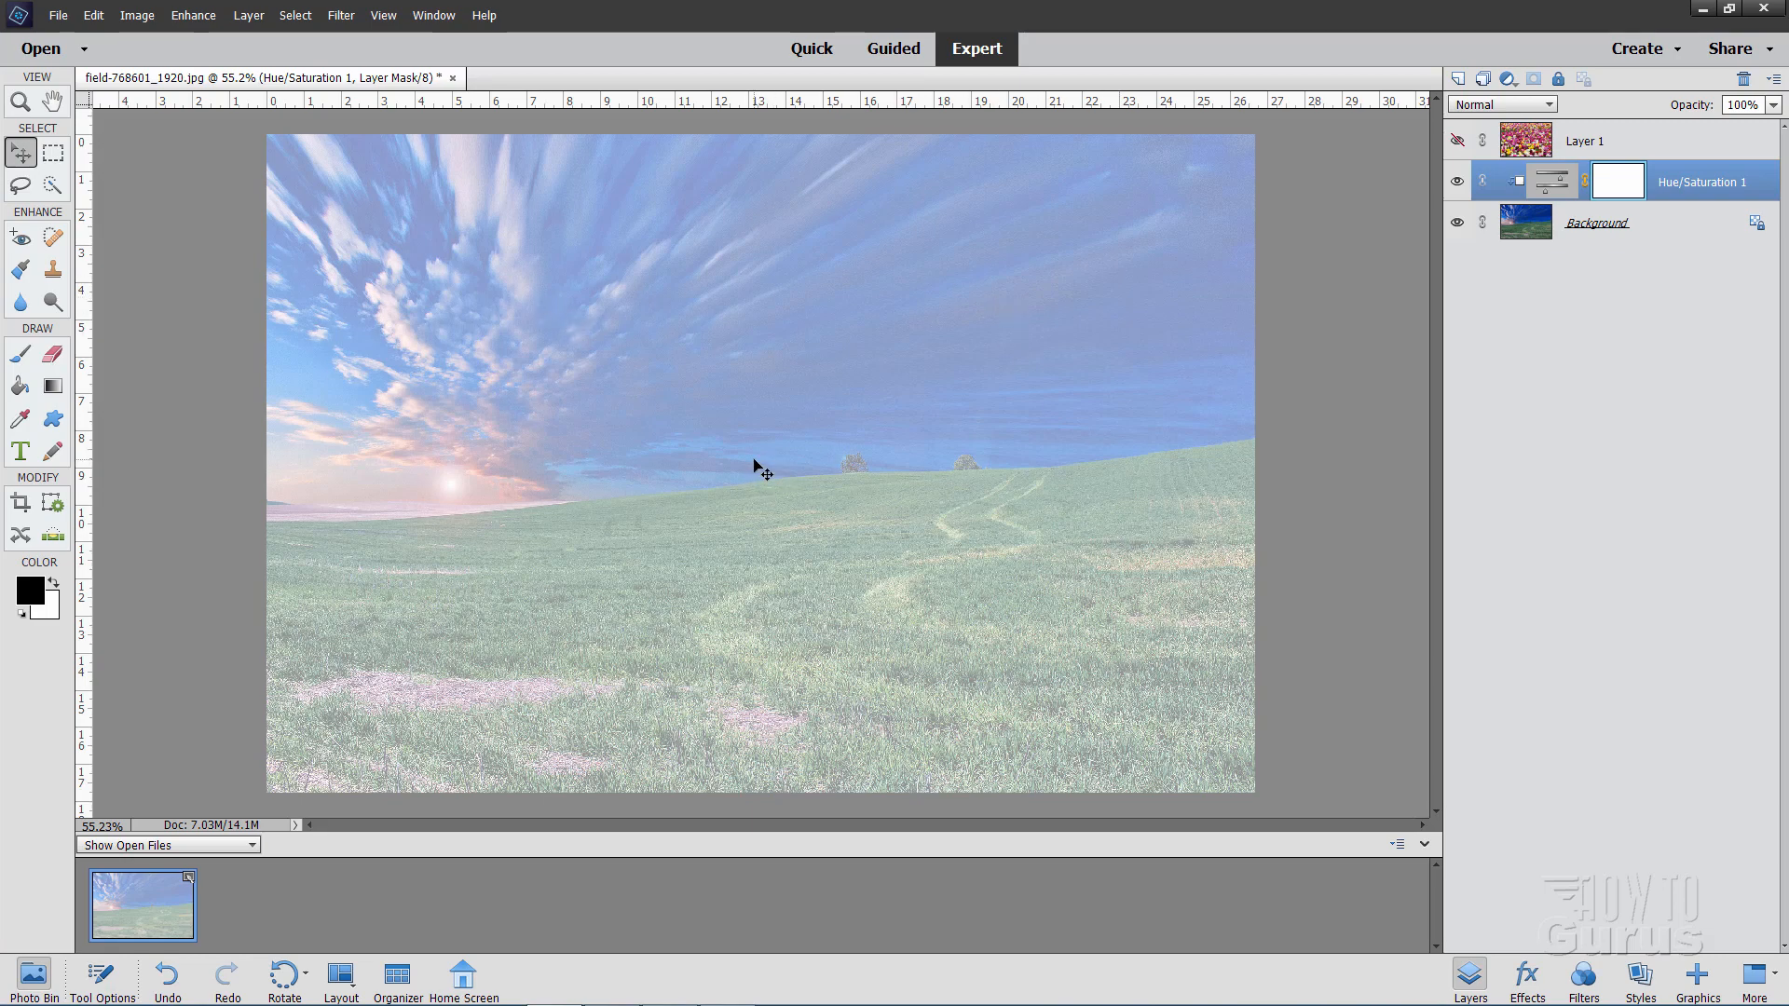
pyautogui.moveTo(209, 340)
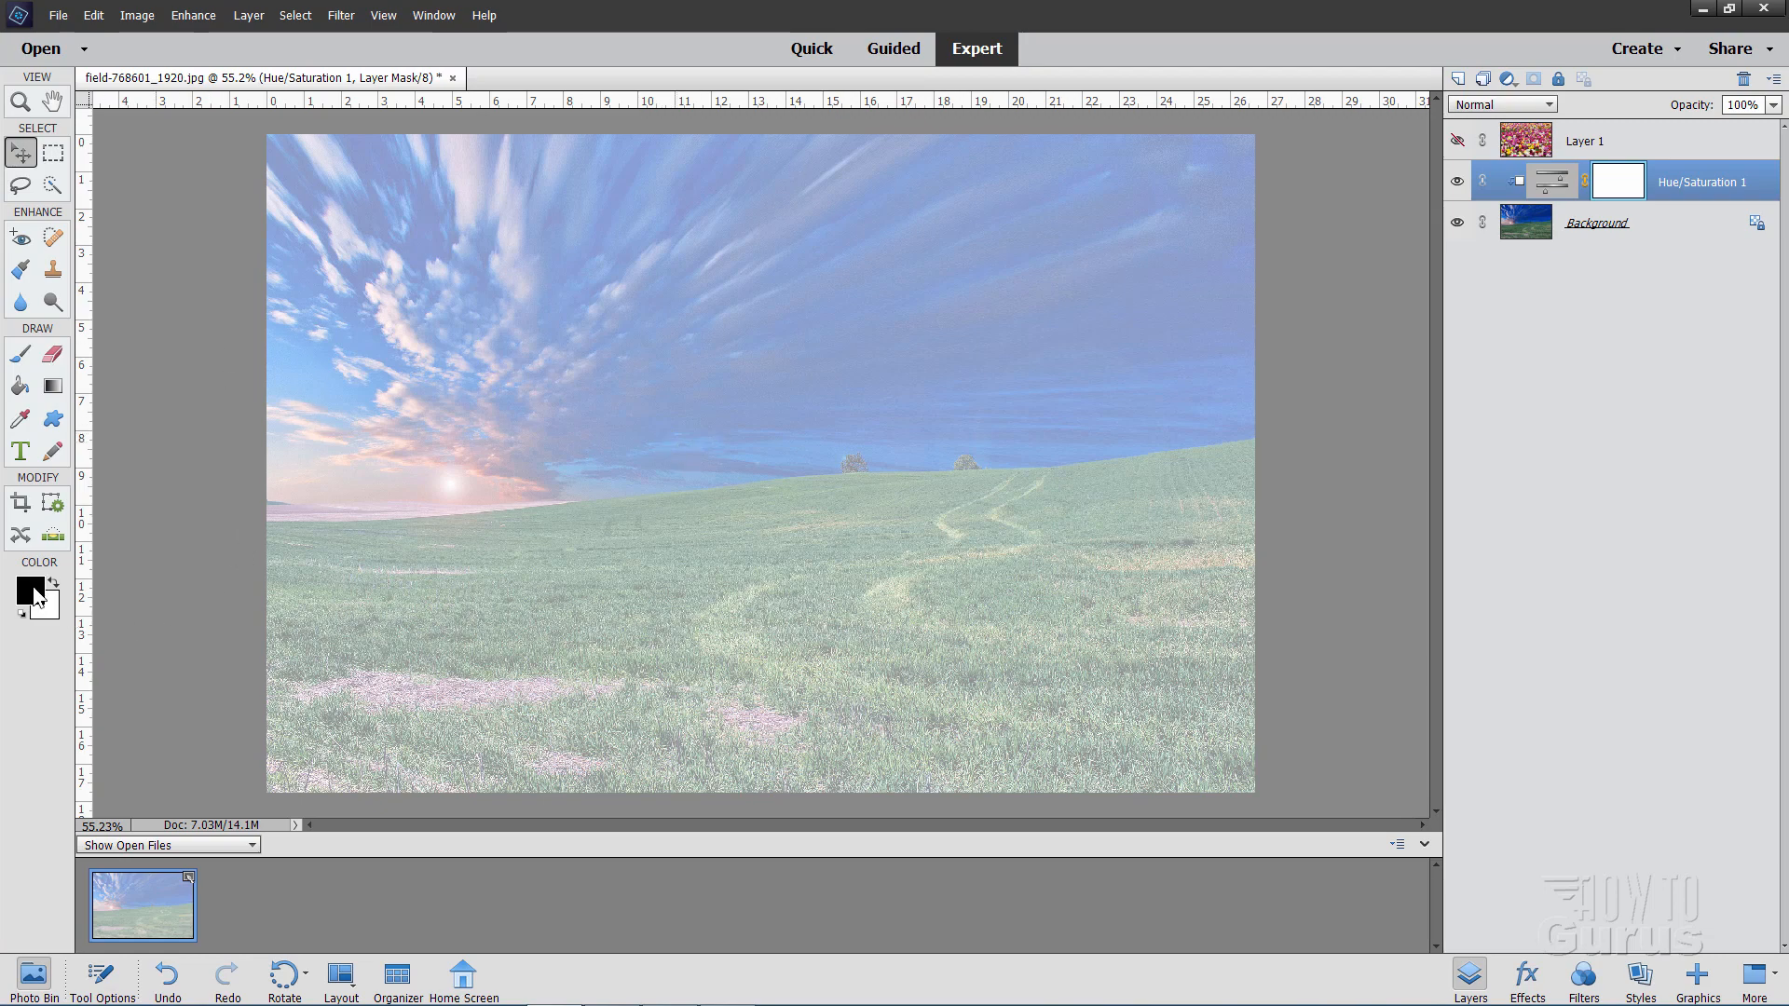
pyautogui.moveTo(55, 586)
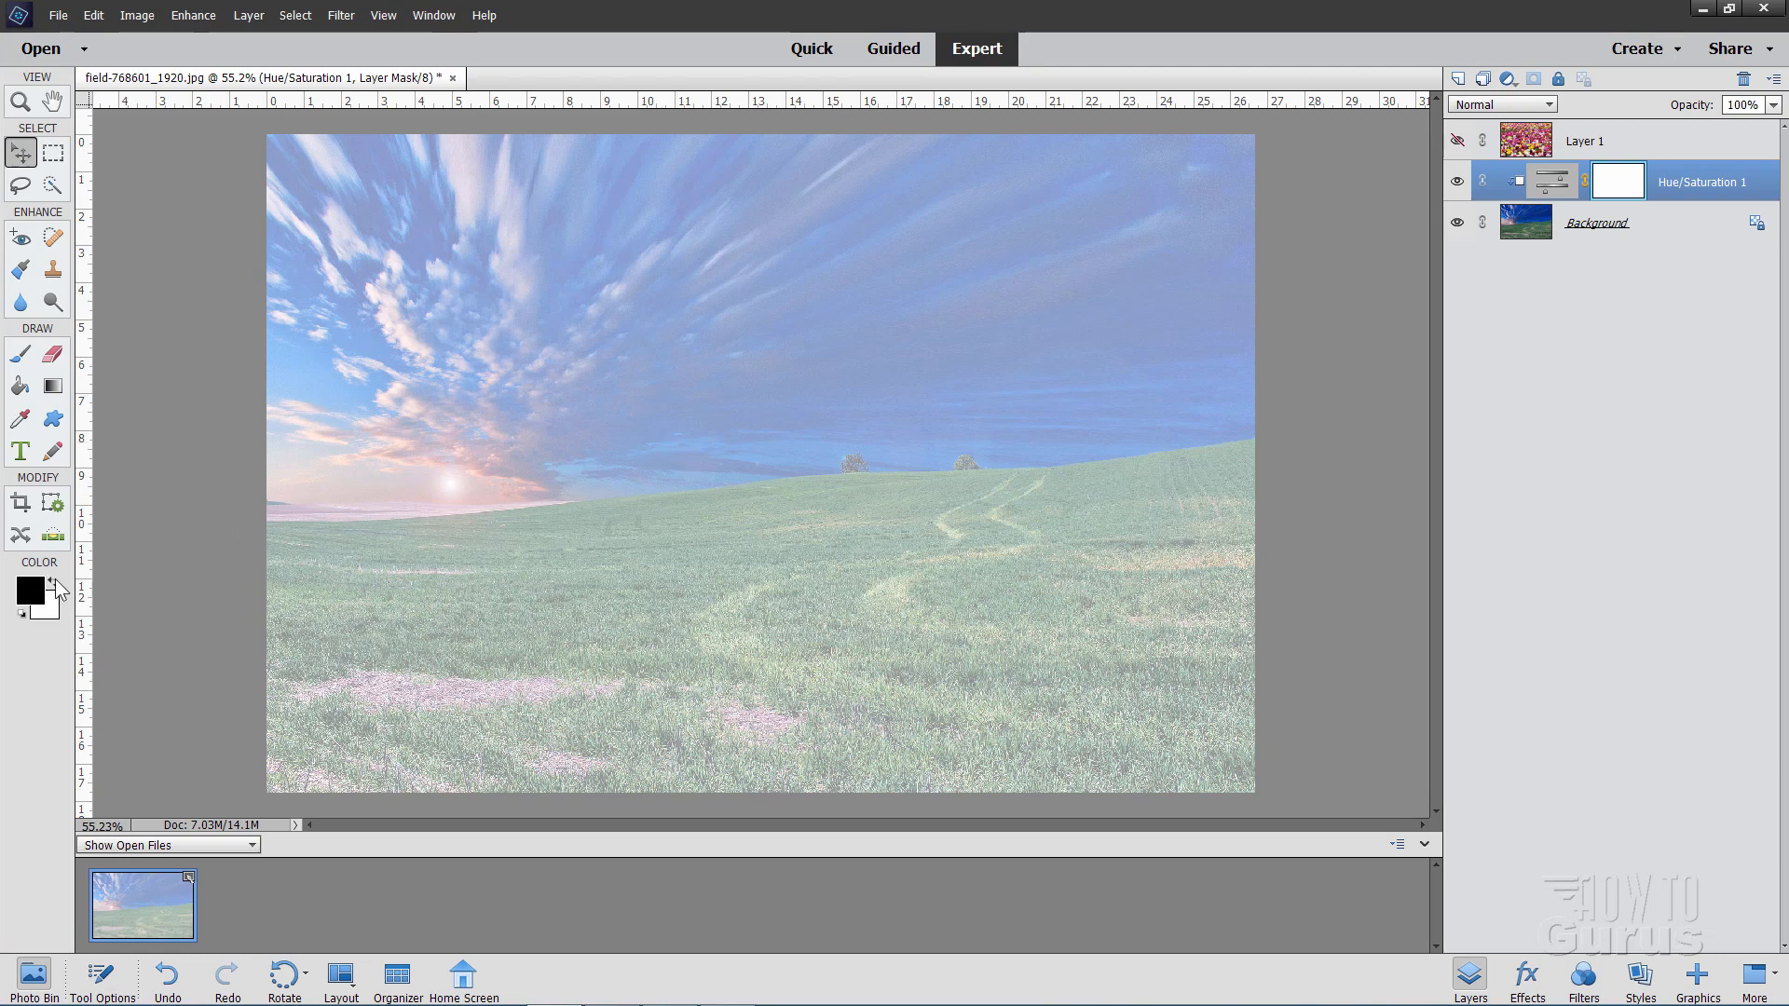
# Step: Pick the Horizontal Type tool and search 'coop' to set the font to Cooper Std Black
pyautogui.click(20, 451)
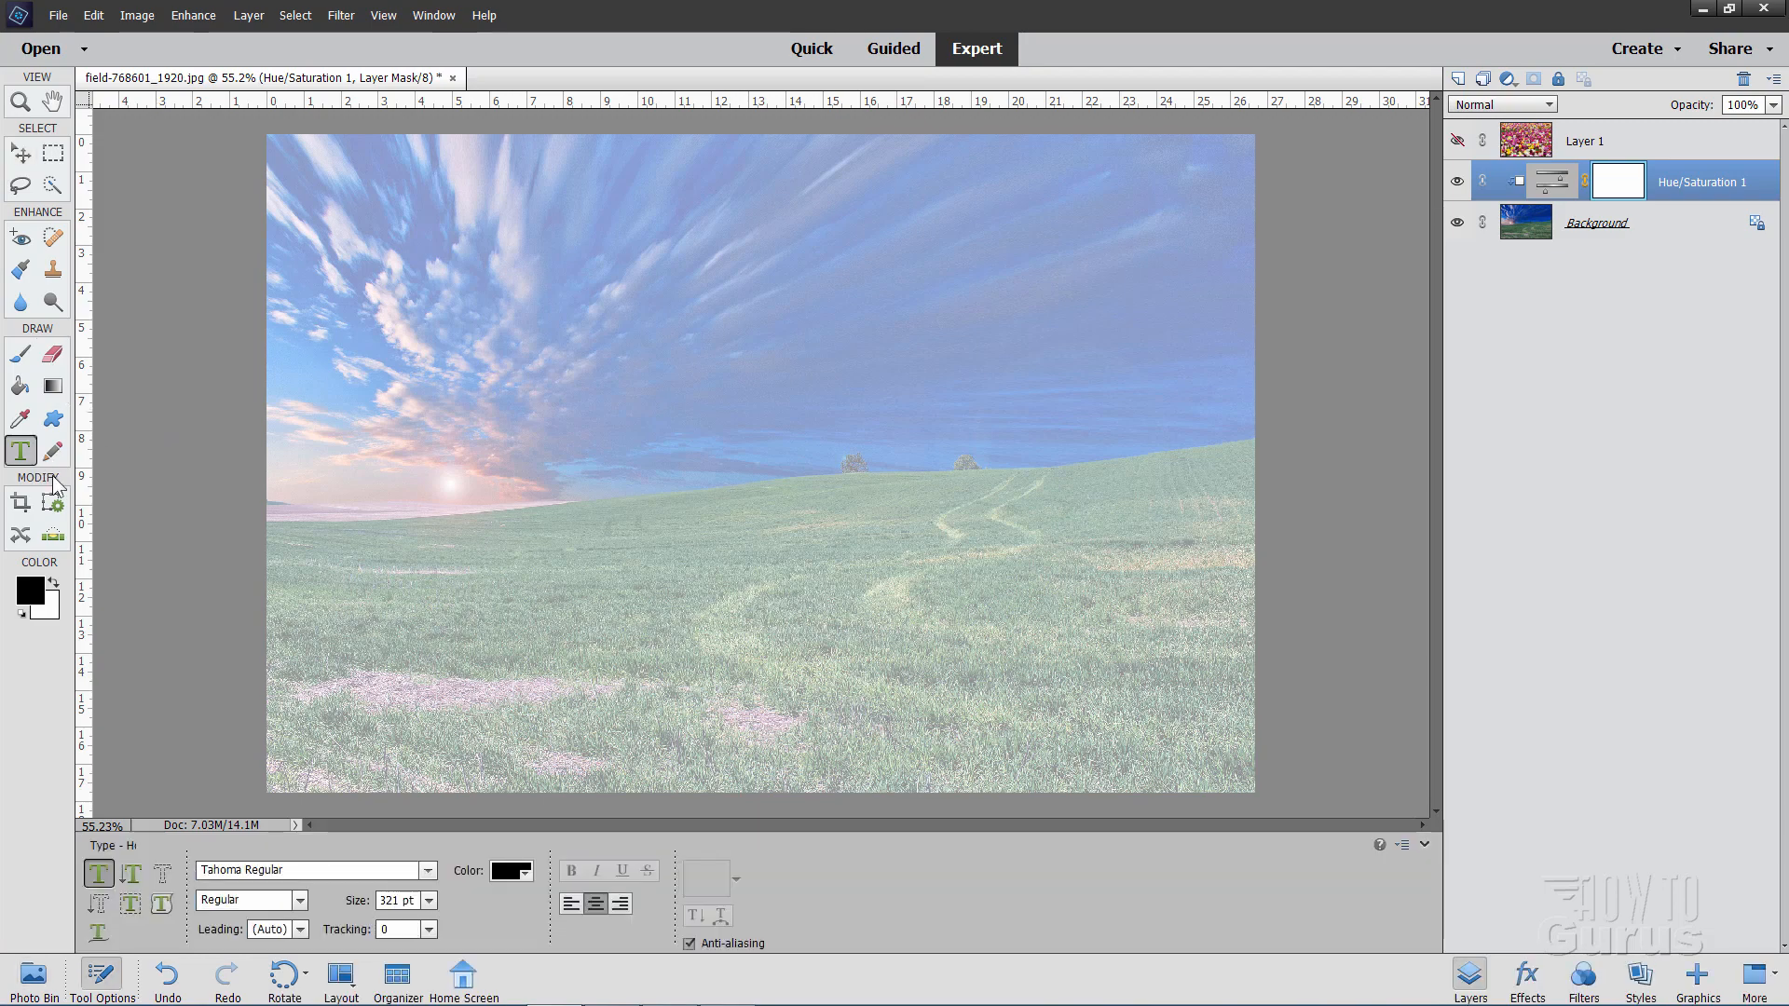
pyautogui.click(431, 875)
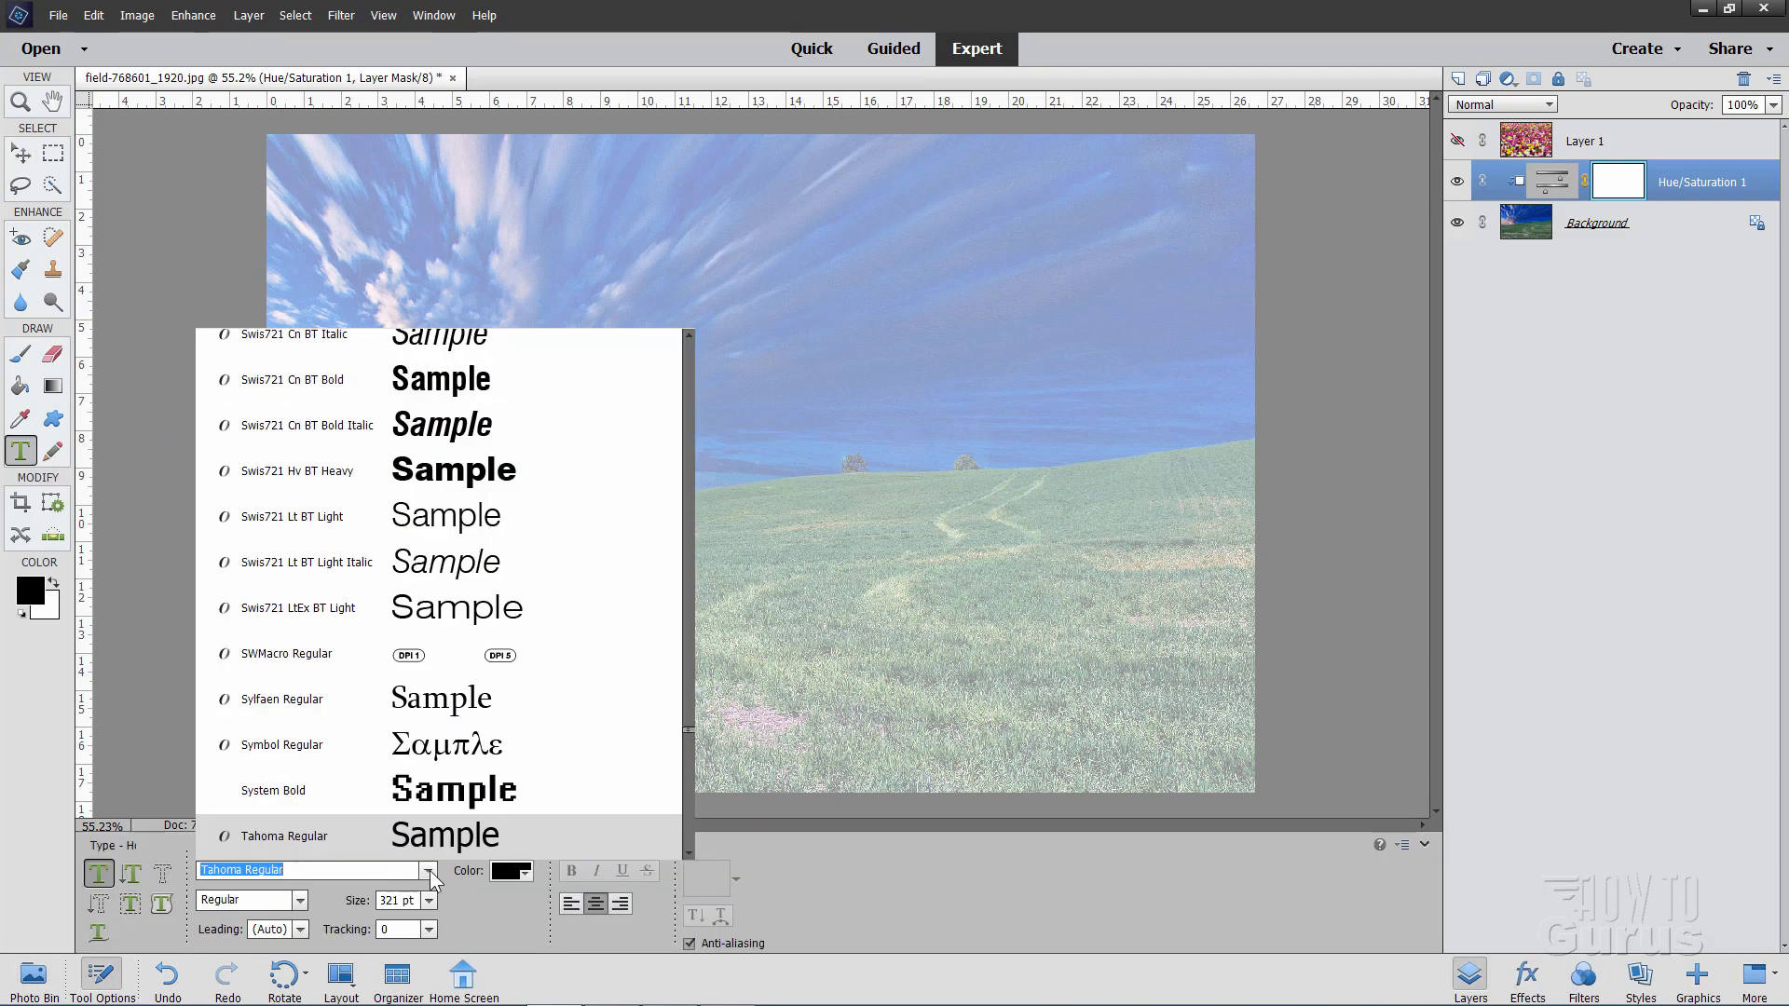
pyautogui.write('d')
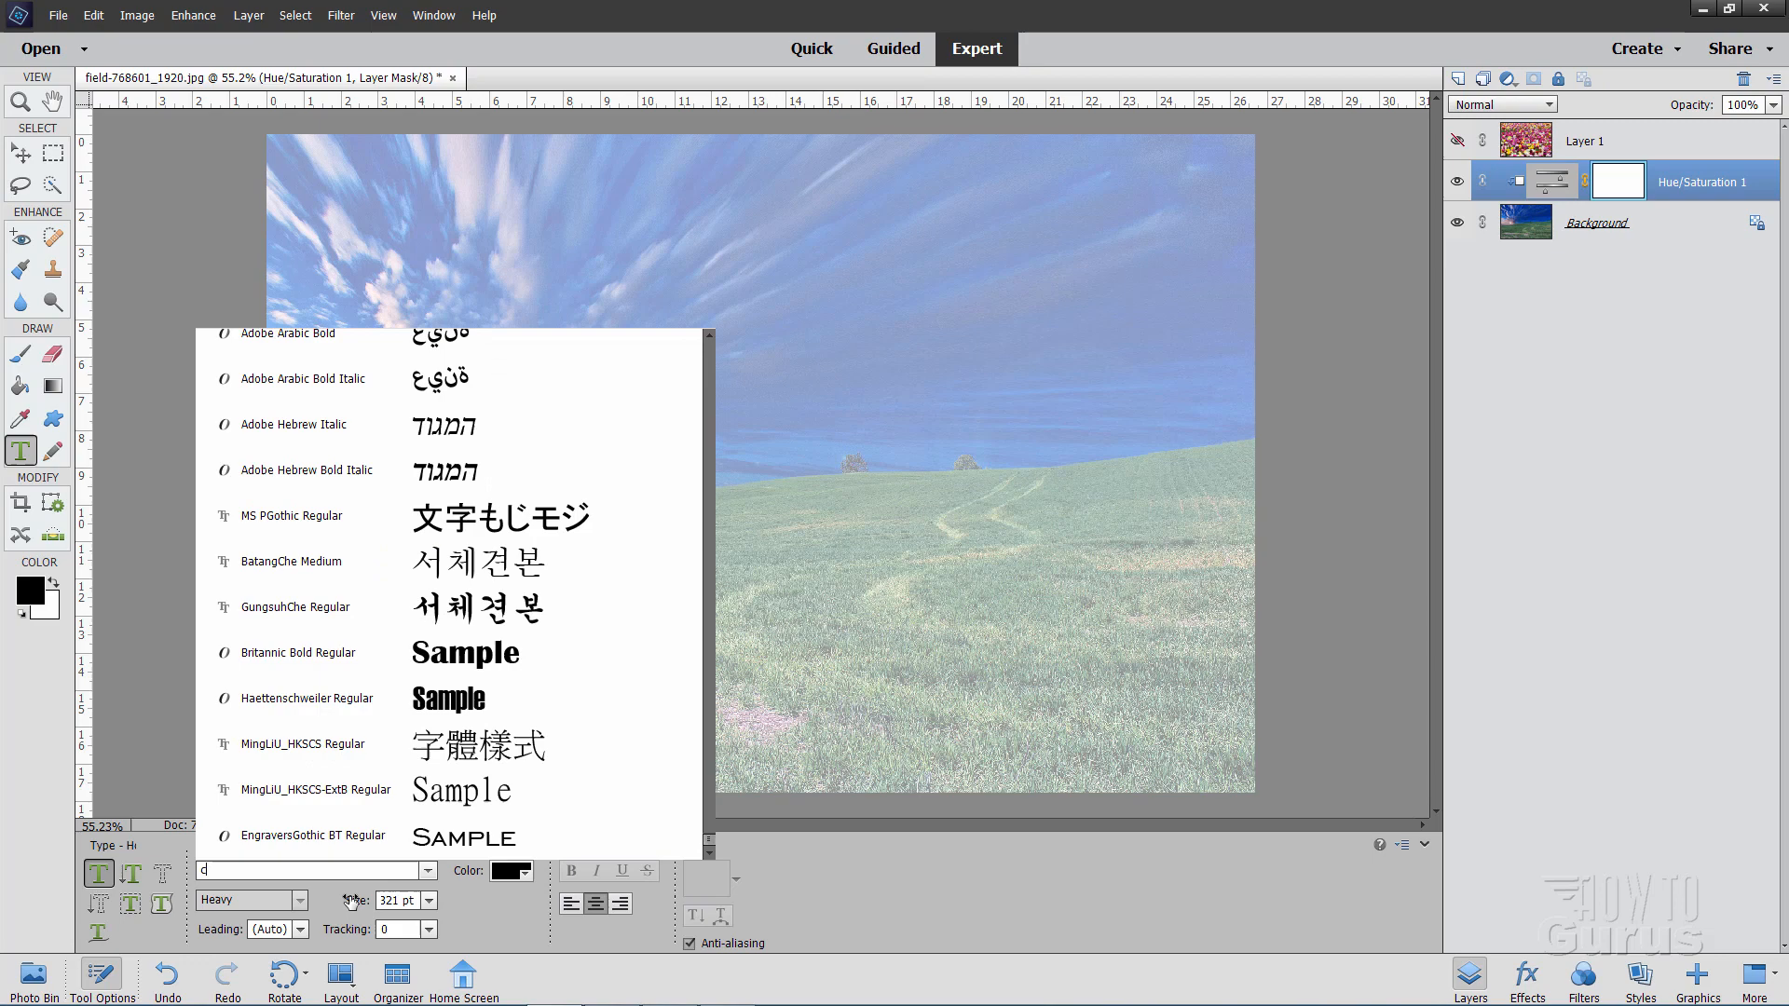
pyautogui.write('coop')
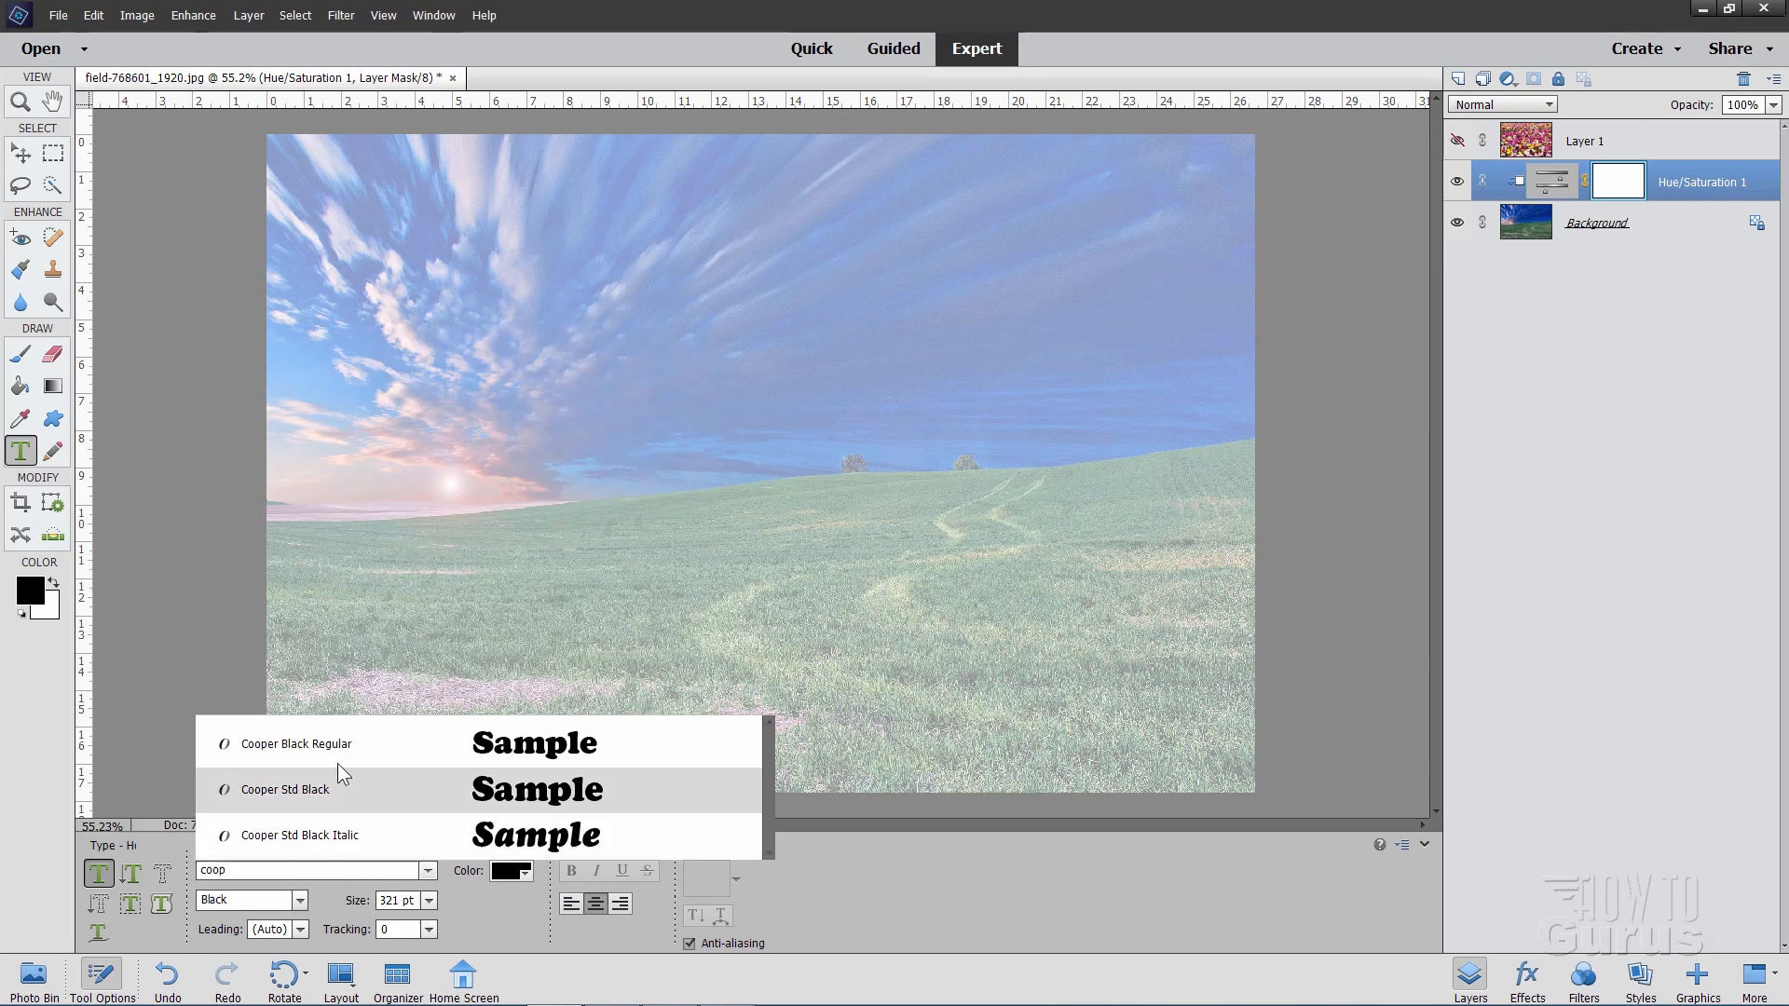
pyautogui.moveTo(327, 804)
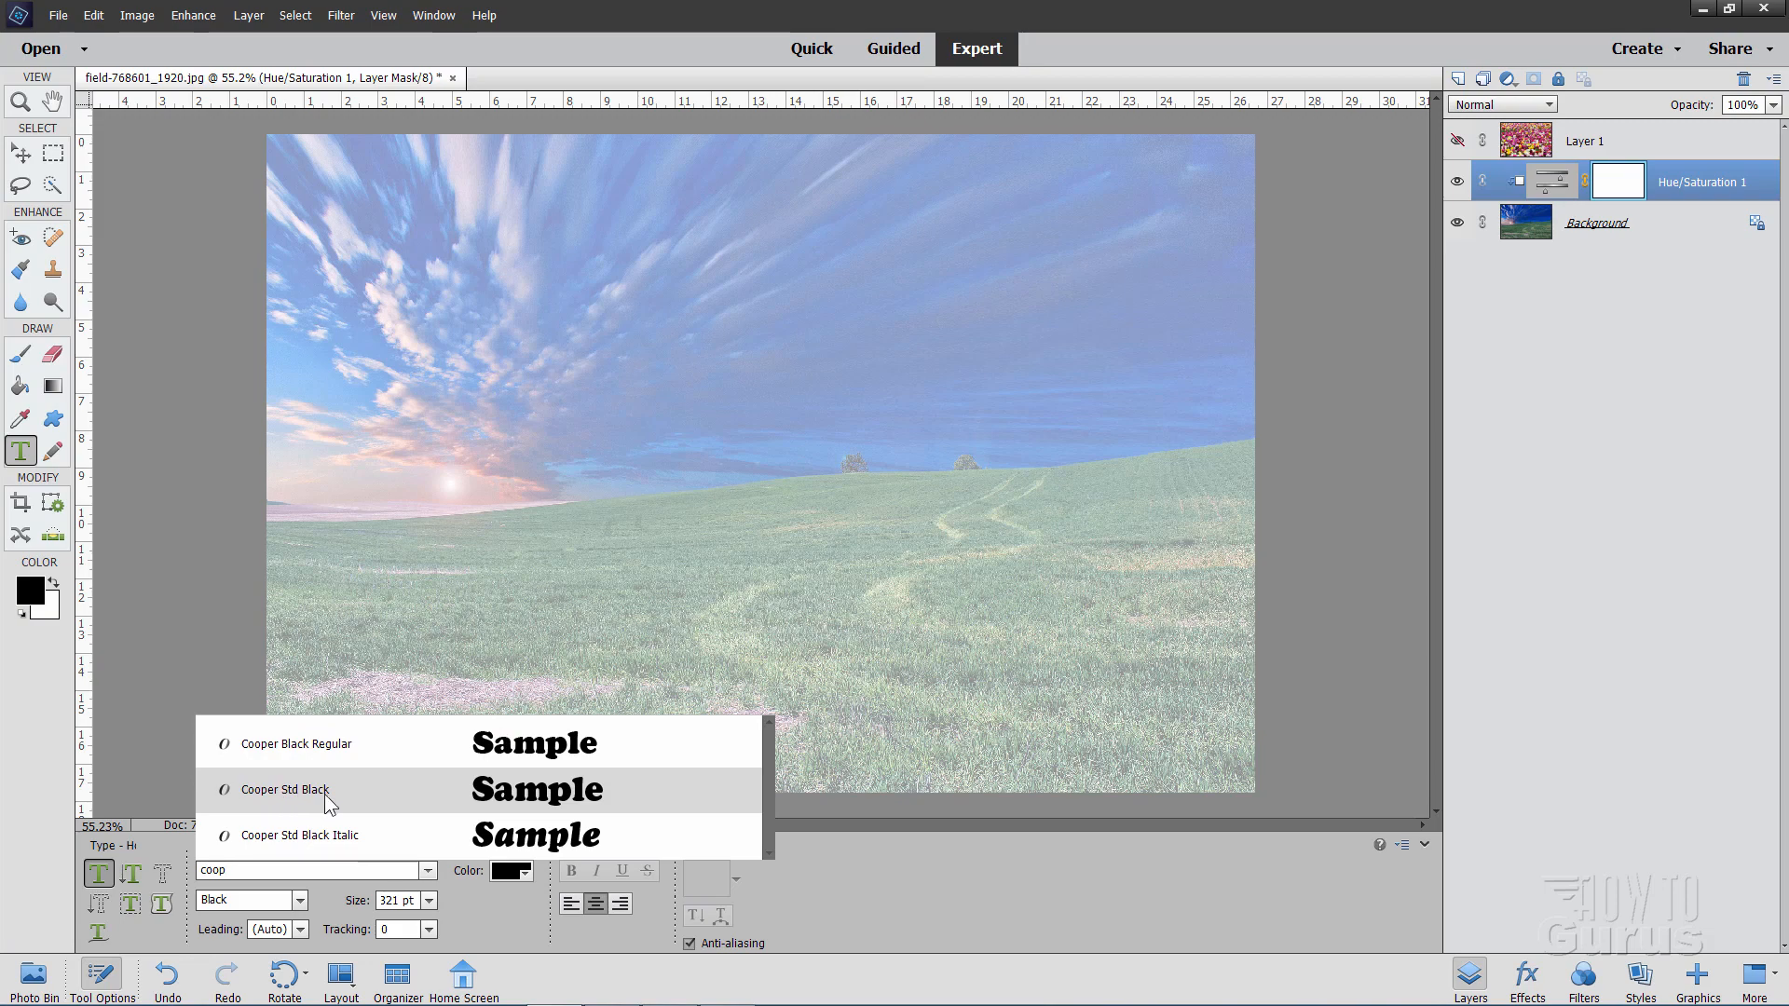
pyautogui.moveTo(488, 804)
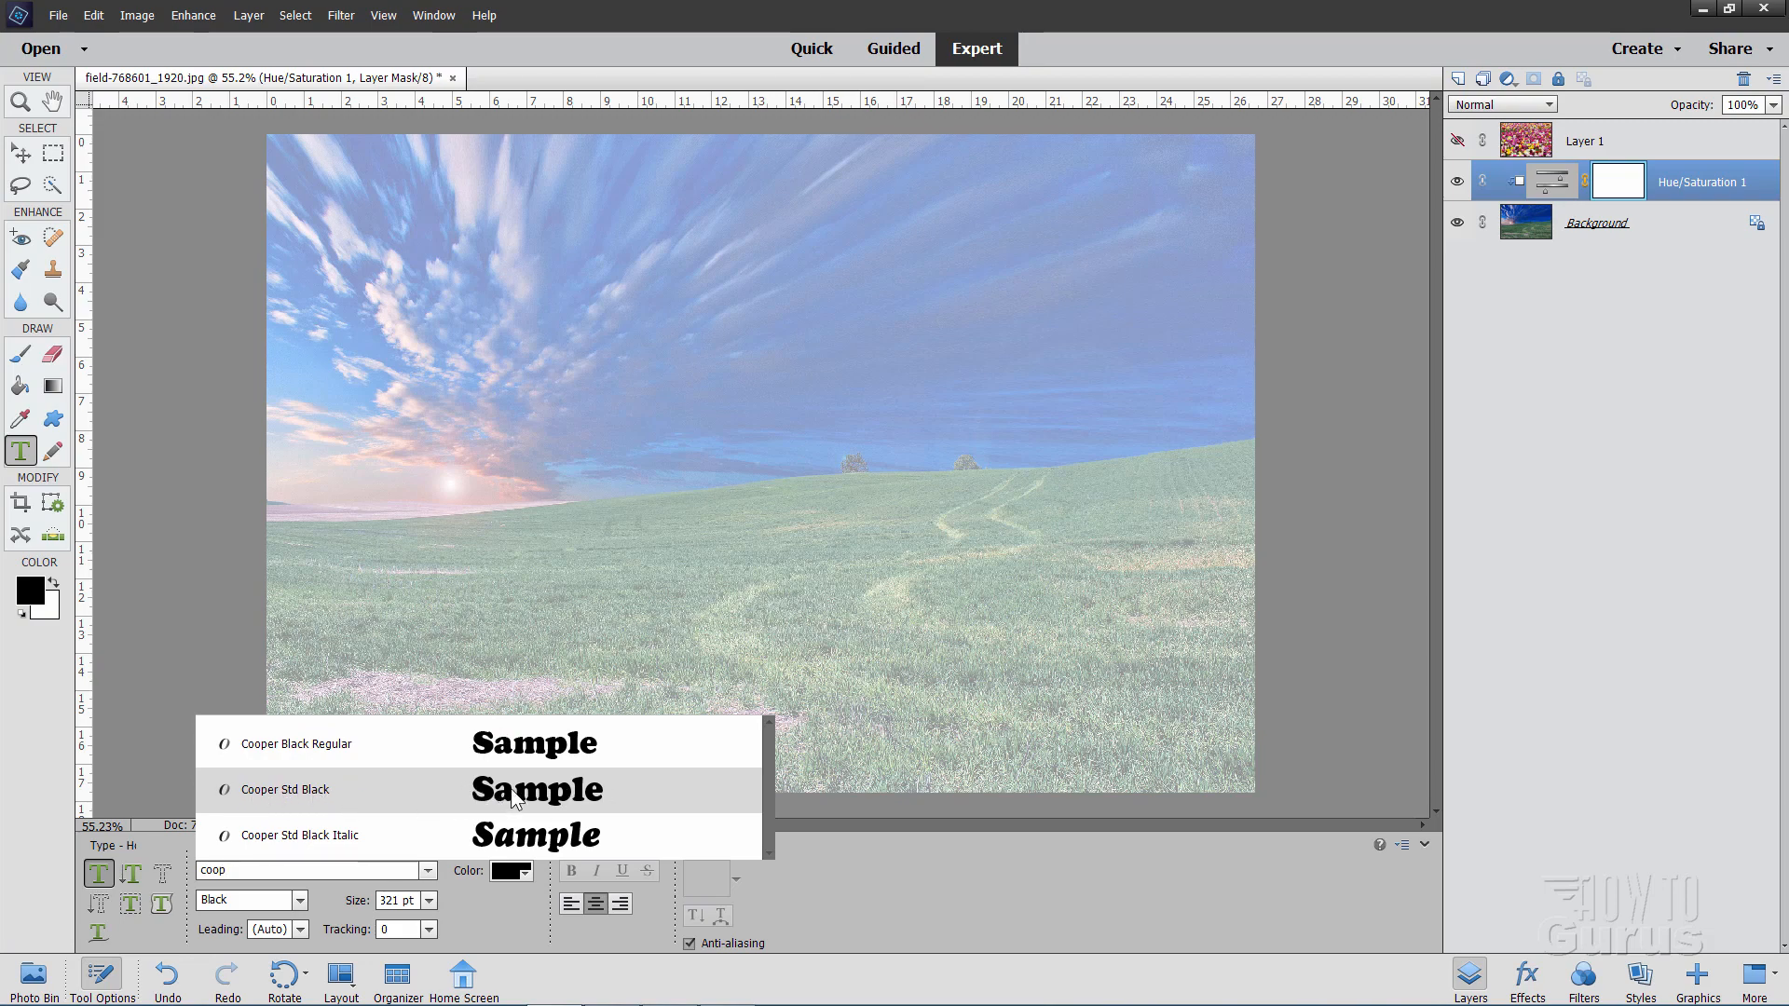
pyautogui.moveTo(493, 796)
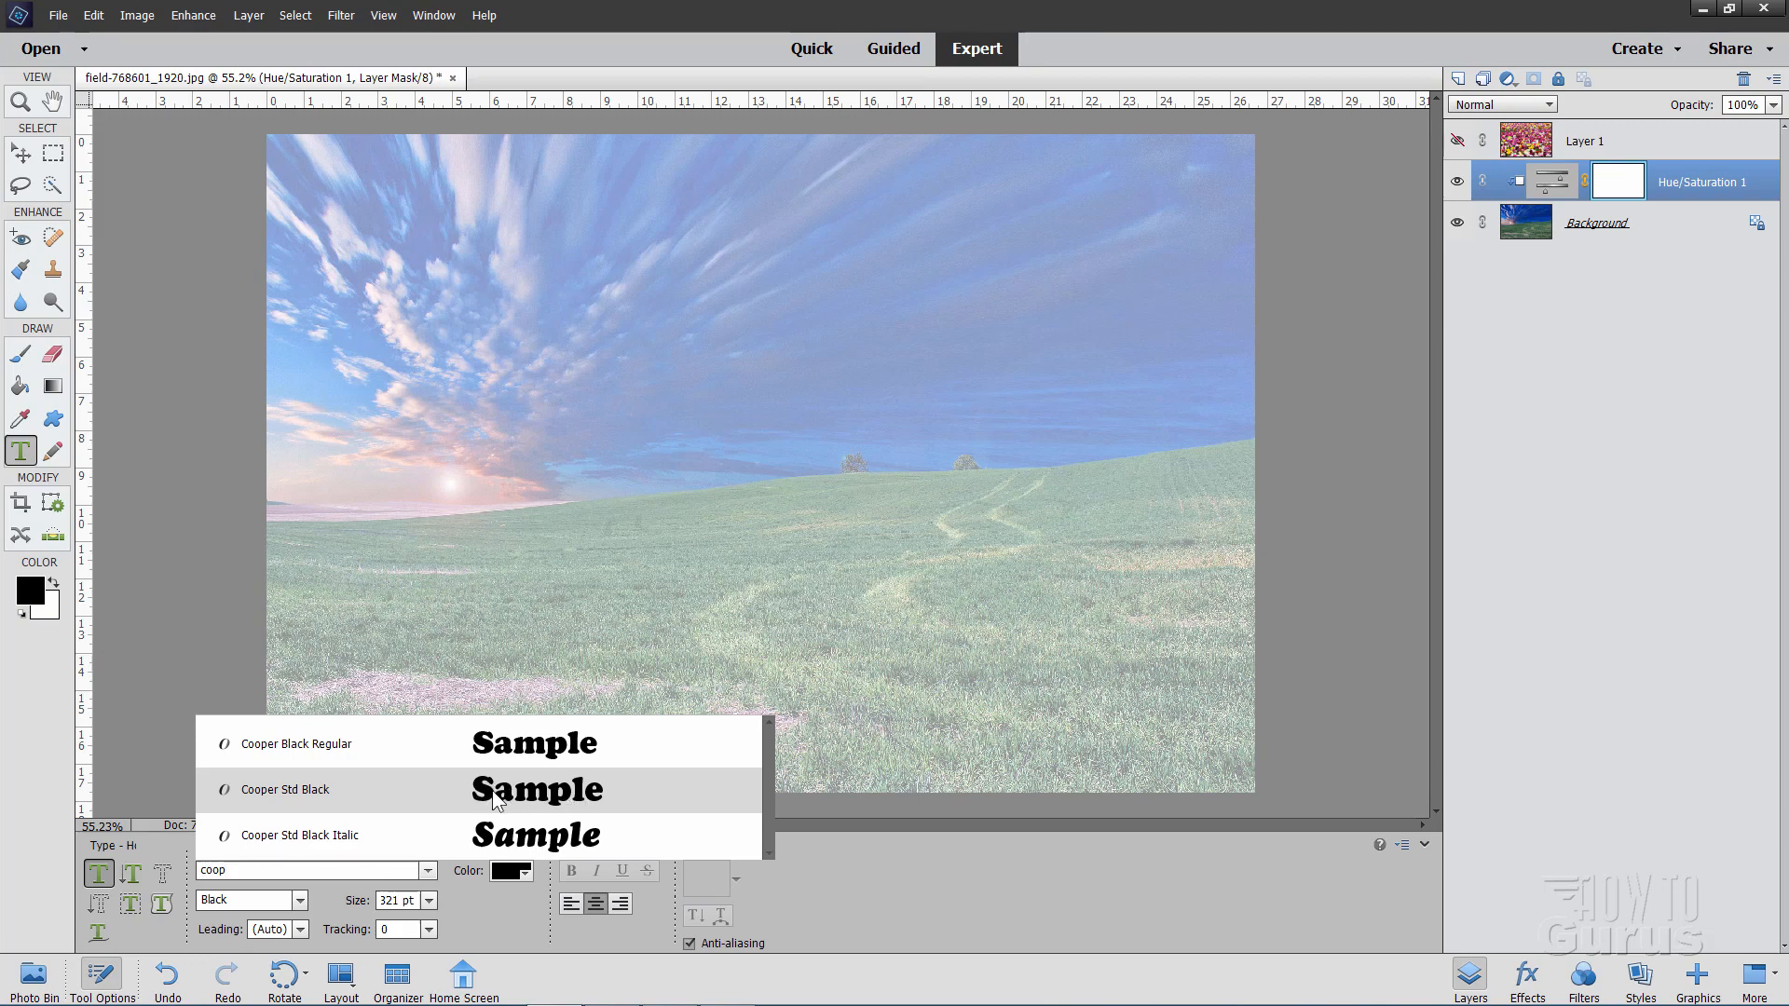
pyautogui.moveTo(557, 804)
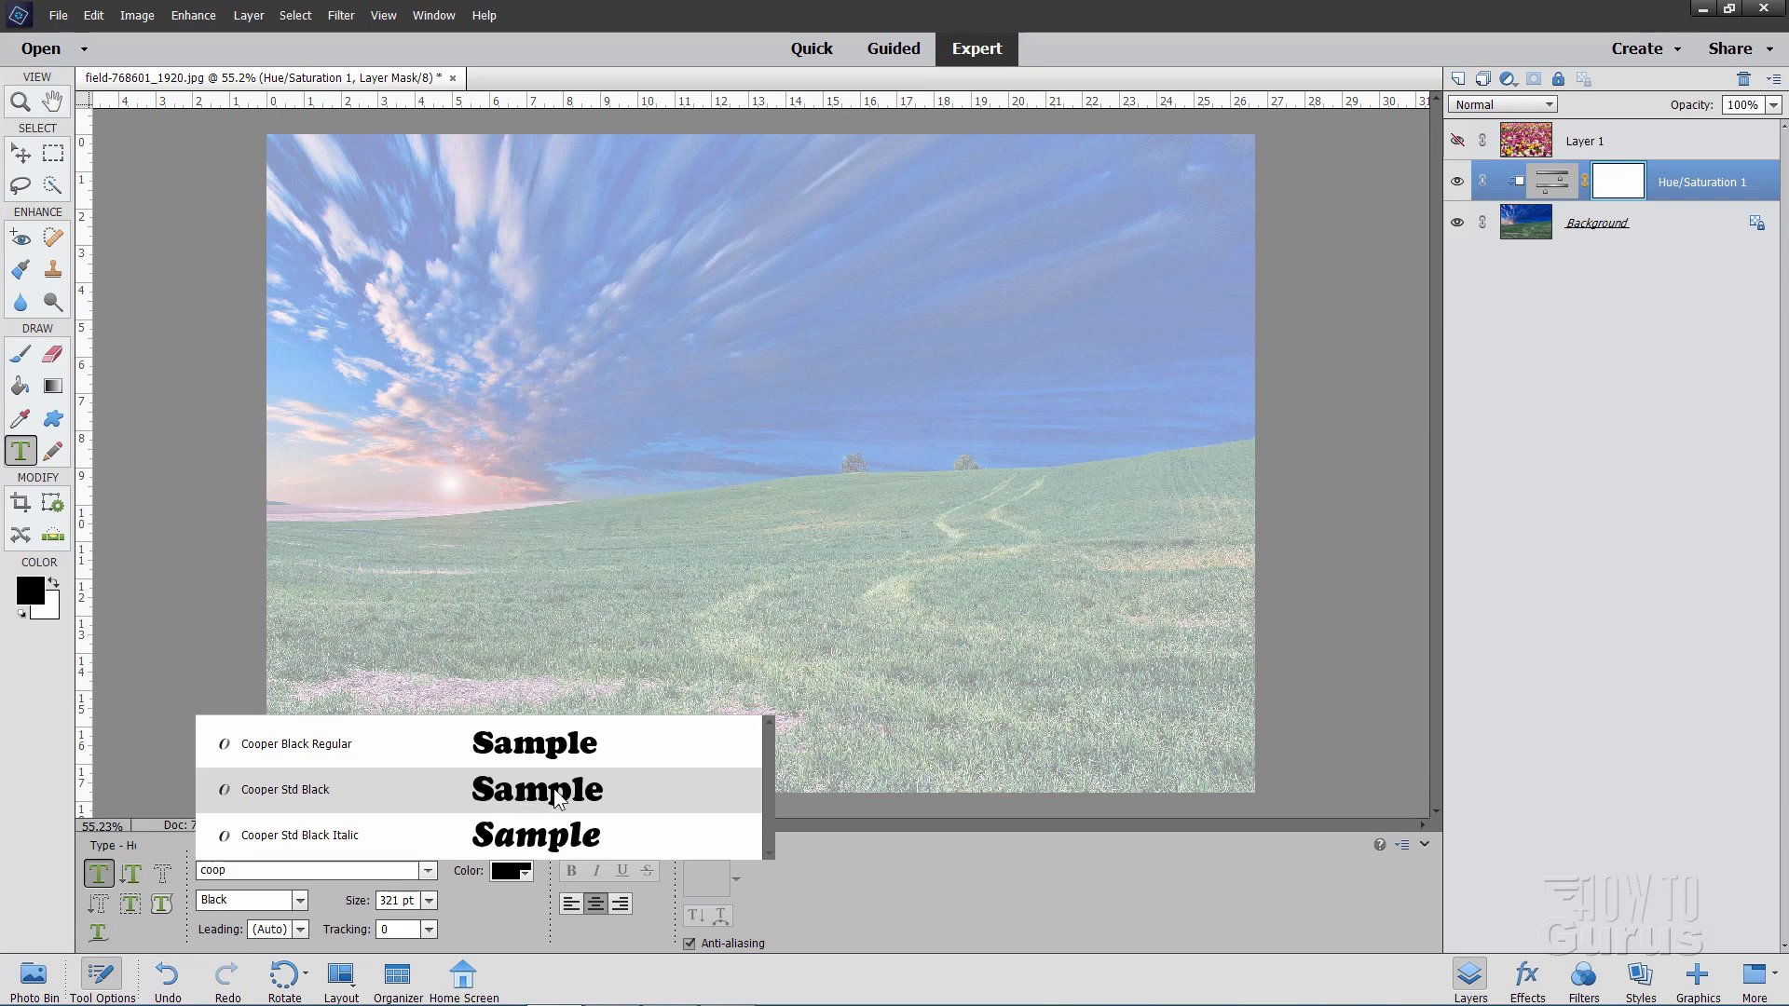
pyautogui.click(283, 789)
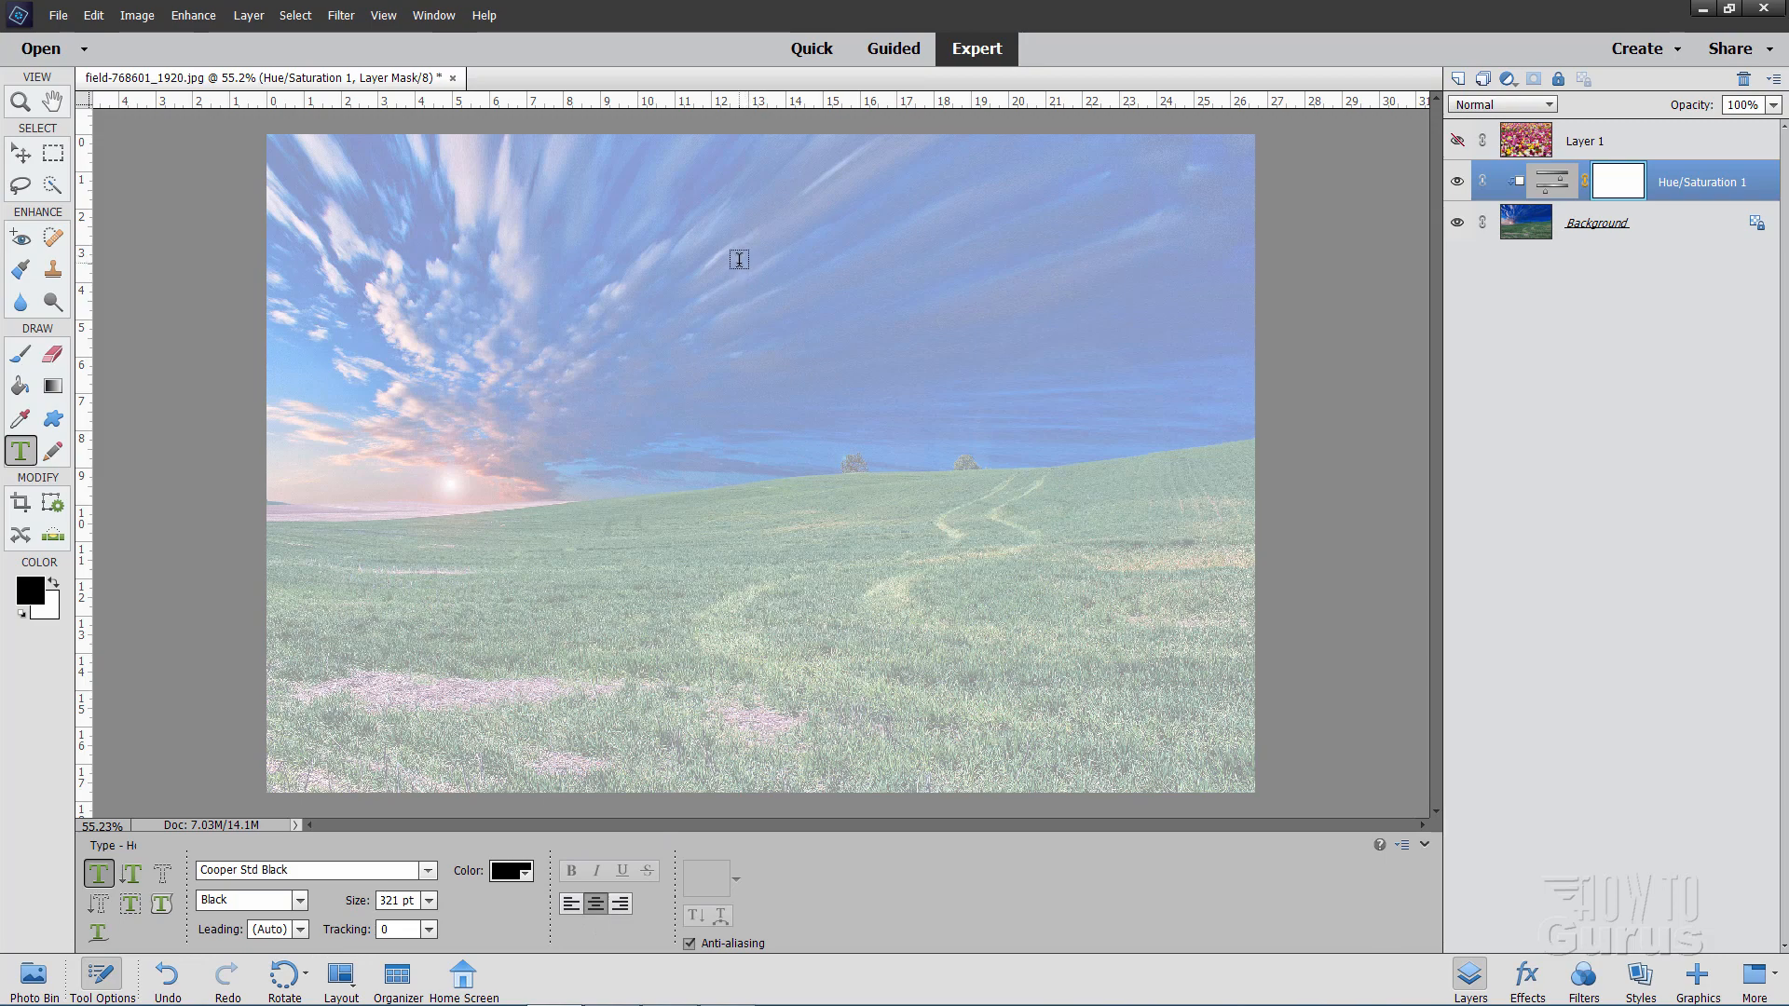
# Step: Type 'Happy', 'Mother's', 'Day' on three lines near the top and commit the text
pyautogui.click(738, 259)
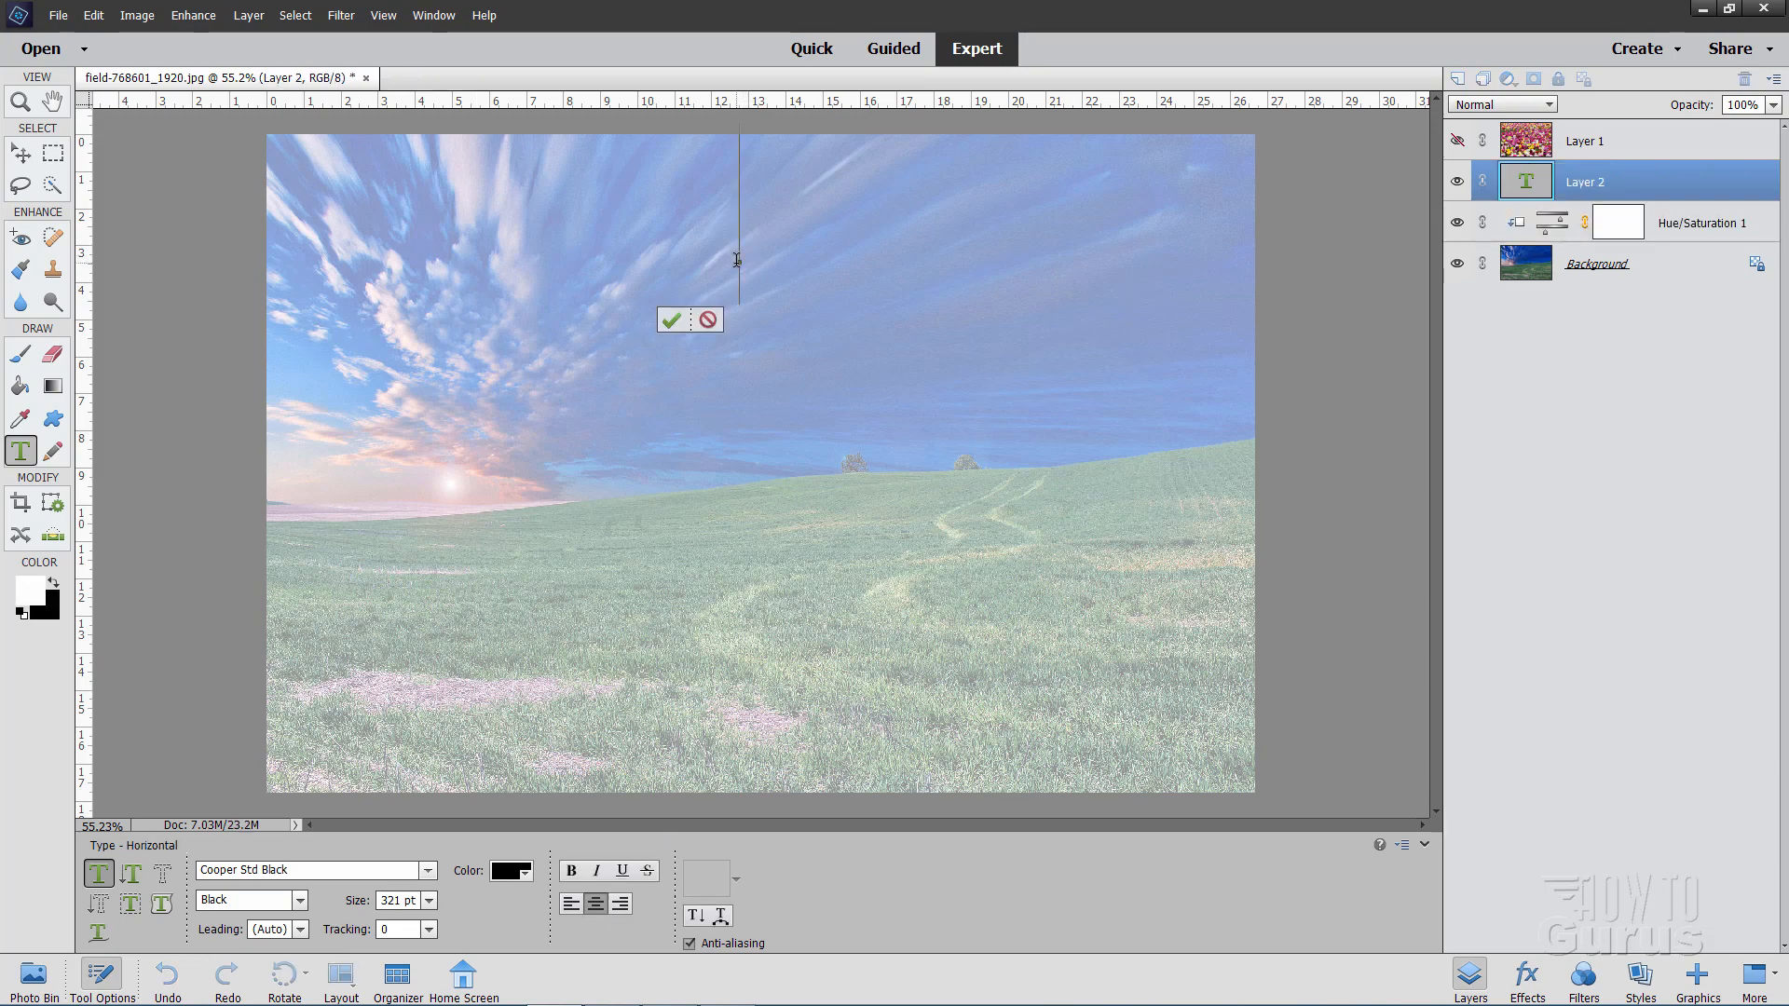
pyautogui.write('Happy')
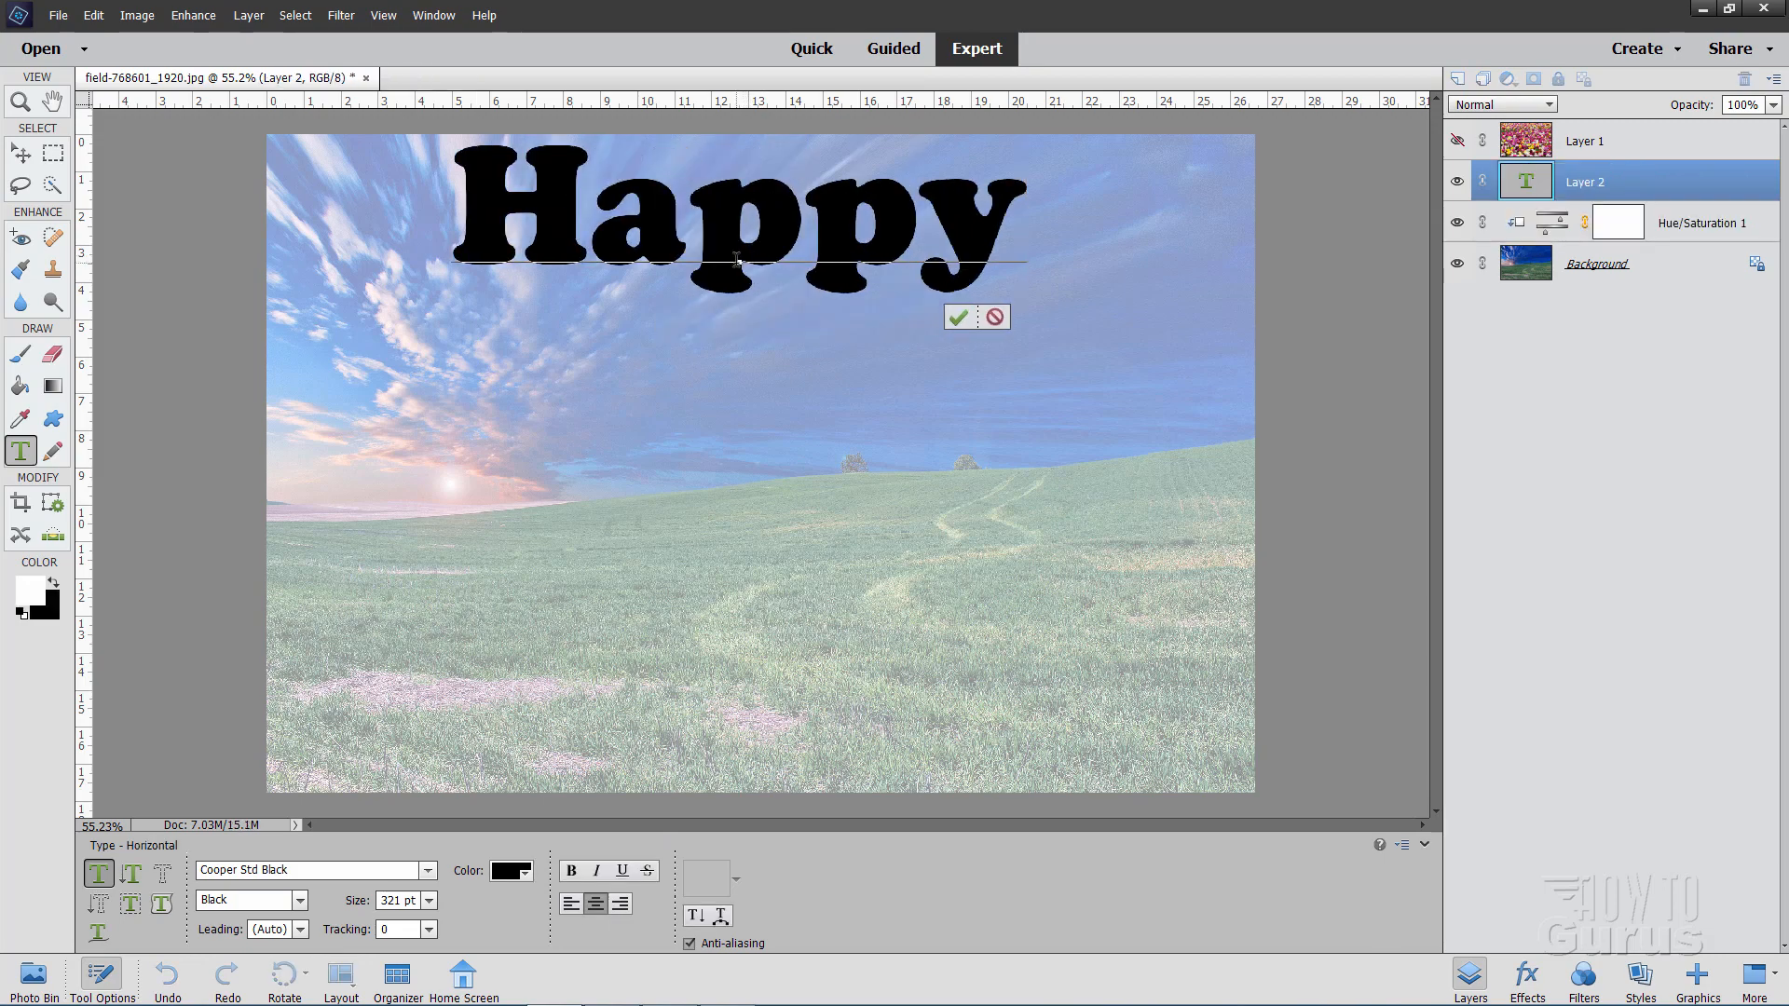
pyautogui.write('Mothe')
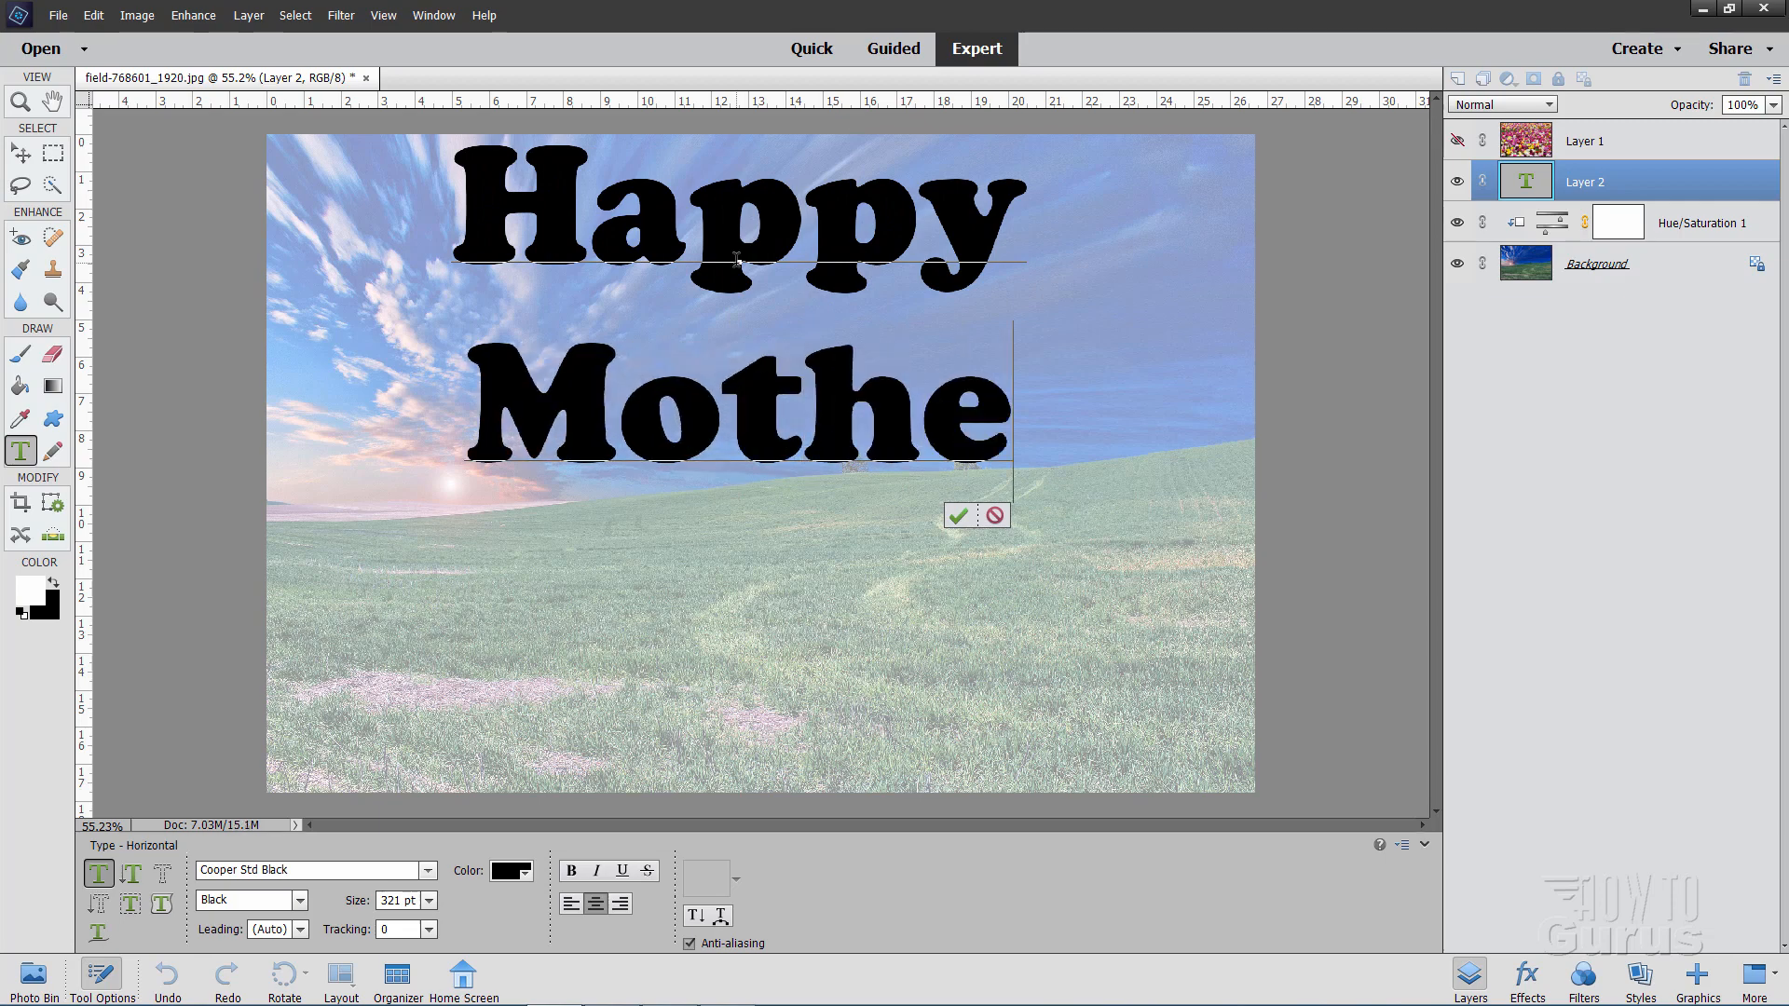
pyautogui.write("r's")
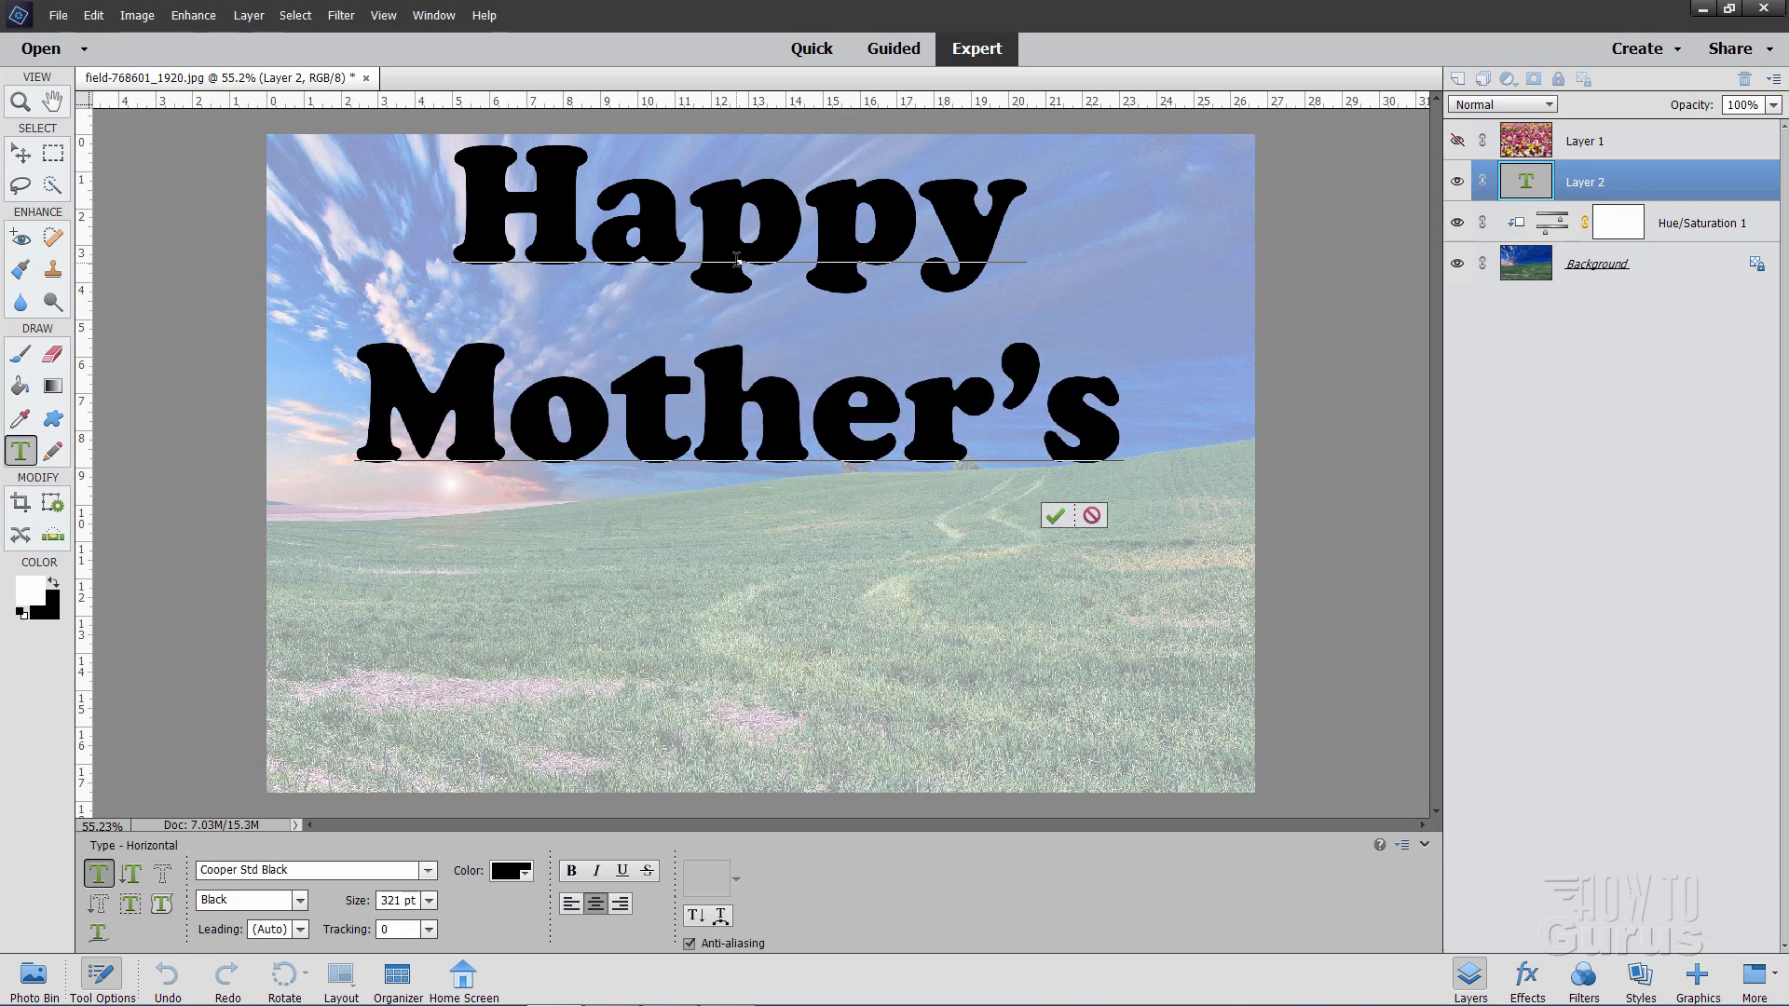
pyautogui.write('Day')
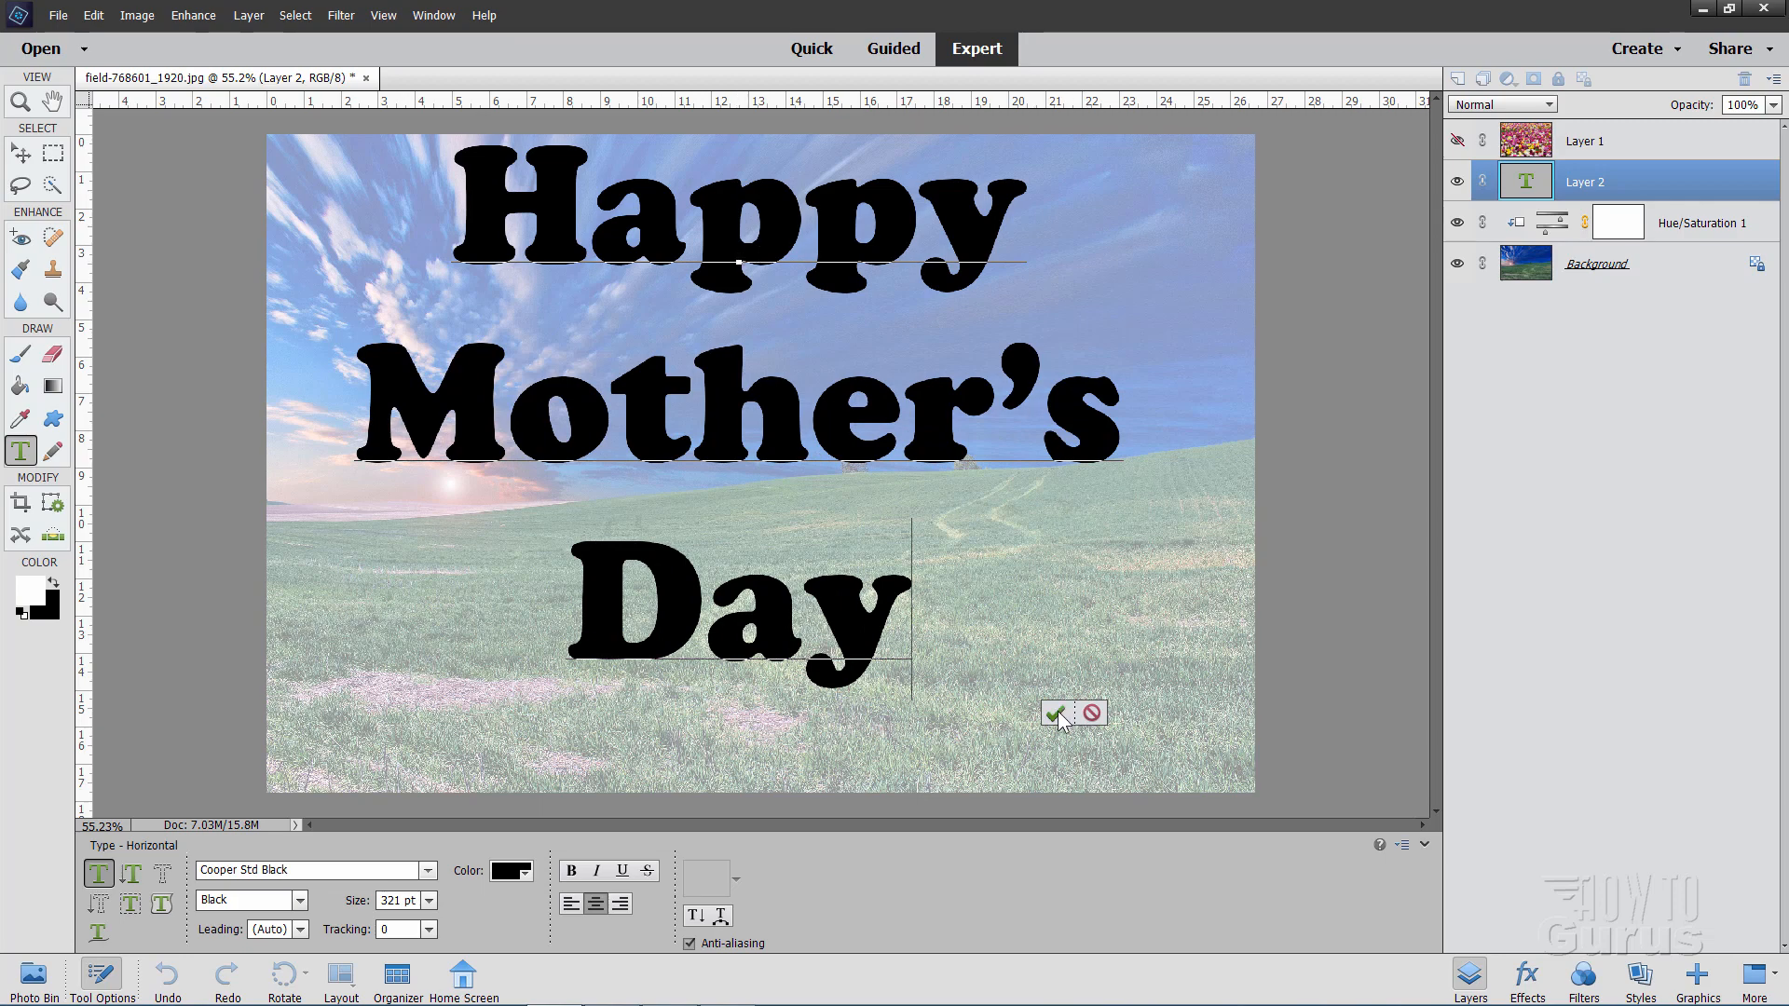
pyautogui.click(1054, 713)
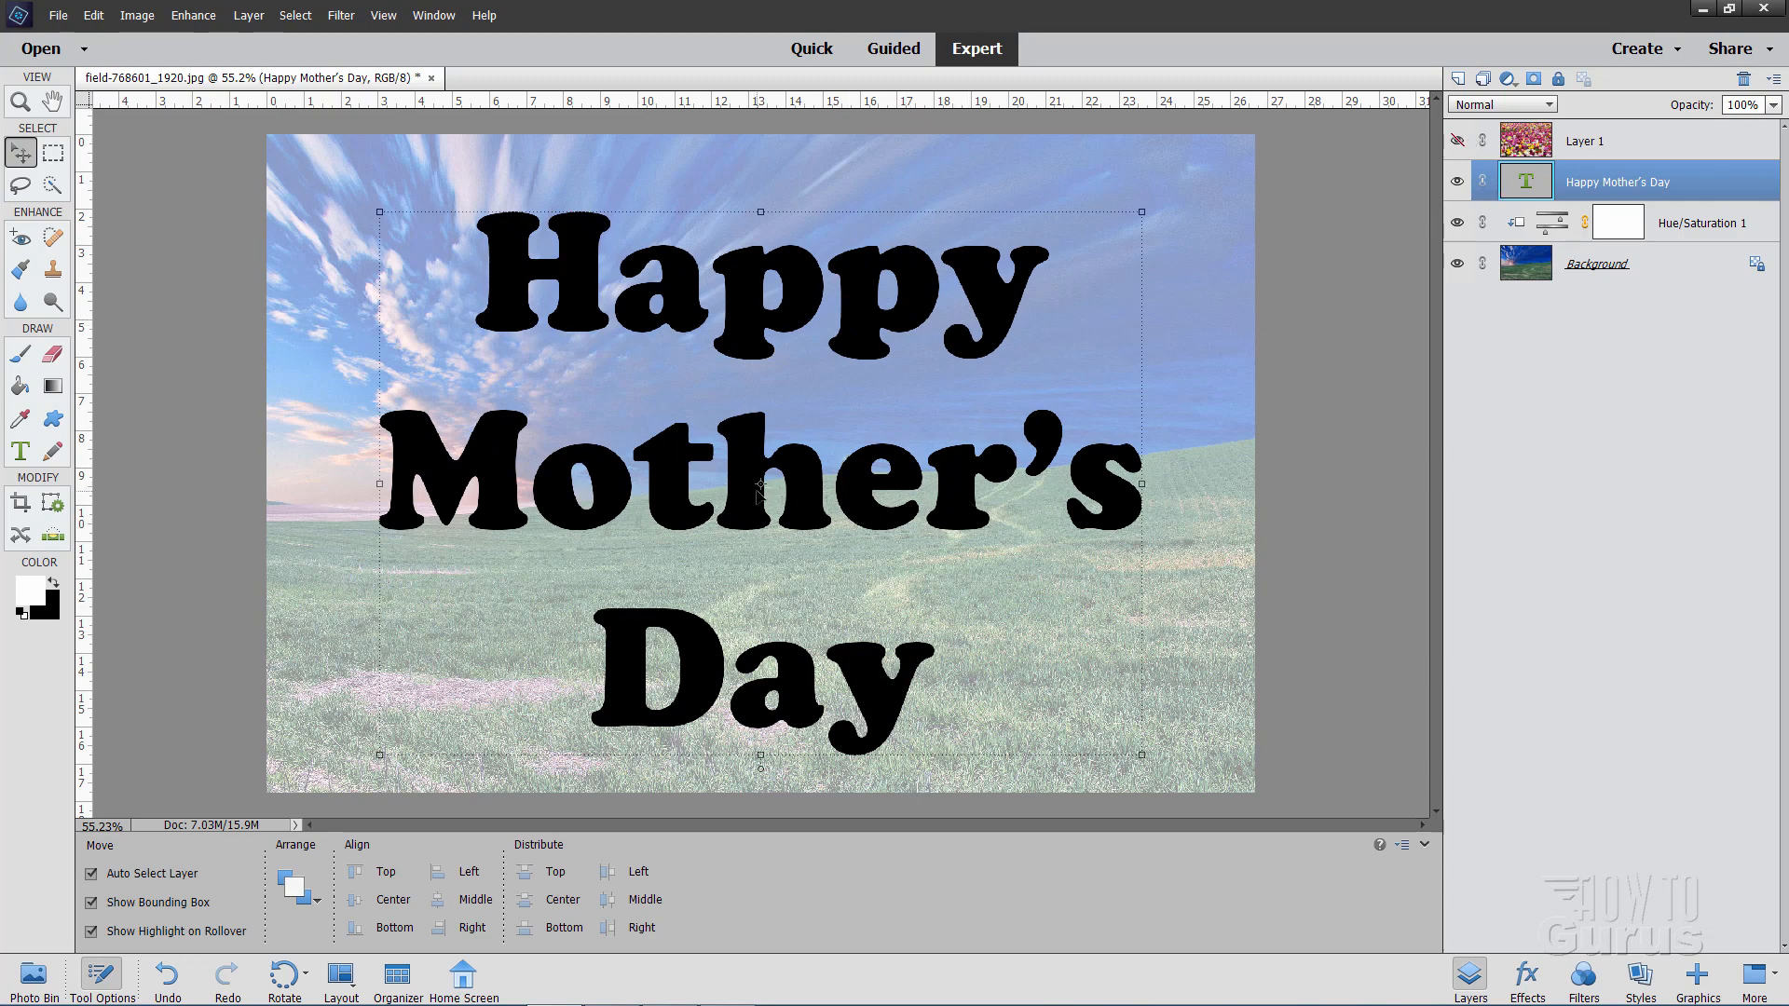
# Step: Show and select the tulip Layer 1, then apply Create Clipping Mask to the text
pyautogui.click(1457, 142)
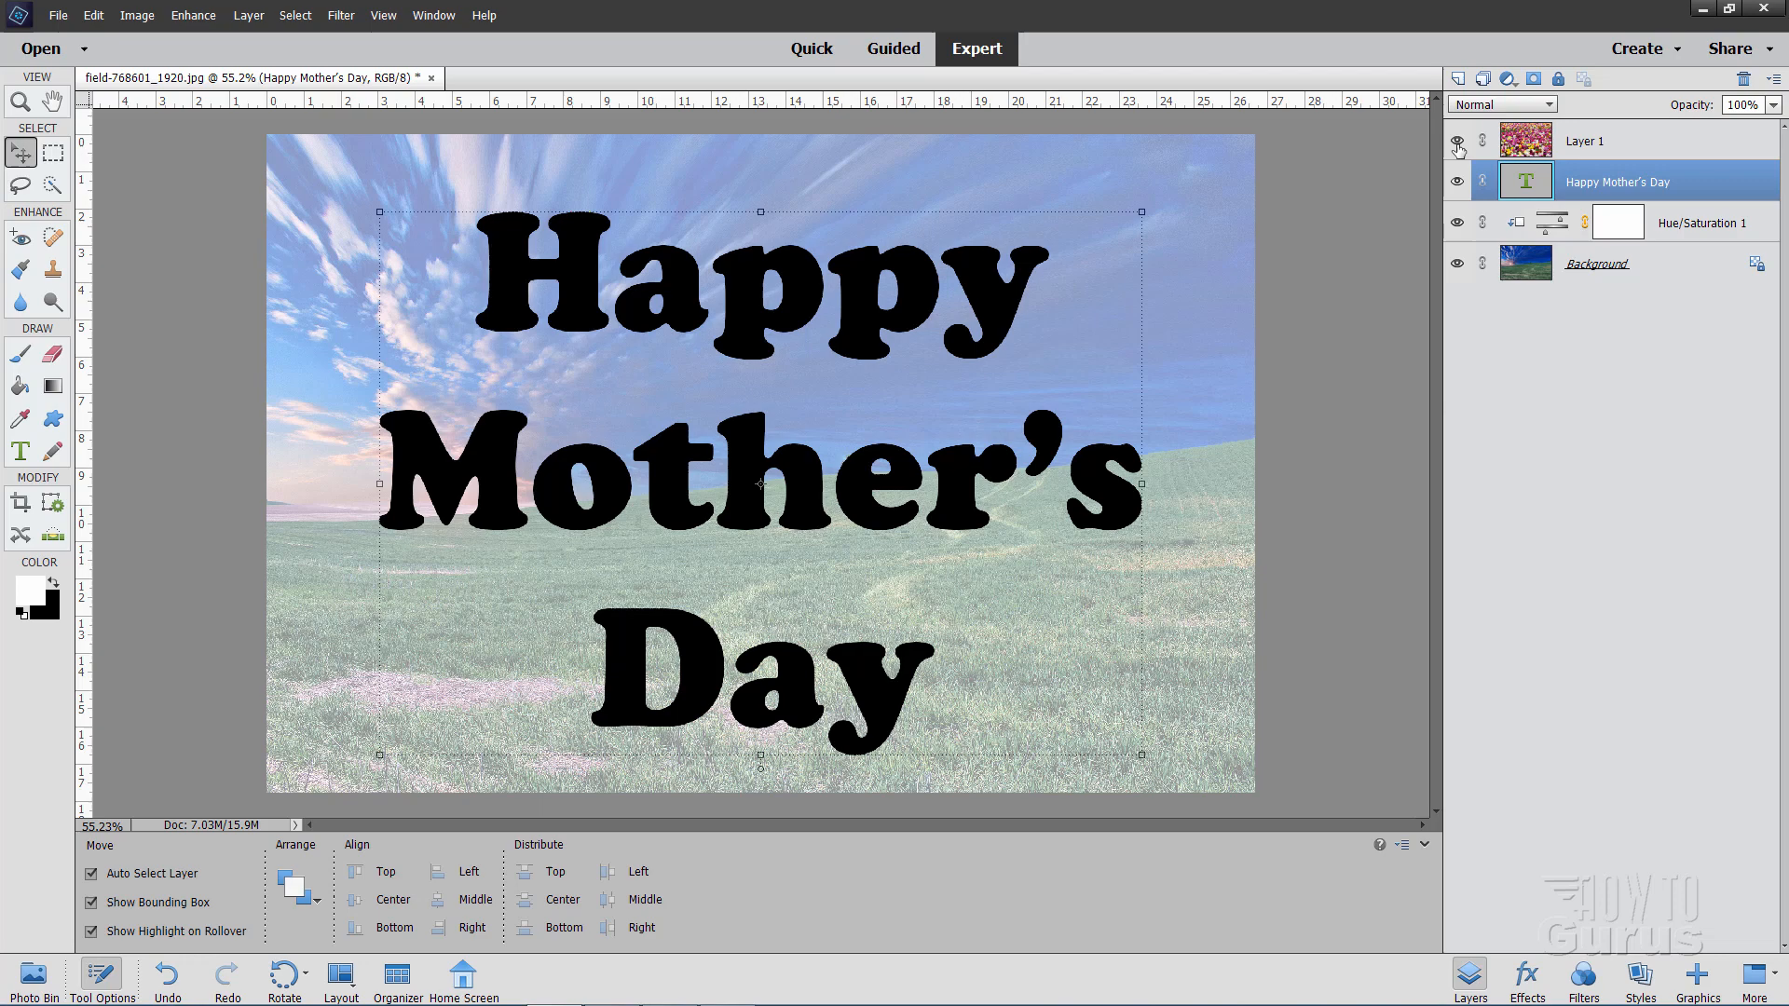
pyautogui.click(1583, 141)
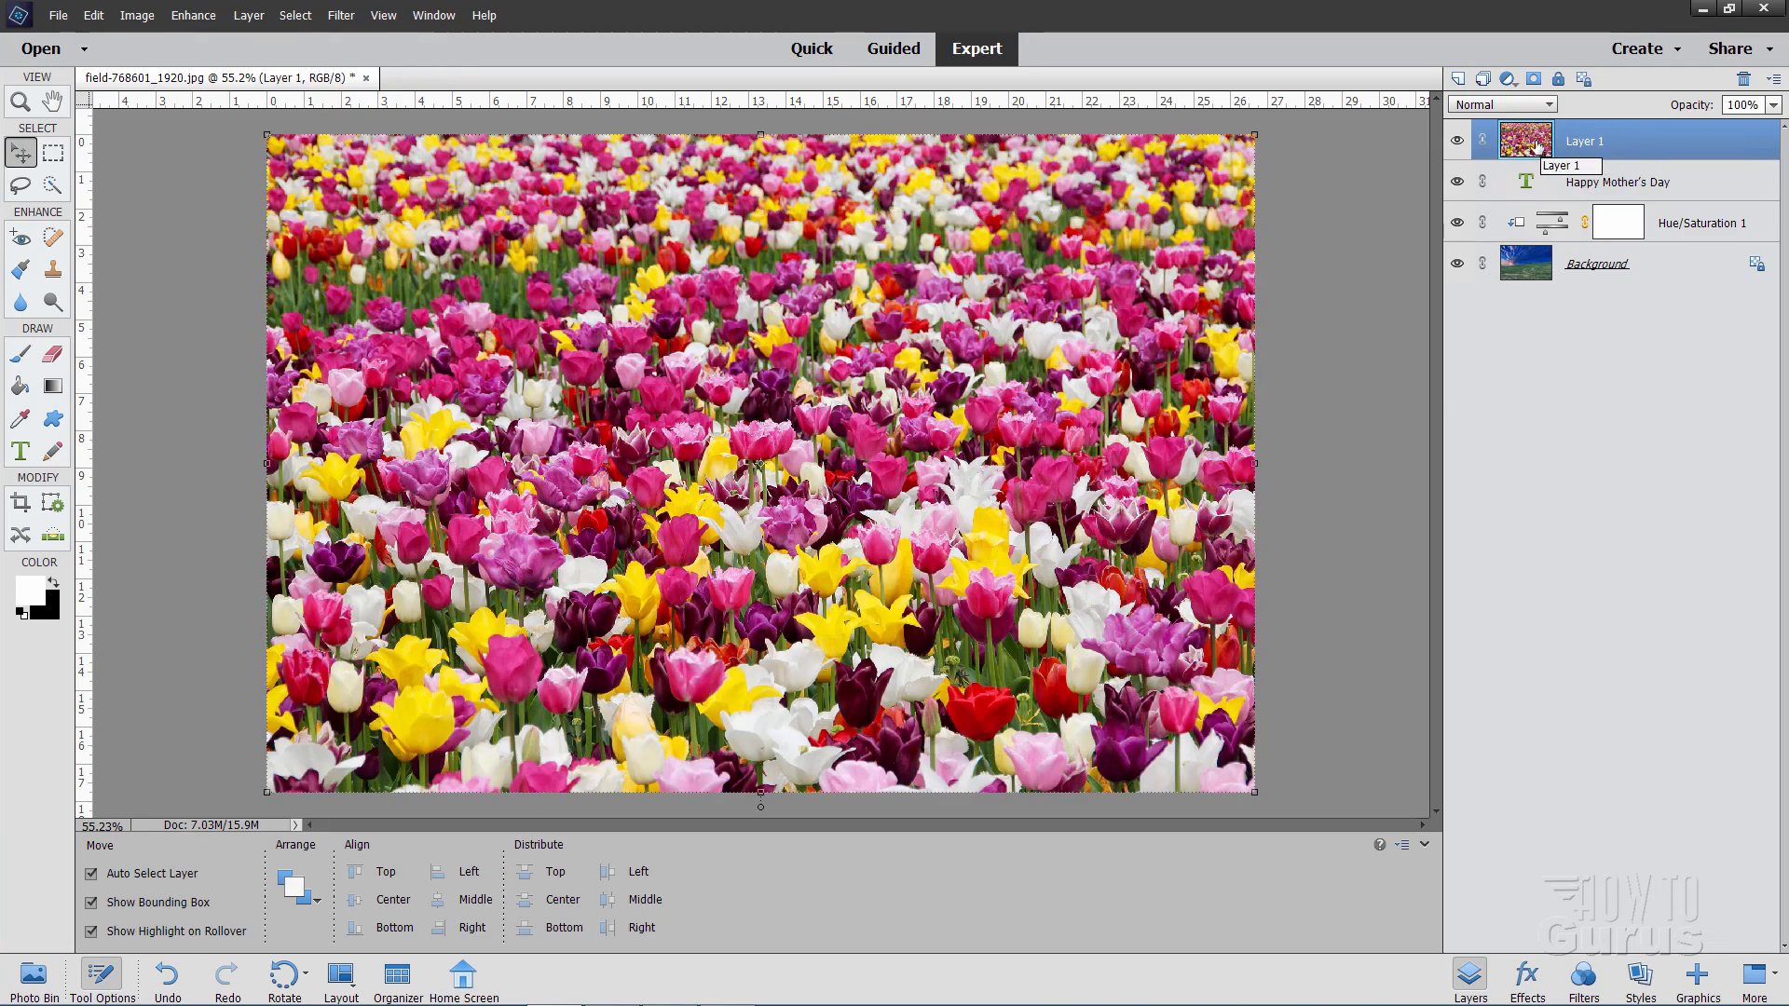
pyautogui.moveTo(1586, 146)
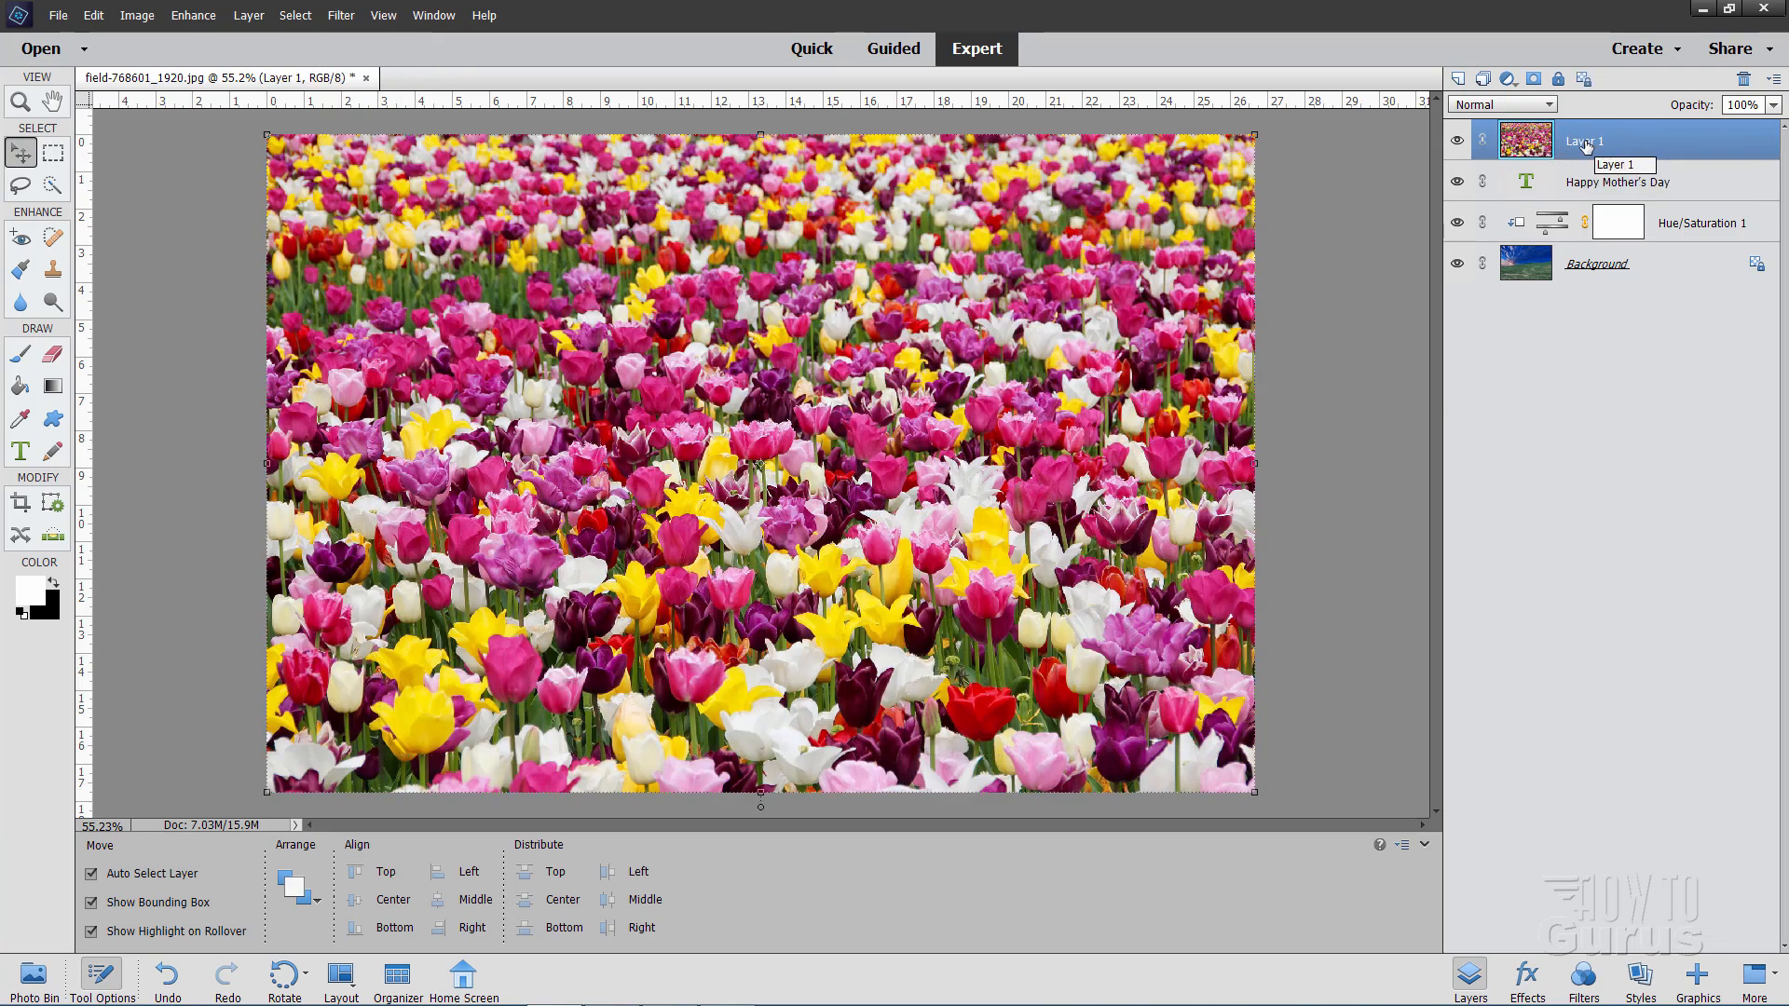
pyautogui.rightClick(1581, 141)
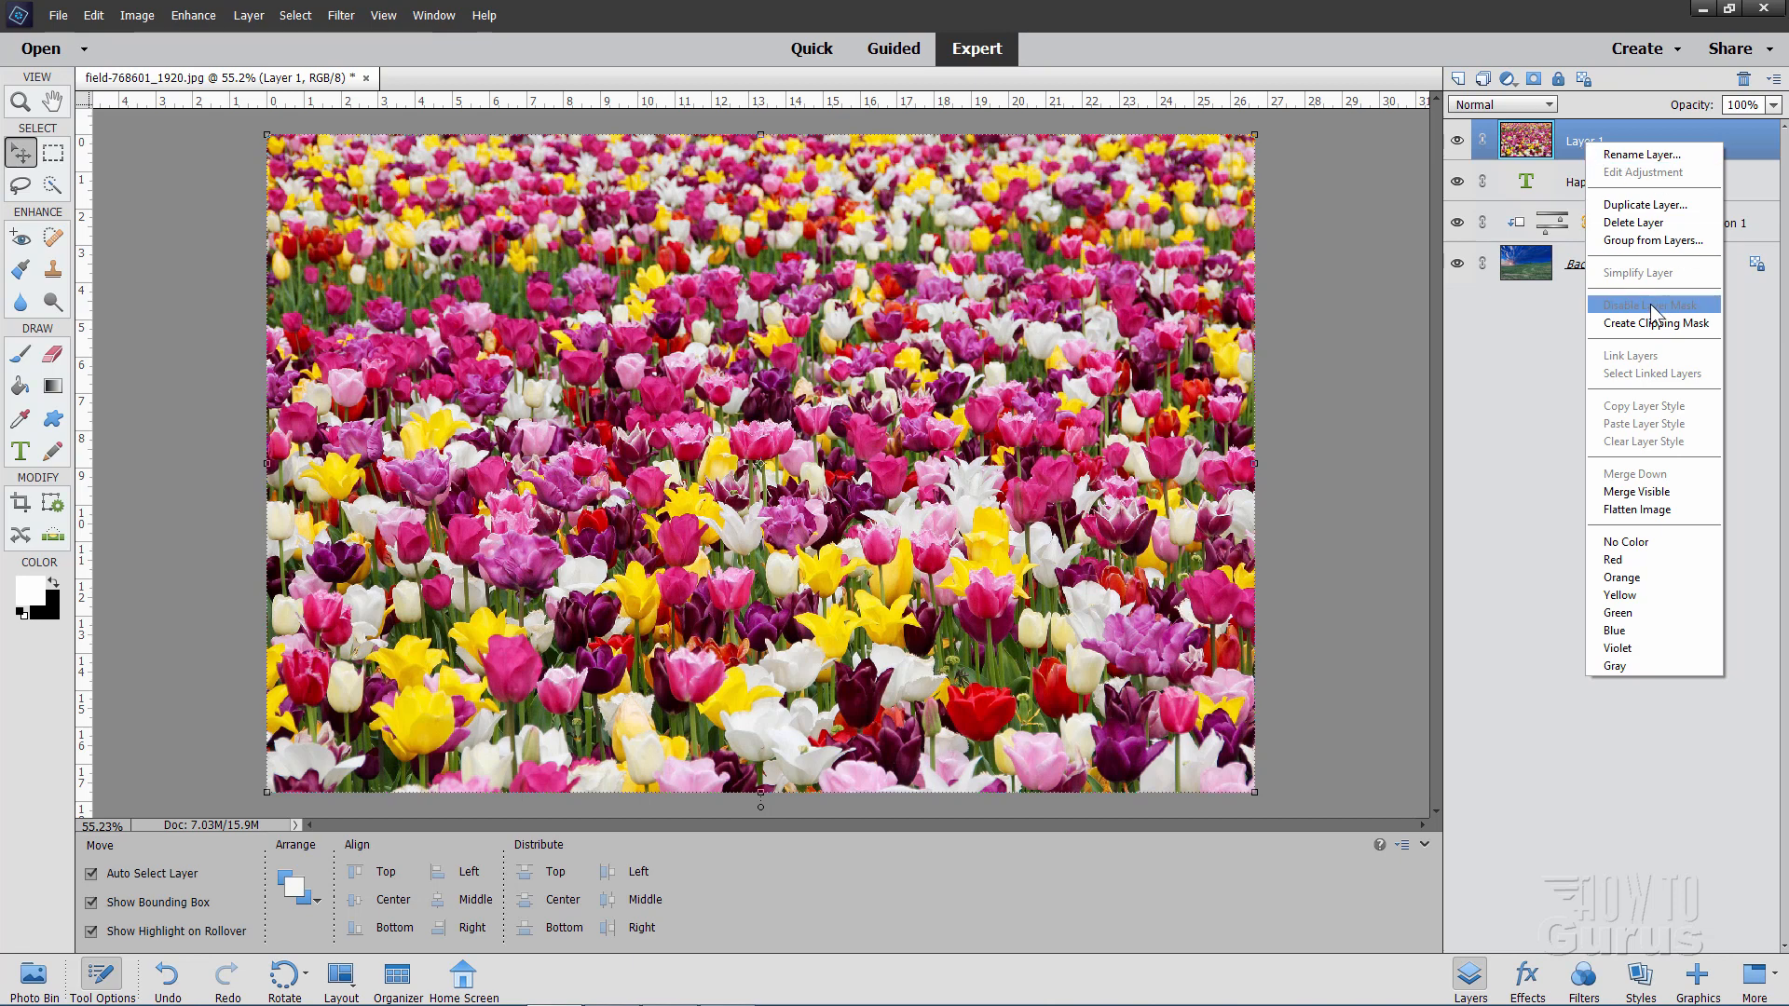
pyautogui.click(1656, 324)
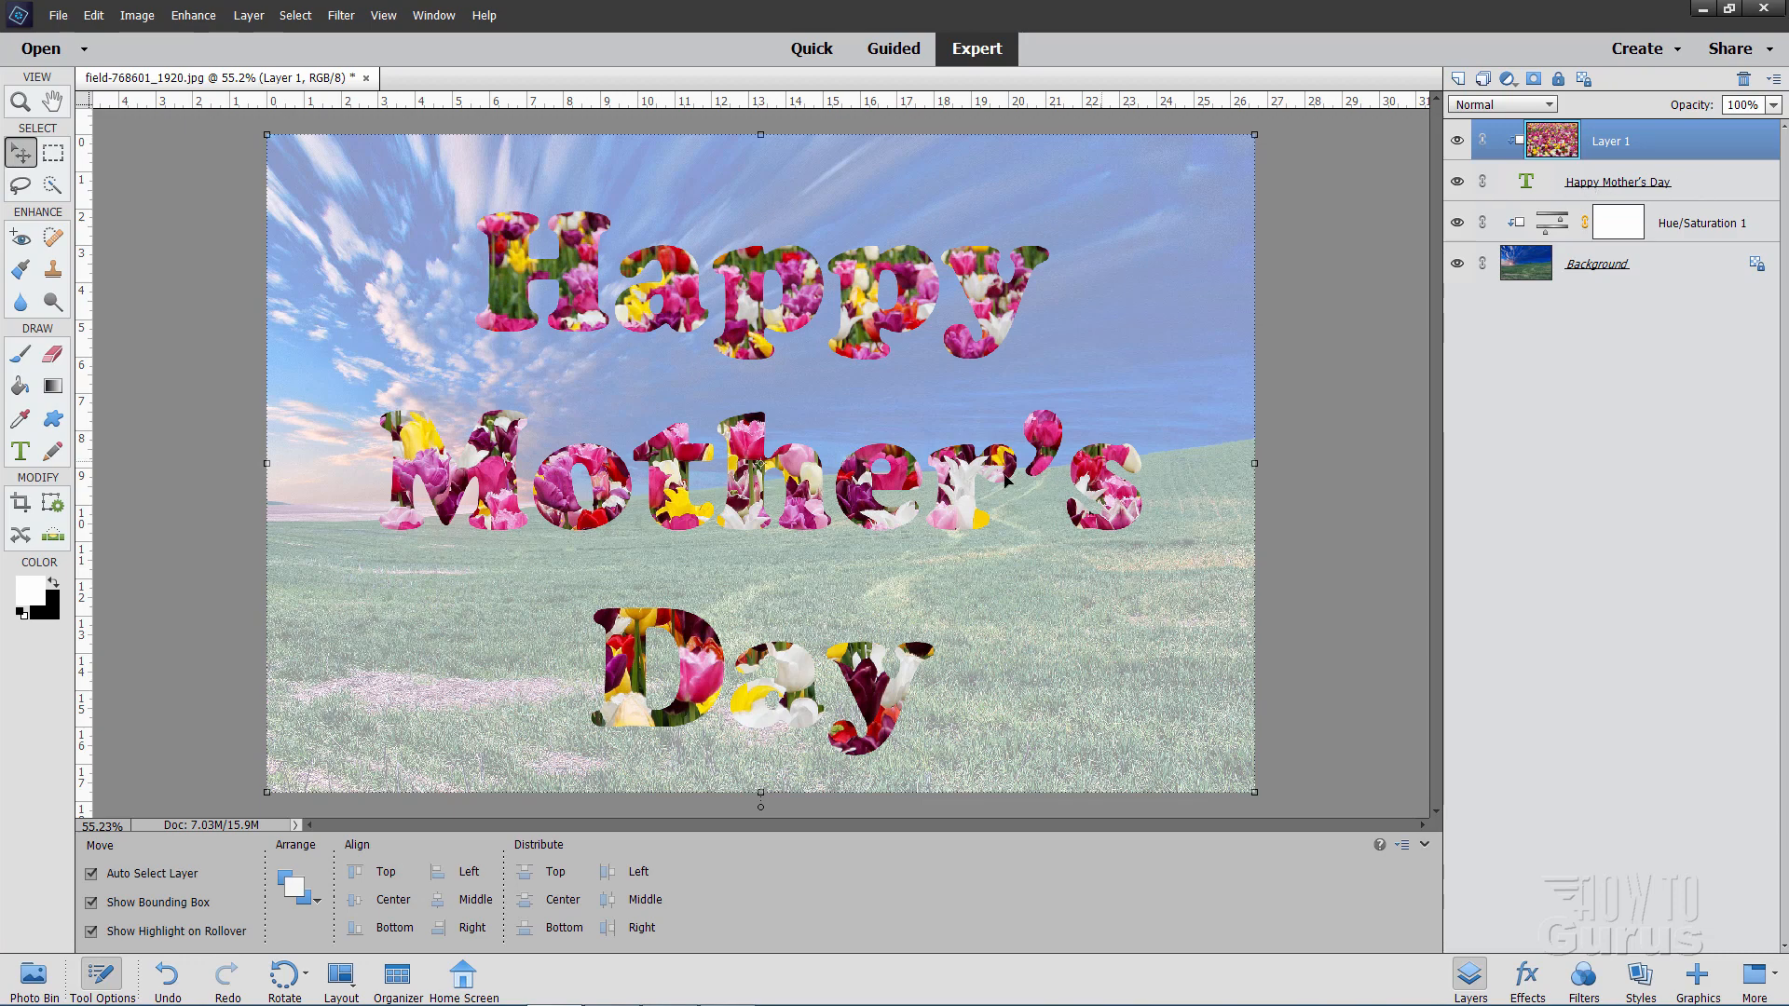
pyautogui.moveTo(537, 254)
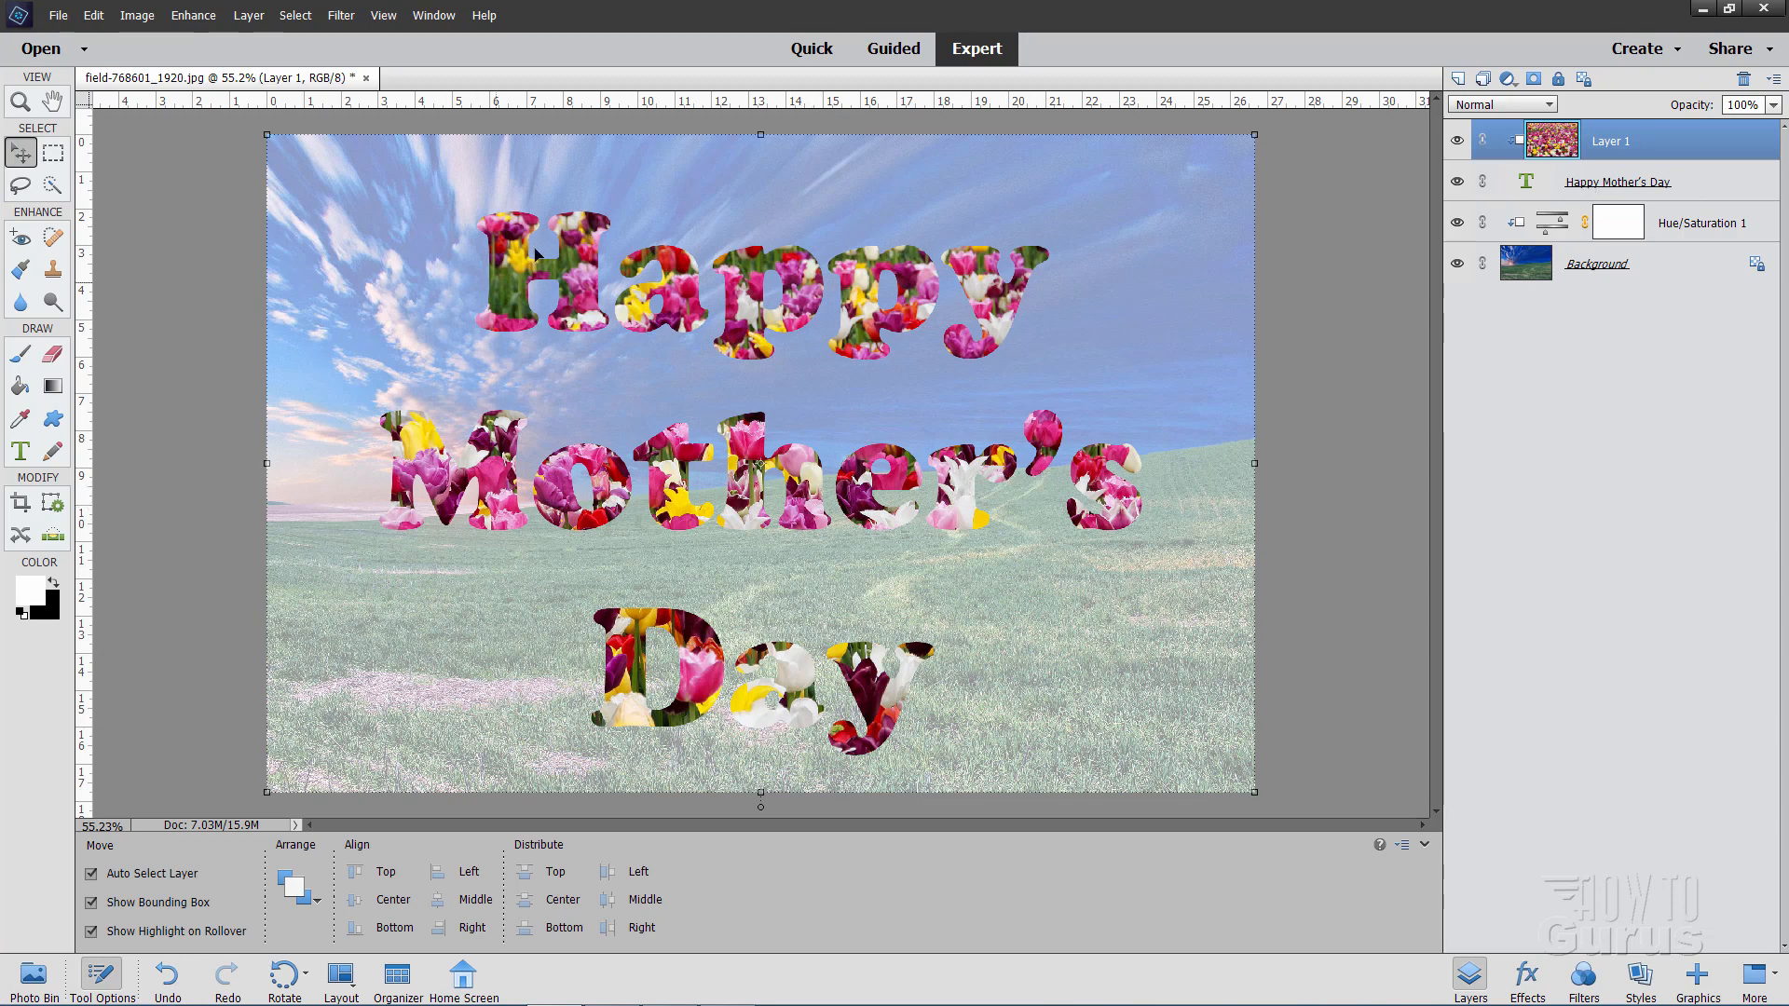
pyautogui.moveTo(807, 246)
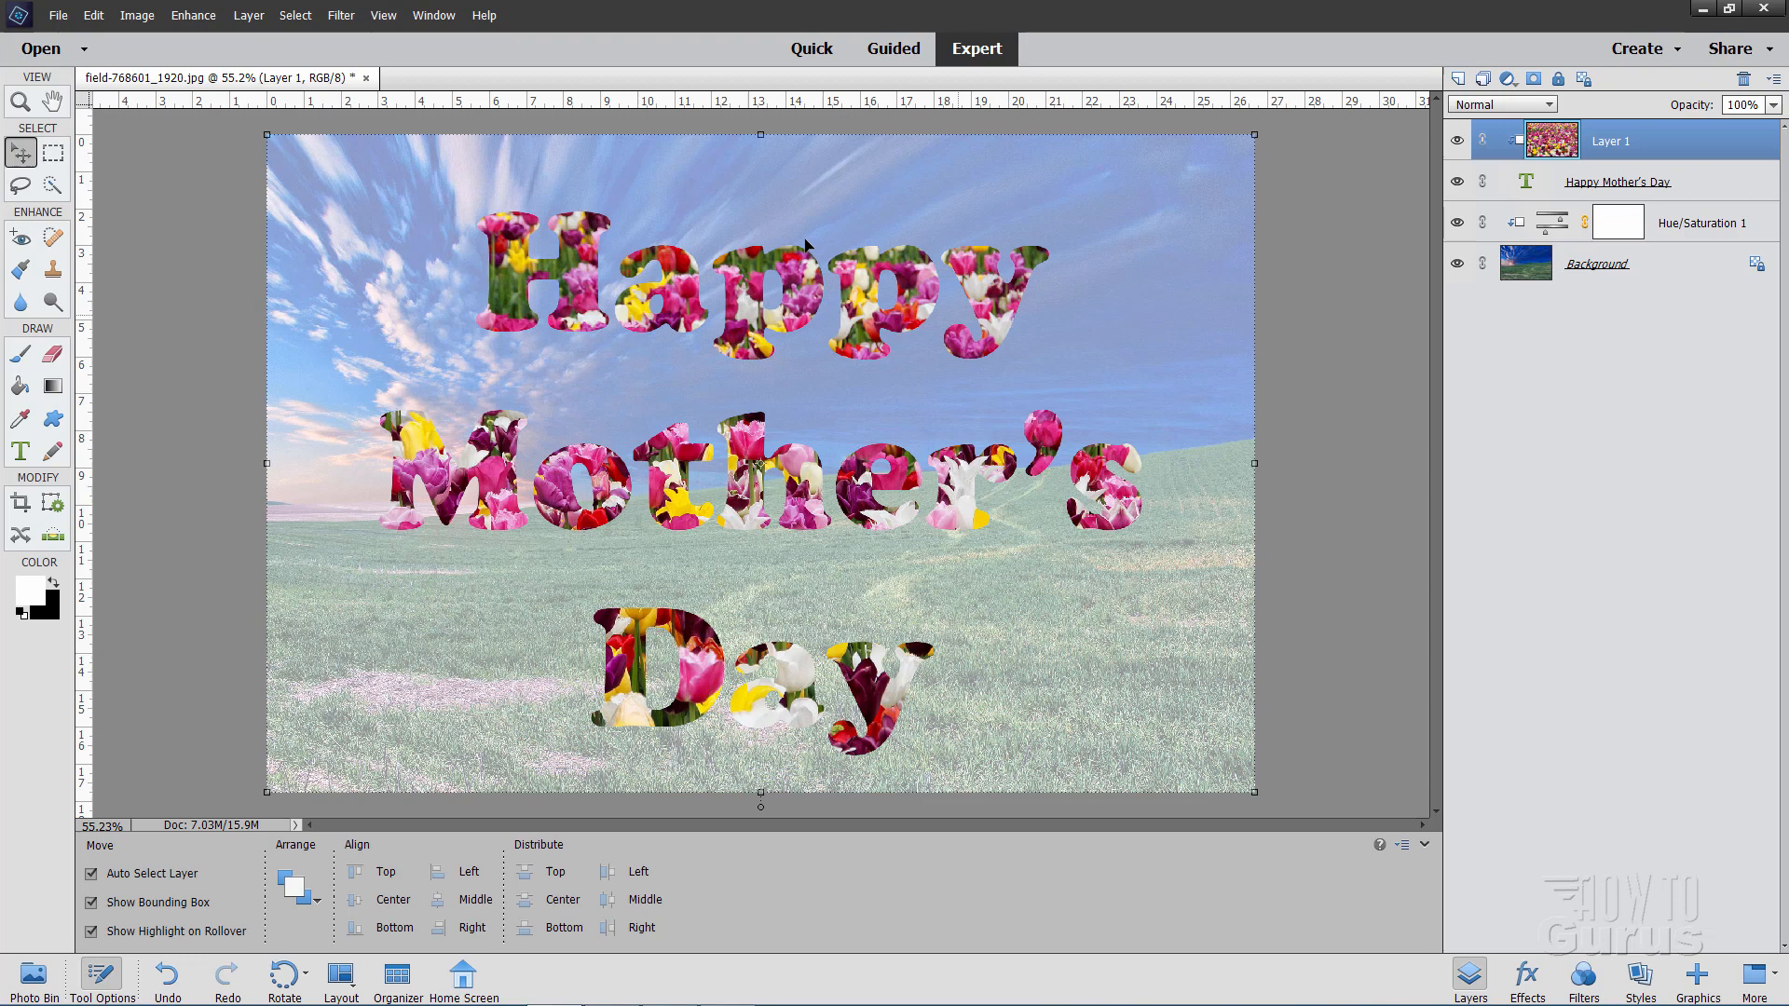
pyautogui.moveTo(799, 544)
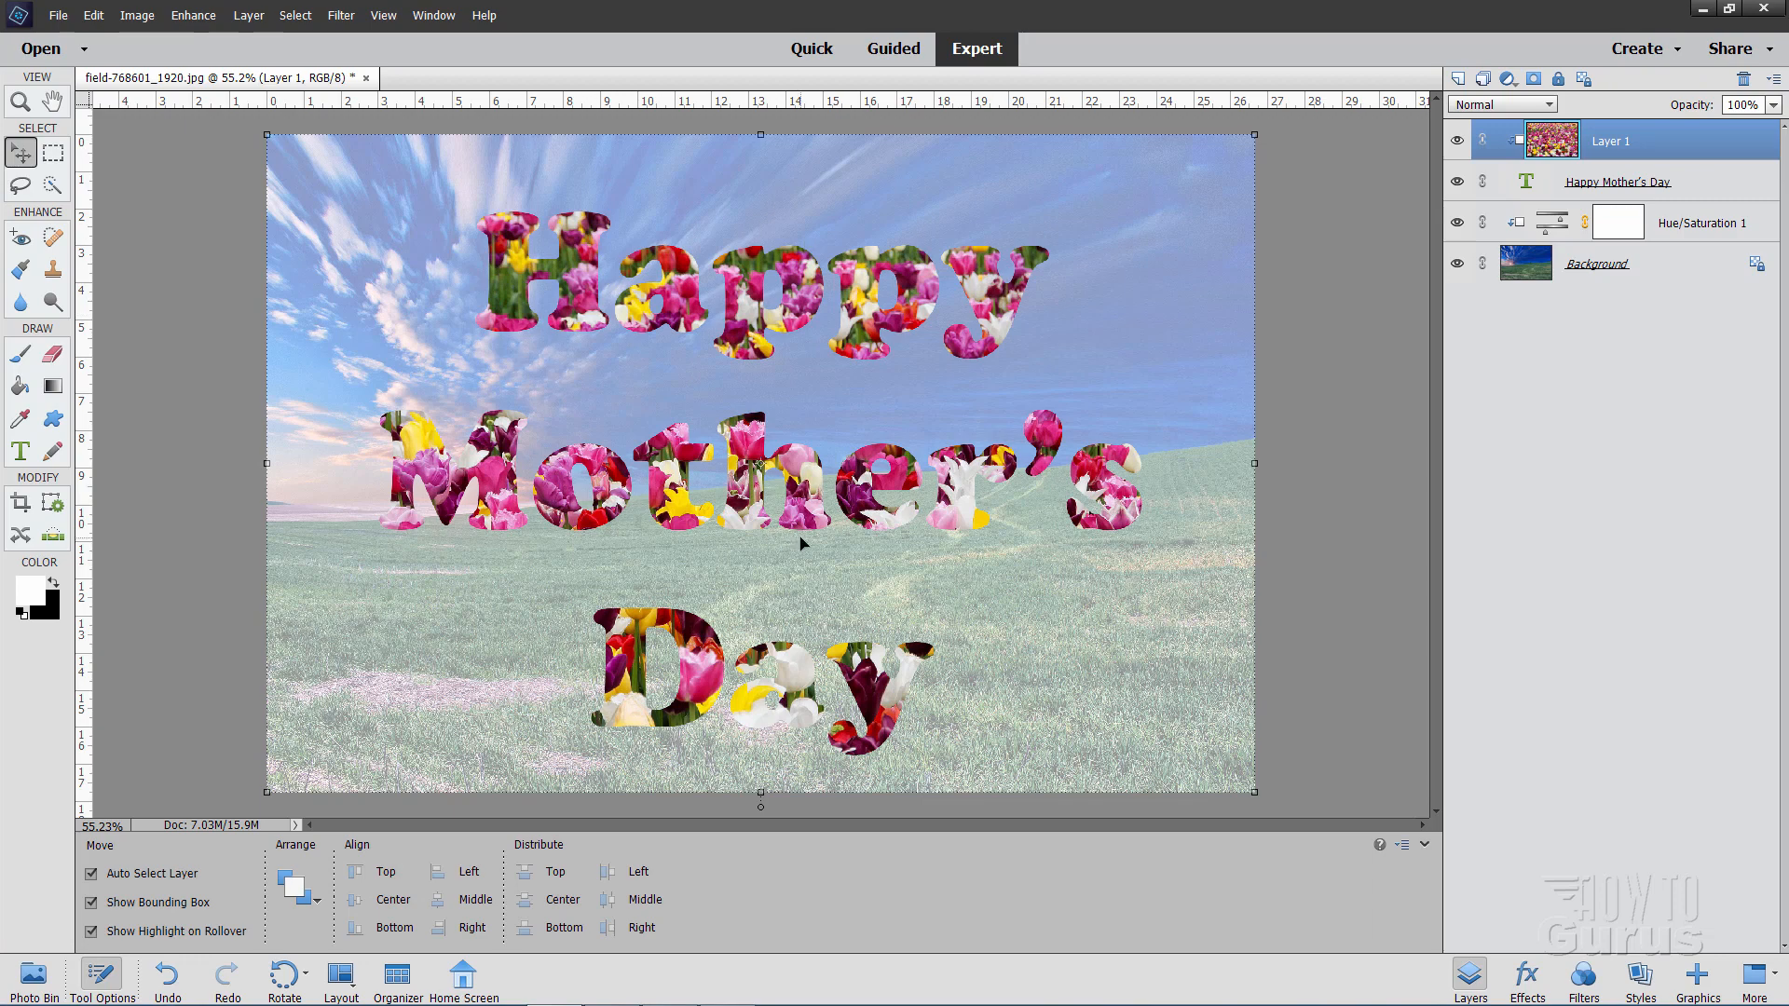
pyautogui.moveTo(871, 533)
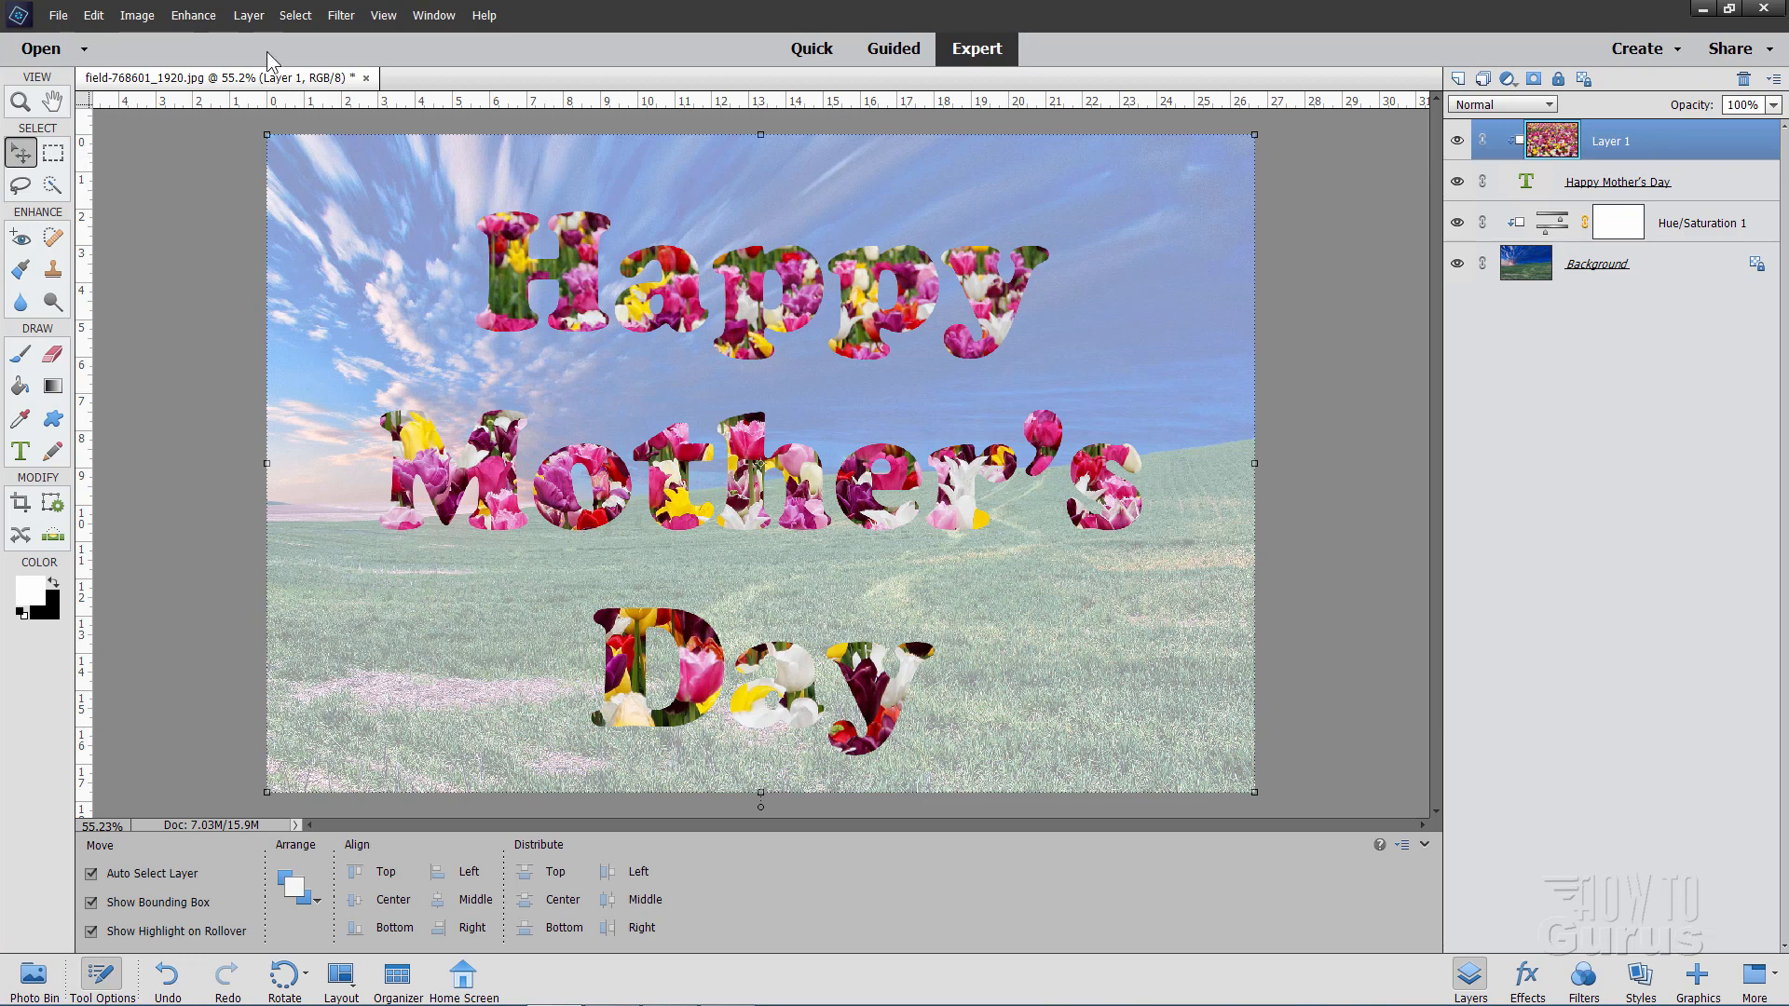
# Step: Add a Hue/Saturation layer clipped to the tulips with Saturation 43 and Lightness 14
pyautogui.click(248, 15)
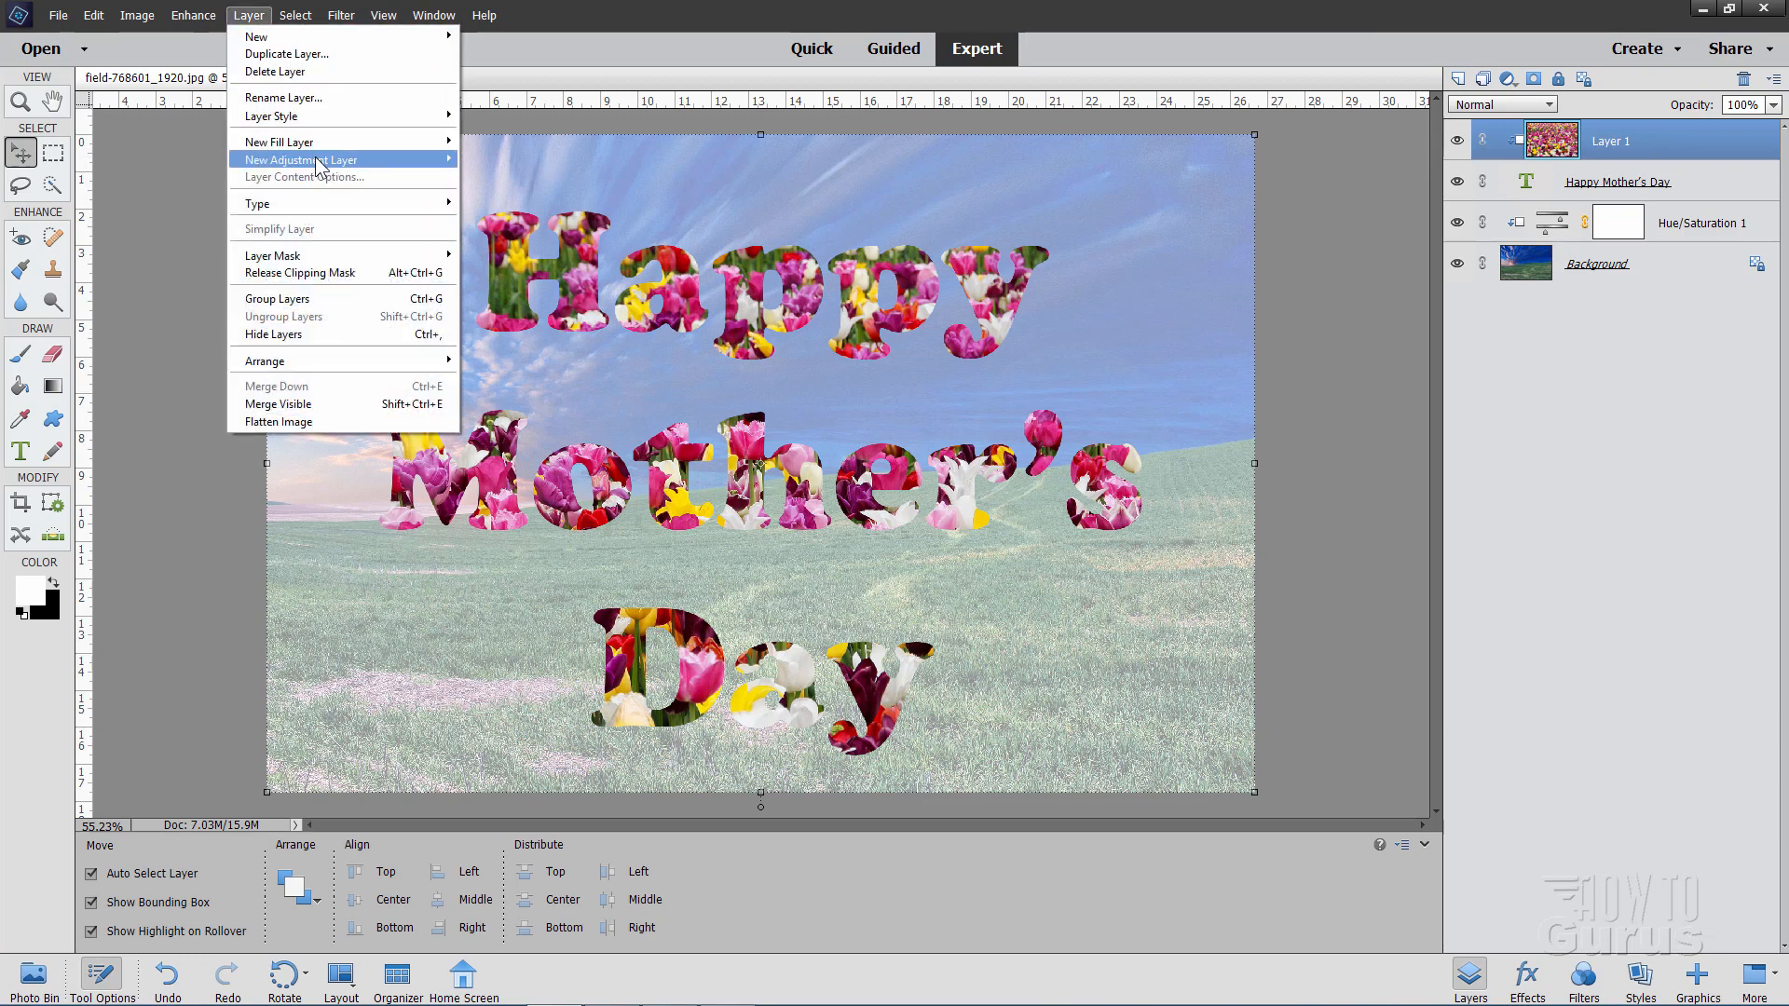
pyautogui.moveTo(301, 158)
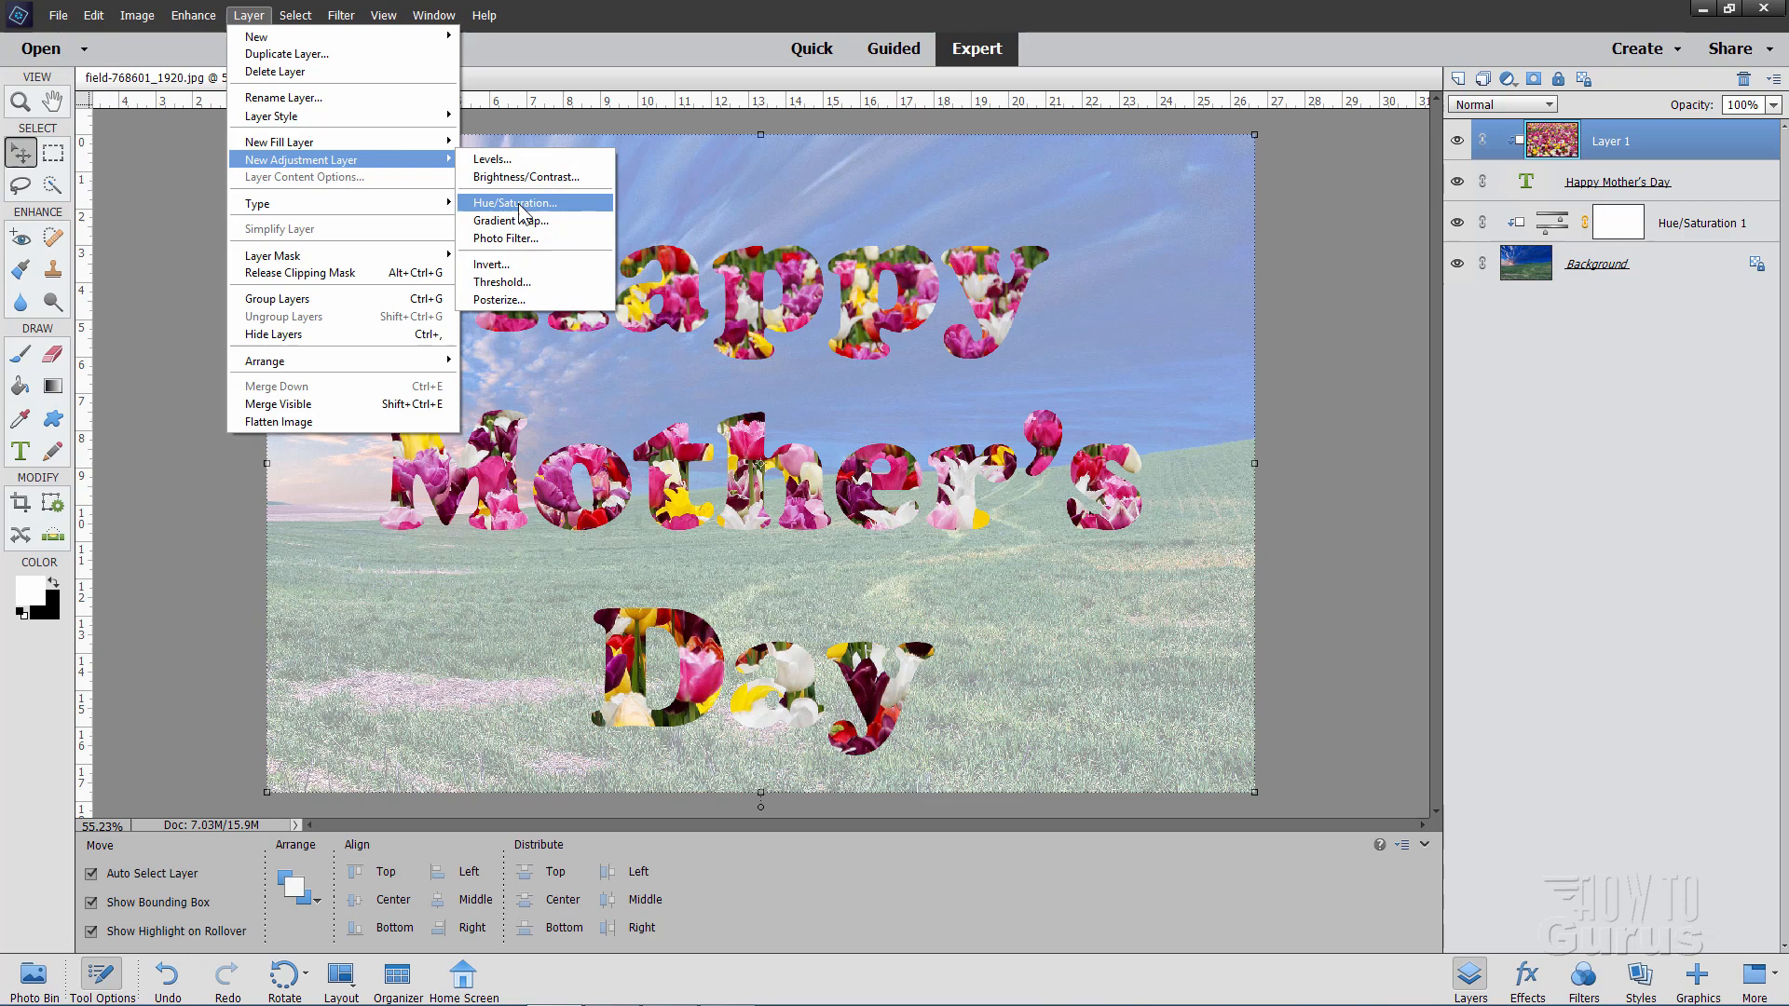
pyautogui.click(515, 203)
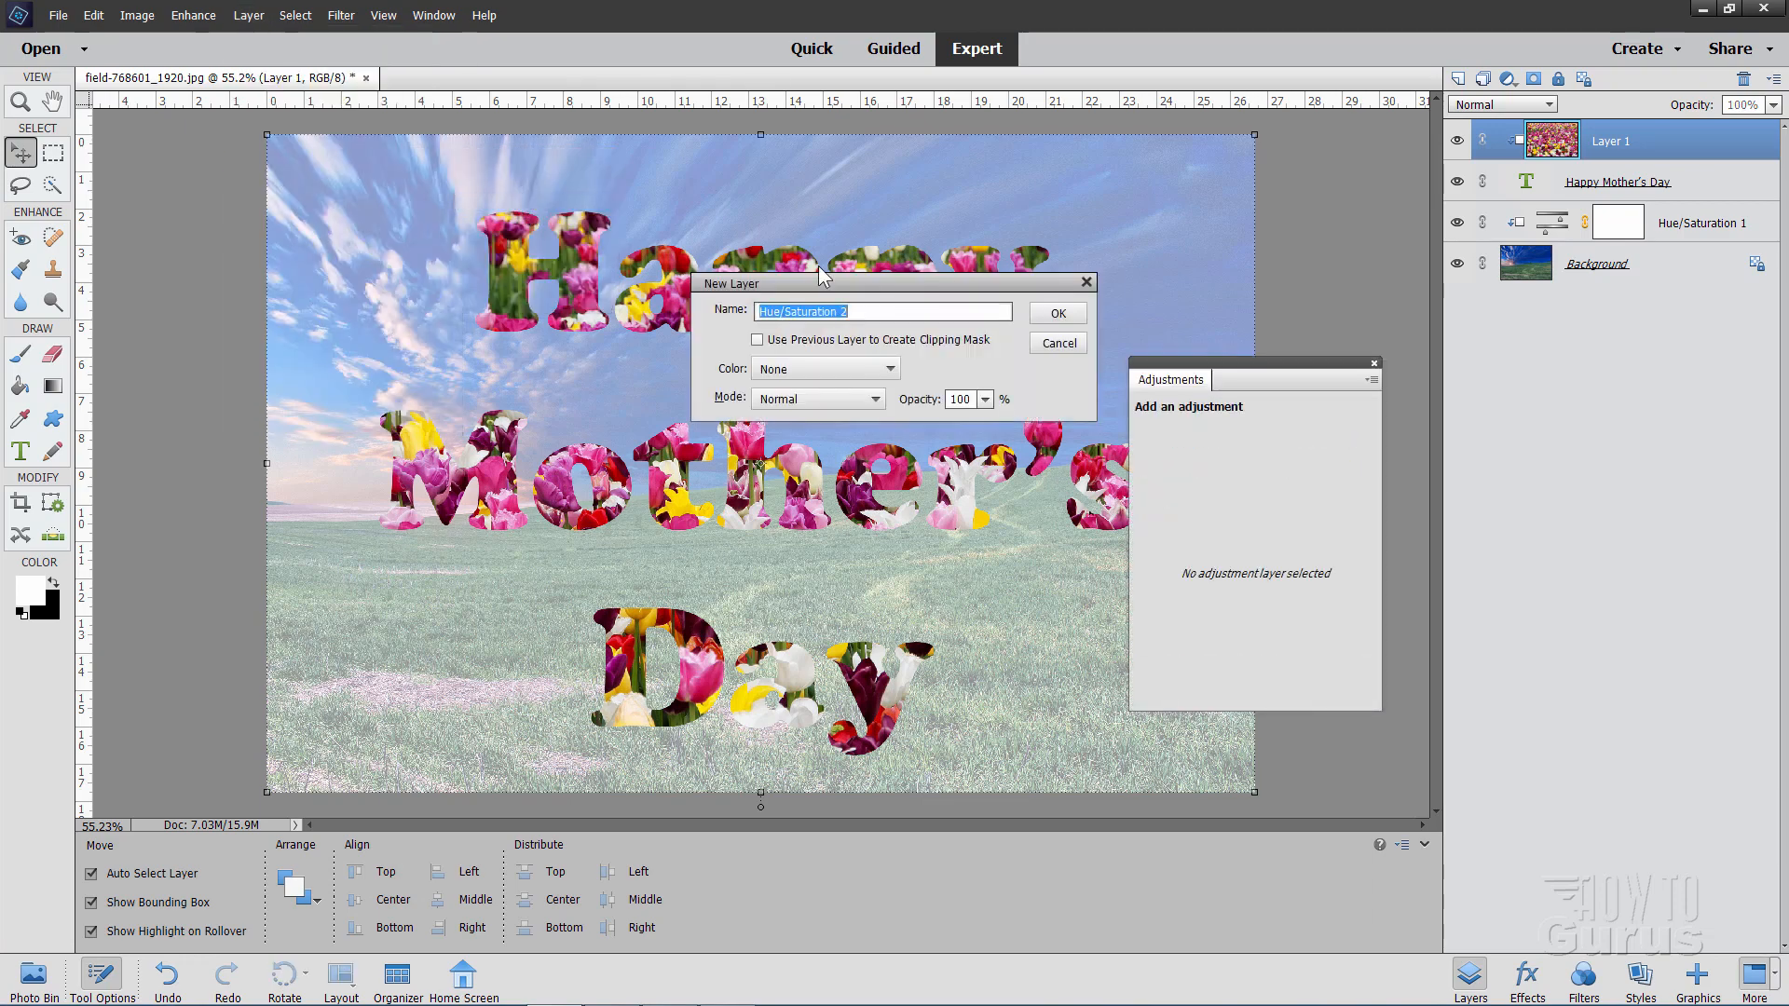
pyautogui.moveTo(808, 355)
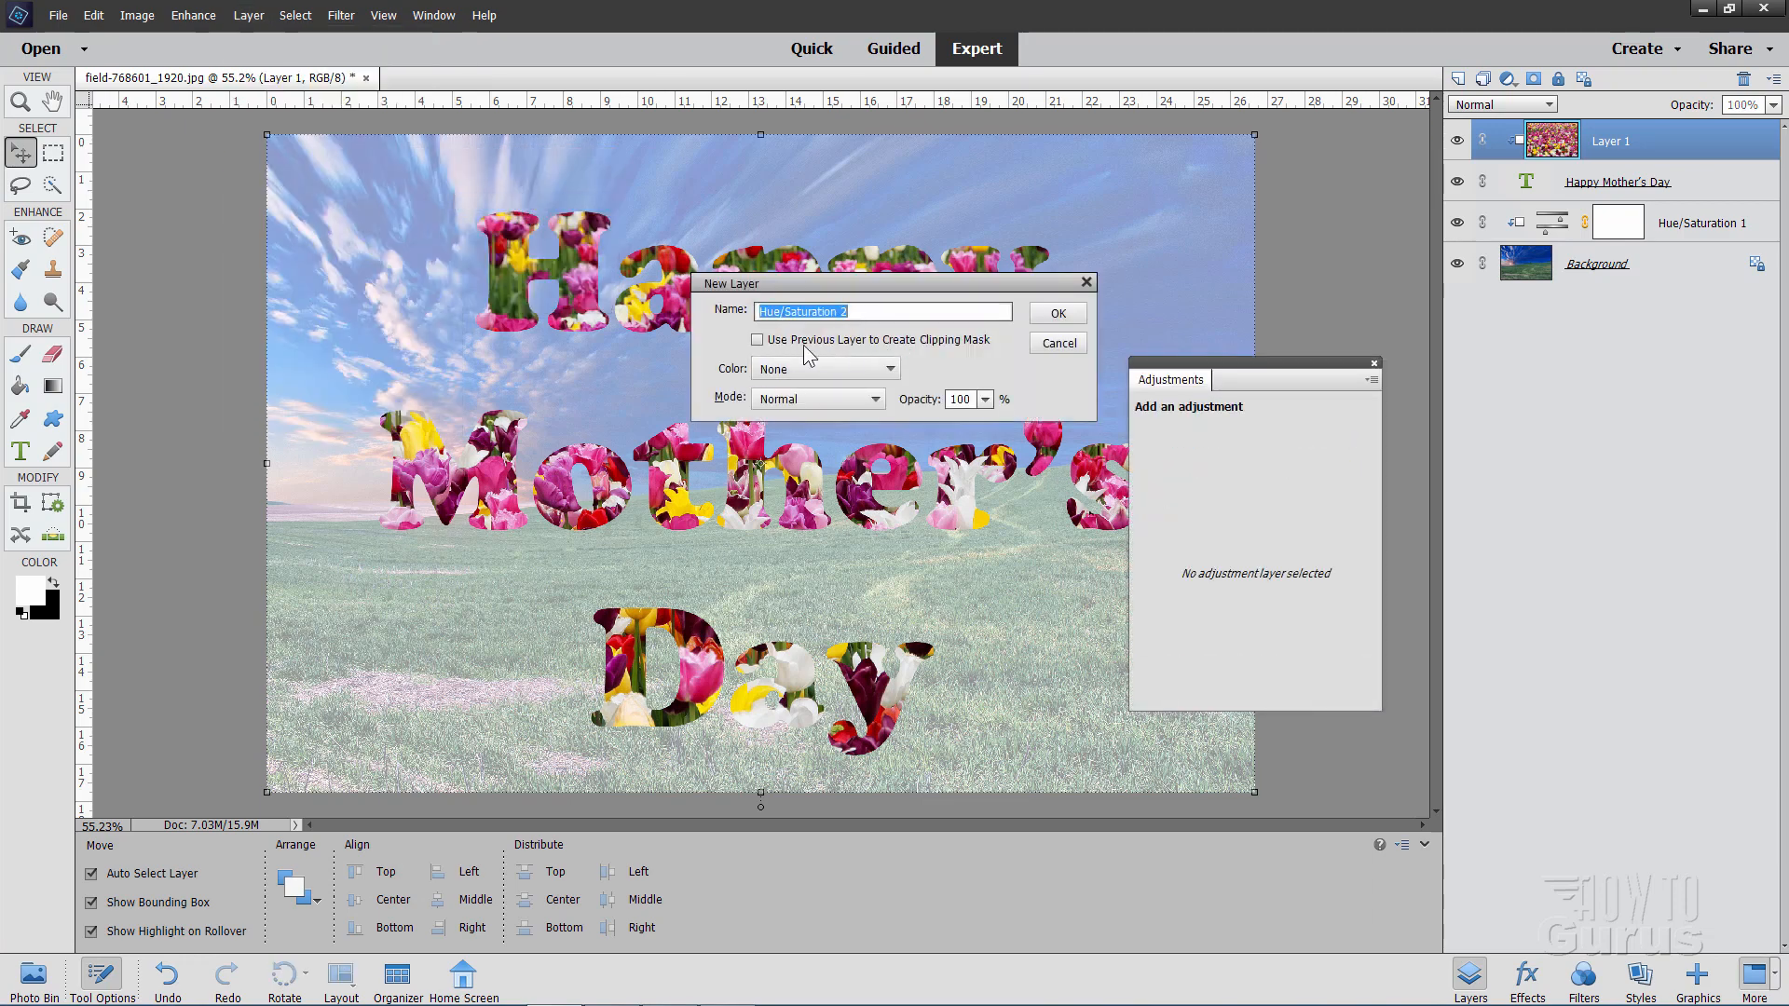
pyautogui.click(1054, 314)
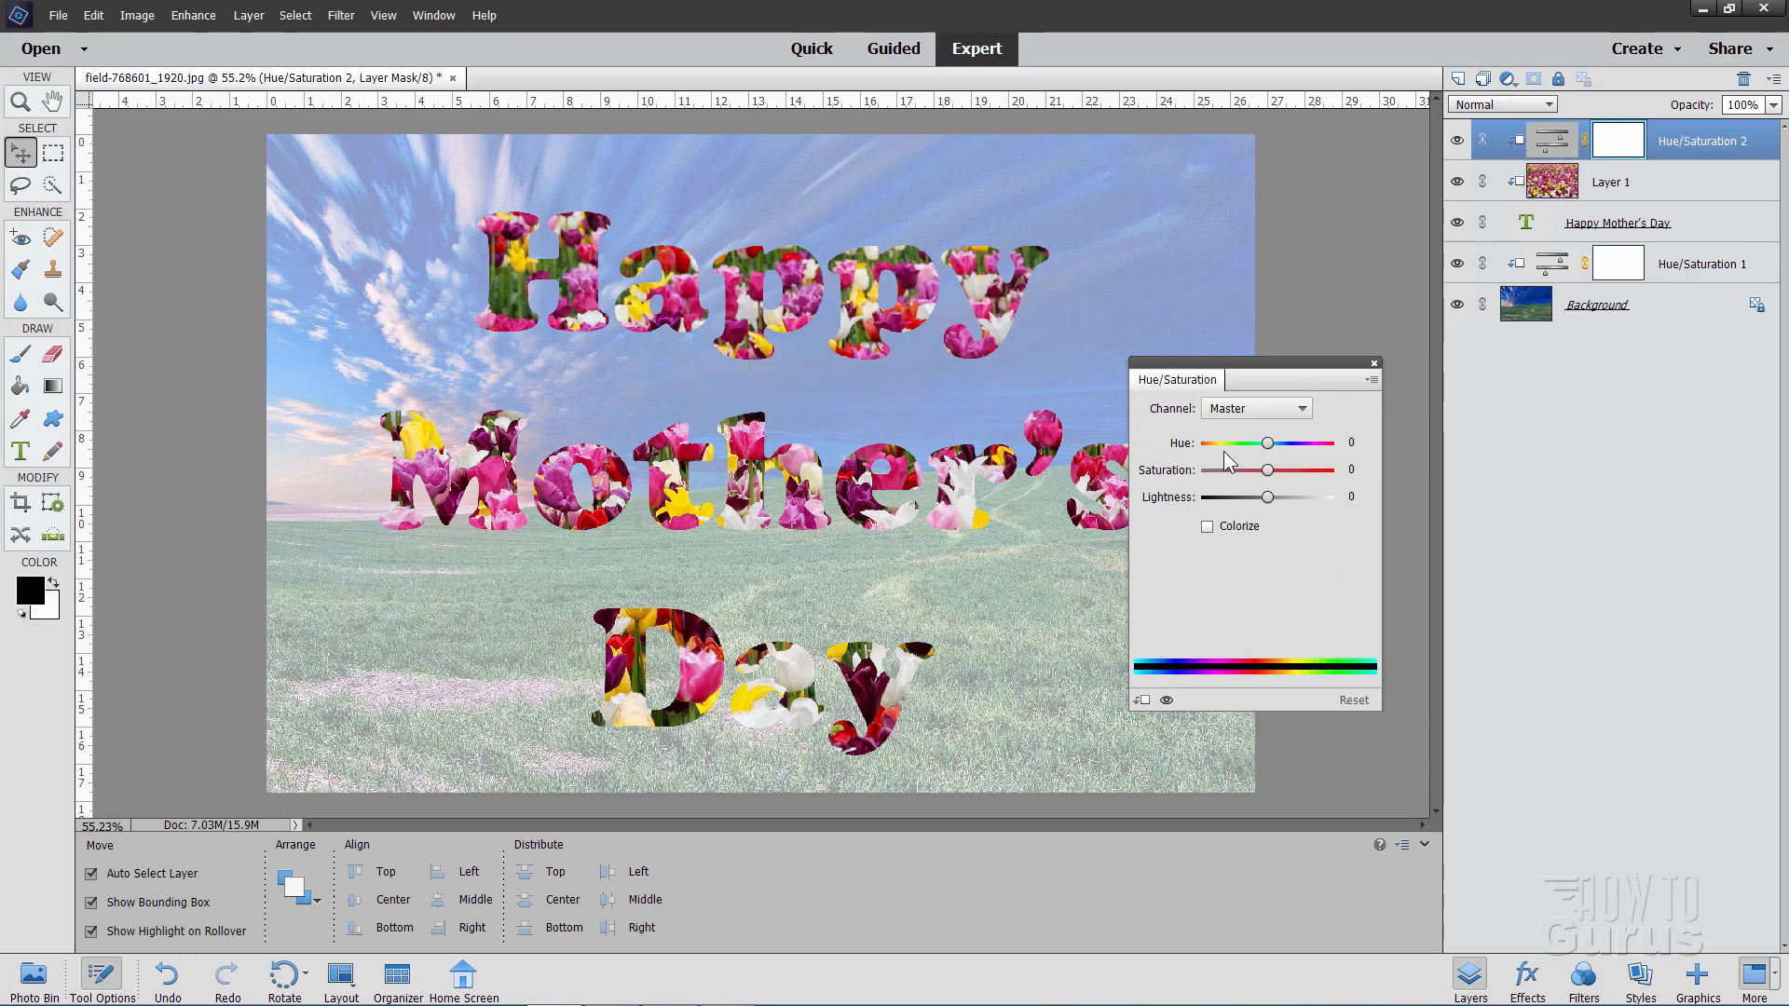
pyautogui.moveTo(1192, 468)
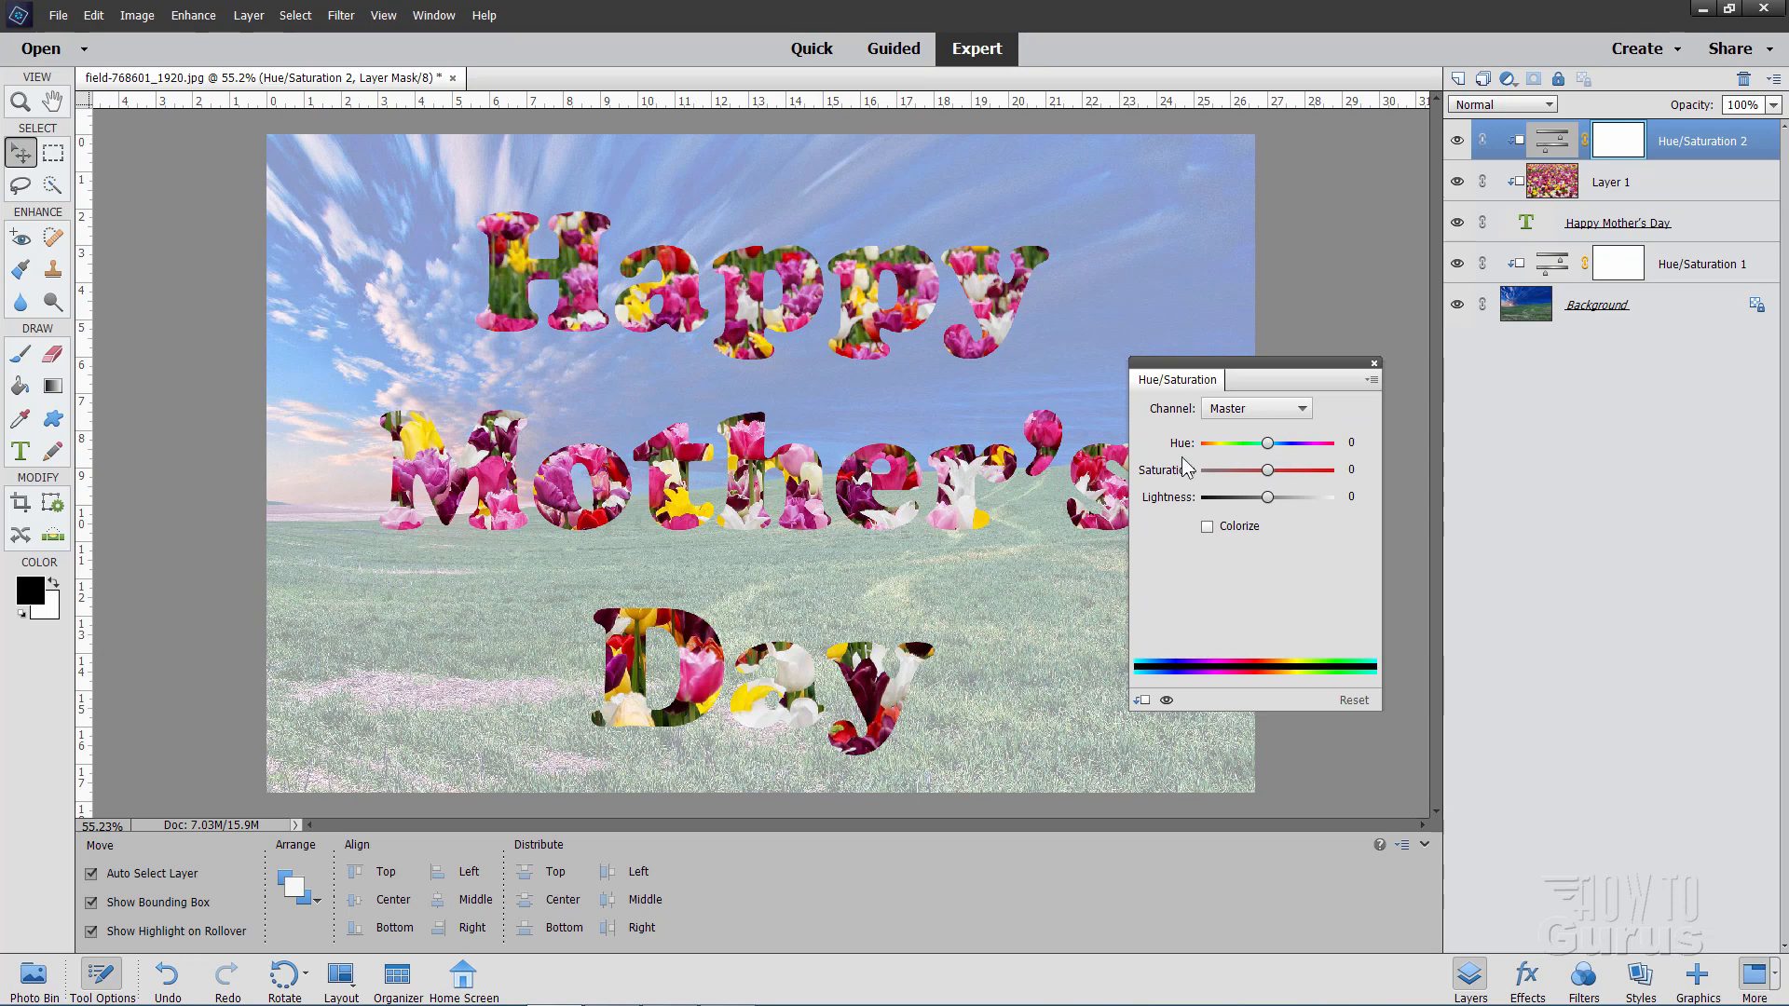
pyautogui.tripleClick(1358, 470)
pyautogui.write('43')
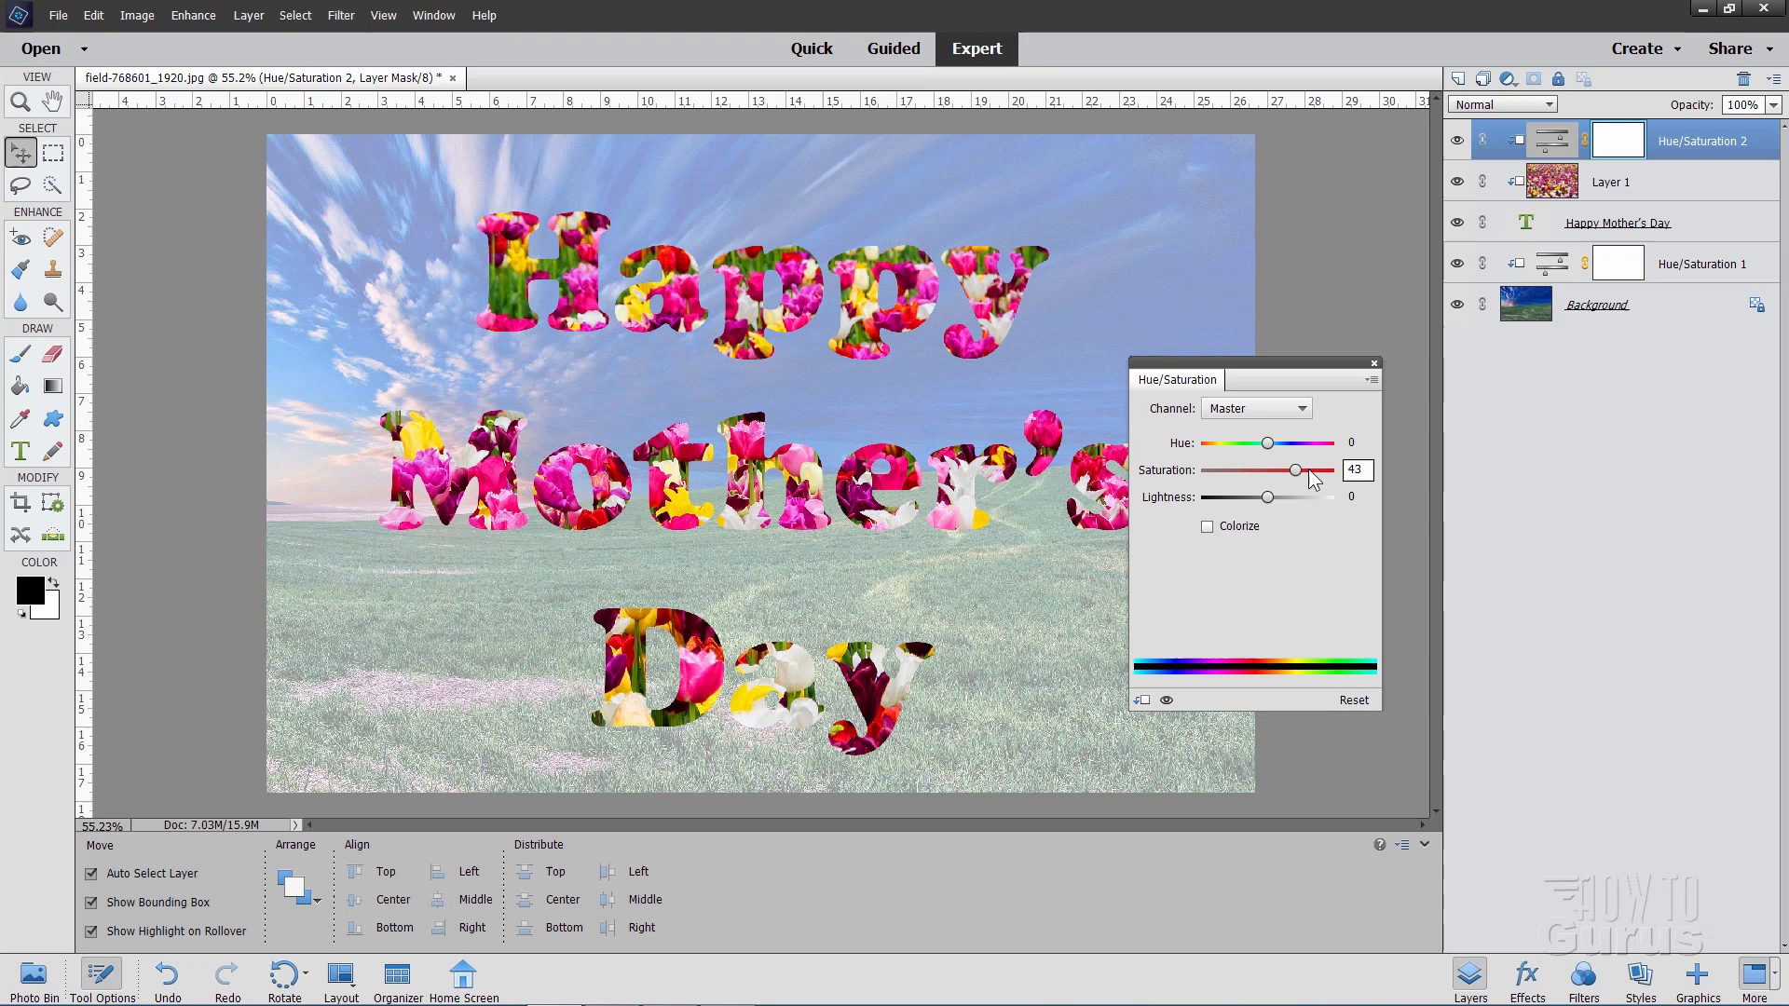
pyautogui.click(1357, 497)
pyautogui.write('14')
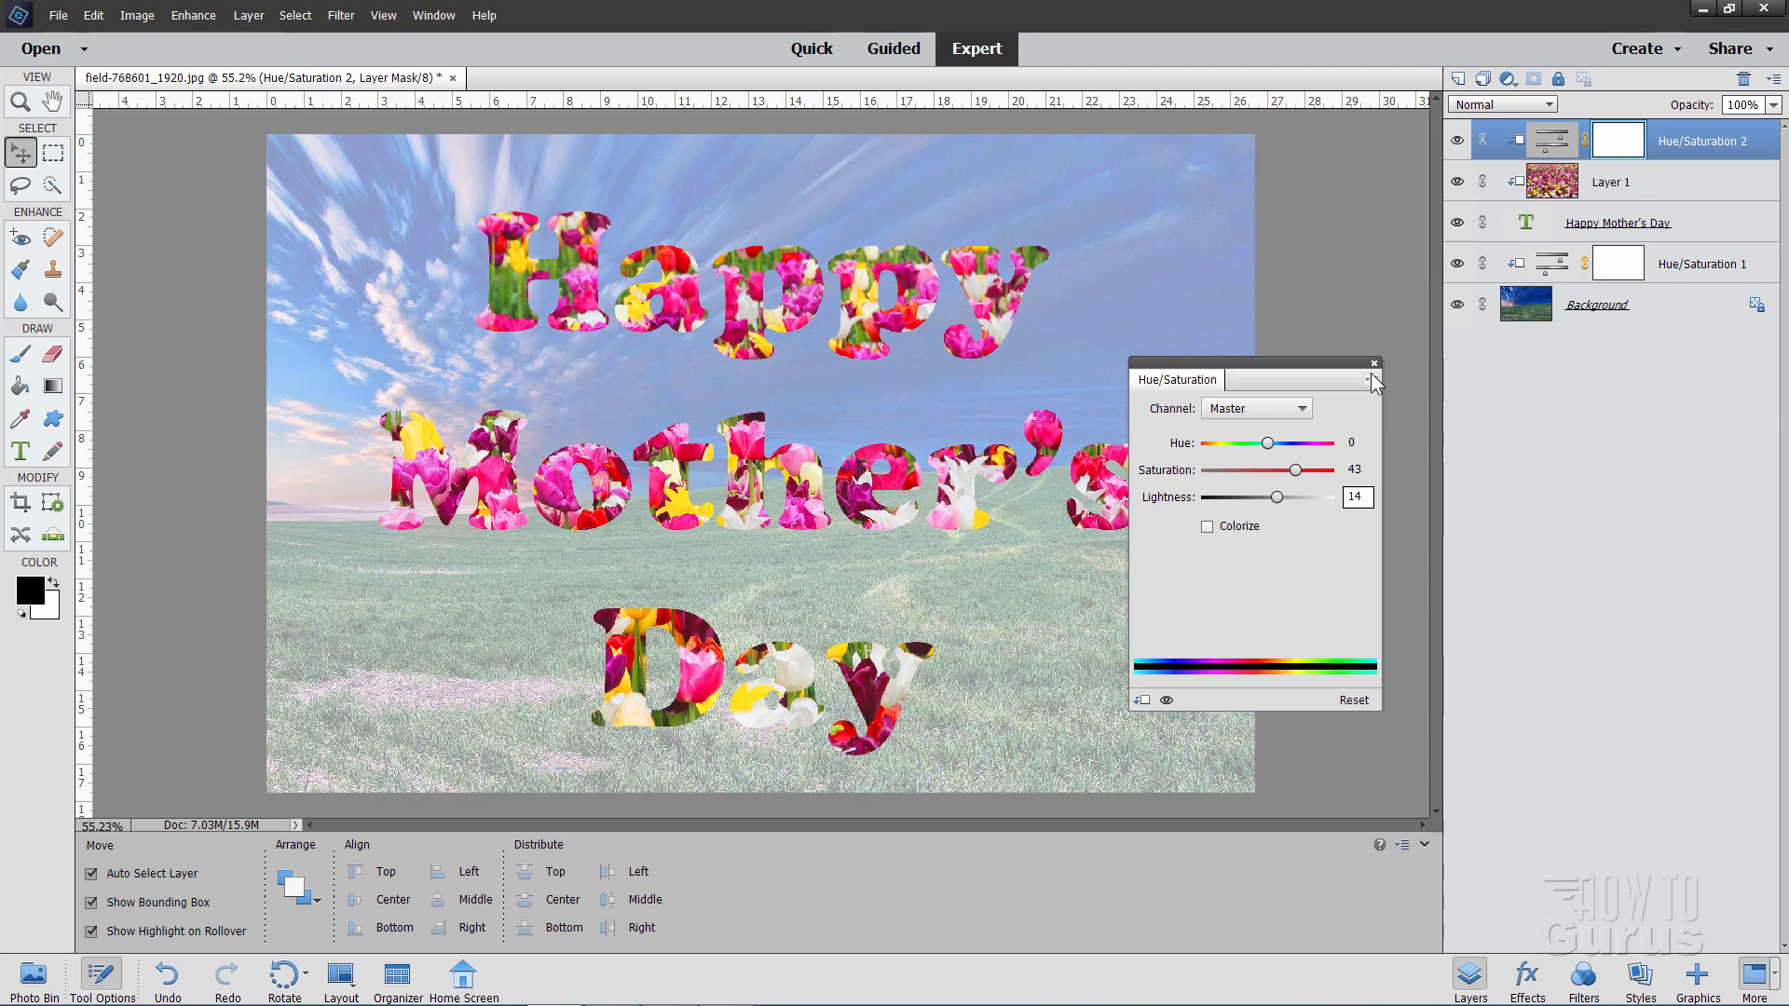
pyautogui.click(1373, 362)
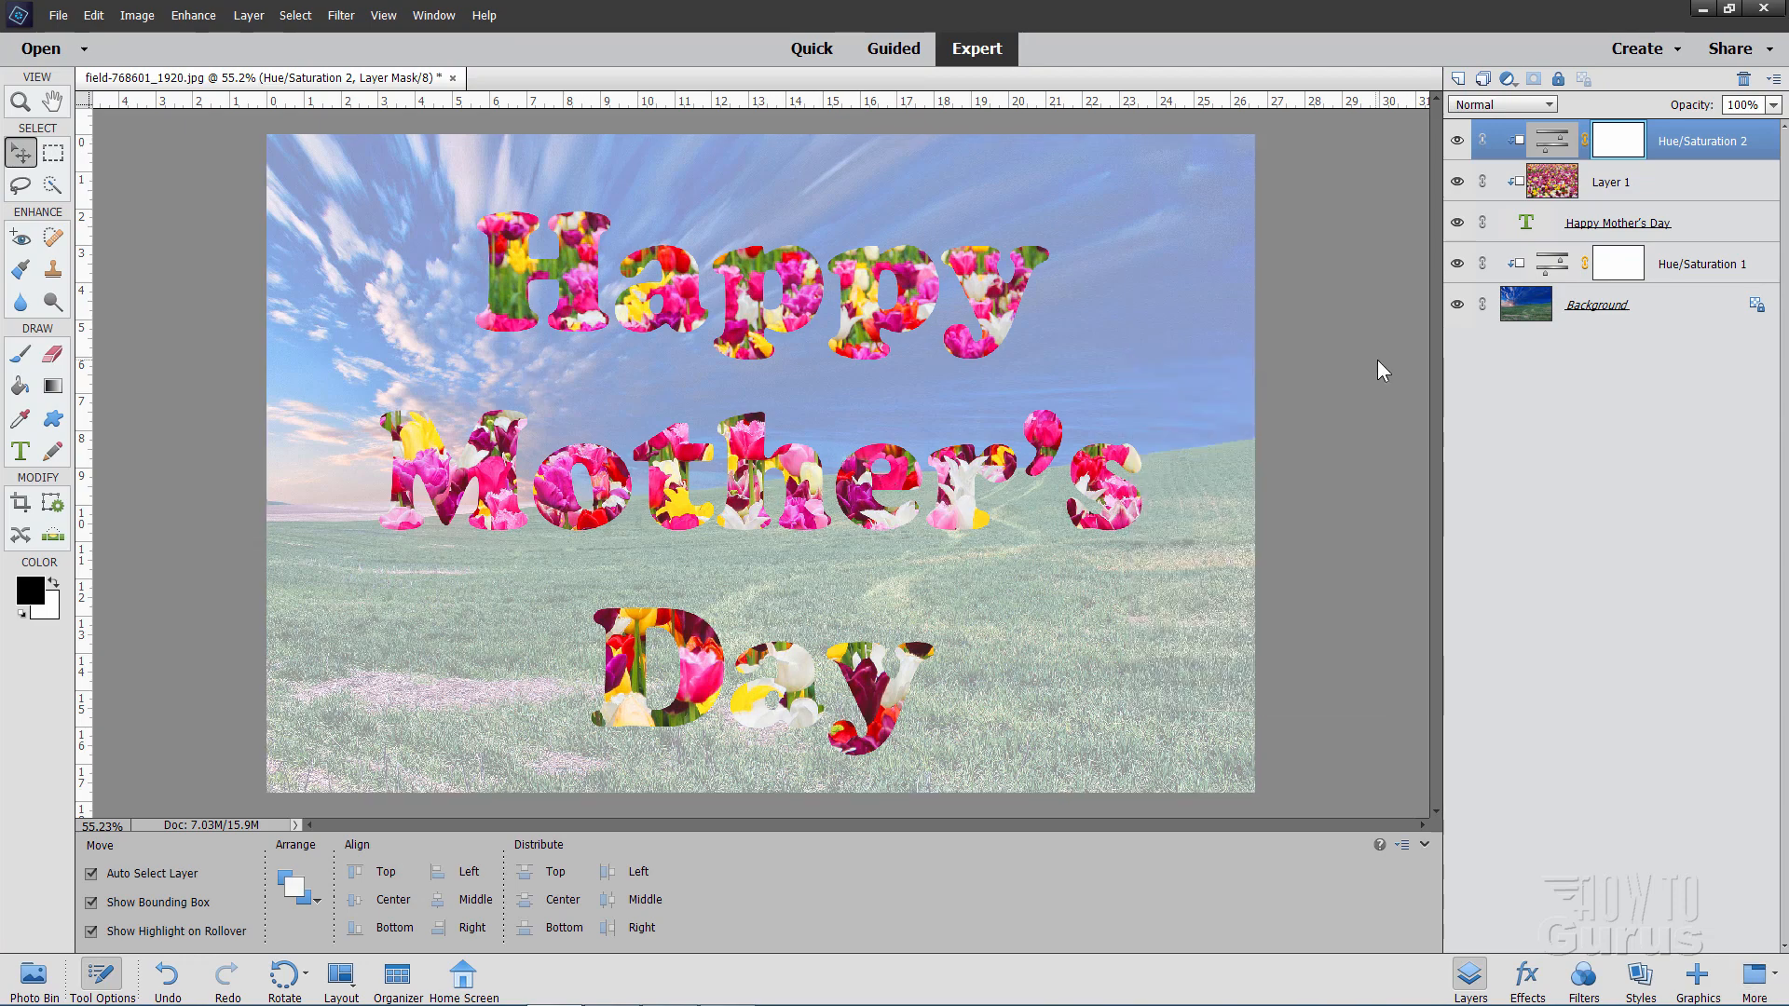
pyautogui.moveTo(1118, 456)
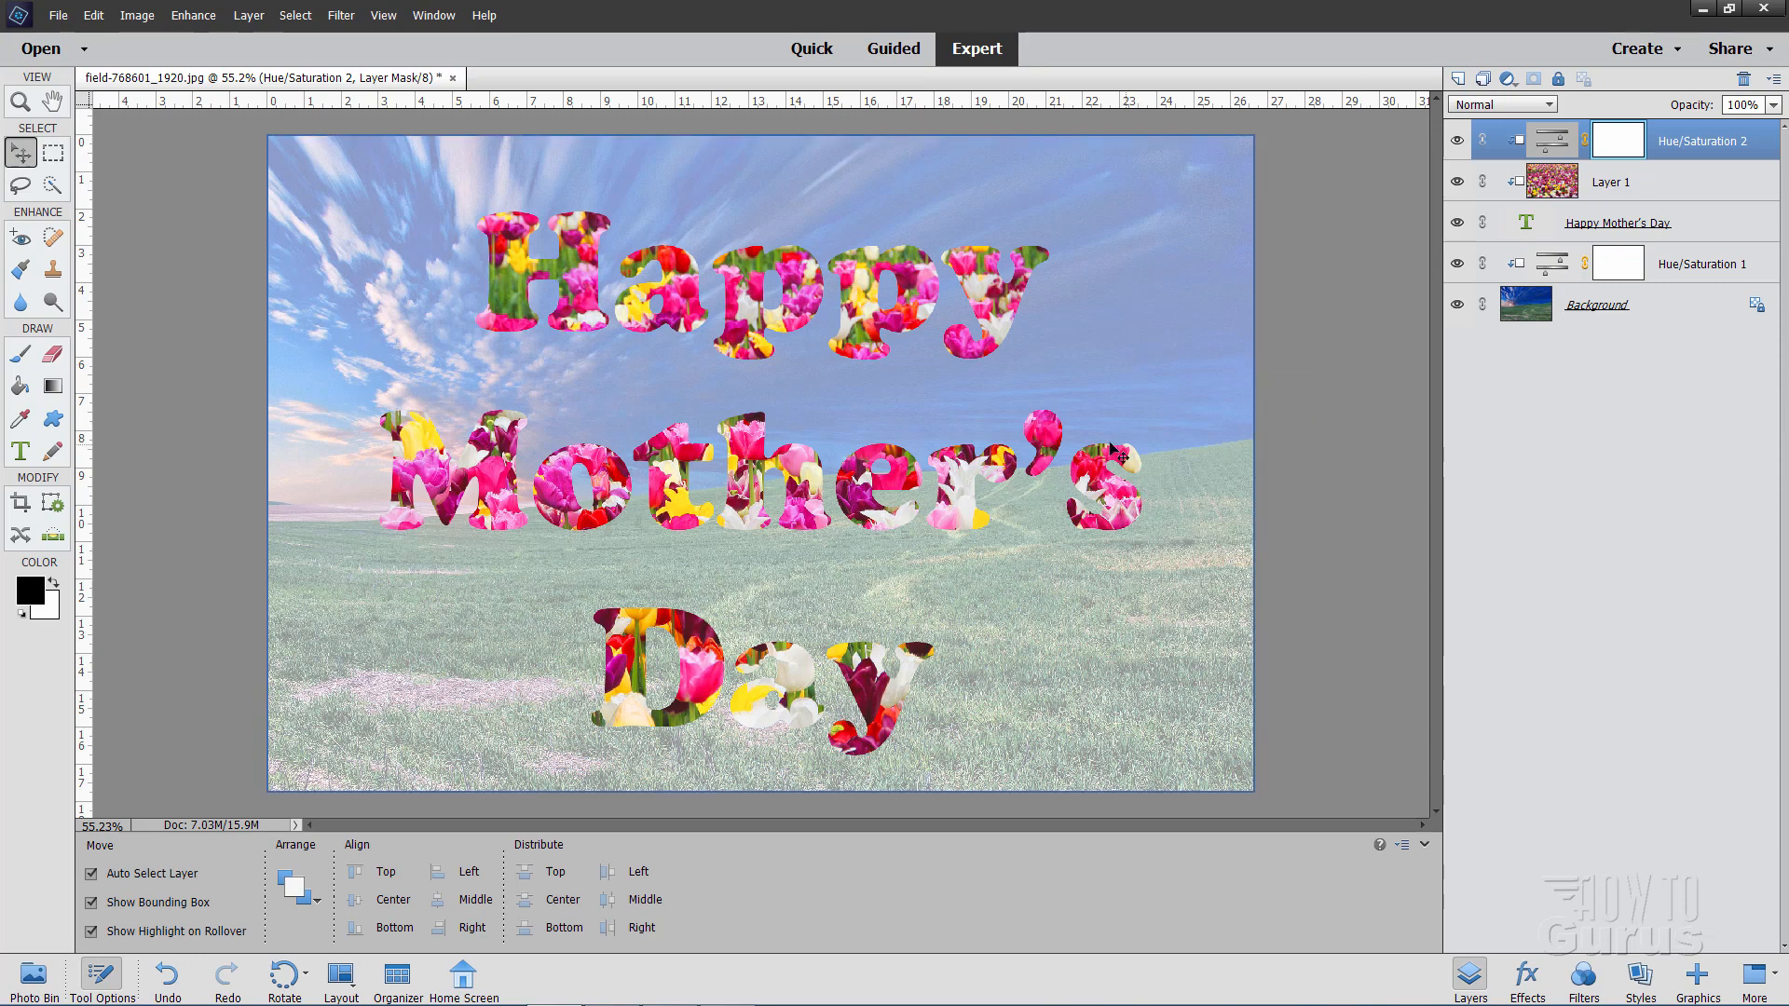
pyautogui.moveTo(1629, 230)
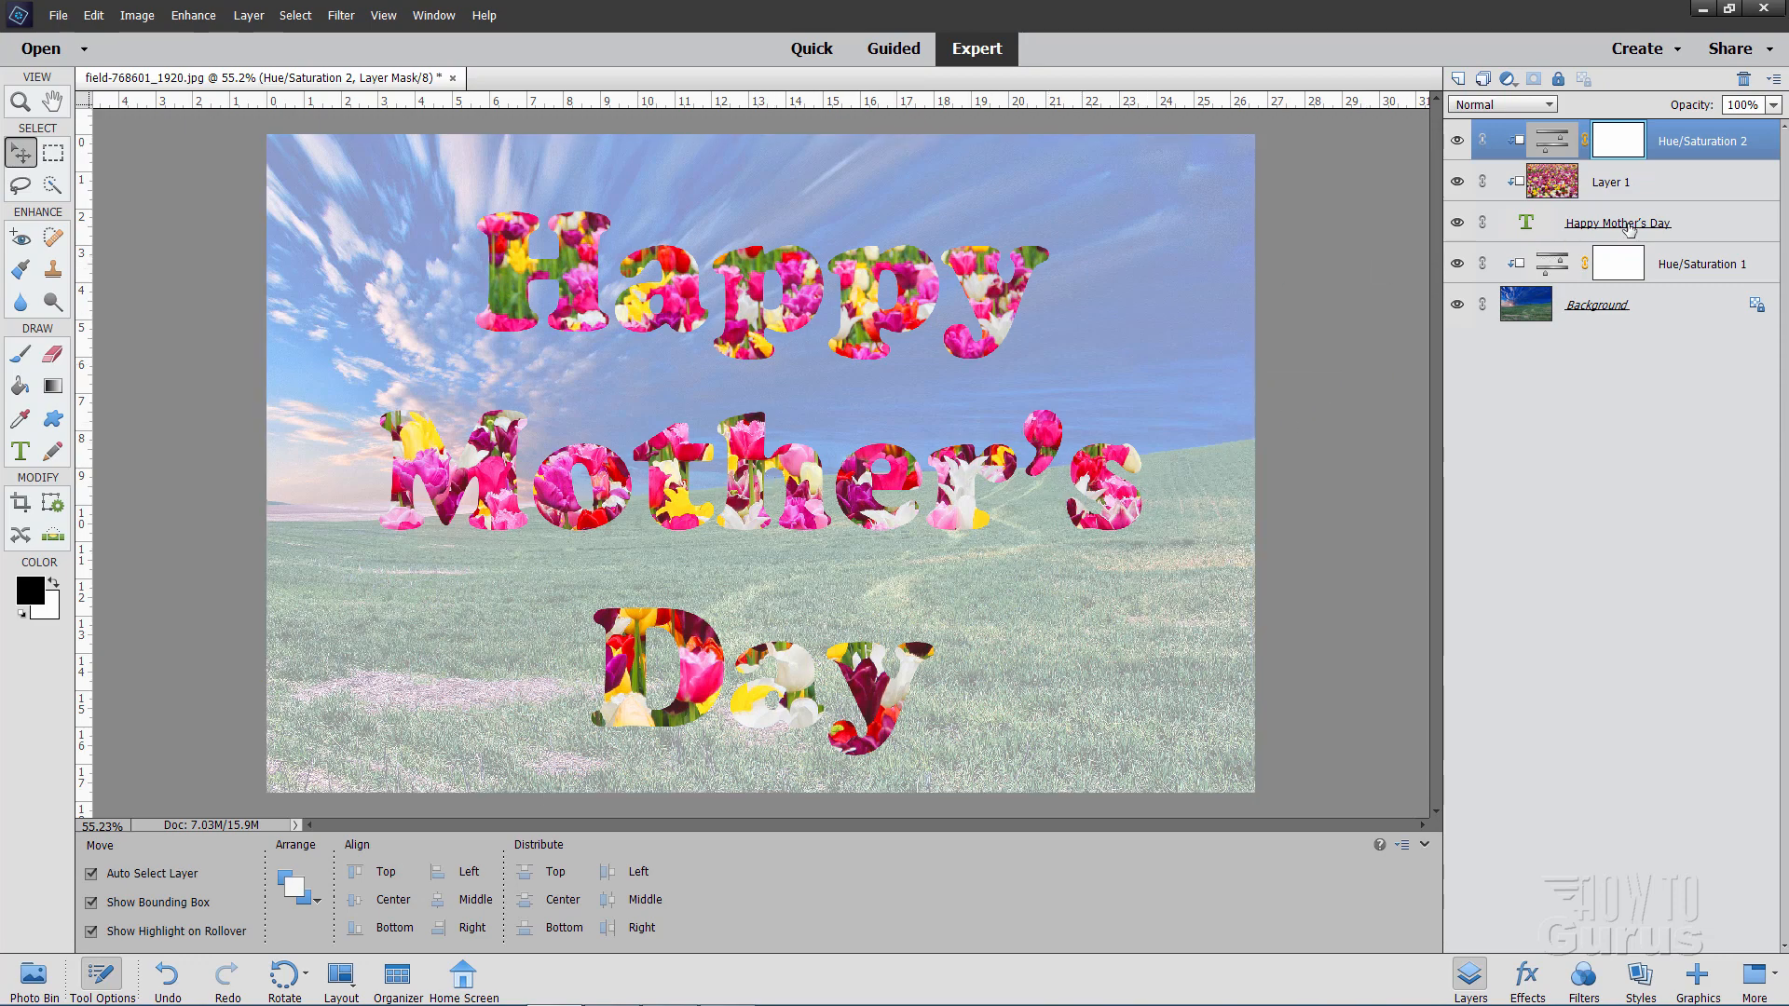
# Step: Apply a 5 px stroke in colour ff0d66 to the greeting text layer via Style Settings
pyautogui.click(1616, 223)
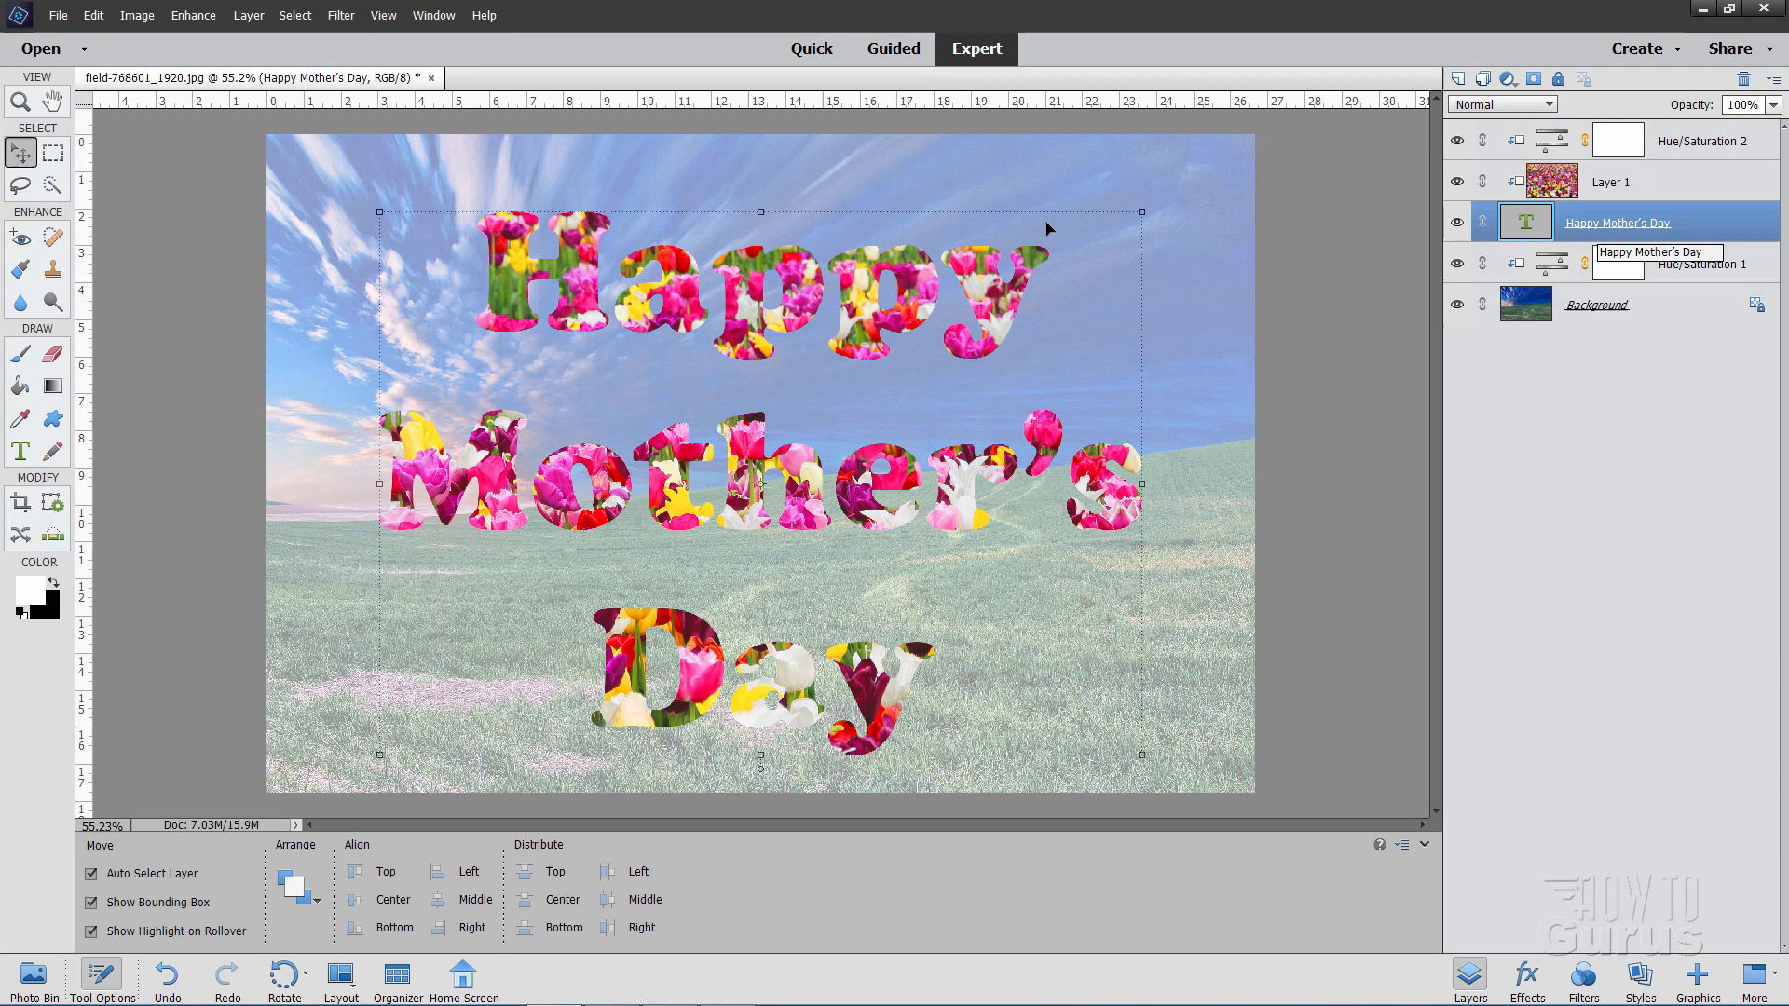
pyautogui.click(248, 14)
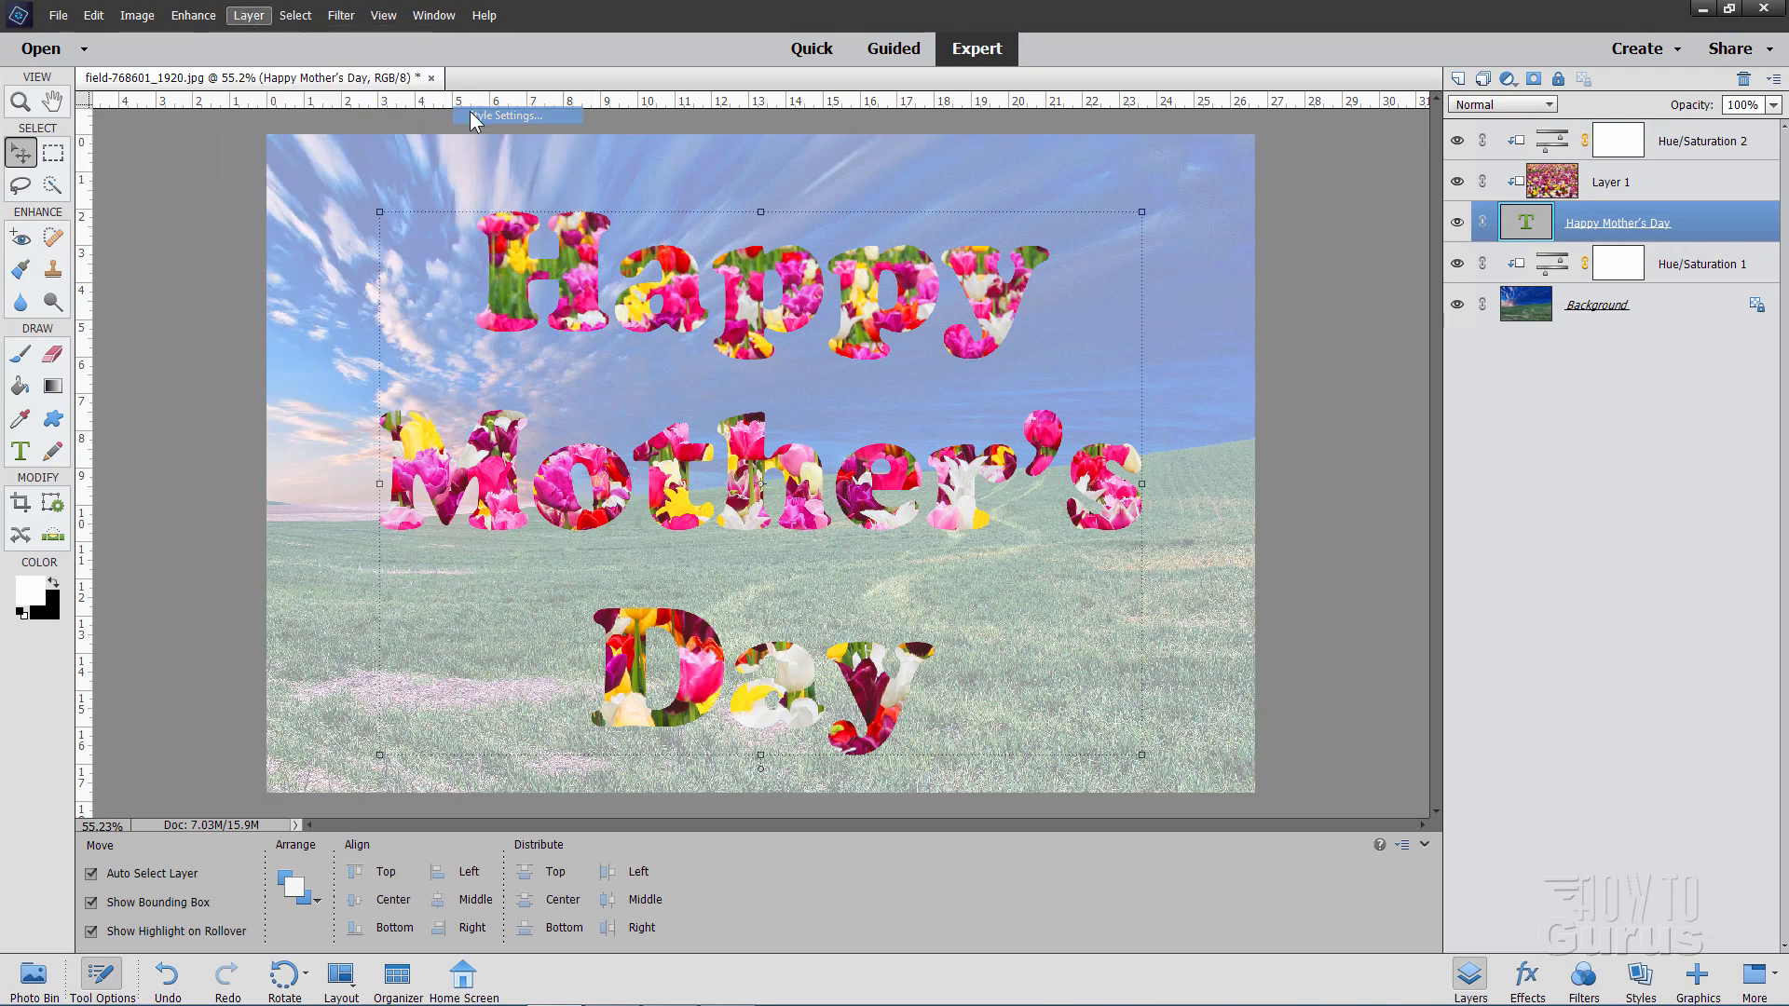
pyautogui.click(515, 116)
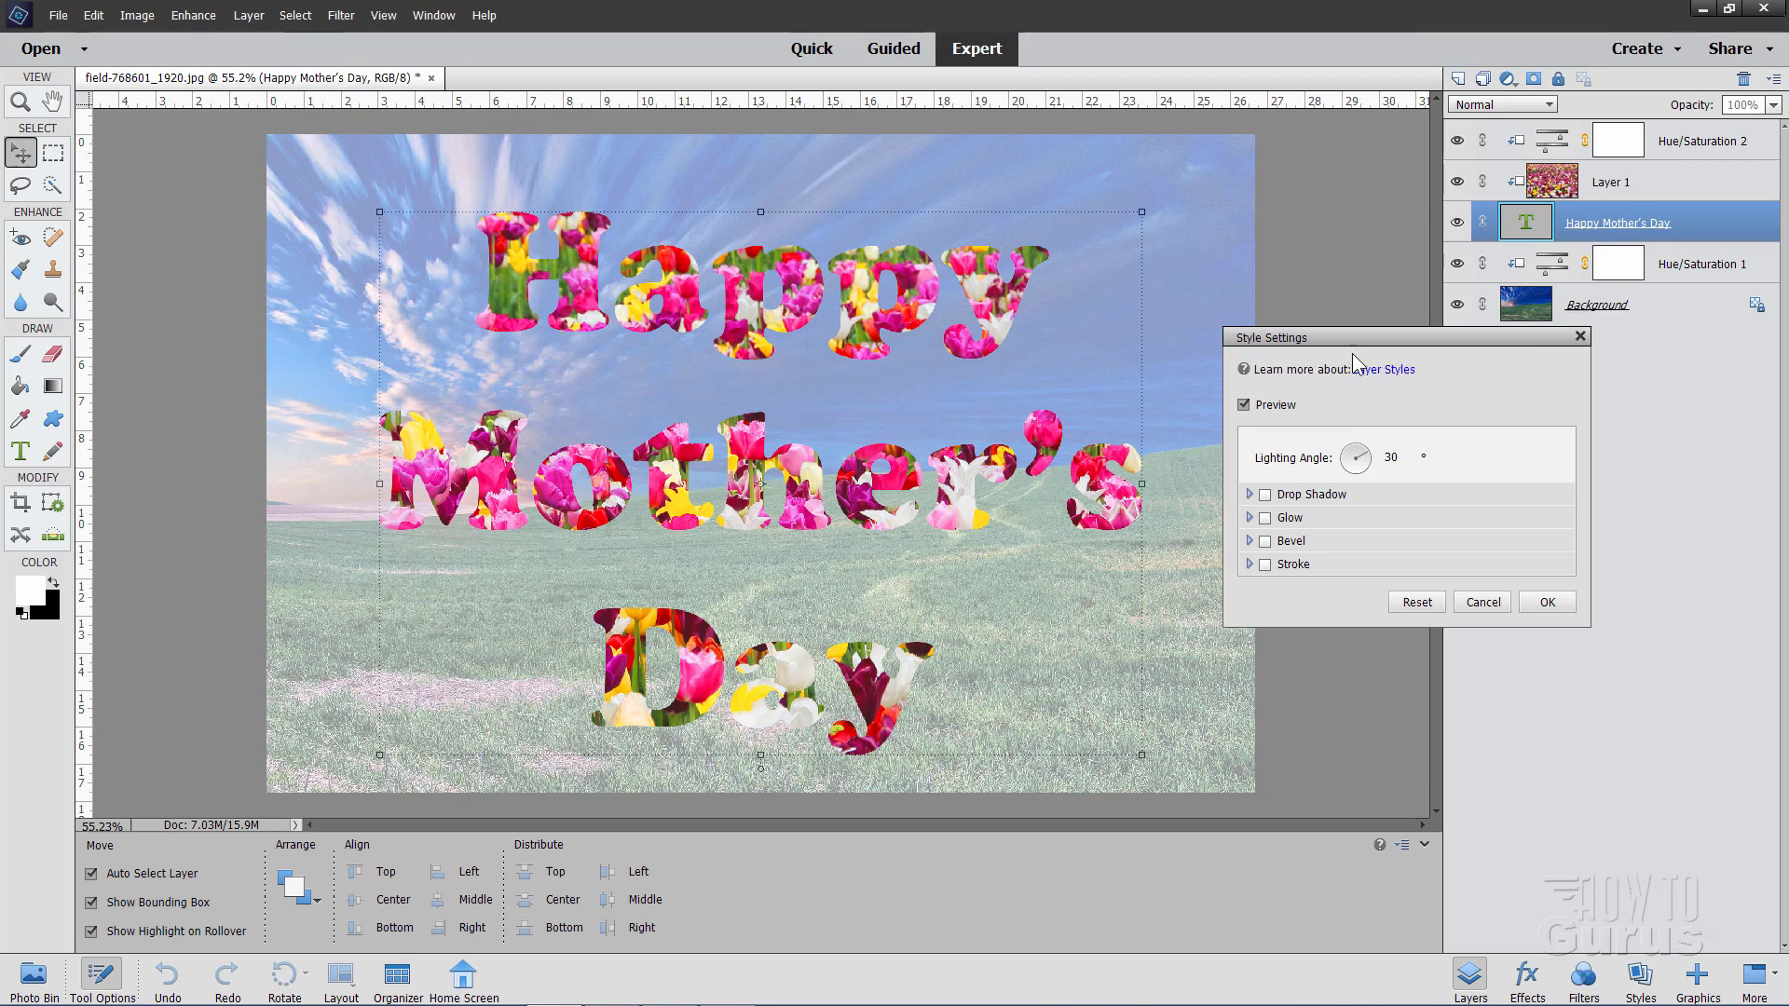
pyautogui.click(1264, 564)
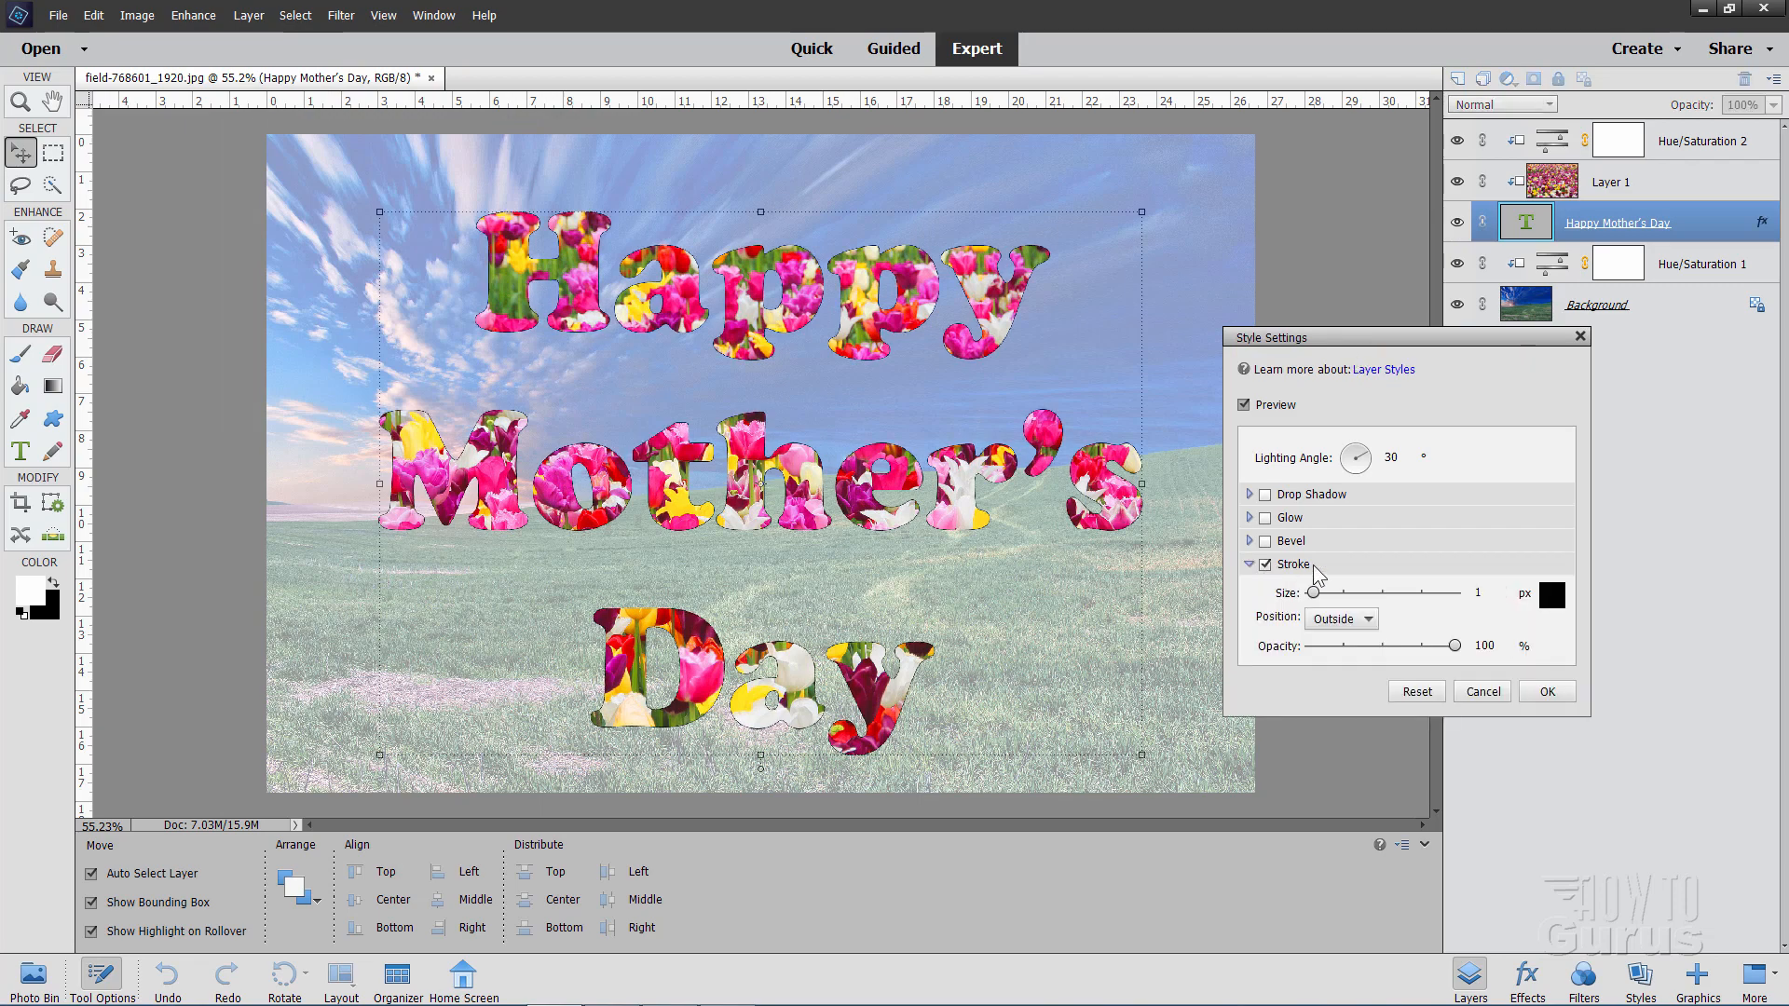
pyautogui.moveTo(1389, 613)
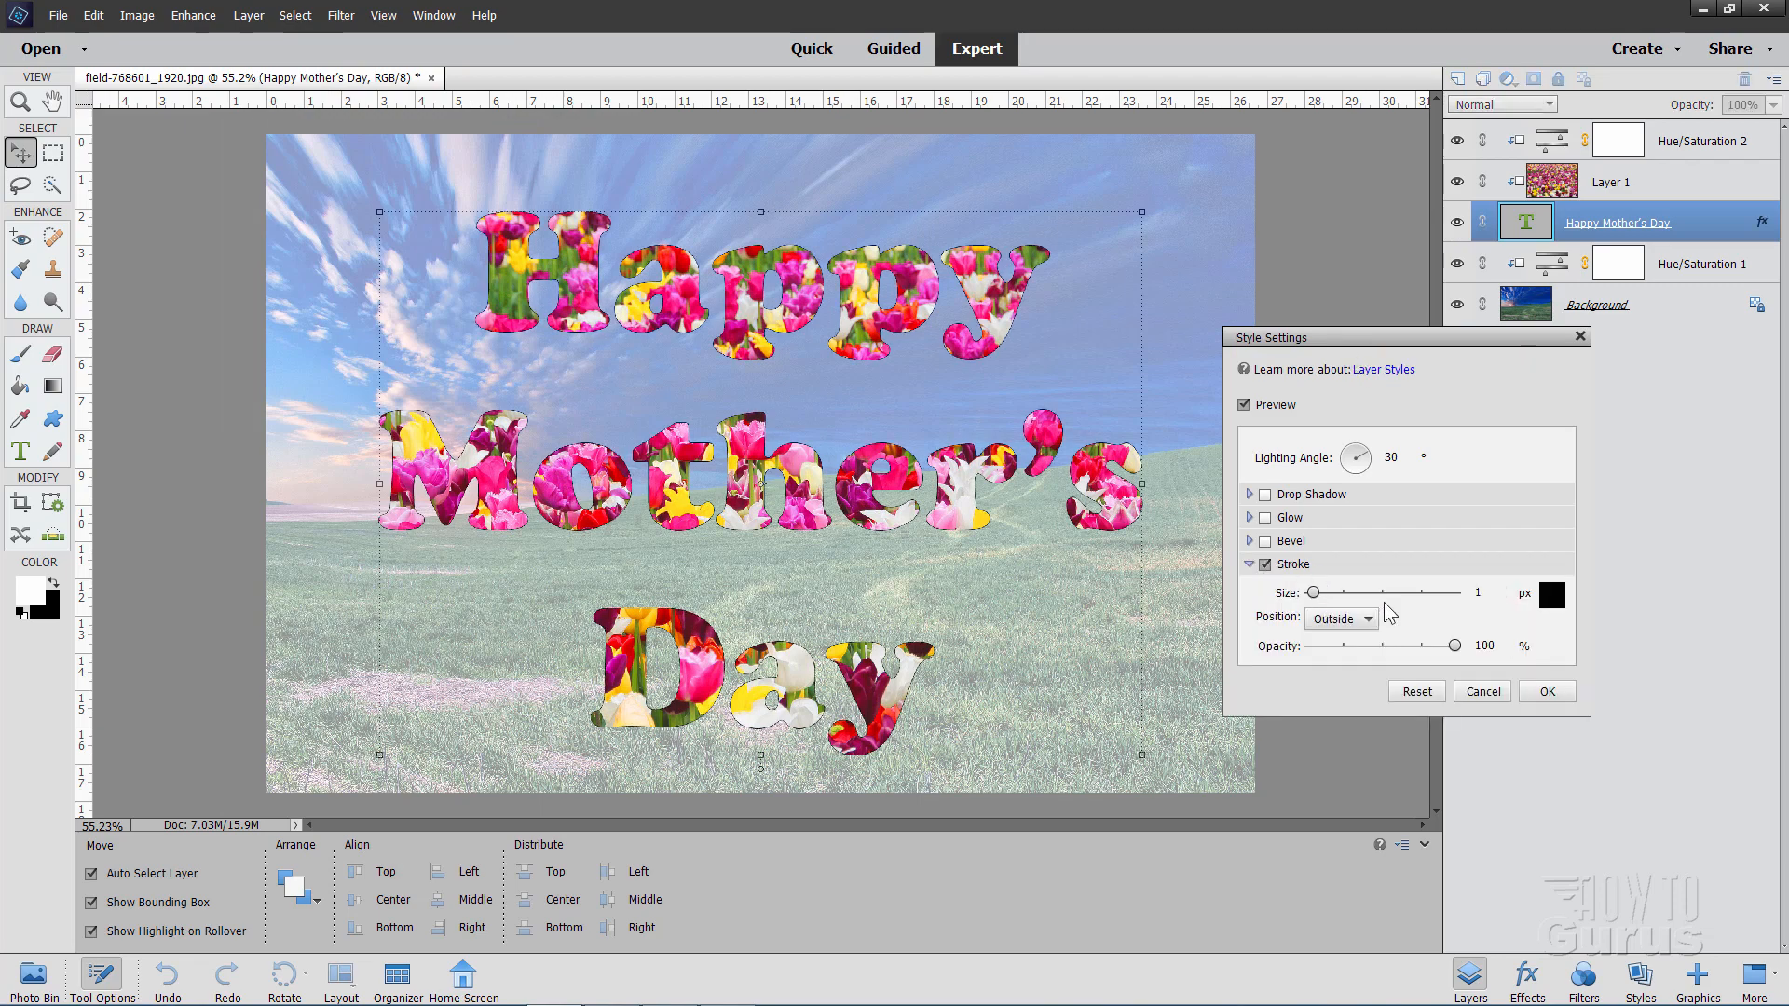
pyautogui.moveTo(1351, 599)
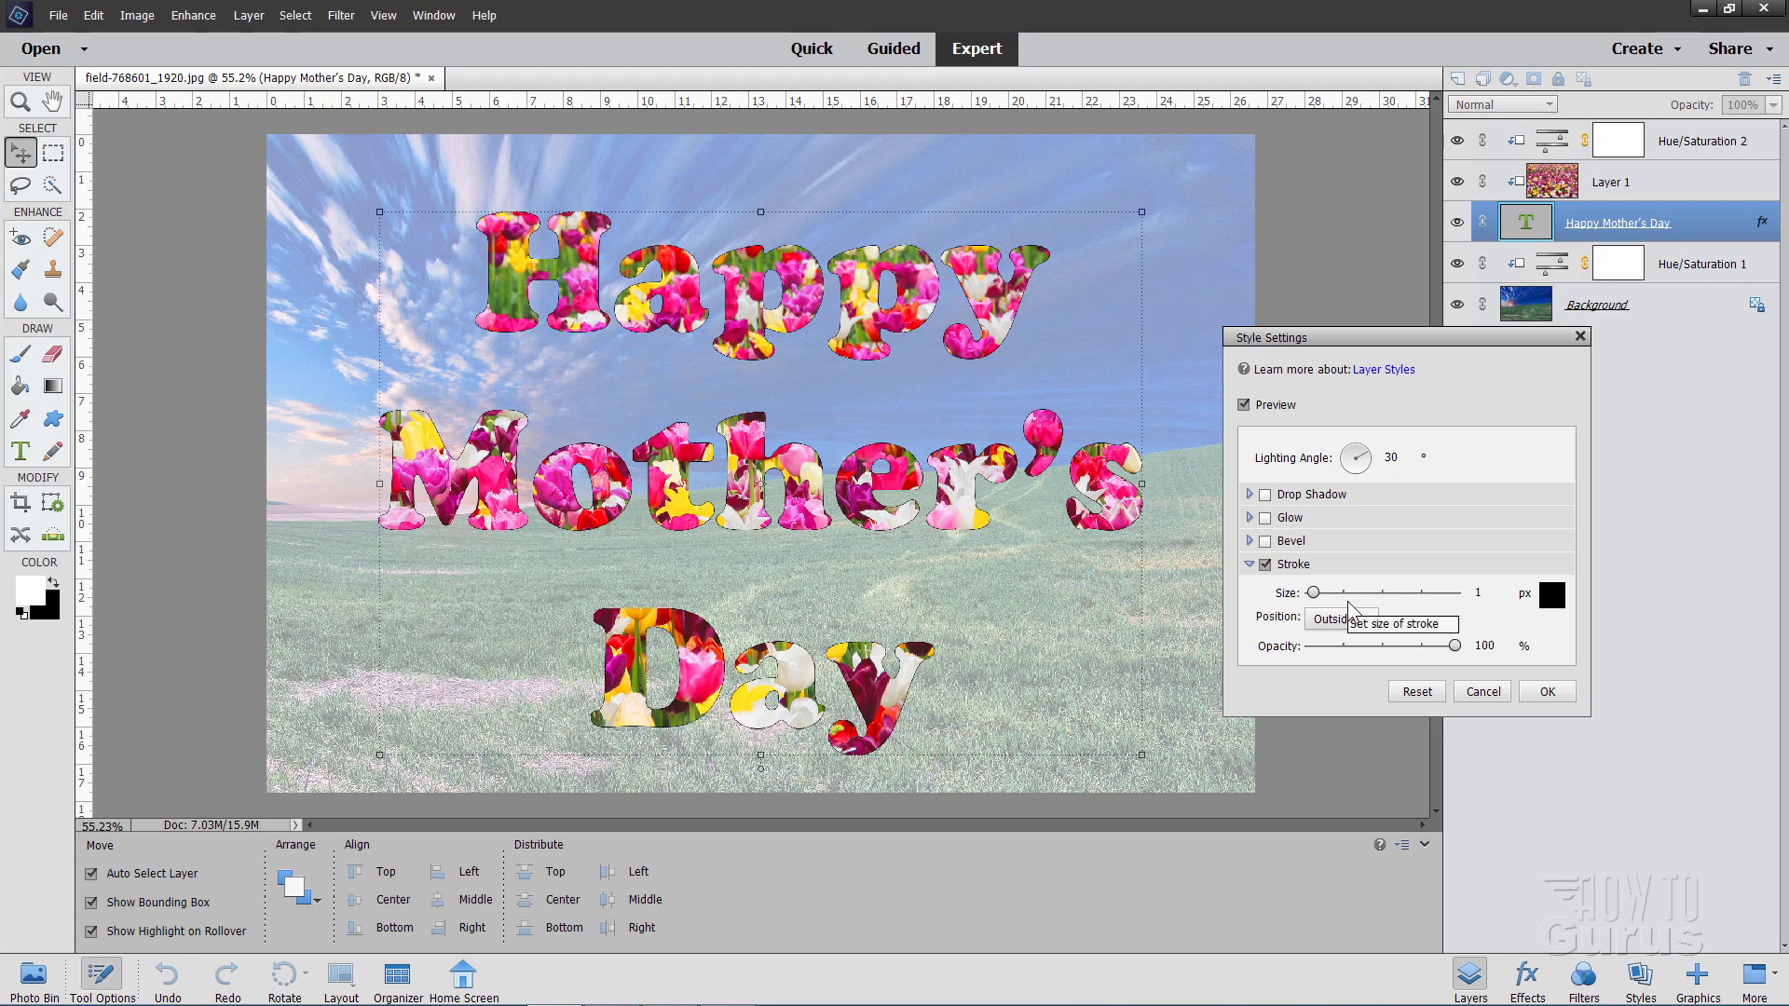
pyautogui.tripleClick(1487, 594)
pyautogui.write('5')
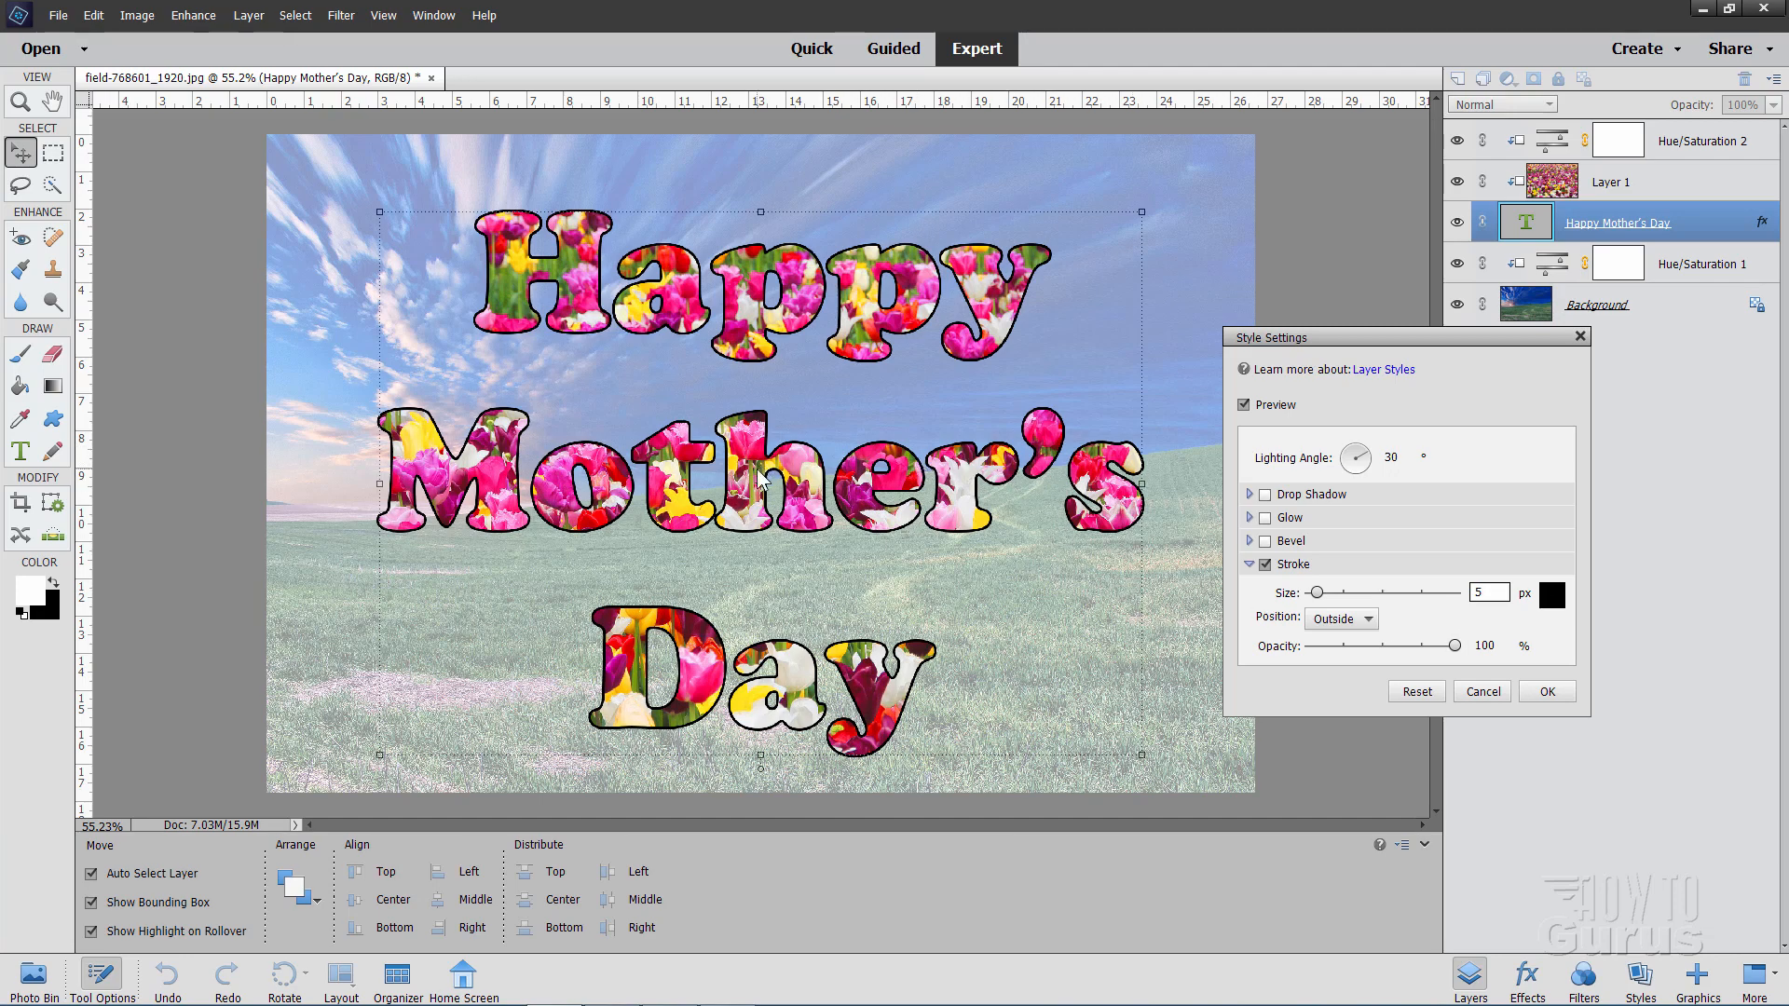
pyautogui.moveTo(1539, 589)
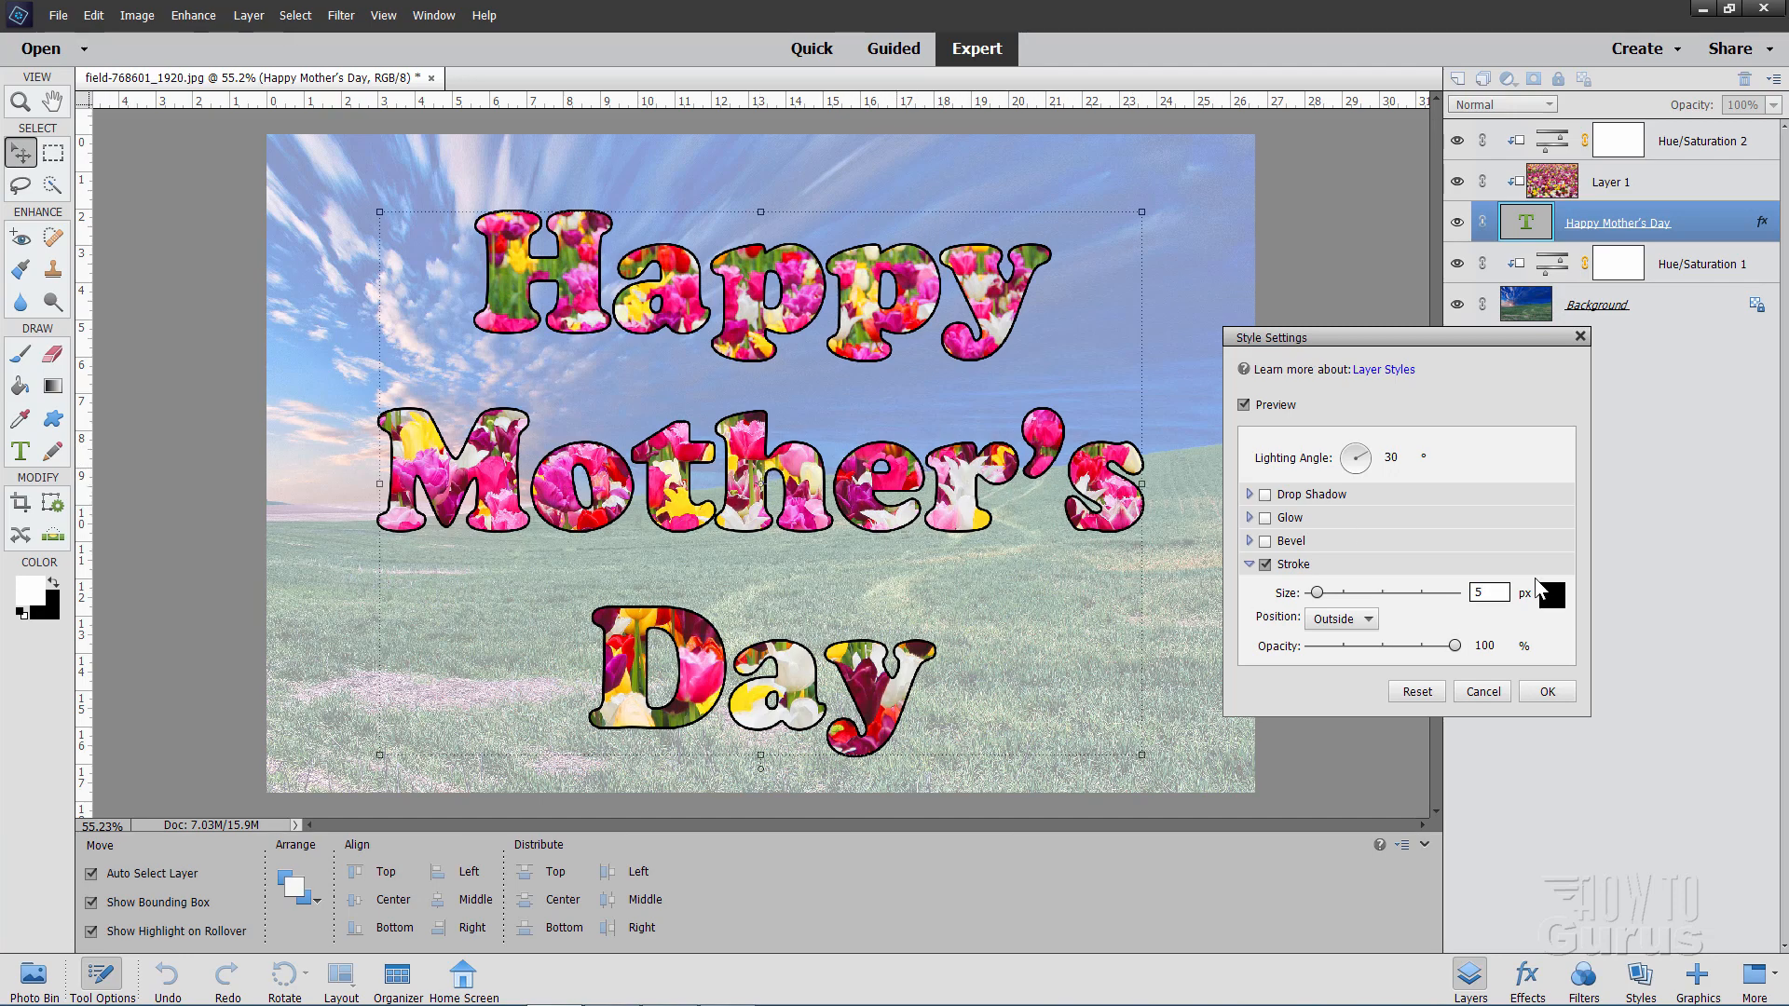
pyautogui.click(1549, 593)
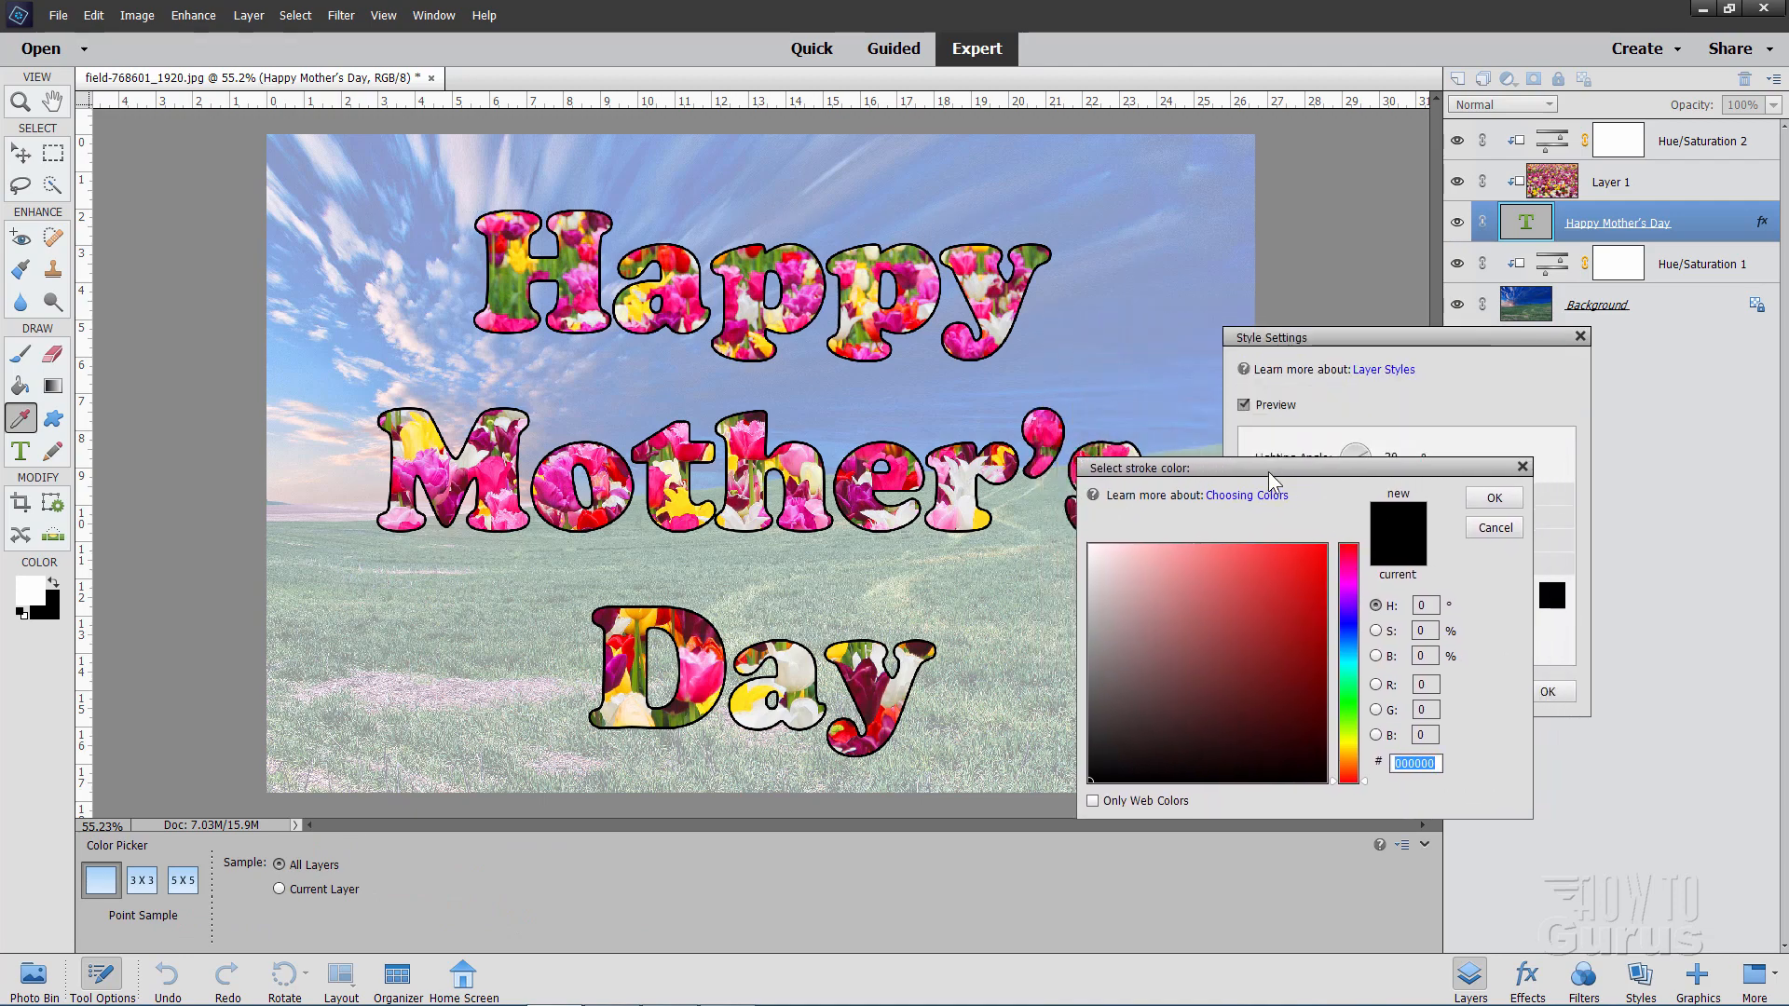
pyautogui.moveTo(1126, 336)
pyautogui.write('ff0d66')
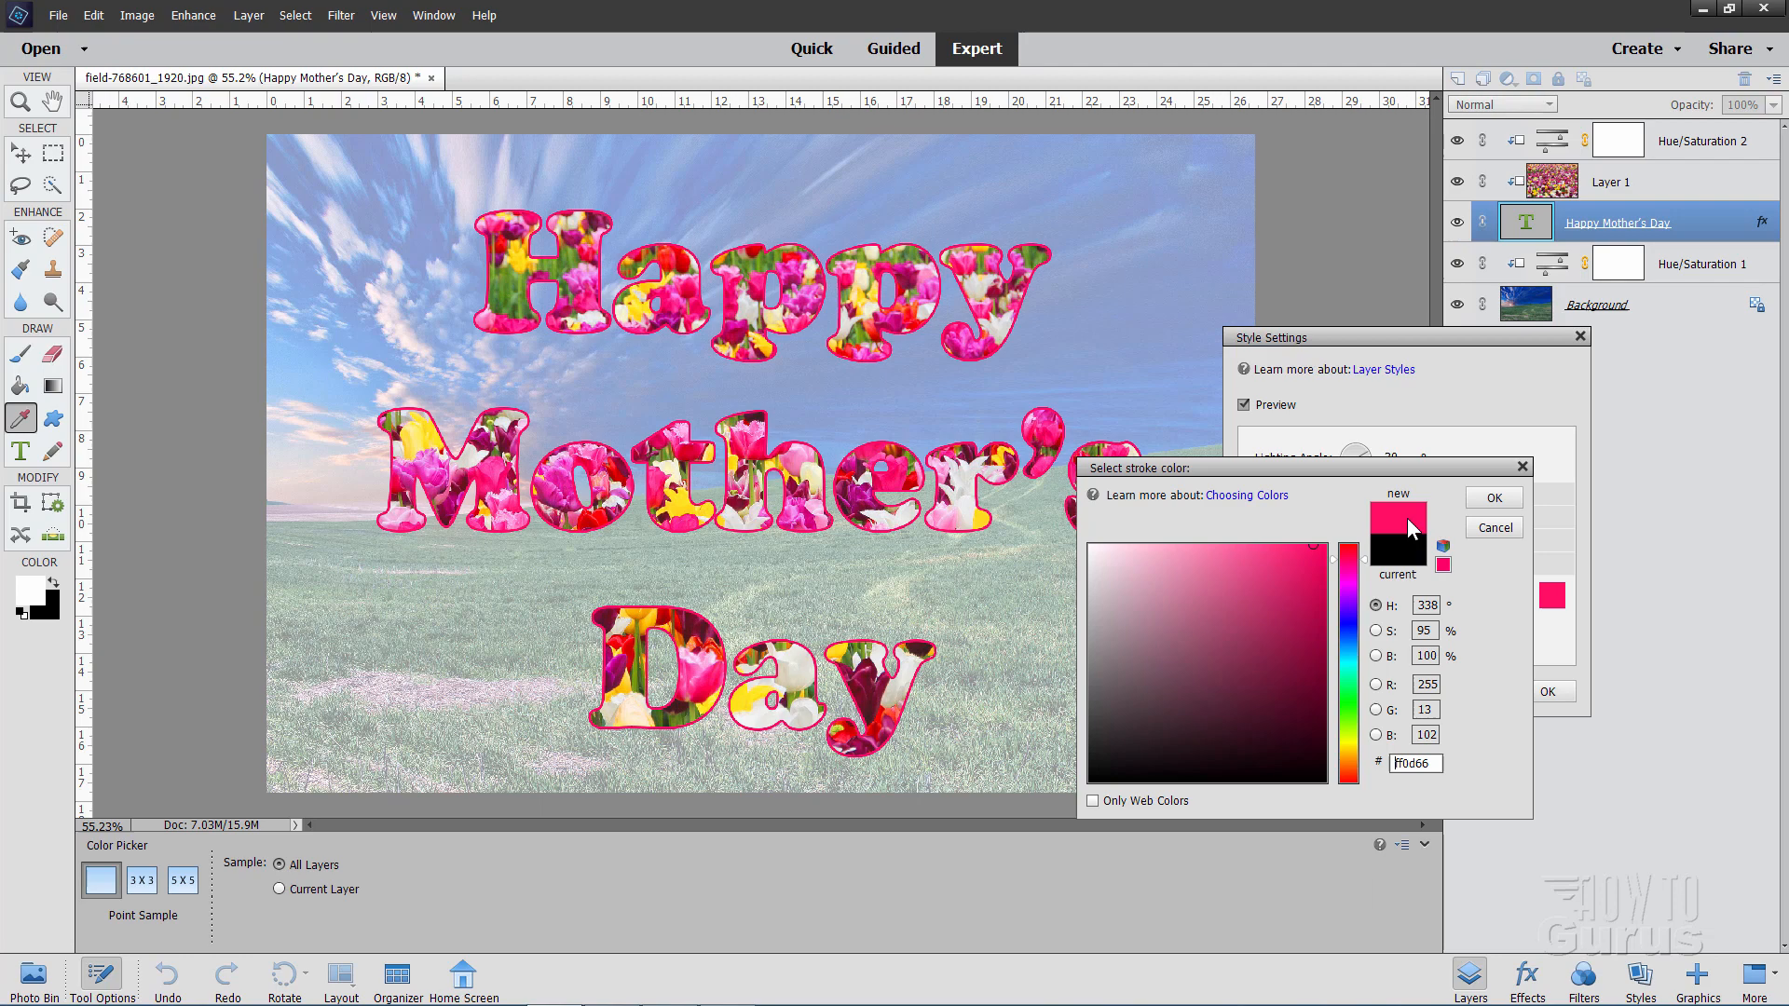
pyautogui.click(1492, 498)
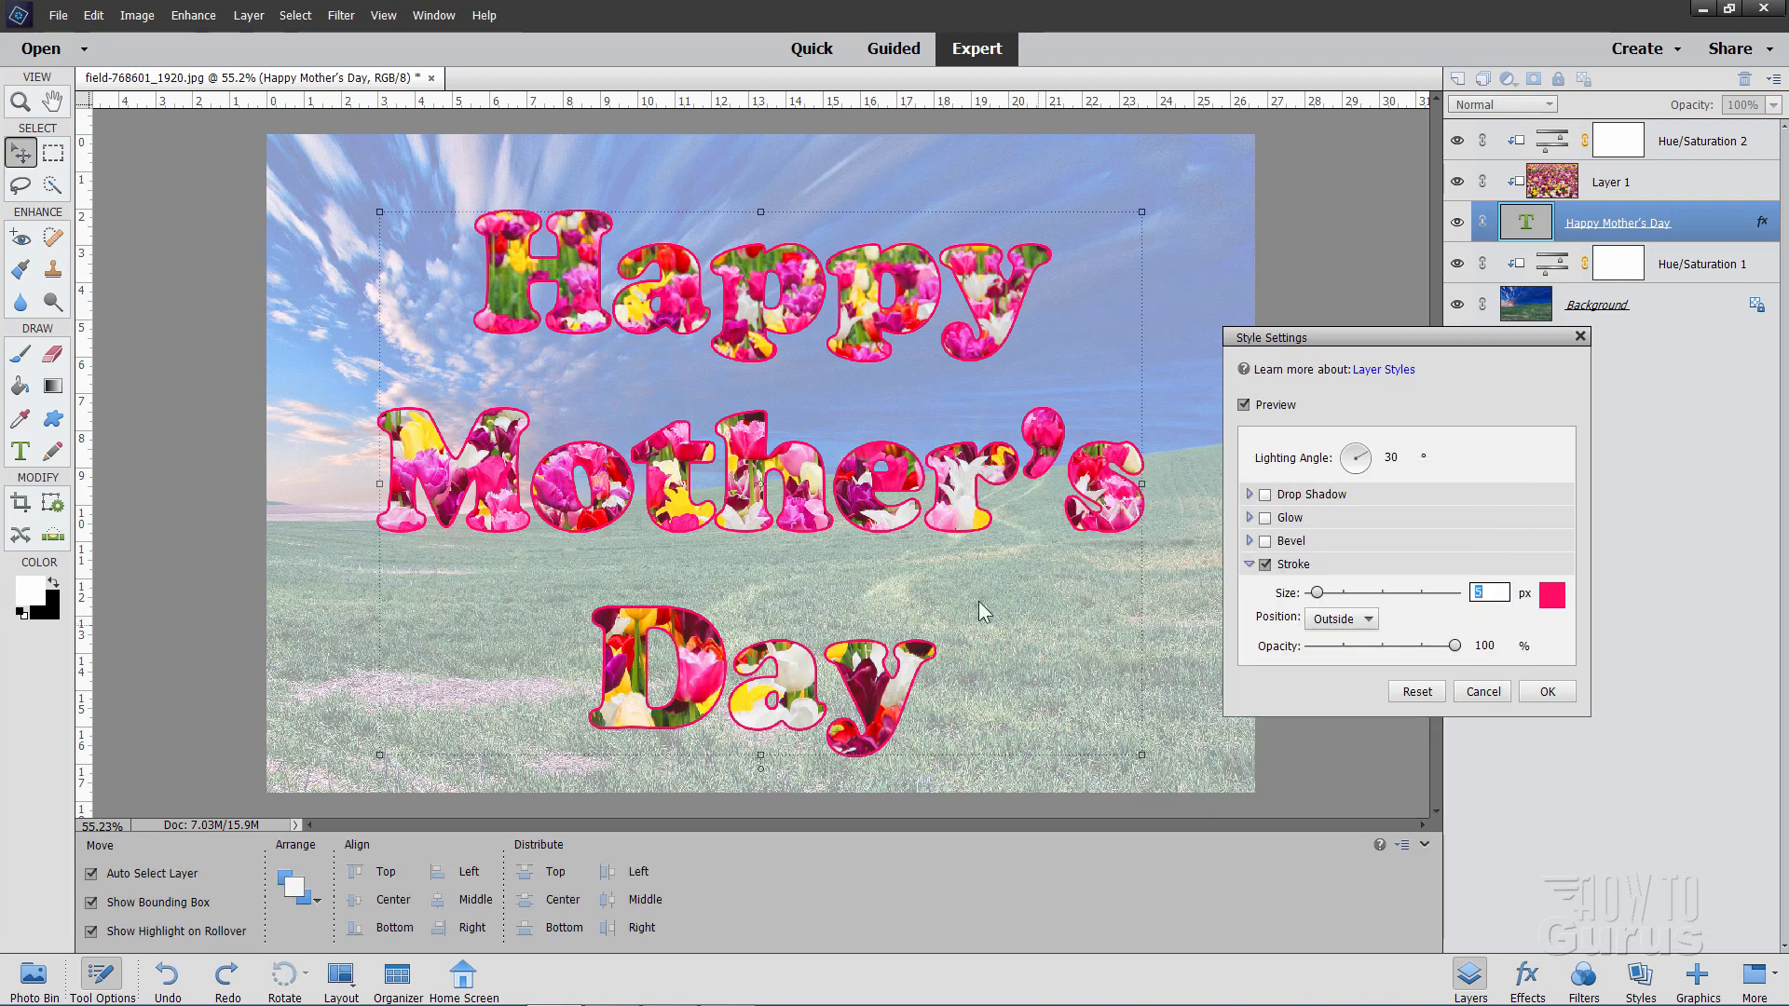
pyautogui.moveTo(935, 513)
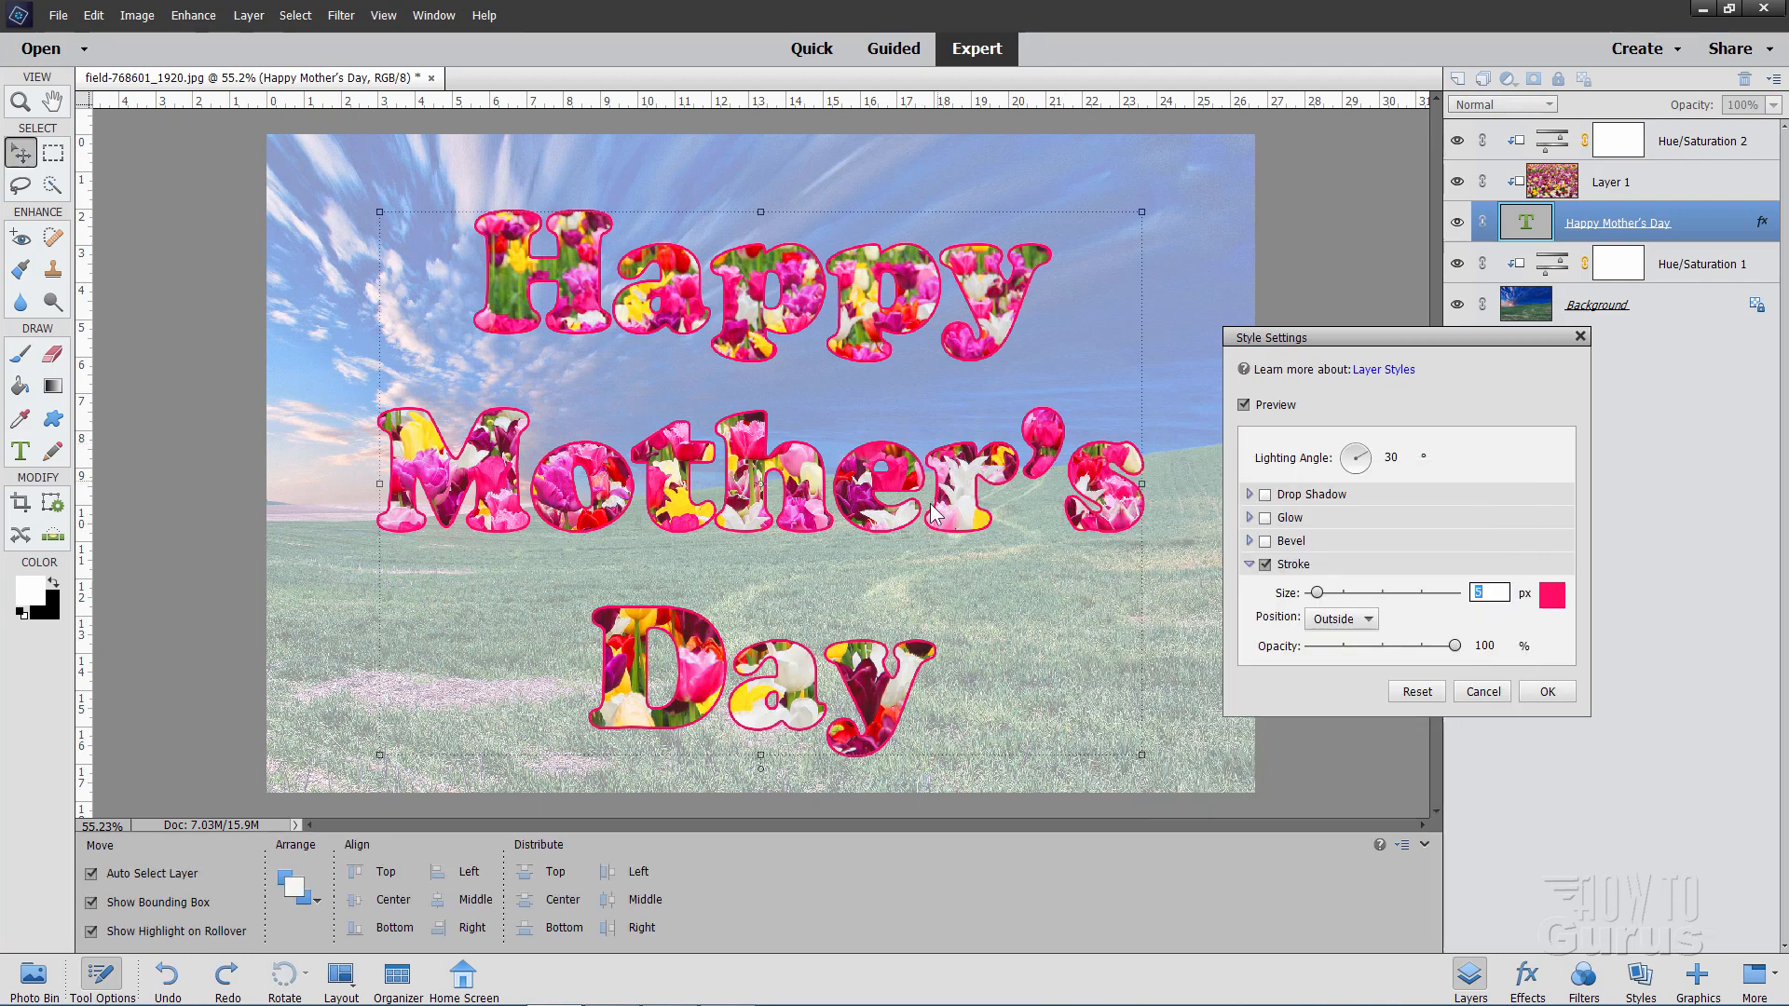
pyautogui.moveTo(771, 225)
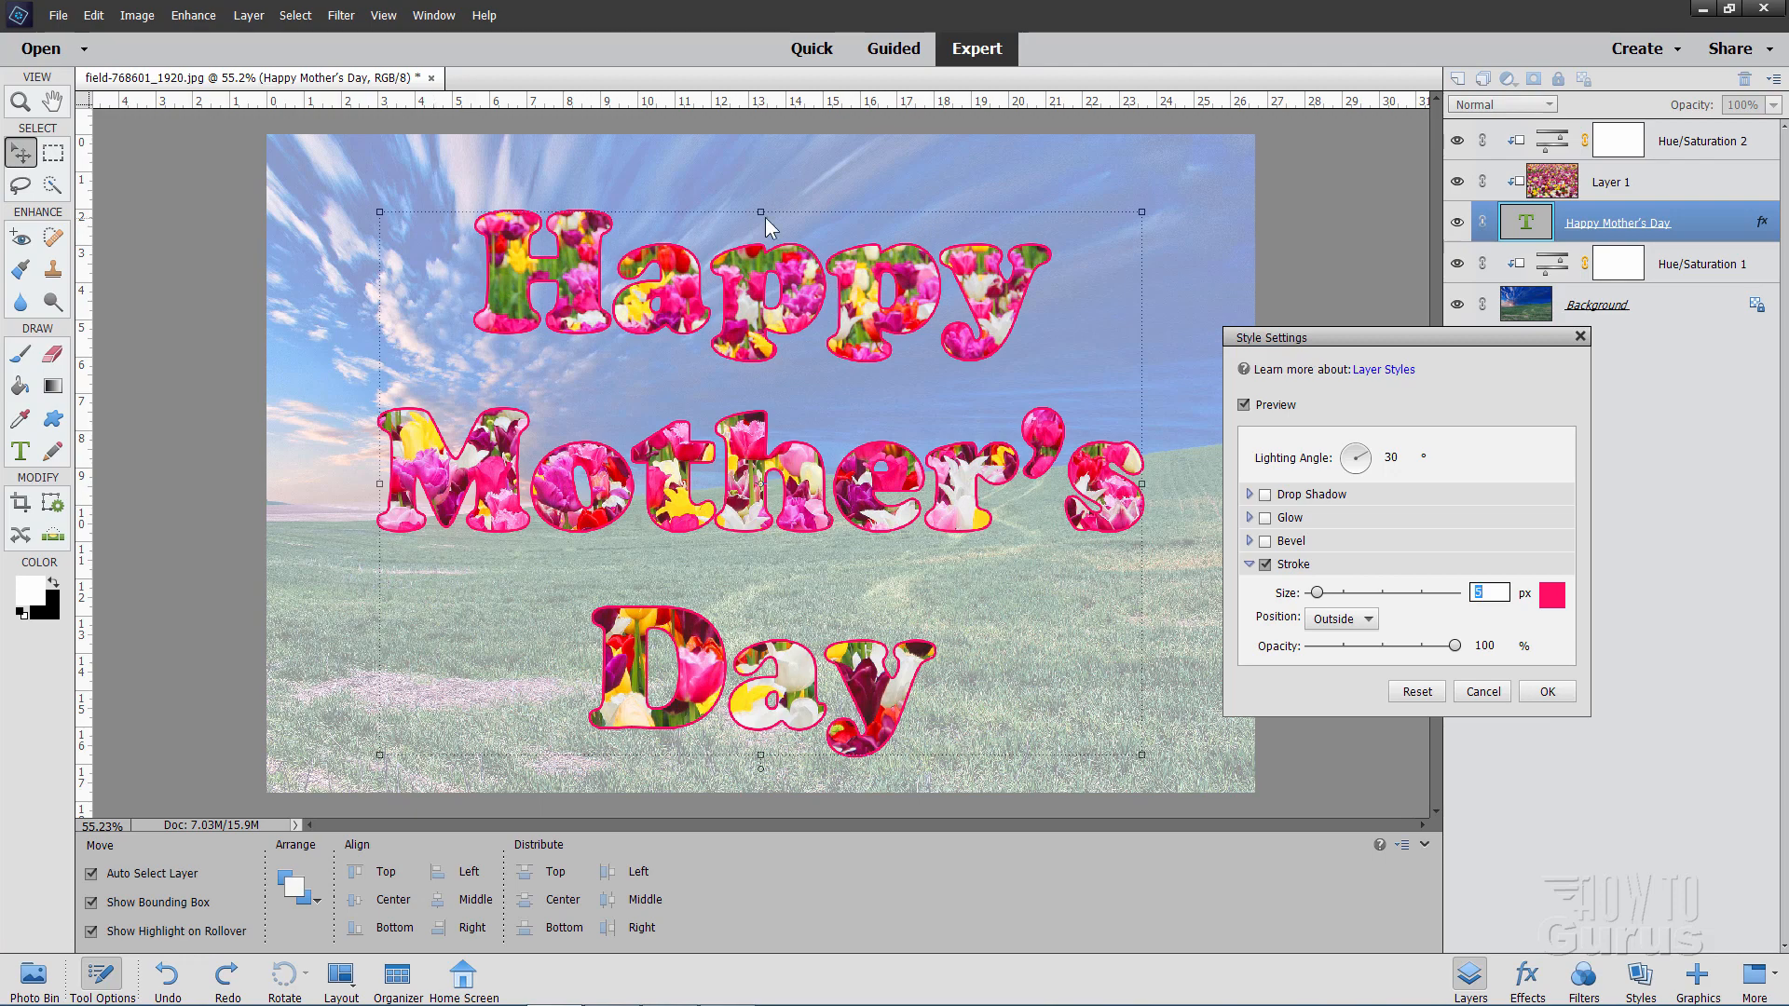
pyautogui.moveTo(895, 493)
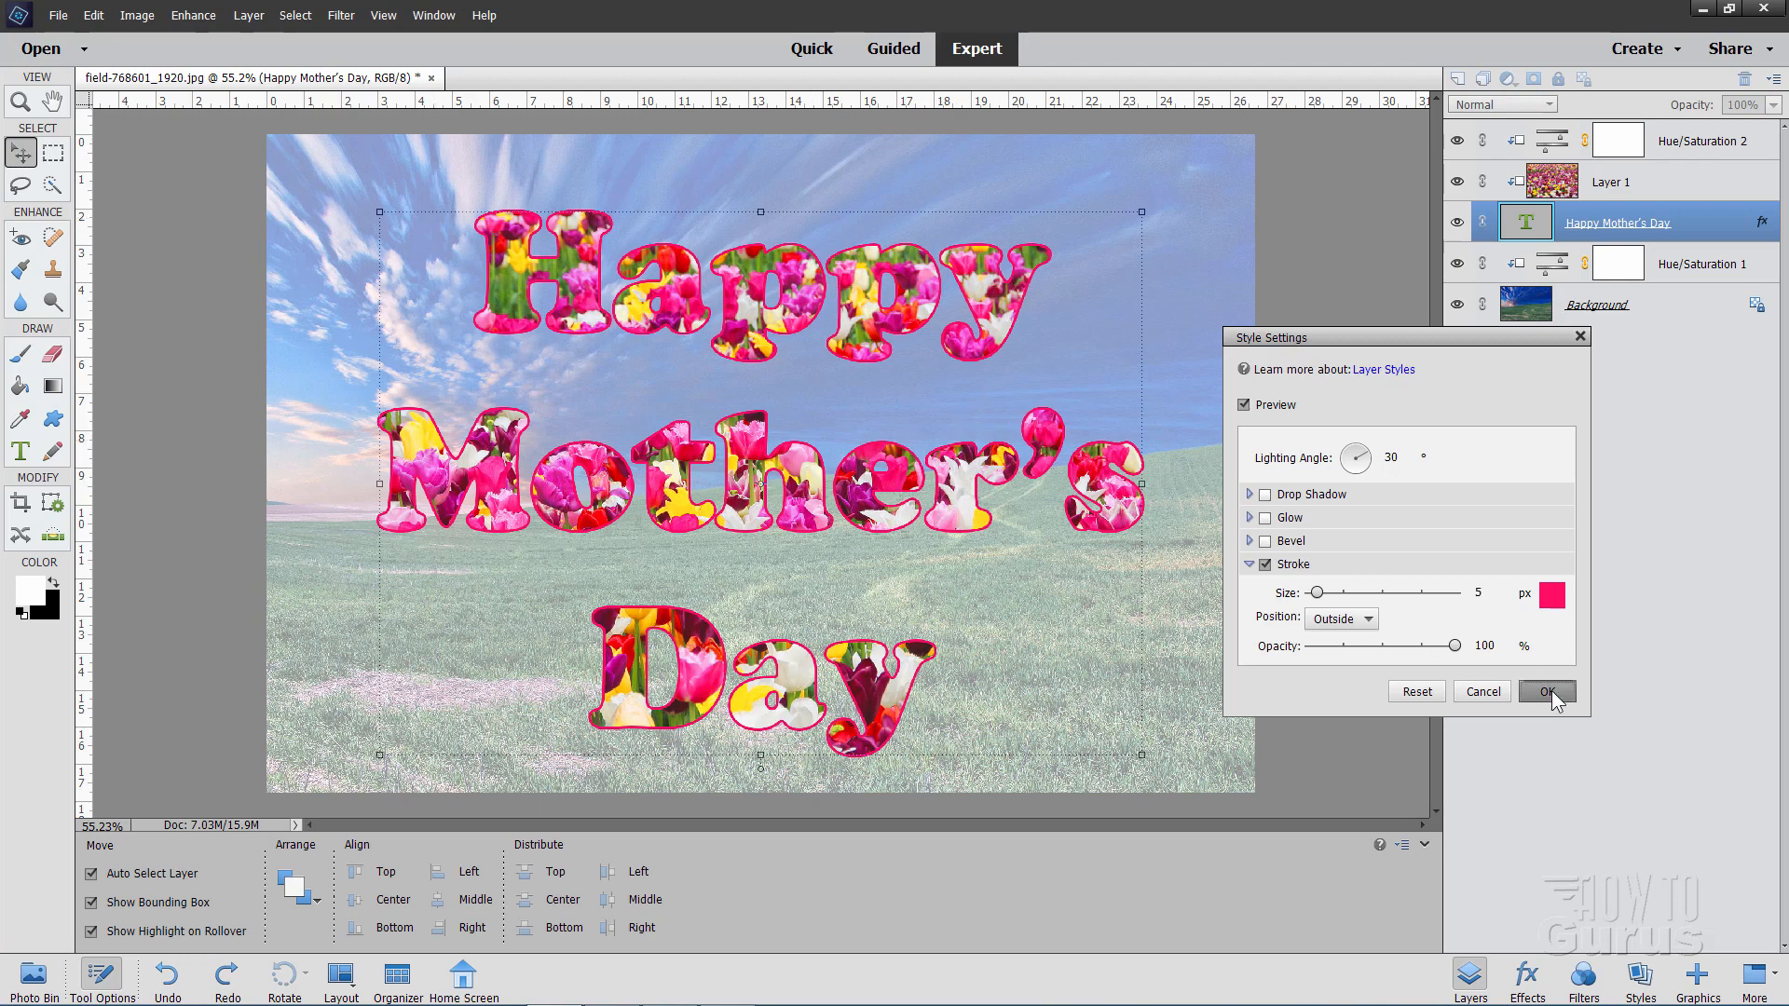
pyautogui.click(1544, 691)
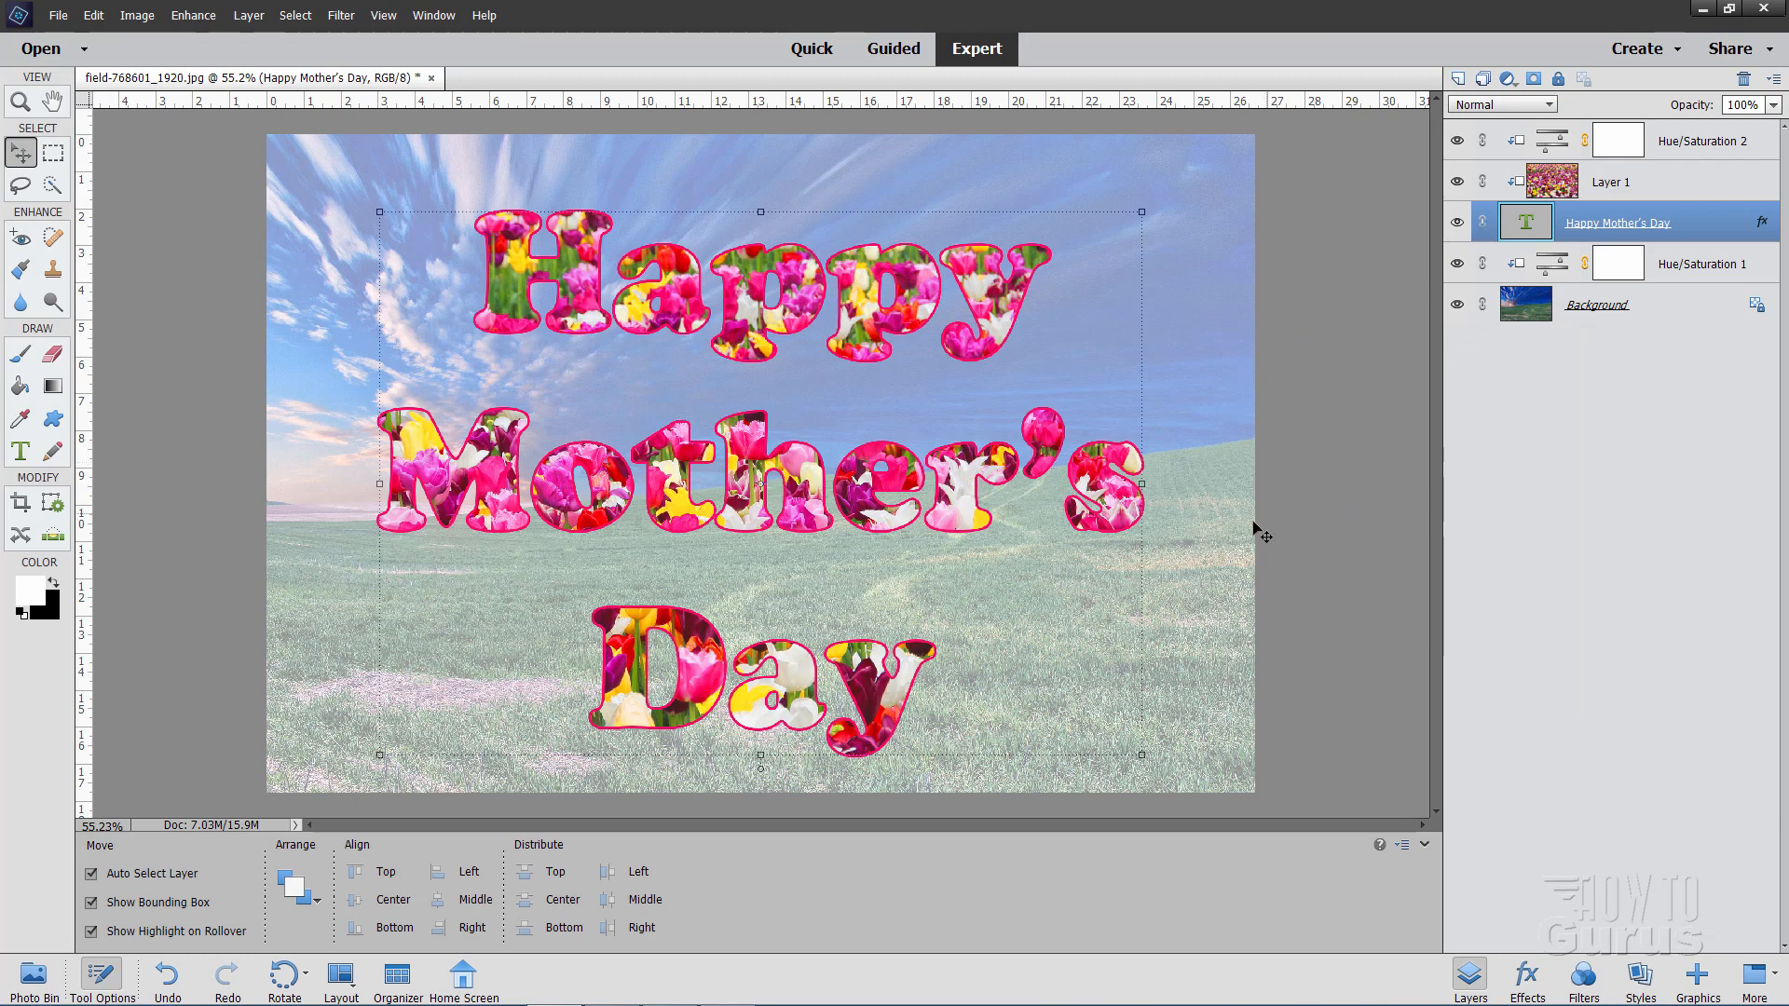
pyautogui.moveTo(919, 453)
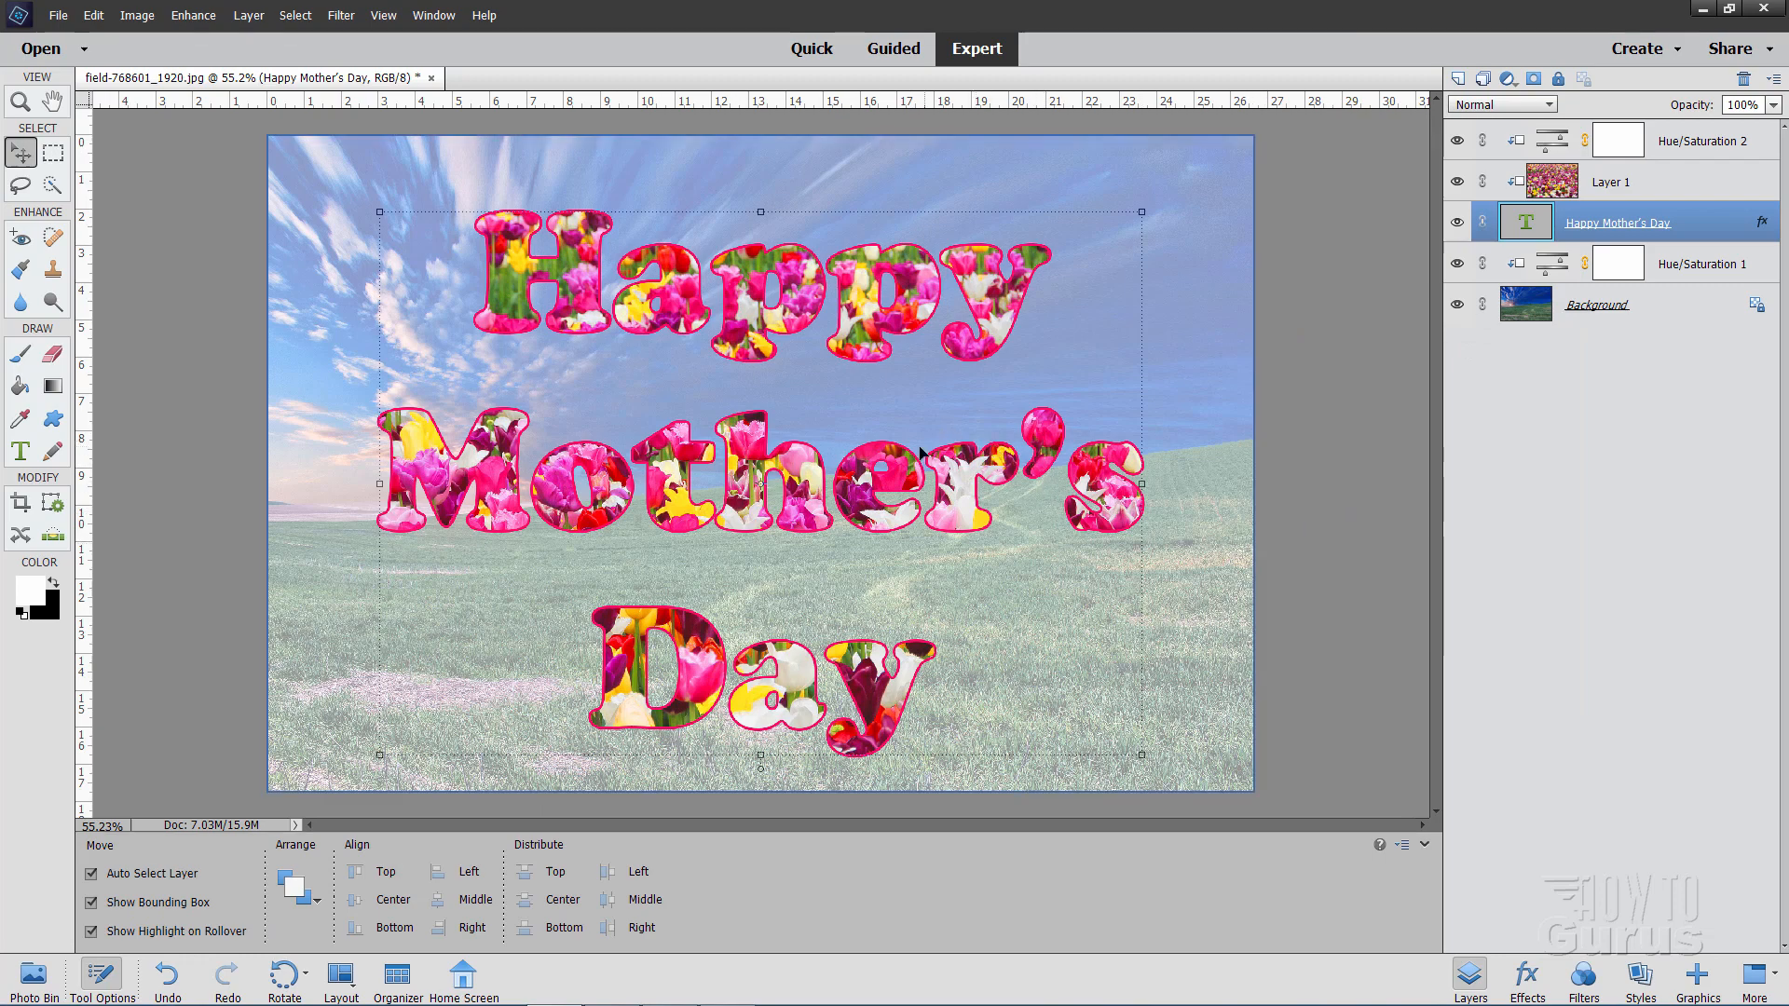
pyautogui.moveTo(832, 412)
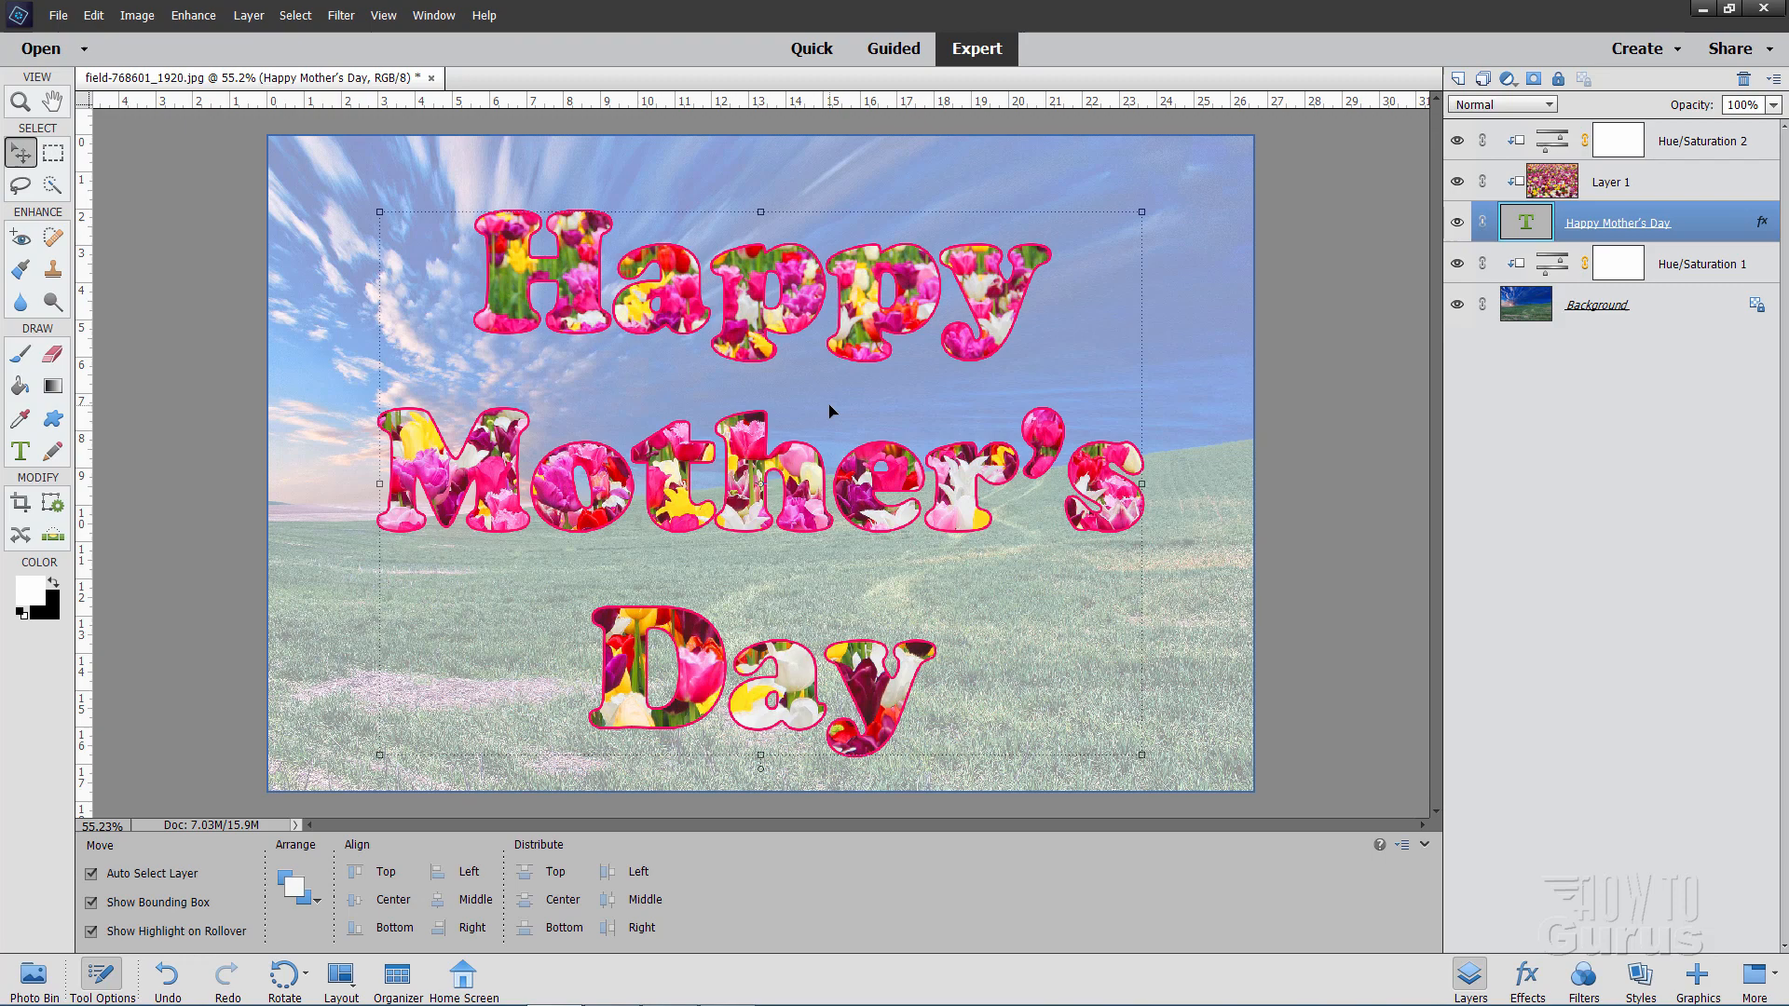
pyautogui.moveTo(830, 501)
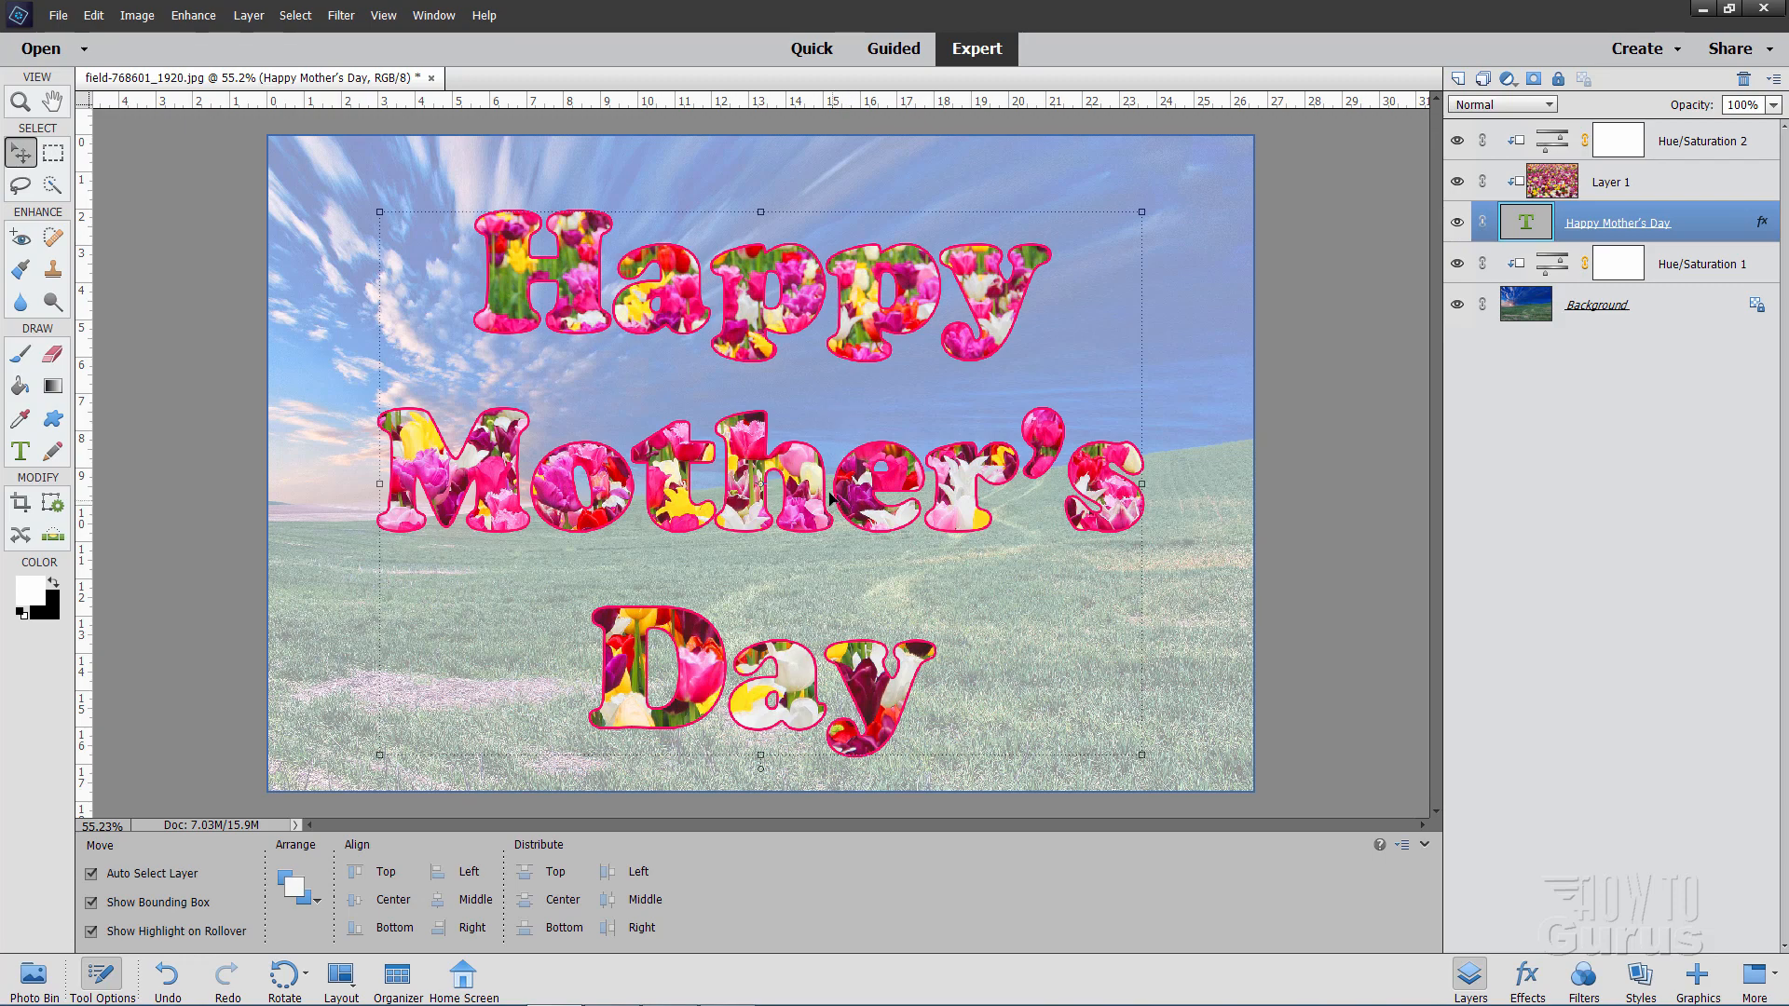
pyautogui.moveTo(1072, 426)
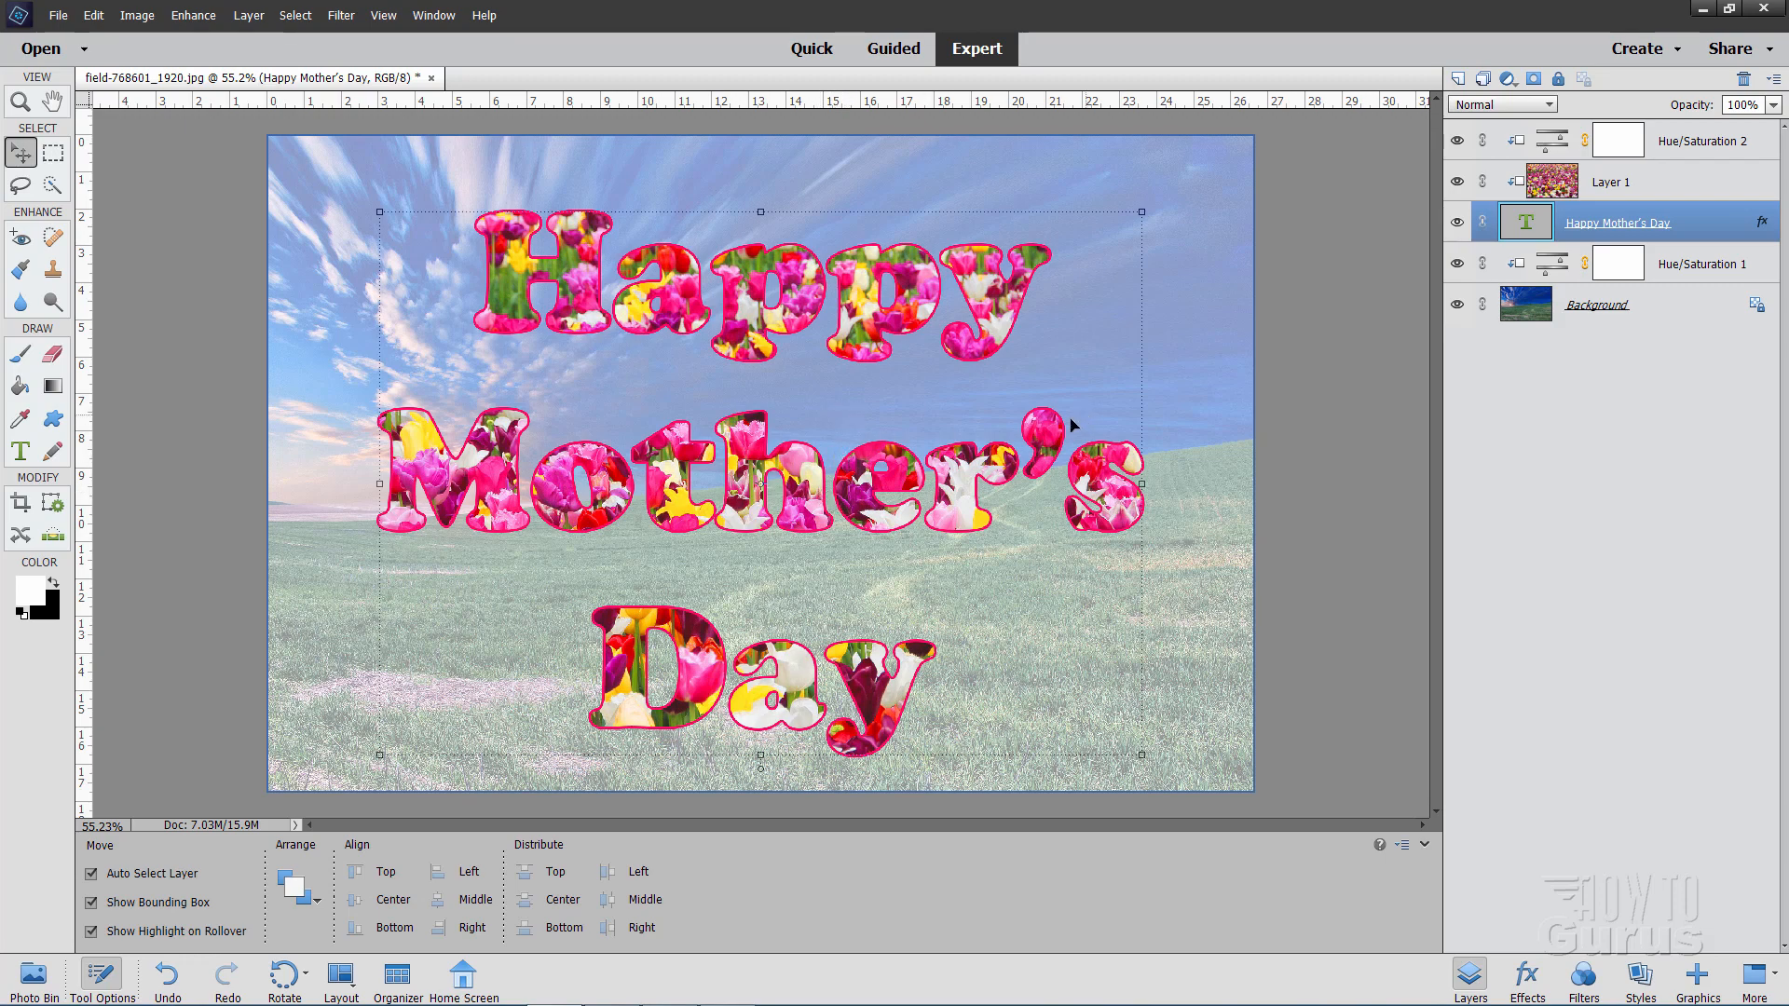
pyautogui.moveTo(856, 523)
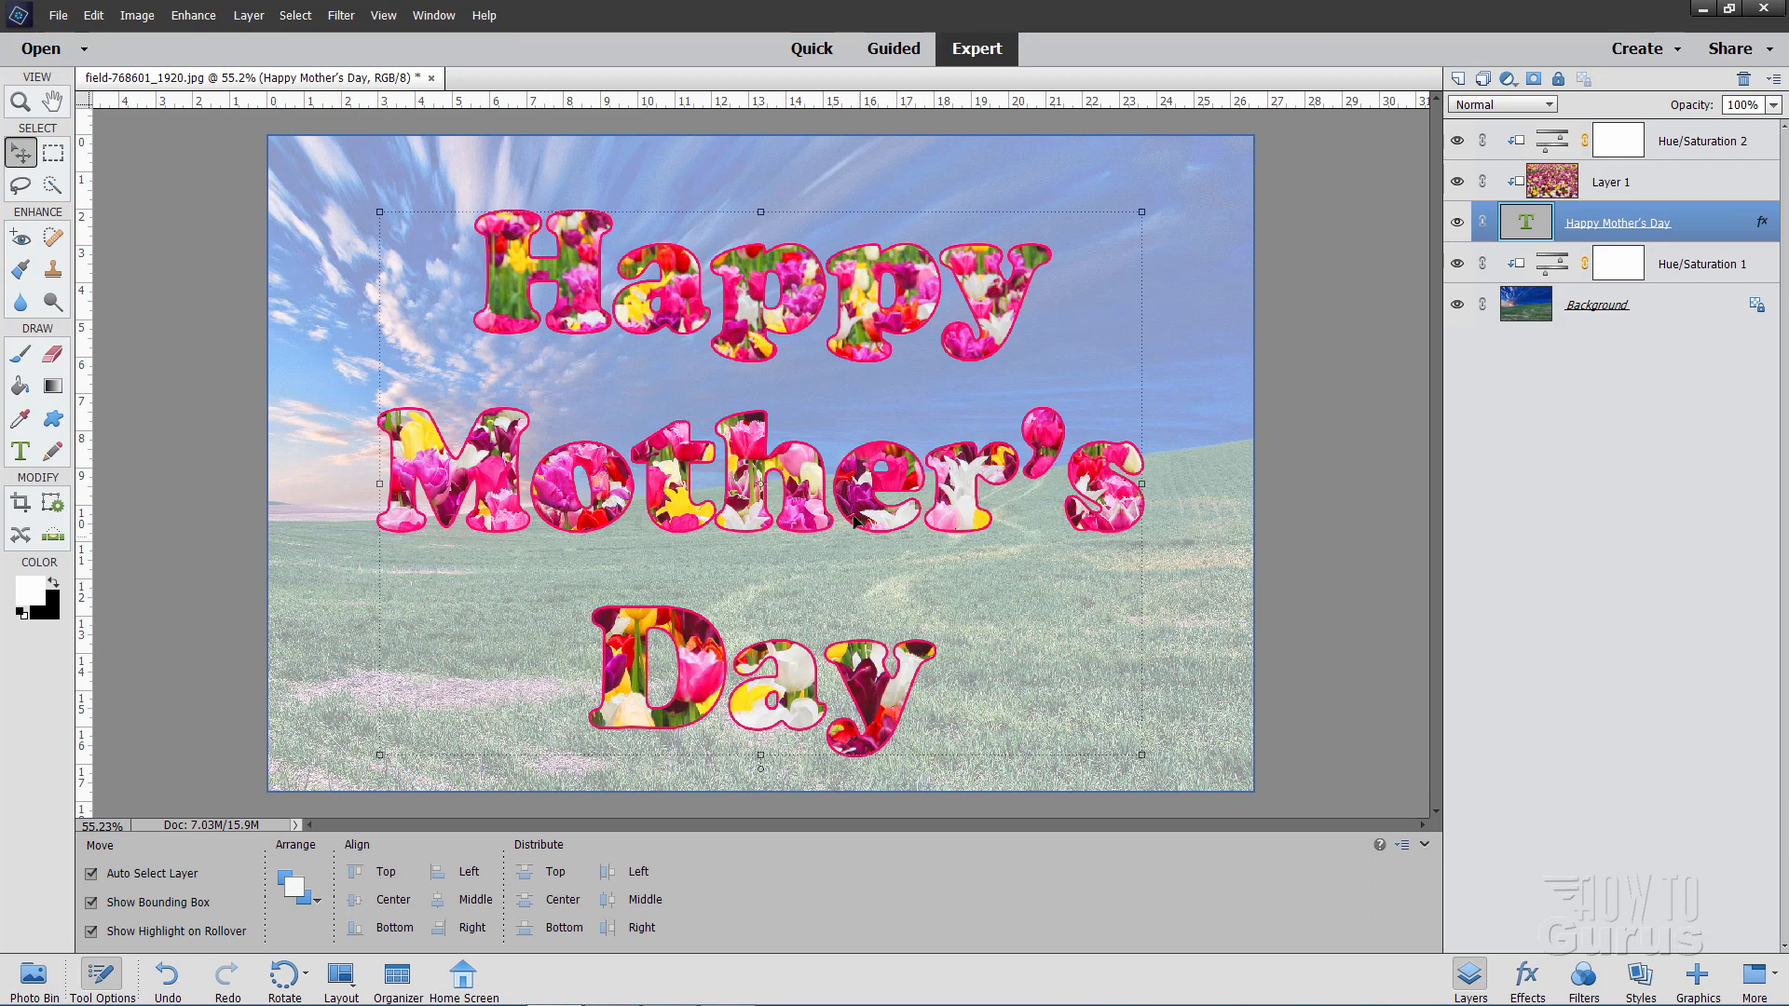
pyautogui.moveTo(1521, 422)
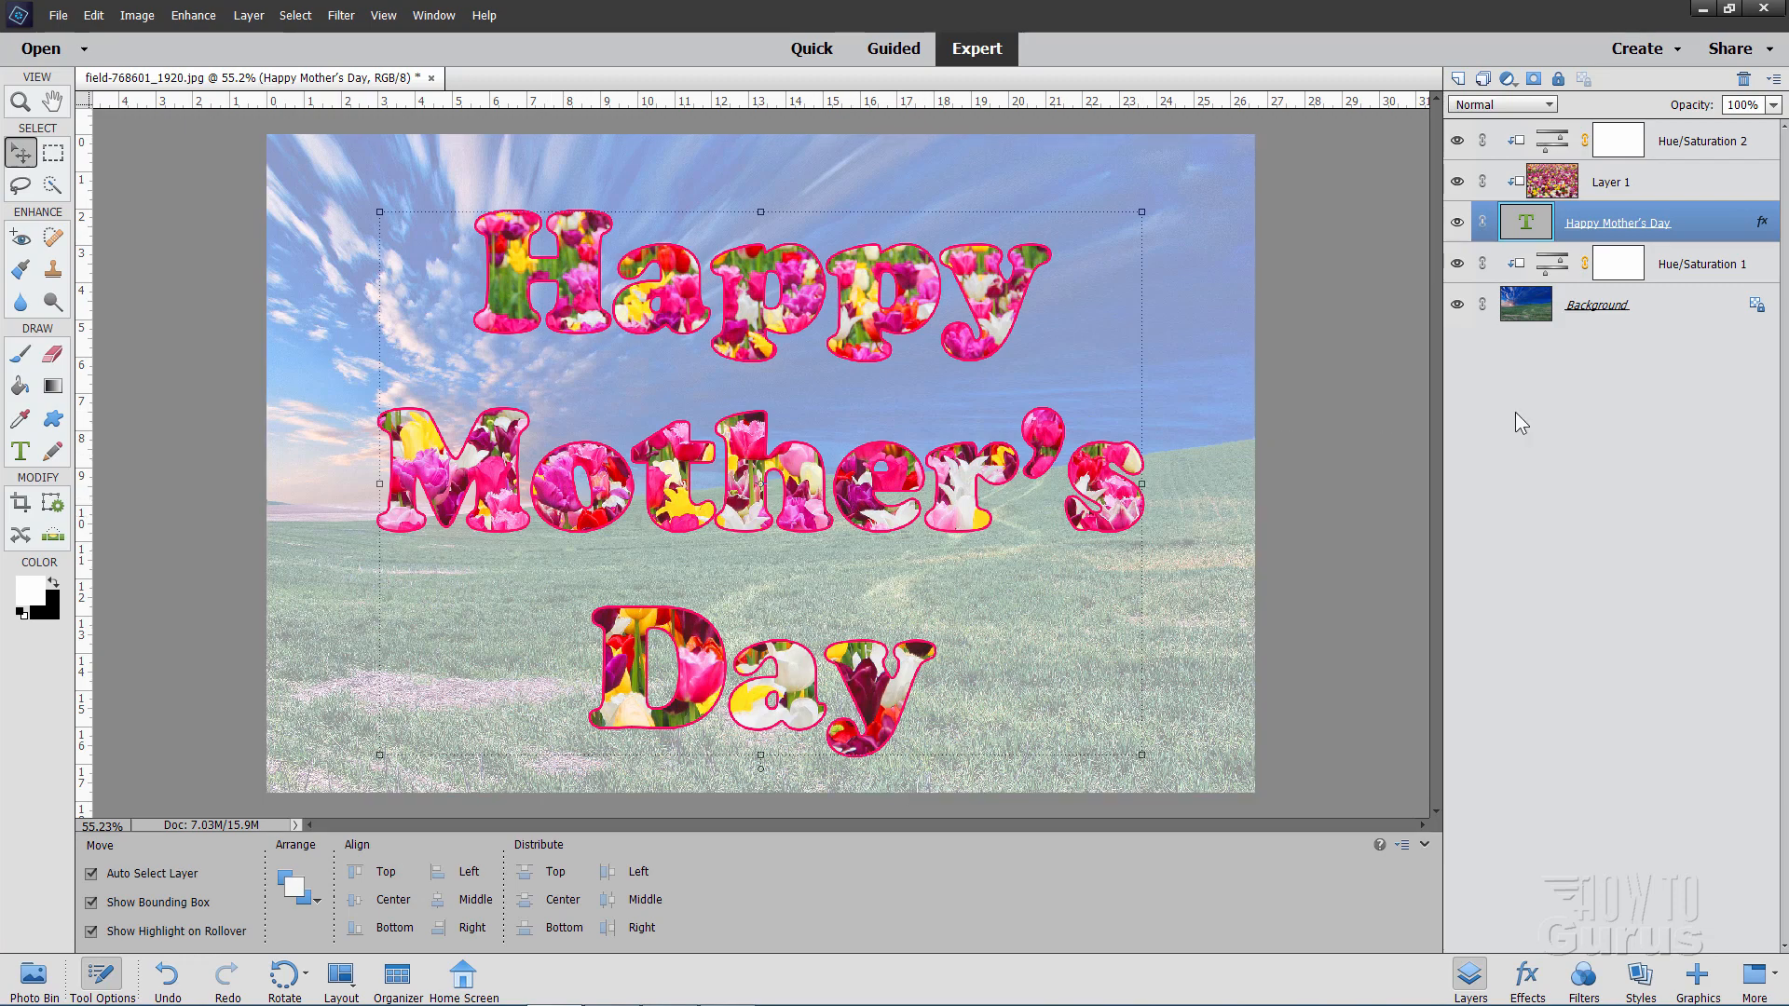
# Step: Hide the Hue/Saturation 1 and Background layers, then select the top layer
pyautogui.click(1458, 264)
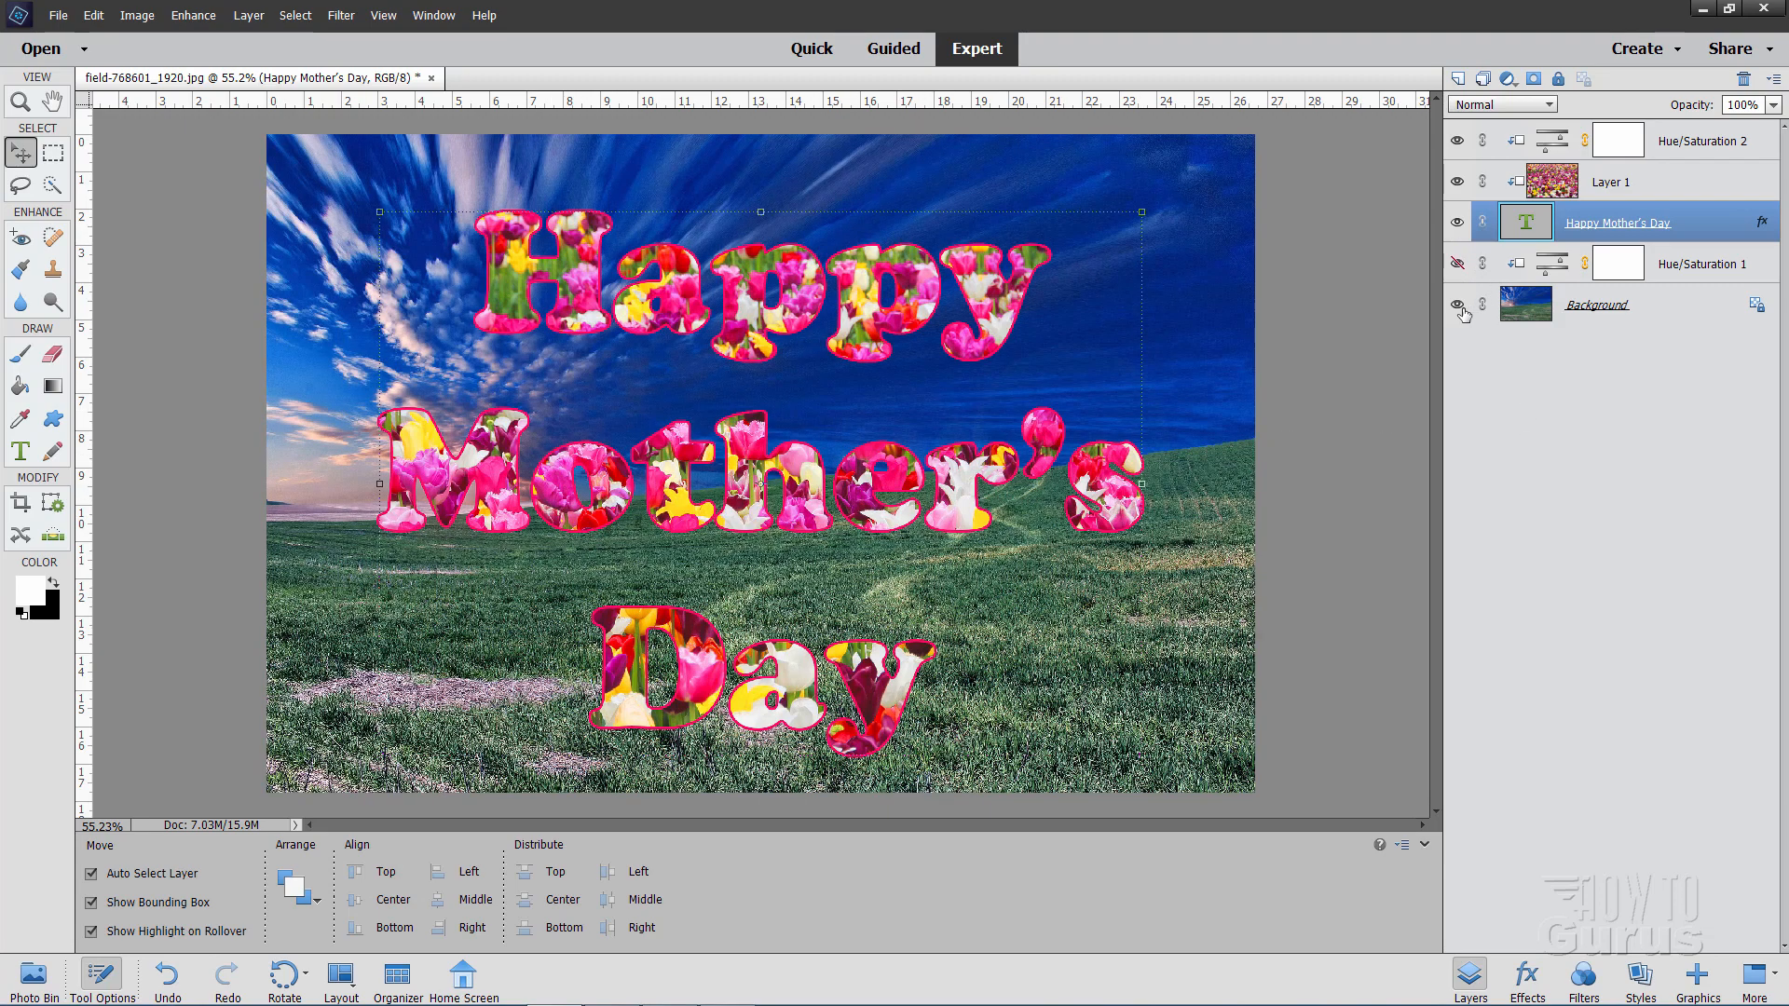
pyautogui.click(1457, 310)
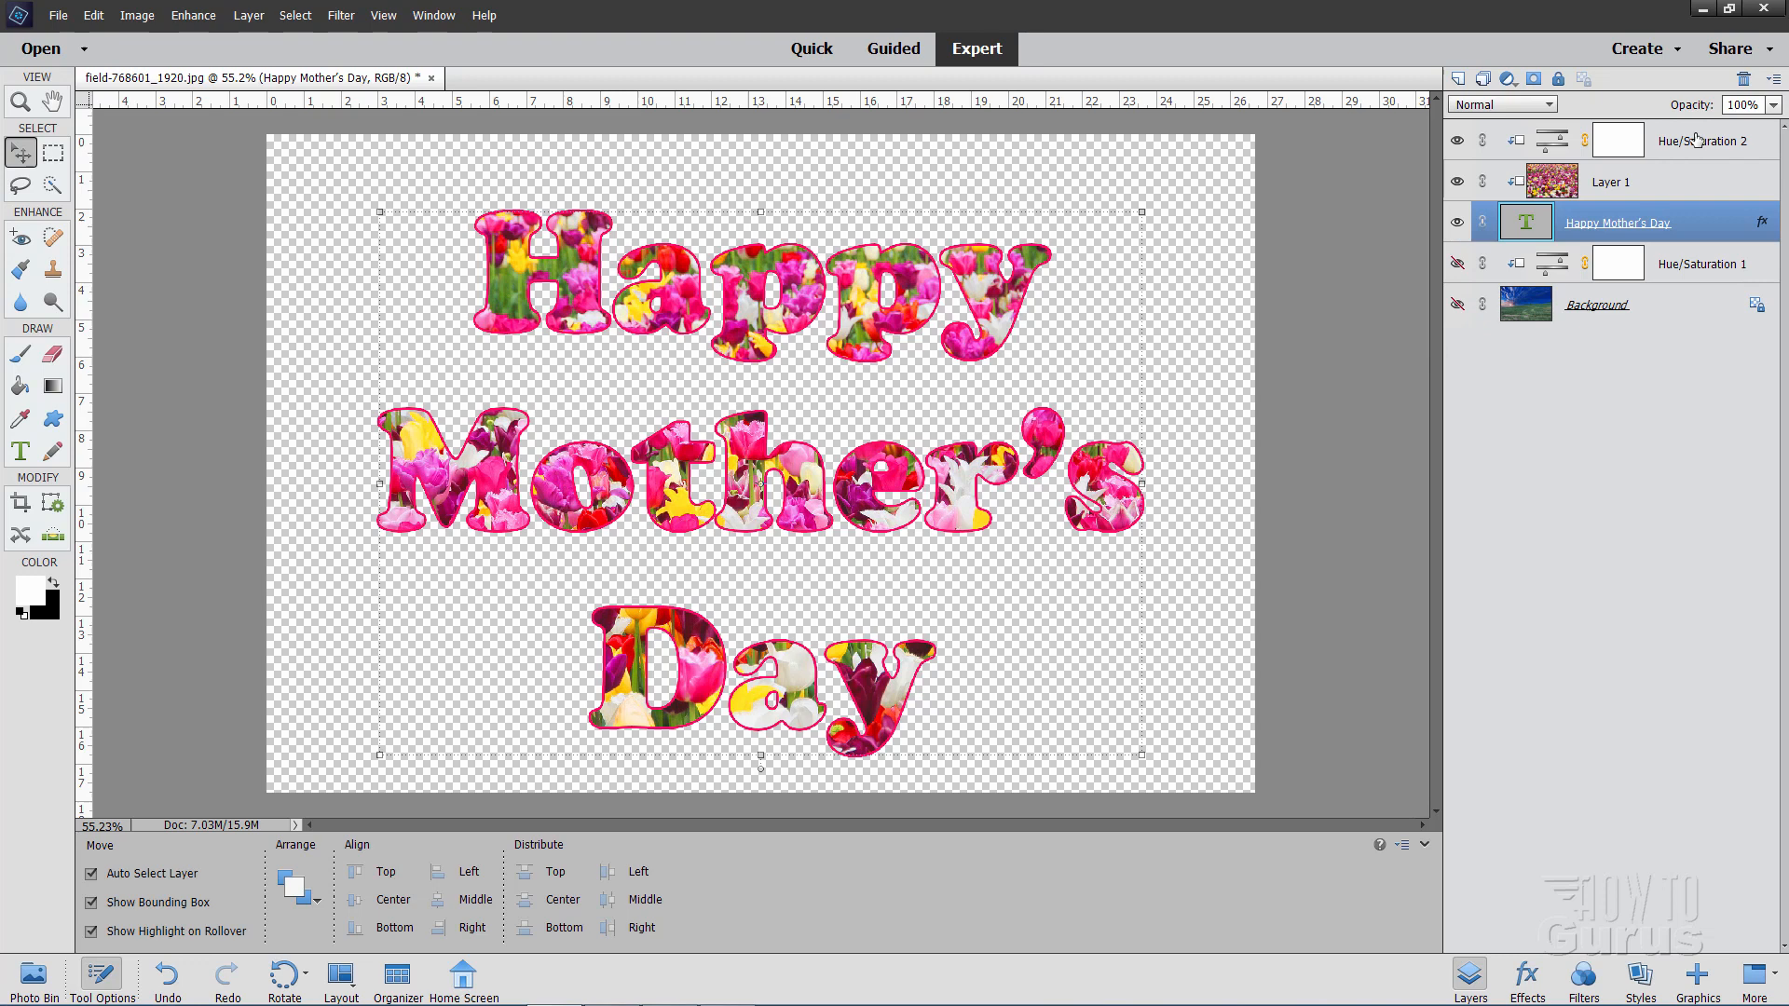
pyautogui.click(1699, 139)
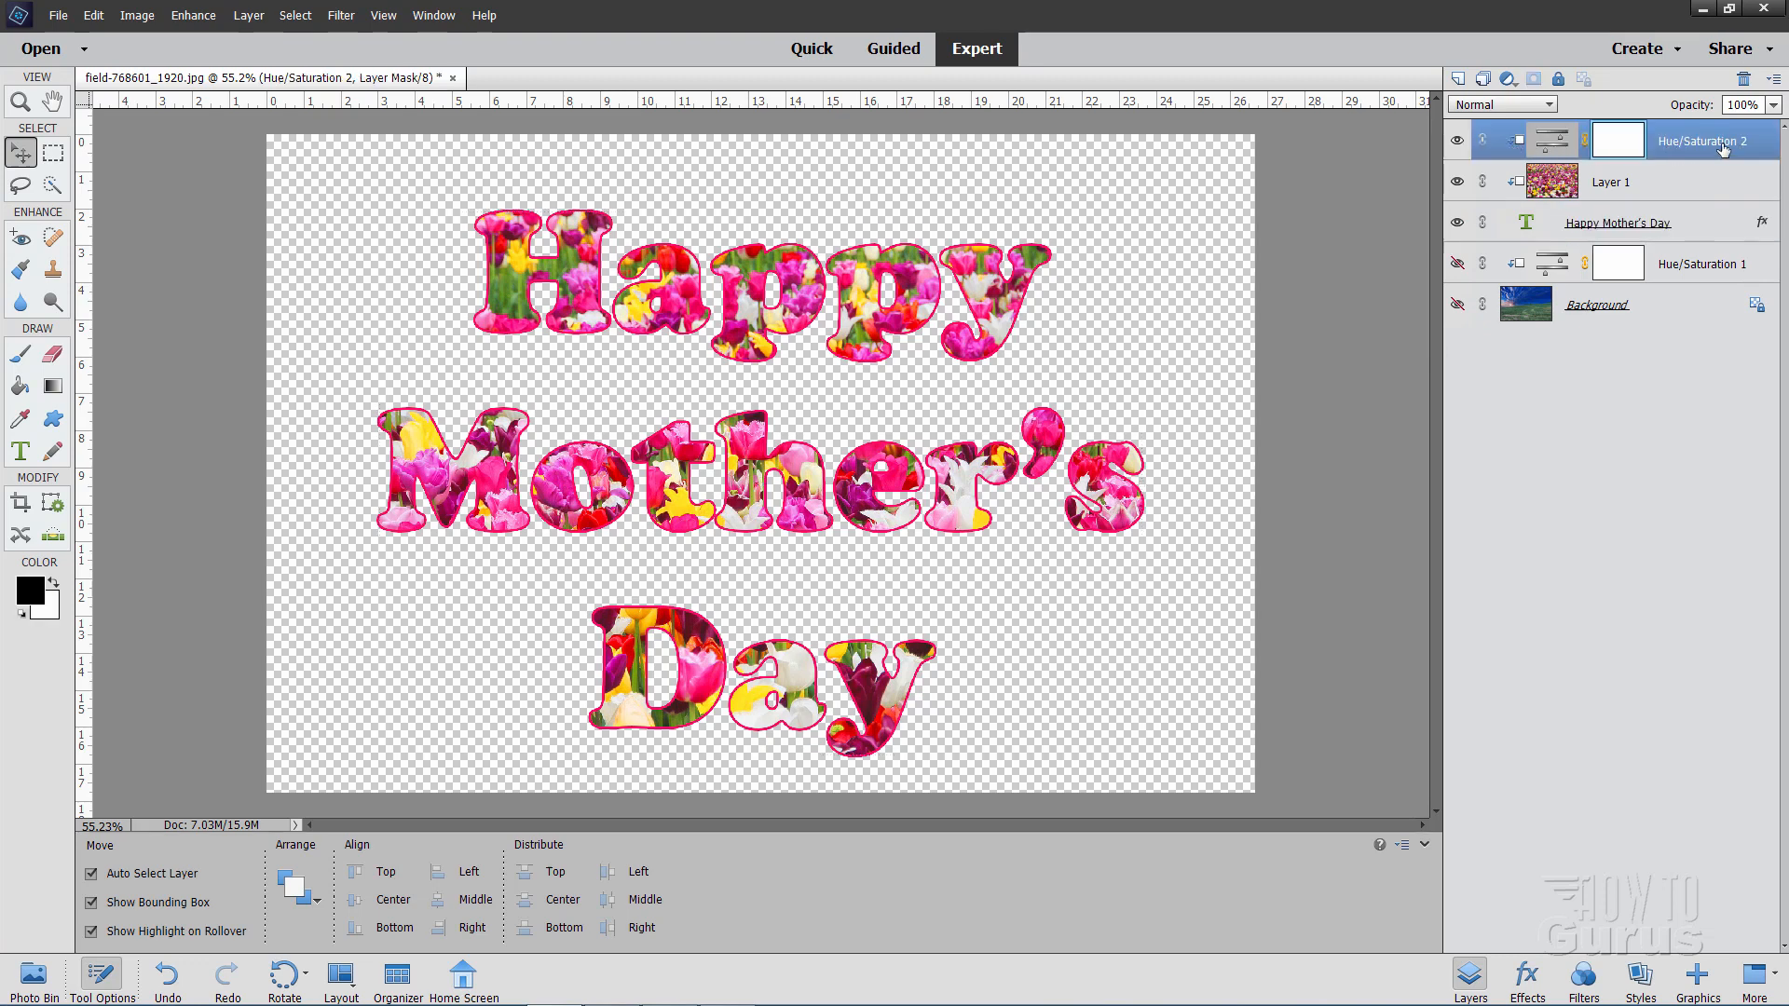
pyautogui.moveTo(1677, 134)
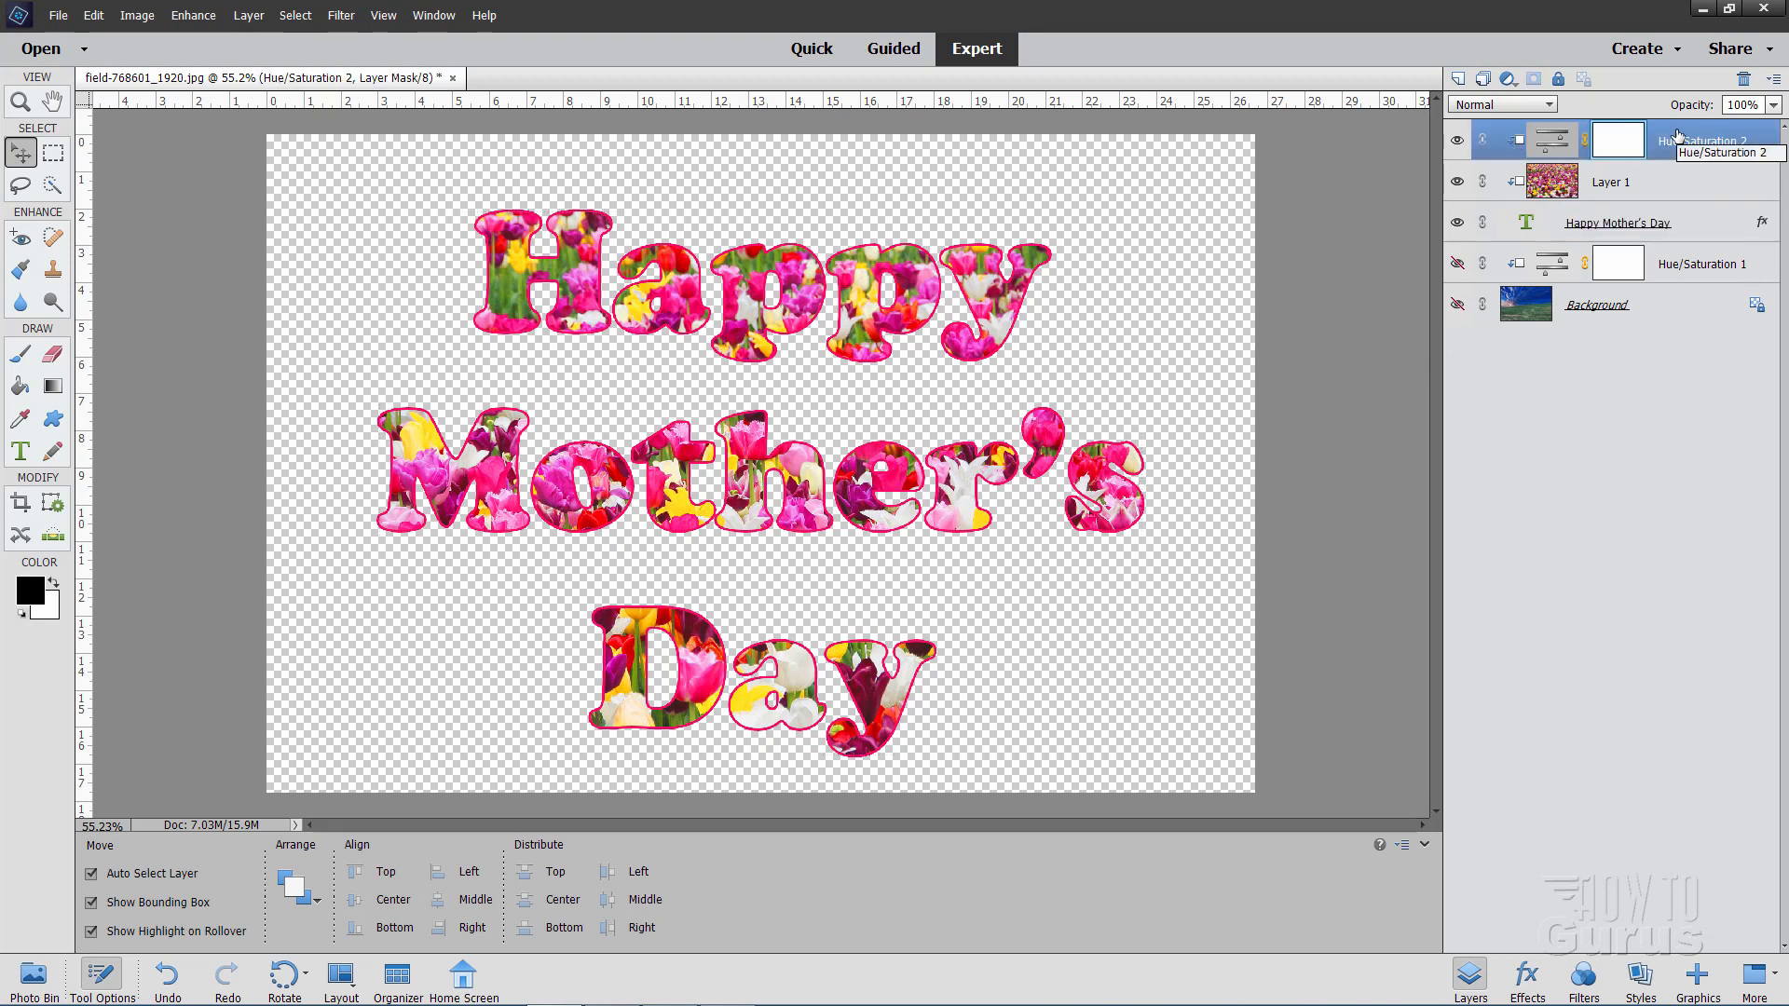
# Step: Stamp the visible tulip lettering into a new top layer and unhide the field background
pyautogui.press('ctrl+shift+alt+e')
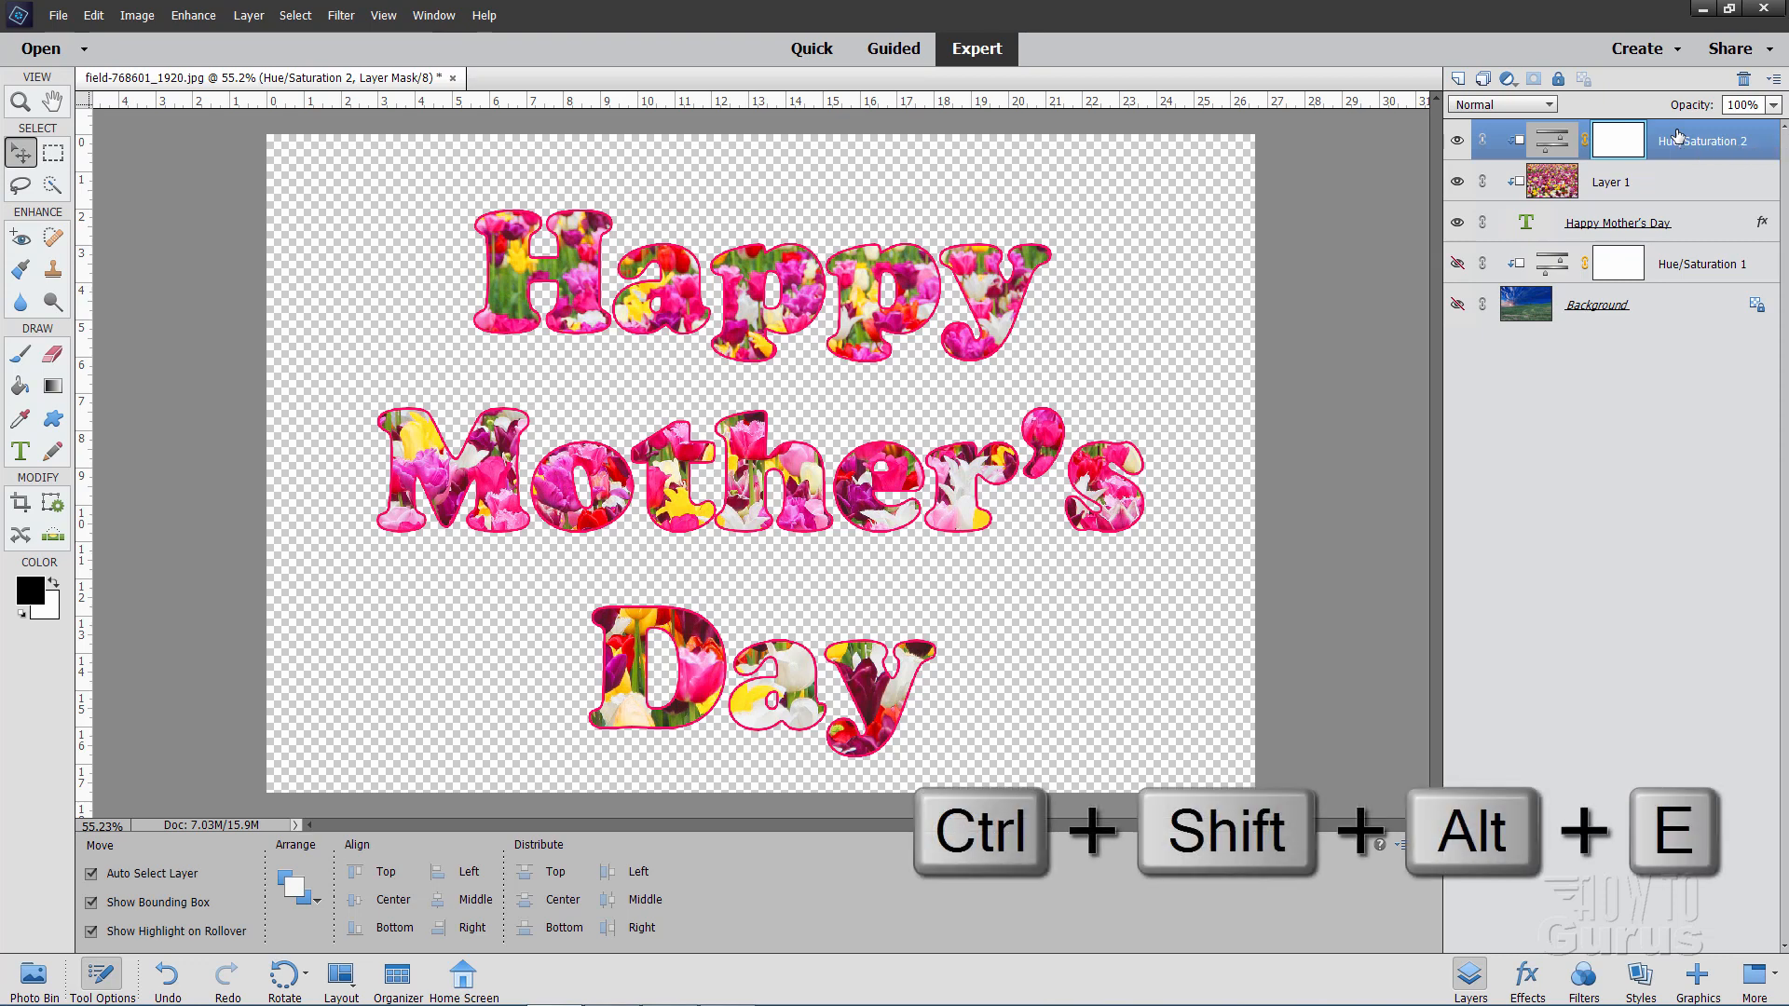
pyautogui.click(92, 874)
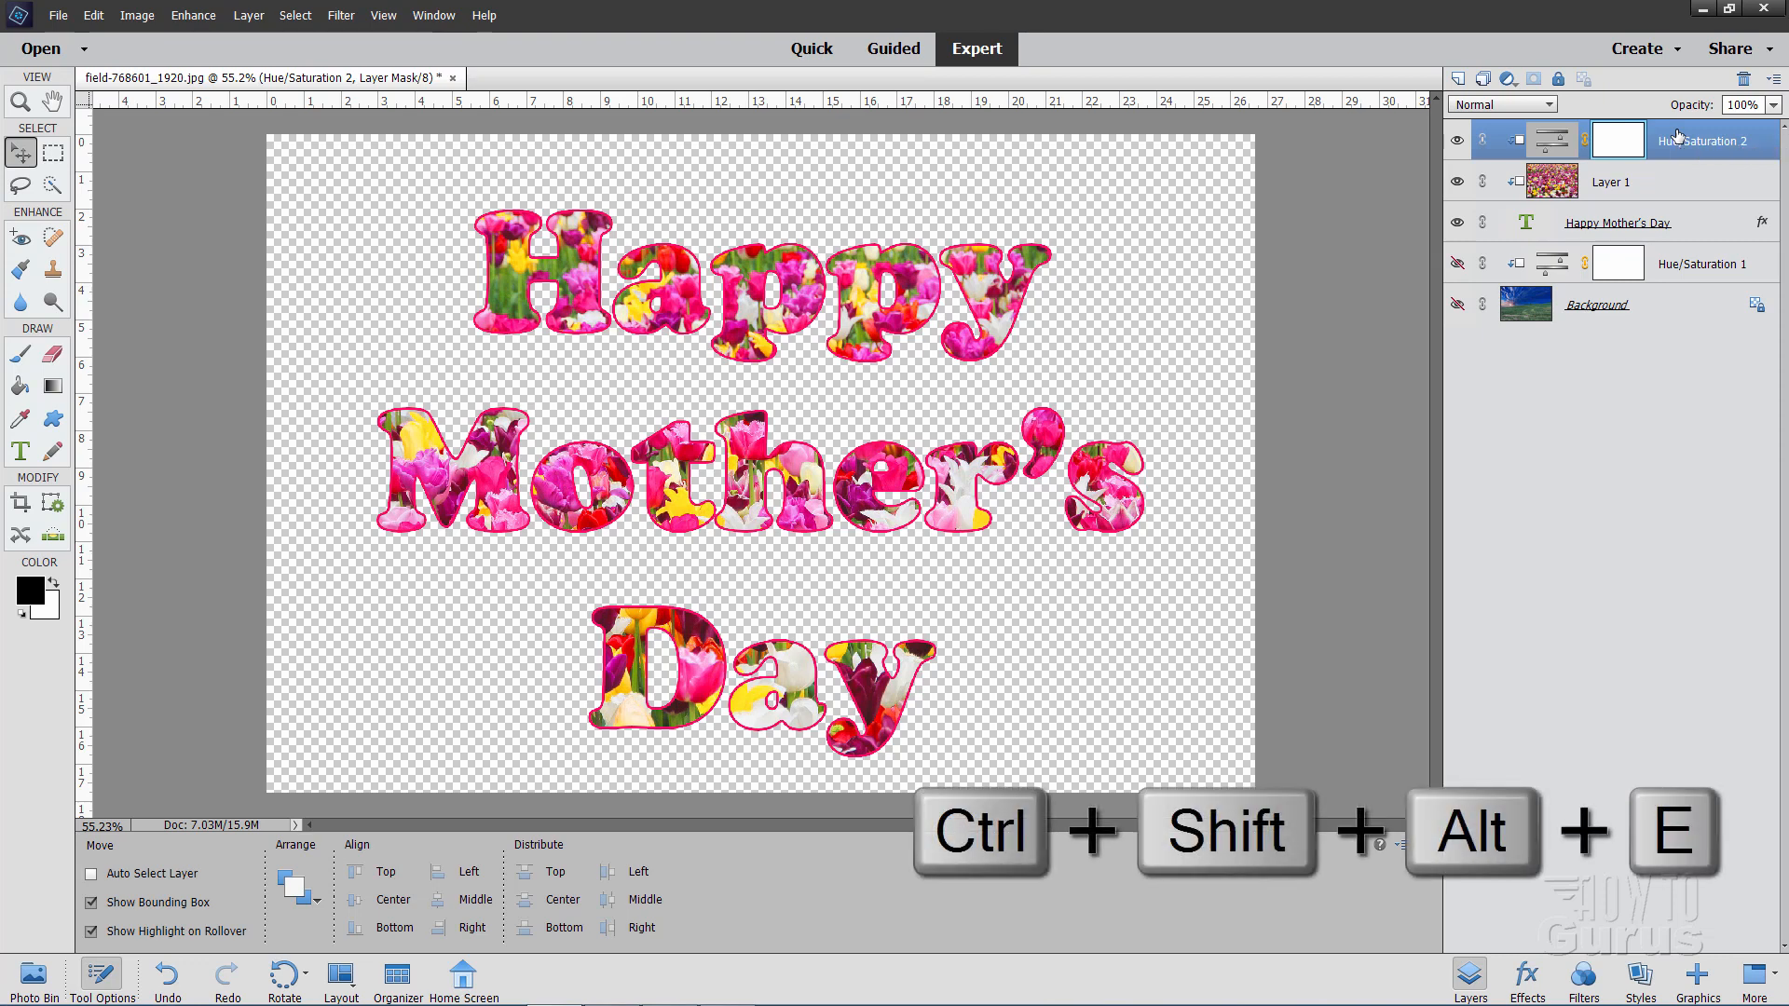
pyautogui.press('ctrl+shift+alt+e')
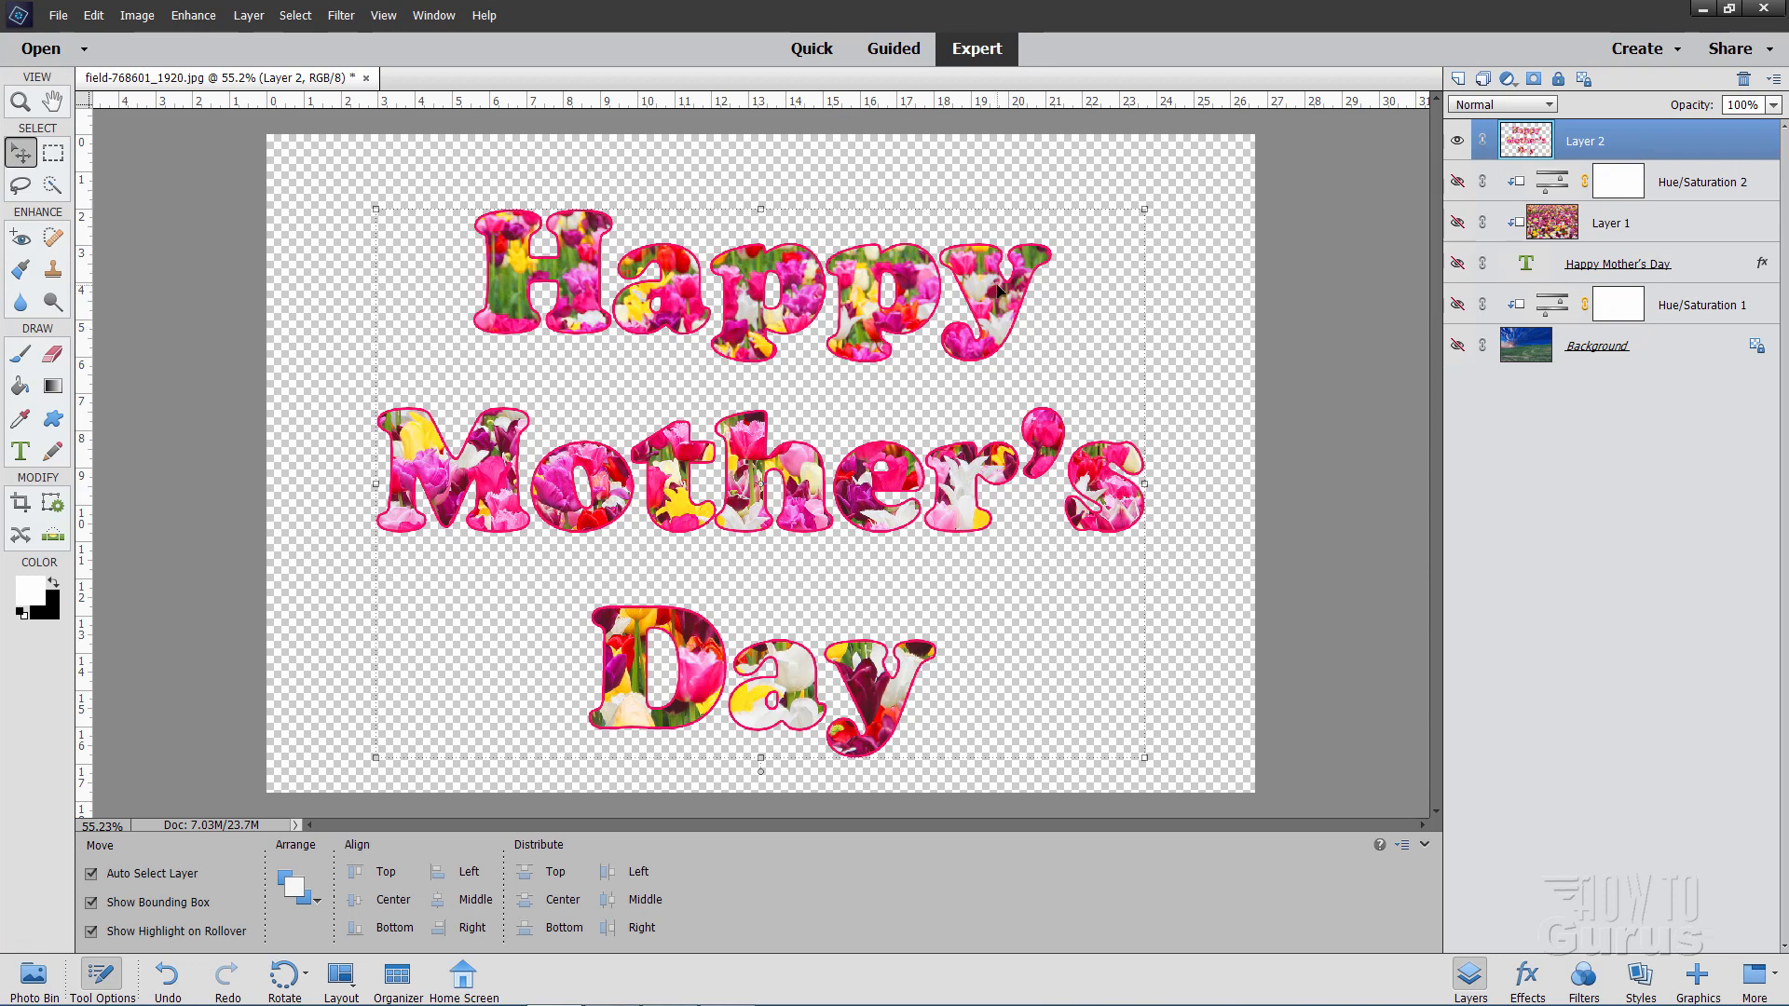
pyautogui.click(1458, 345)
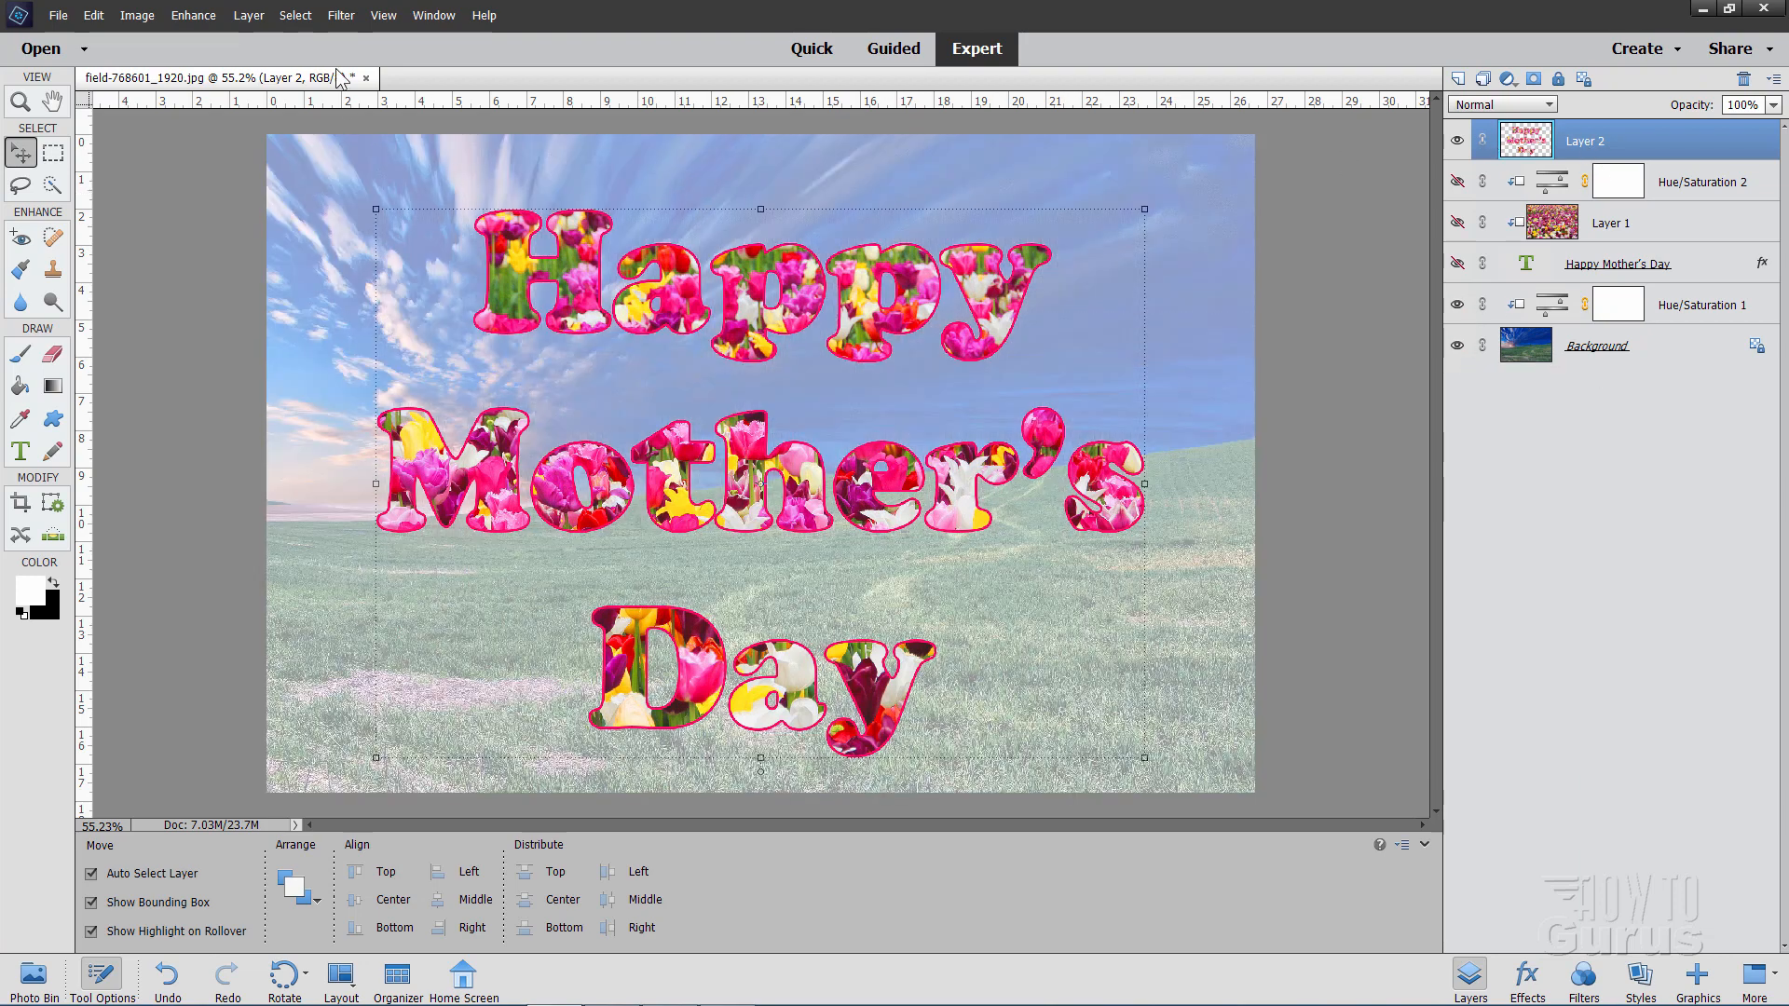
# Step: Add a white 16 px Stroke to the merged lettering in Layer Style Settings
pyautogui.click(248, 15)
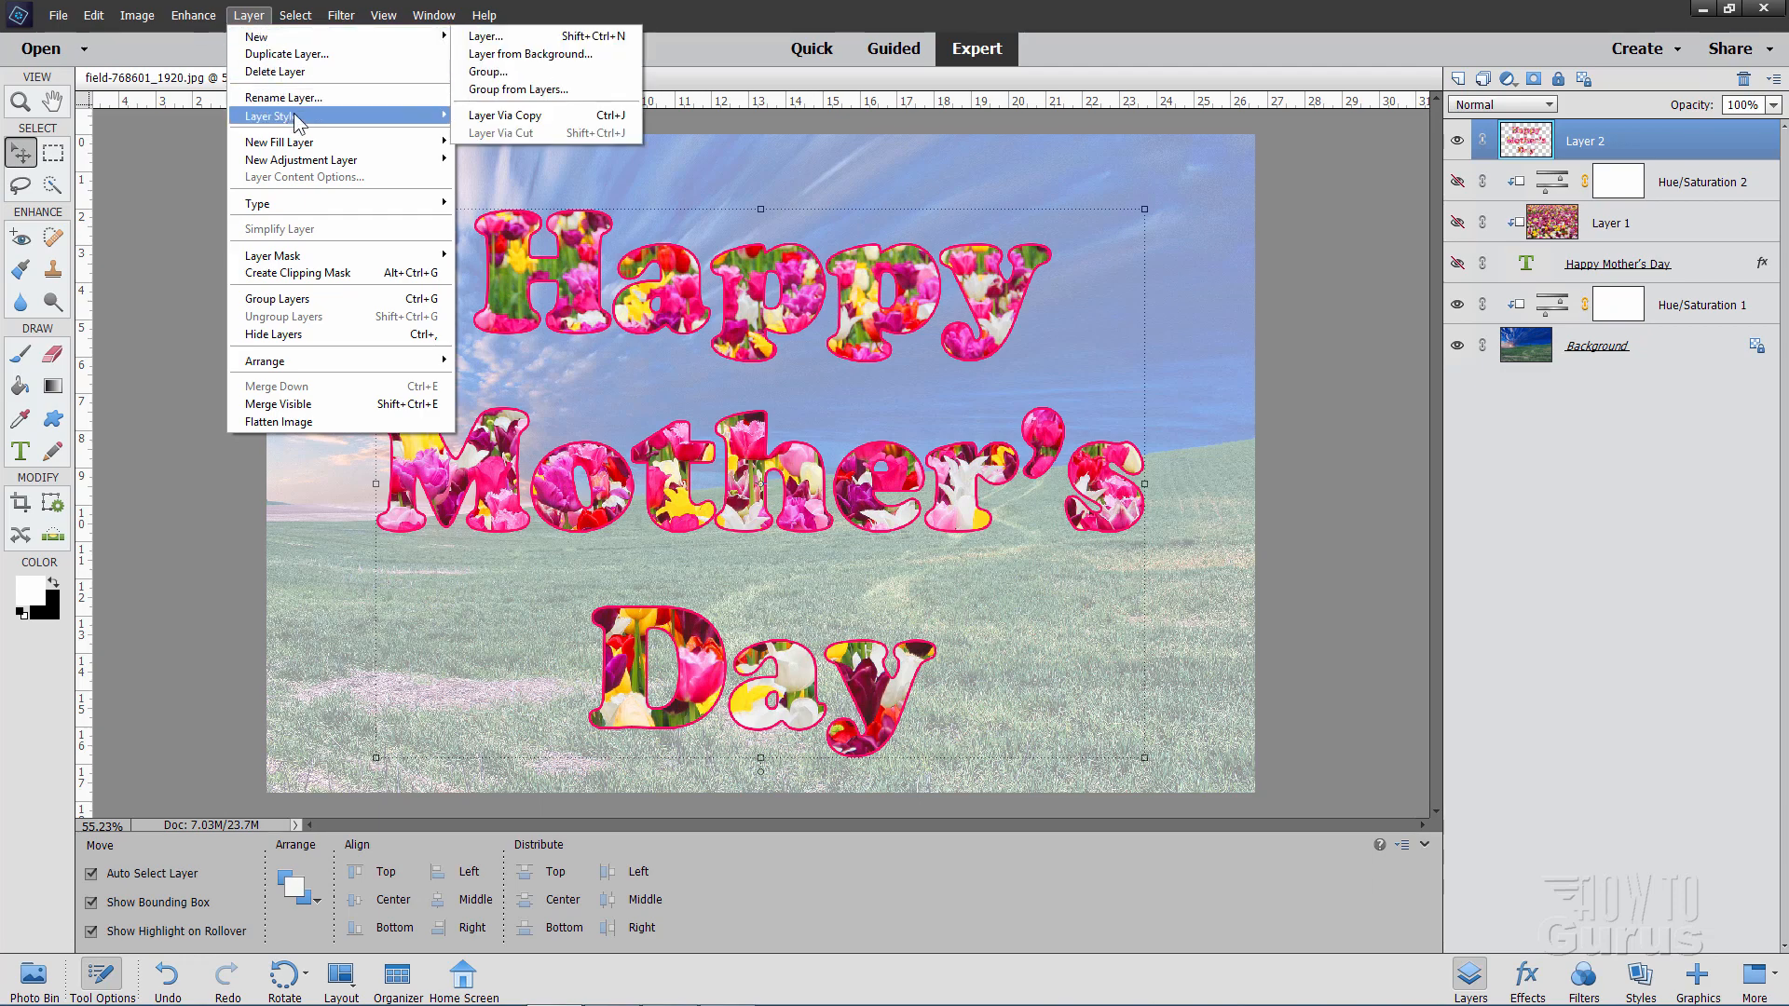
pyautogui.click(269, 116)
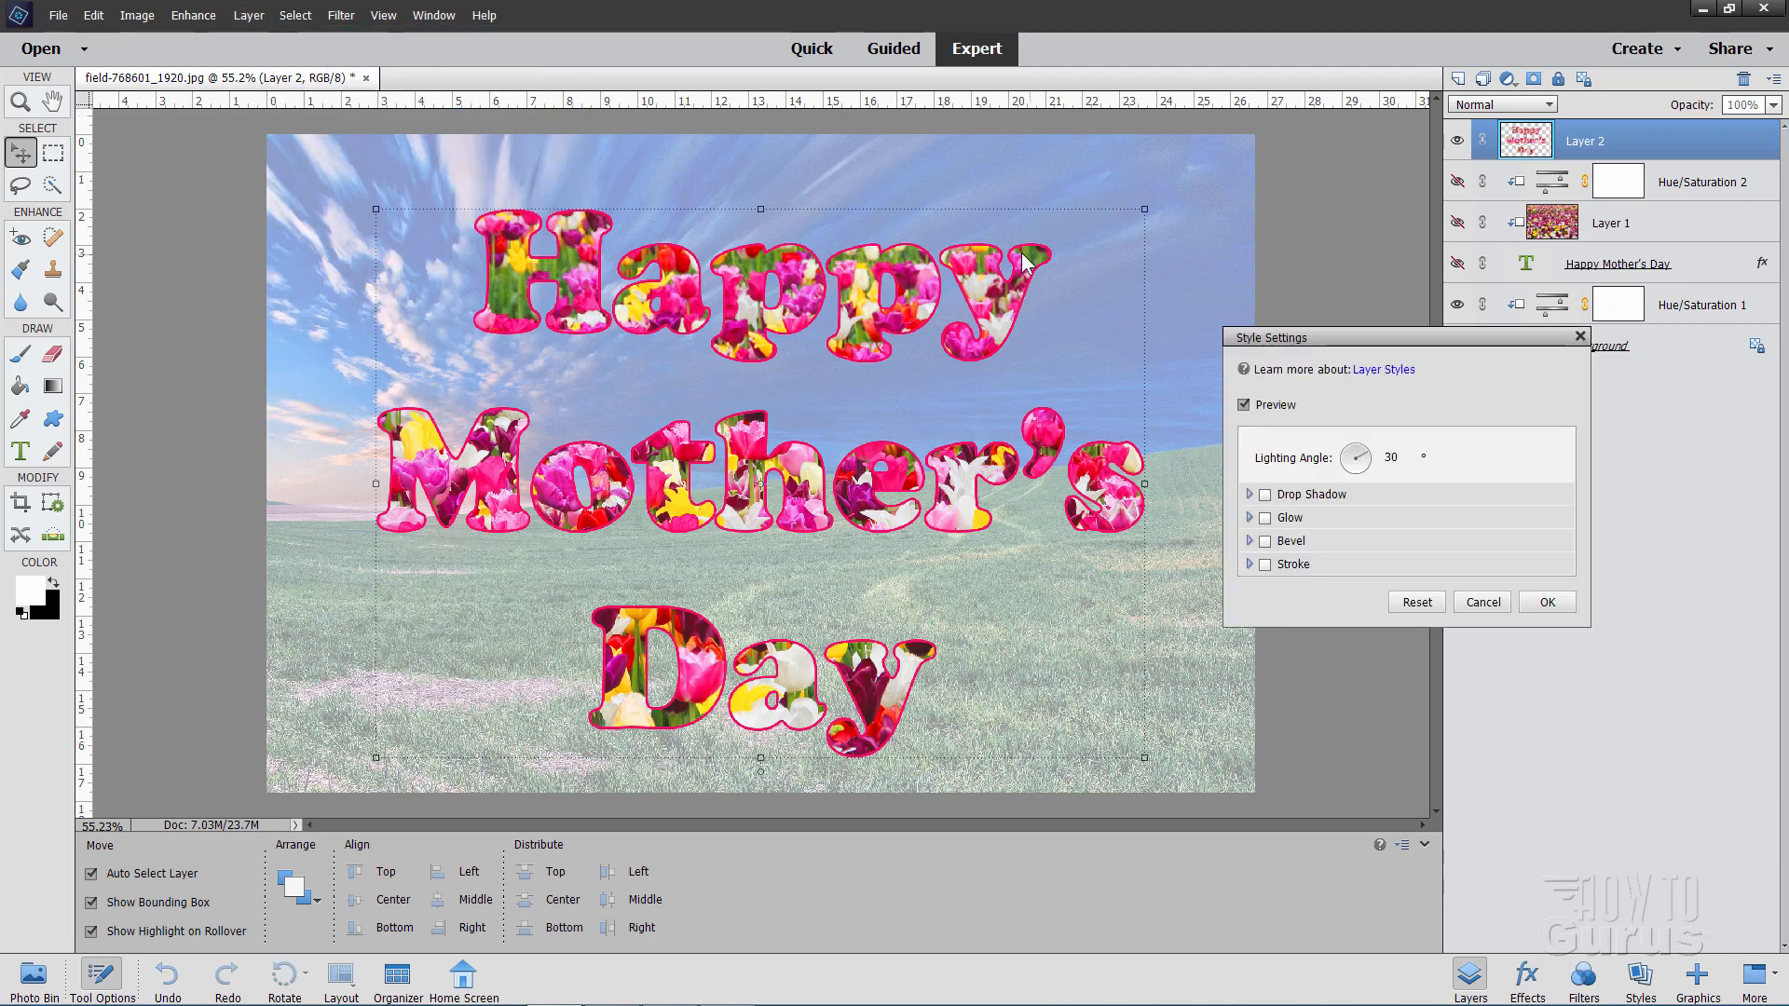
pyautogui.click(1264, 563)
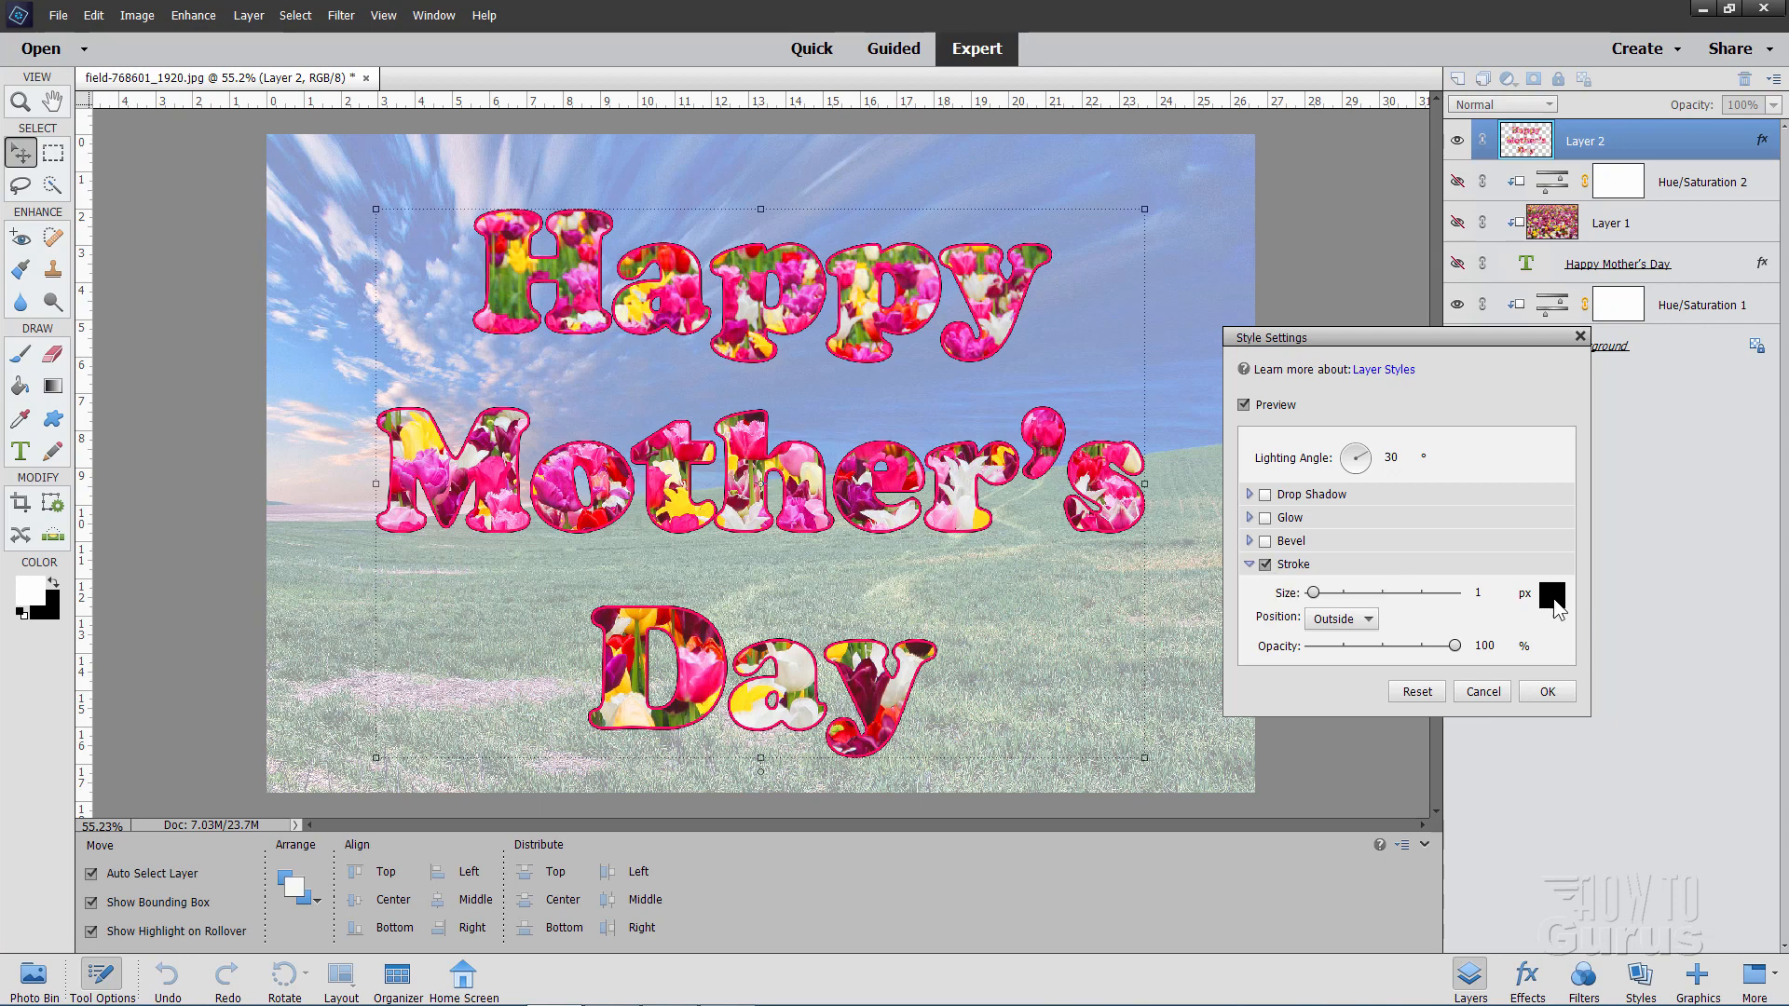
pyautogui.click(1549, 596)
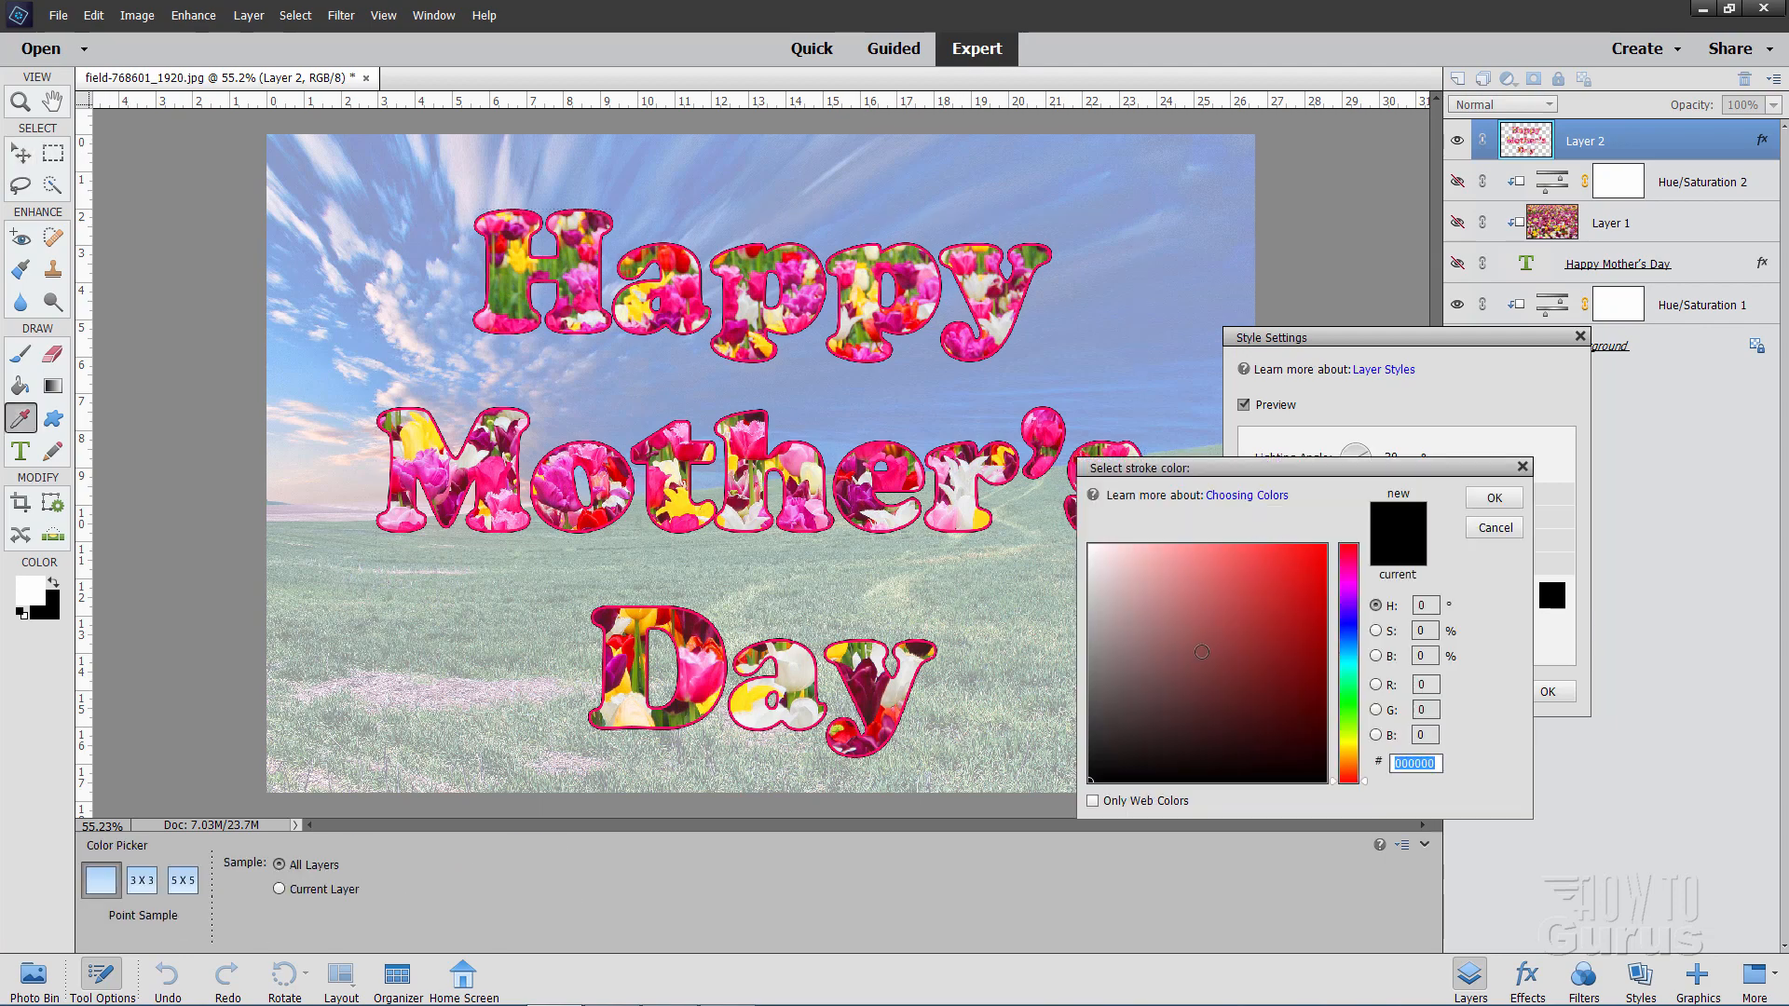
pyautogui.click(1082, 529)
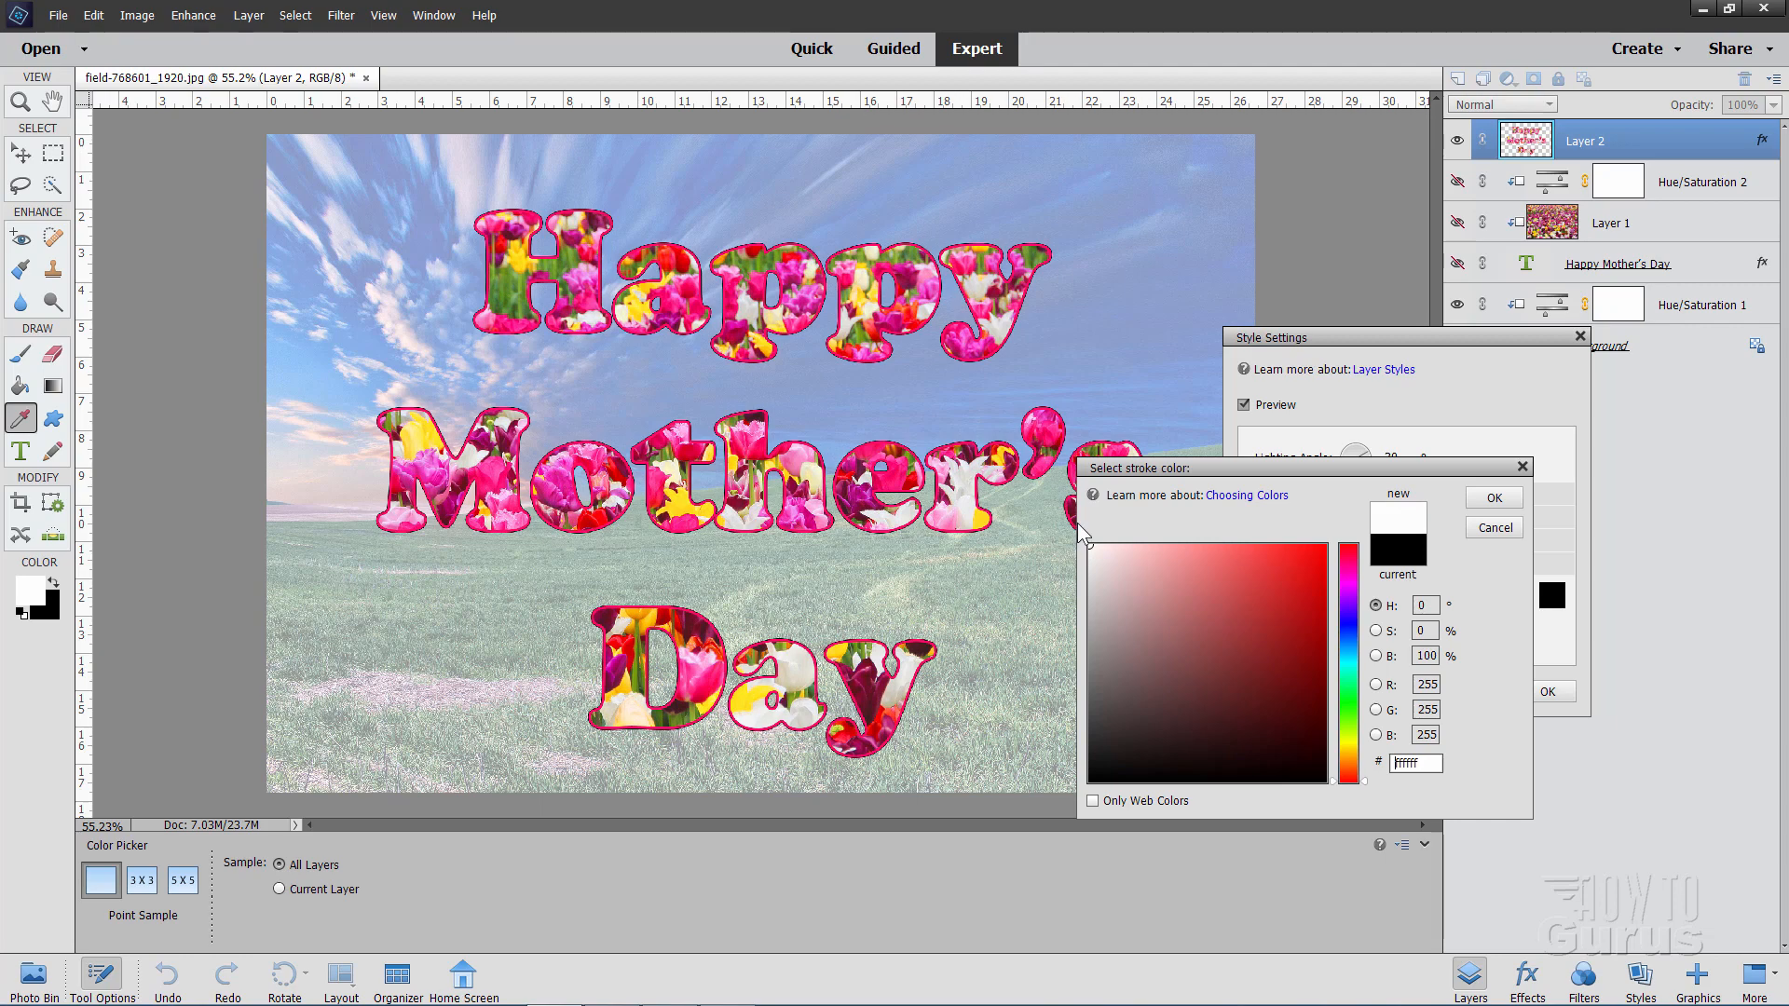
pyautogui.click(1493, 498)
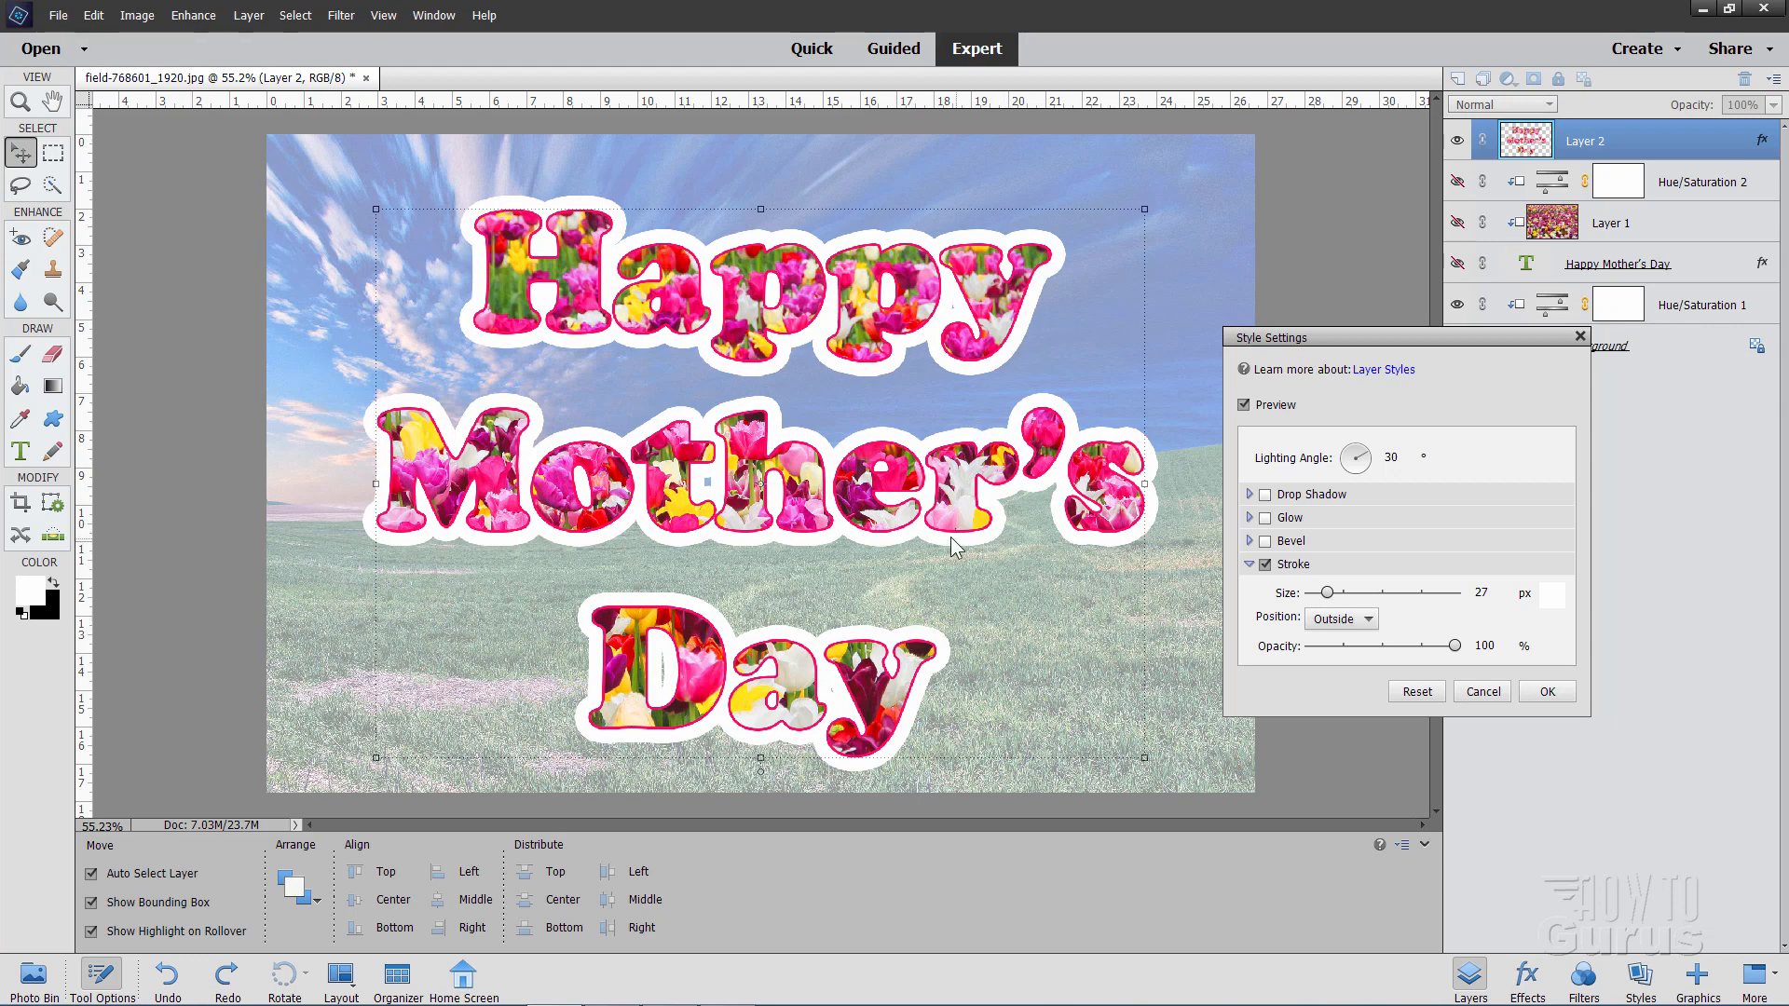
pyautogui.moveTo(816, 544)
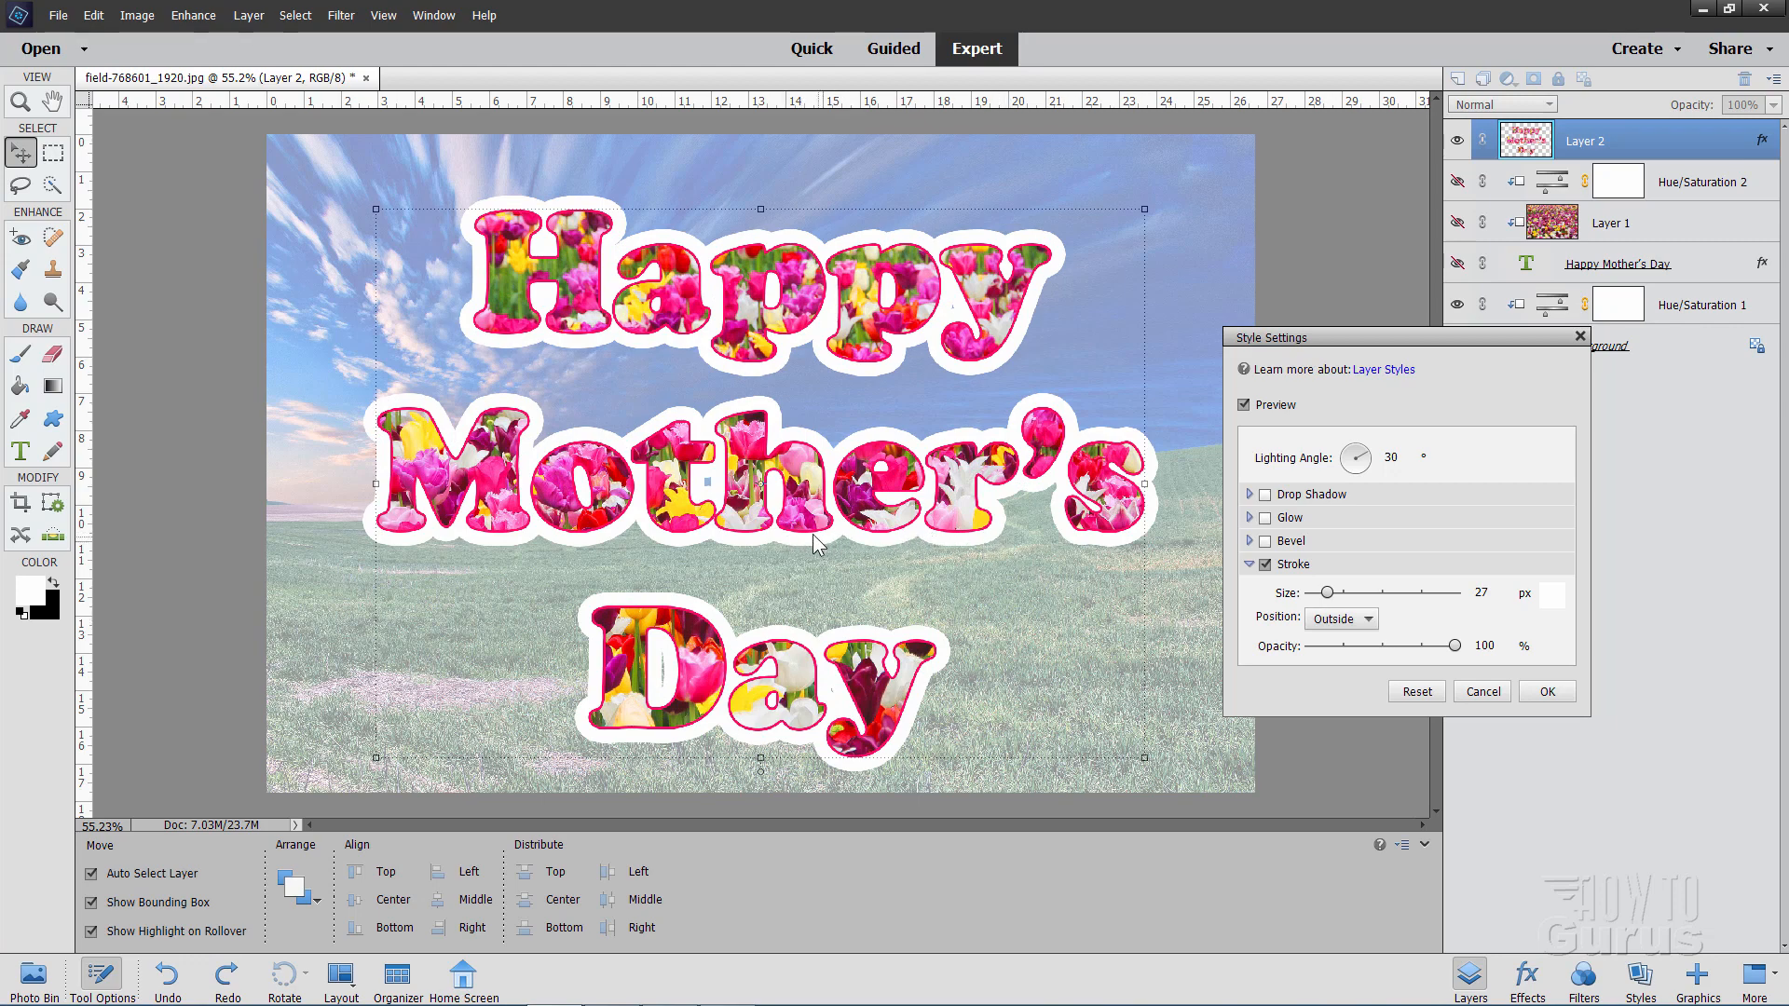
pyautogui.moveTo(661, 537)
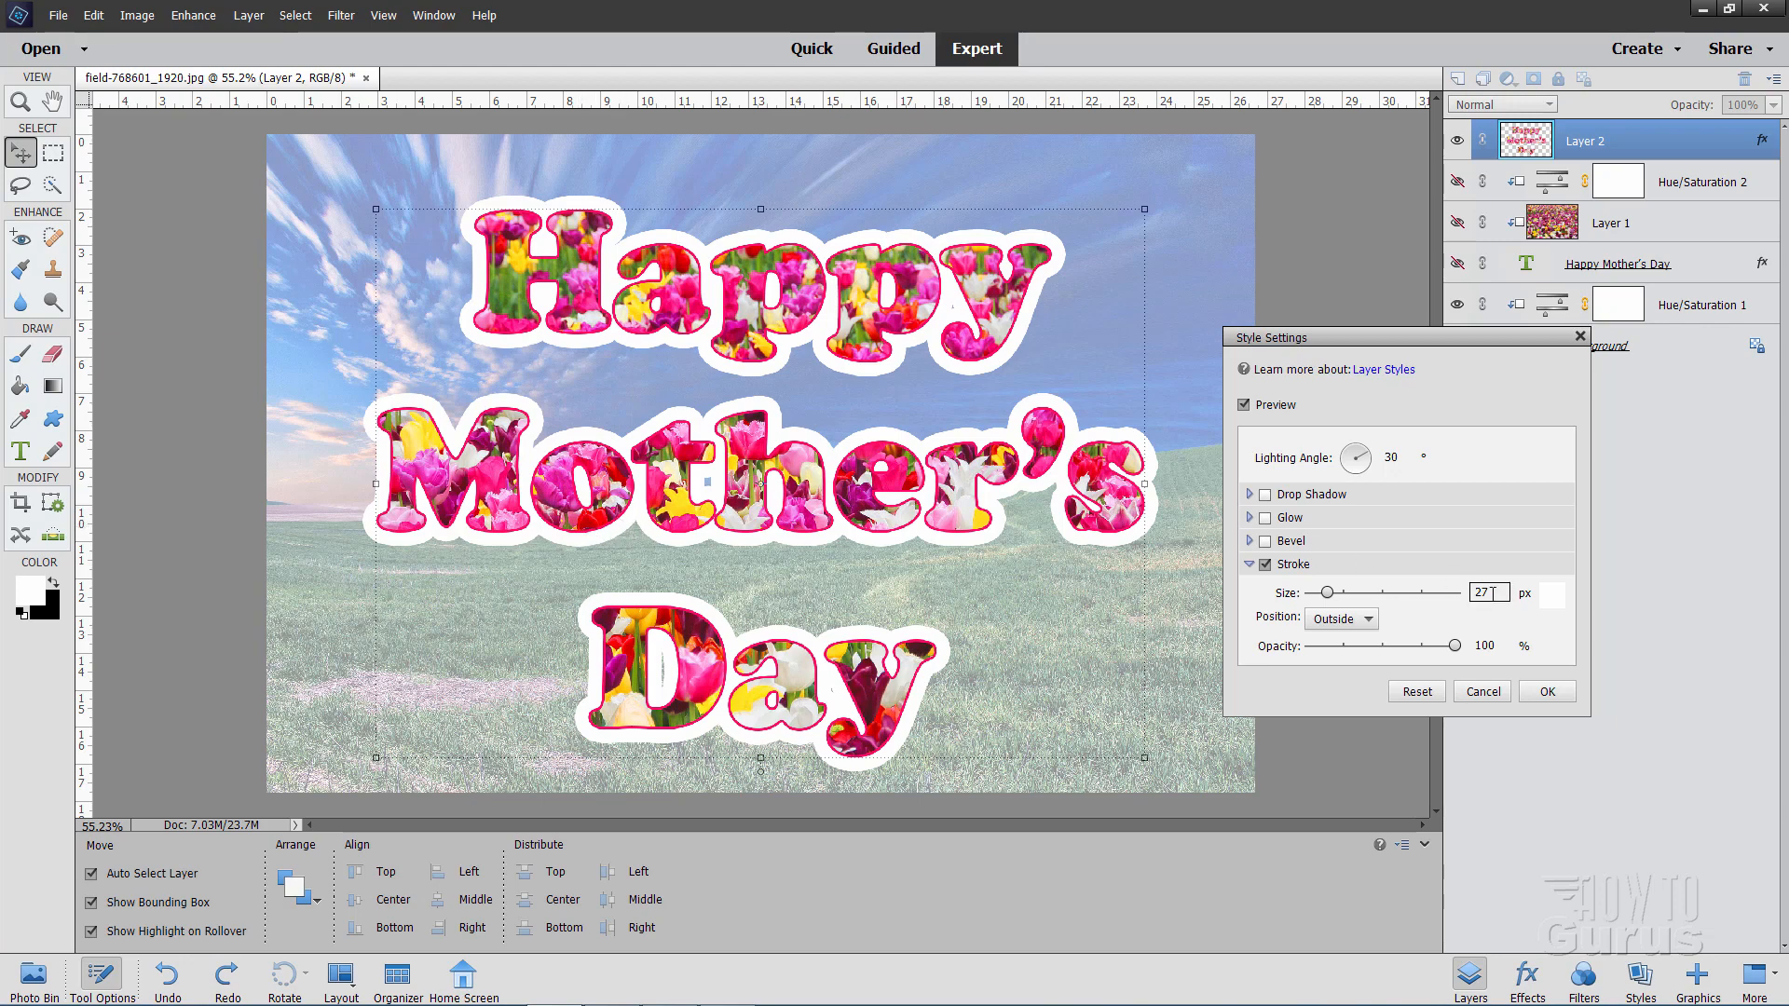
pyautogui.tripleClick(1487, 592)
pyautogui.write('16')
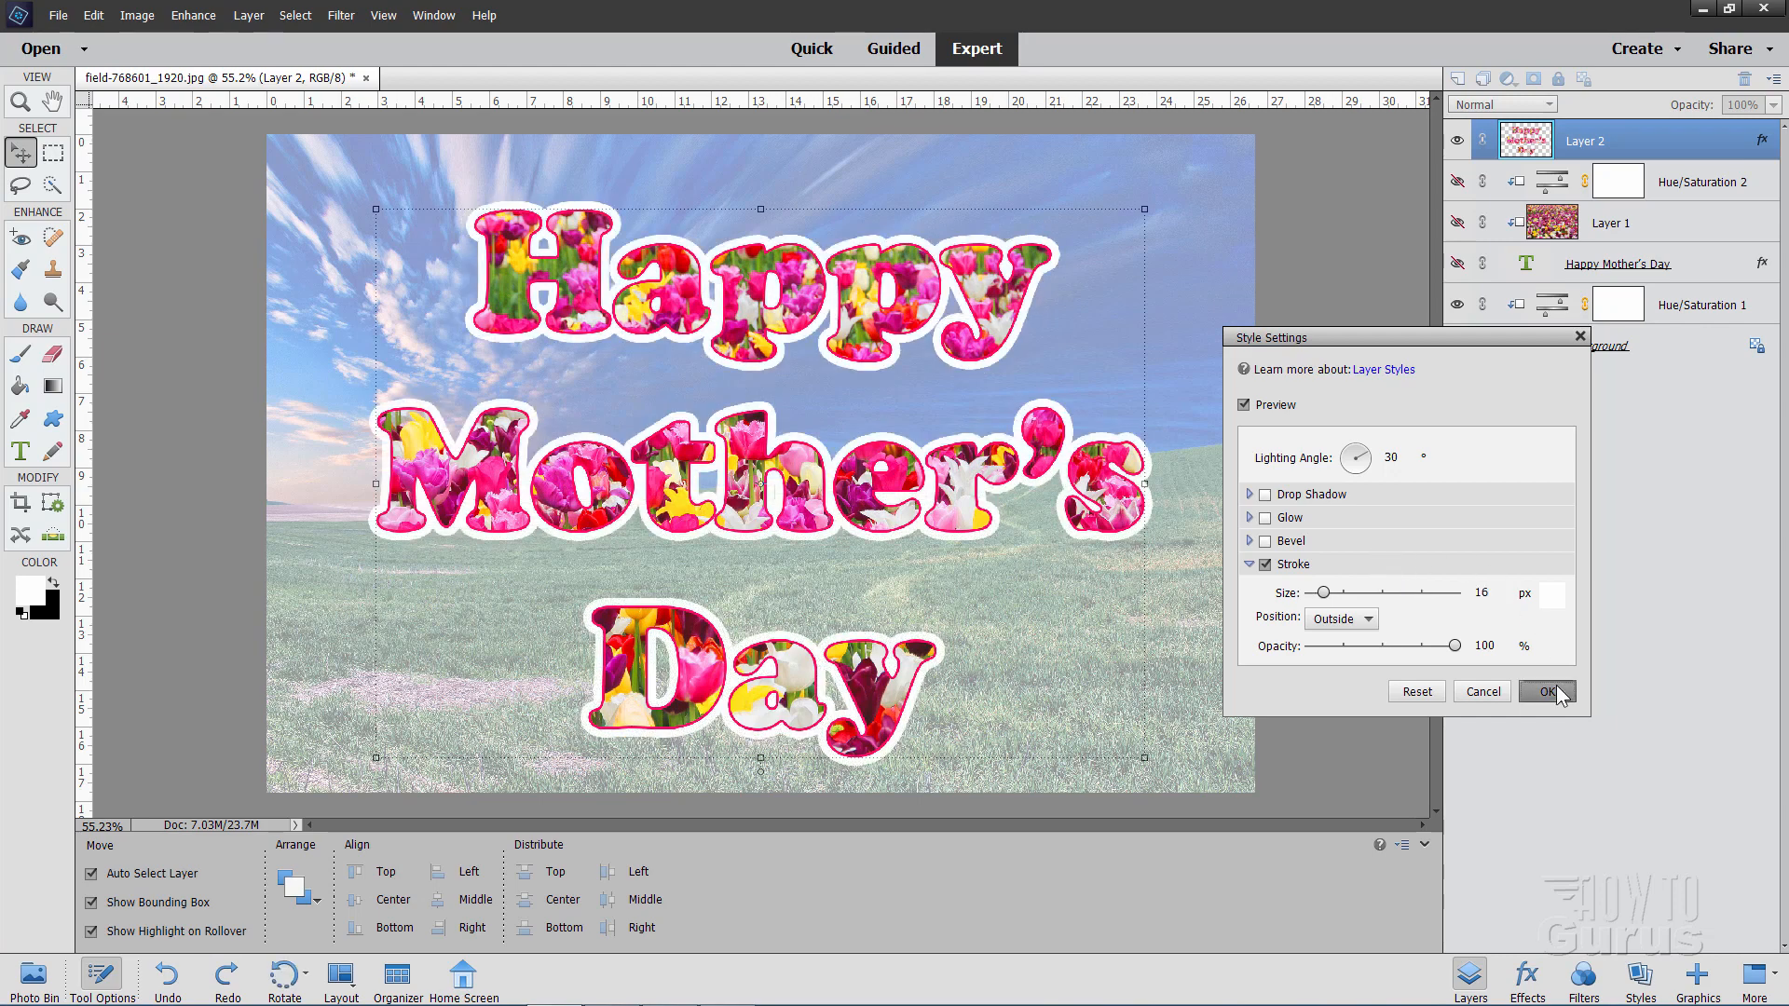
pyautogui.click(1546, 691)
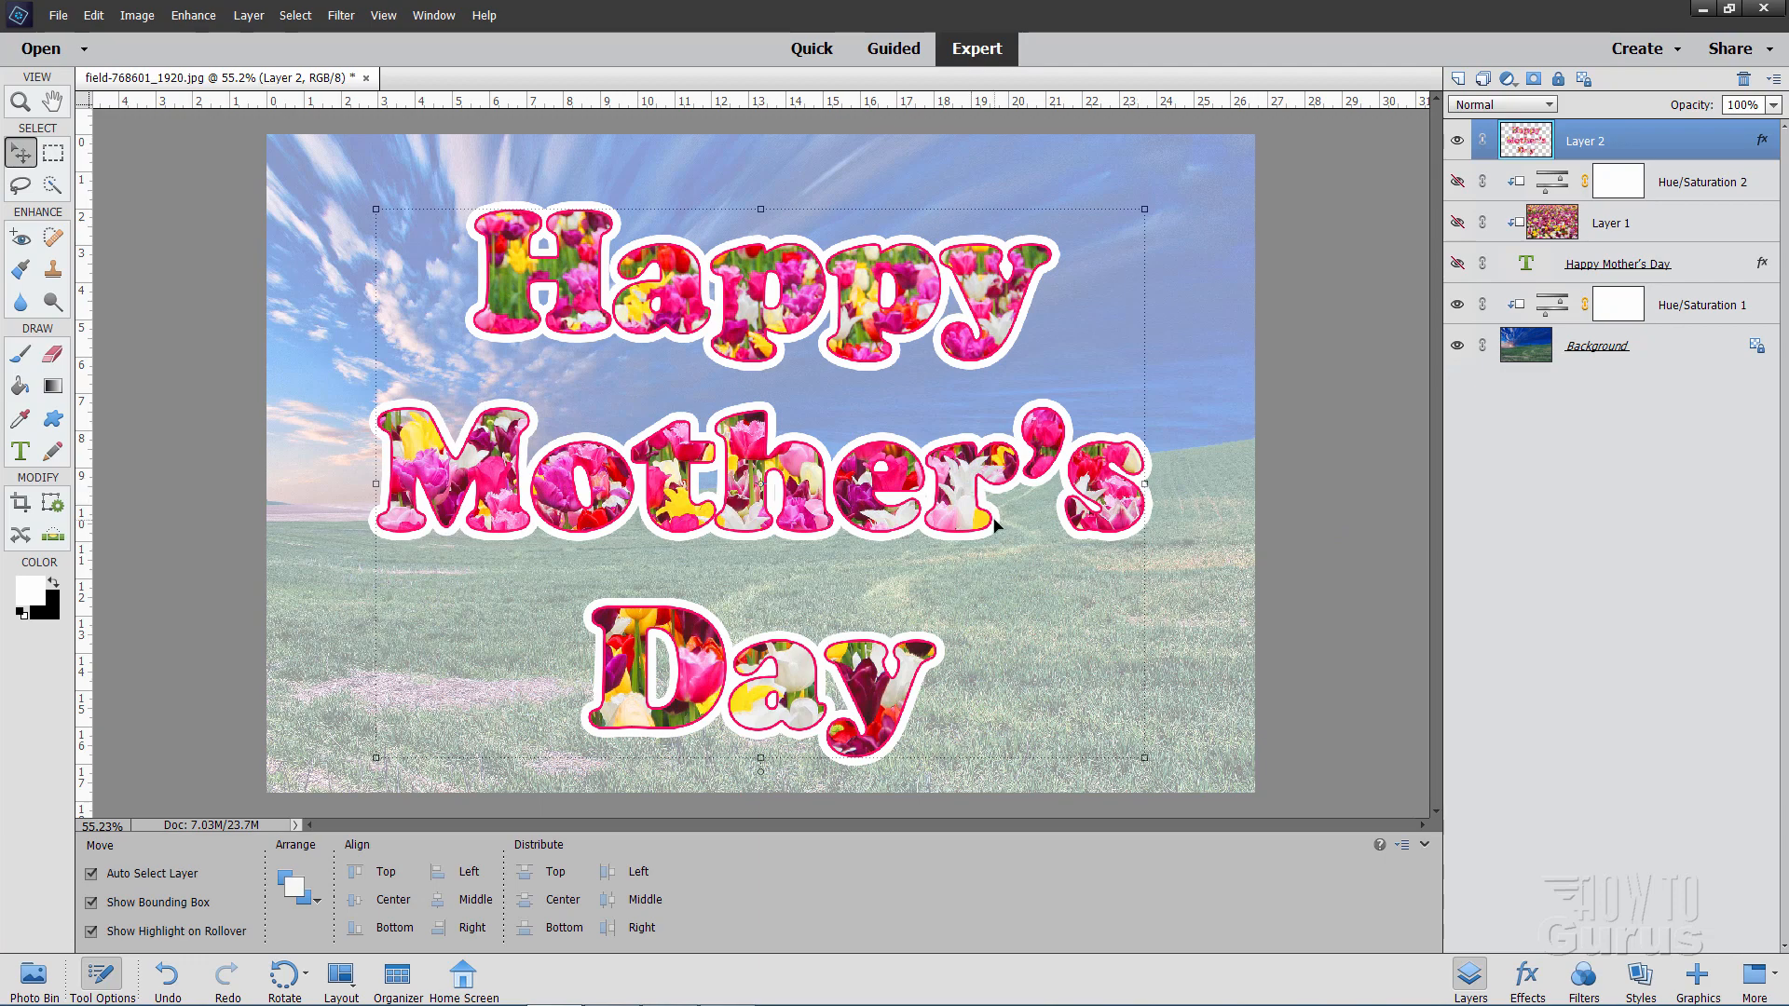
pyautogui.moveTo(925, 504)
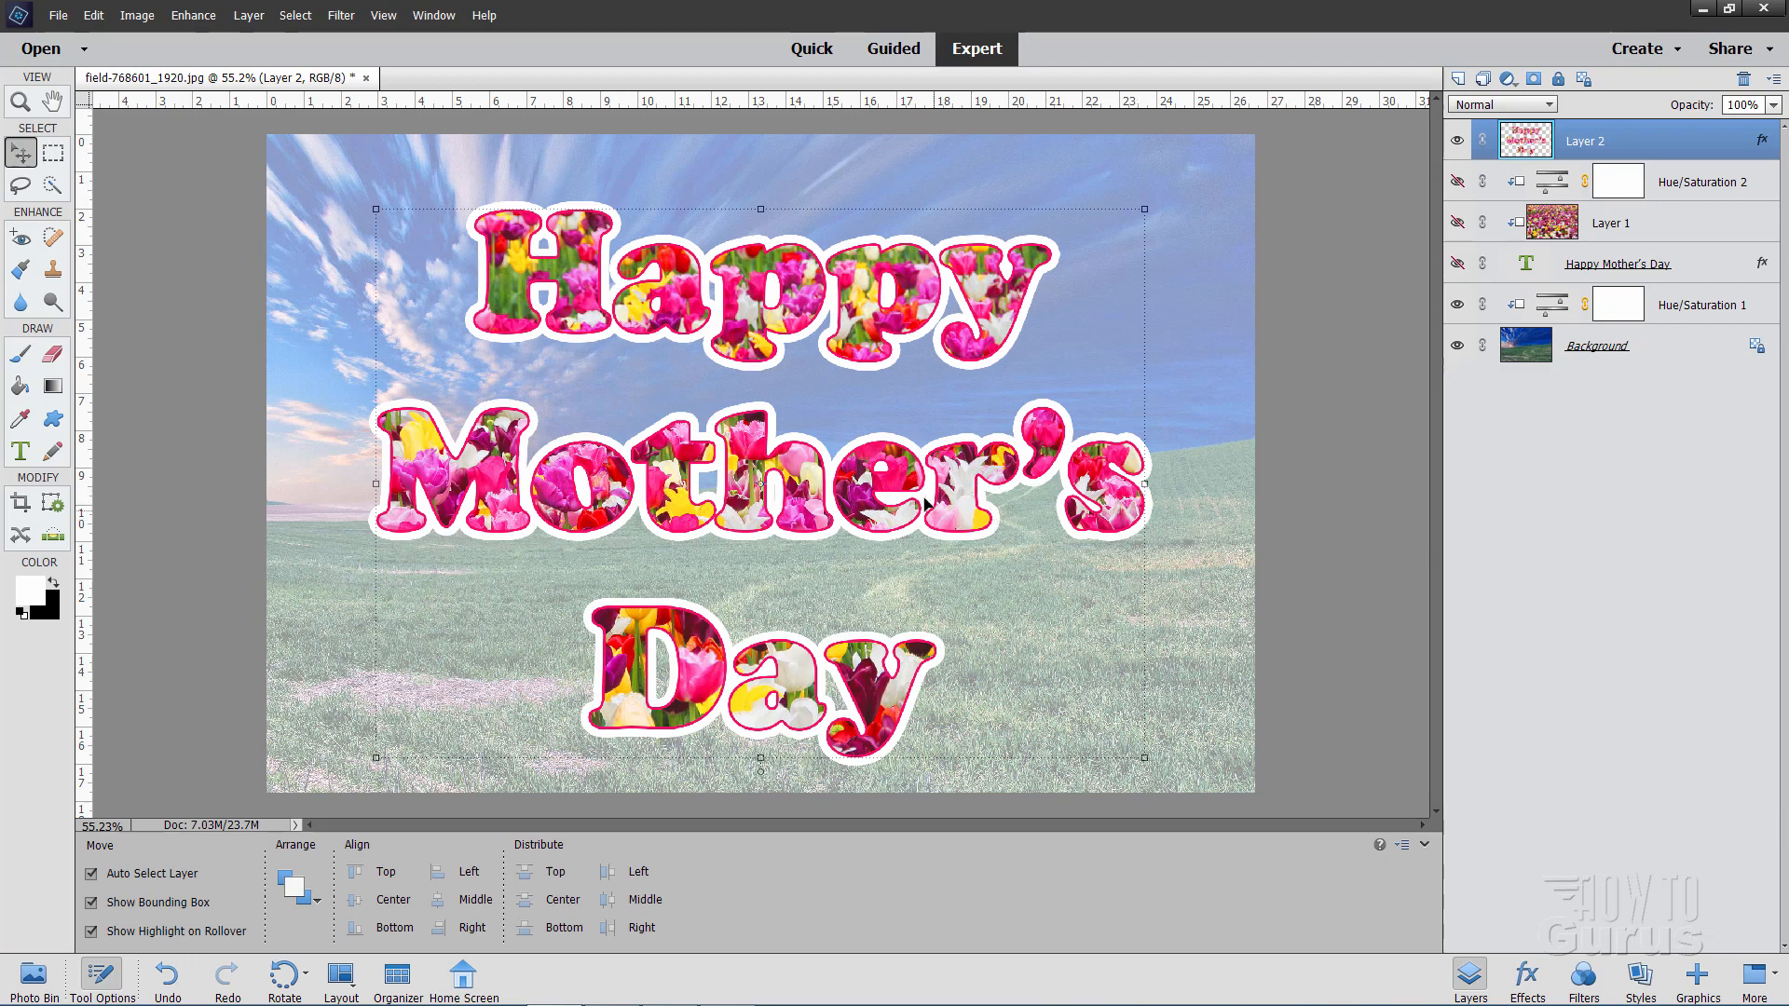
pyautogui.moveTo(924, 505)
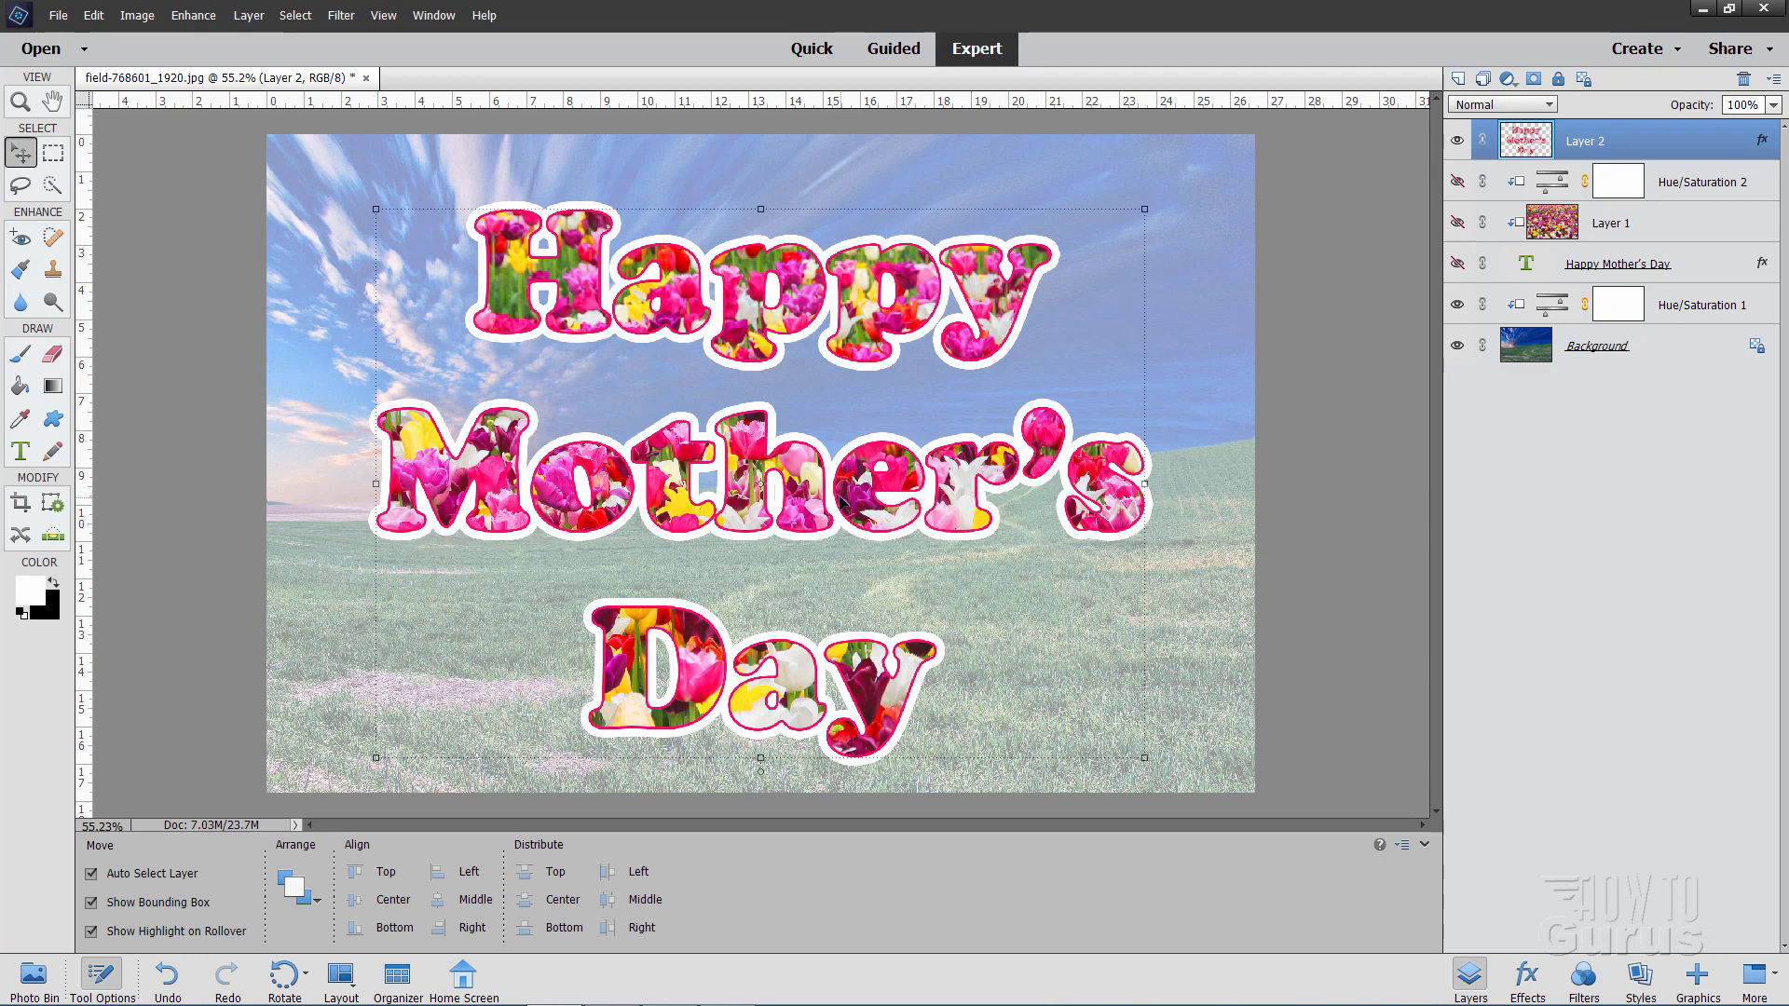
pyautogui.moveTo(926, 542)
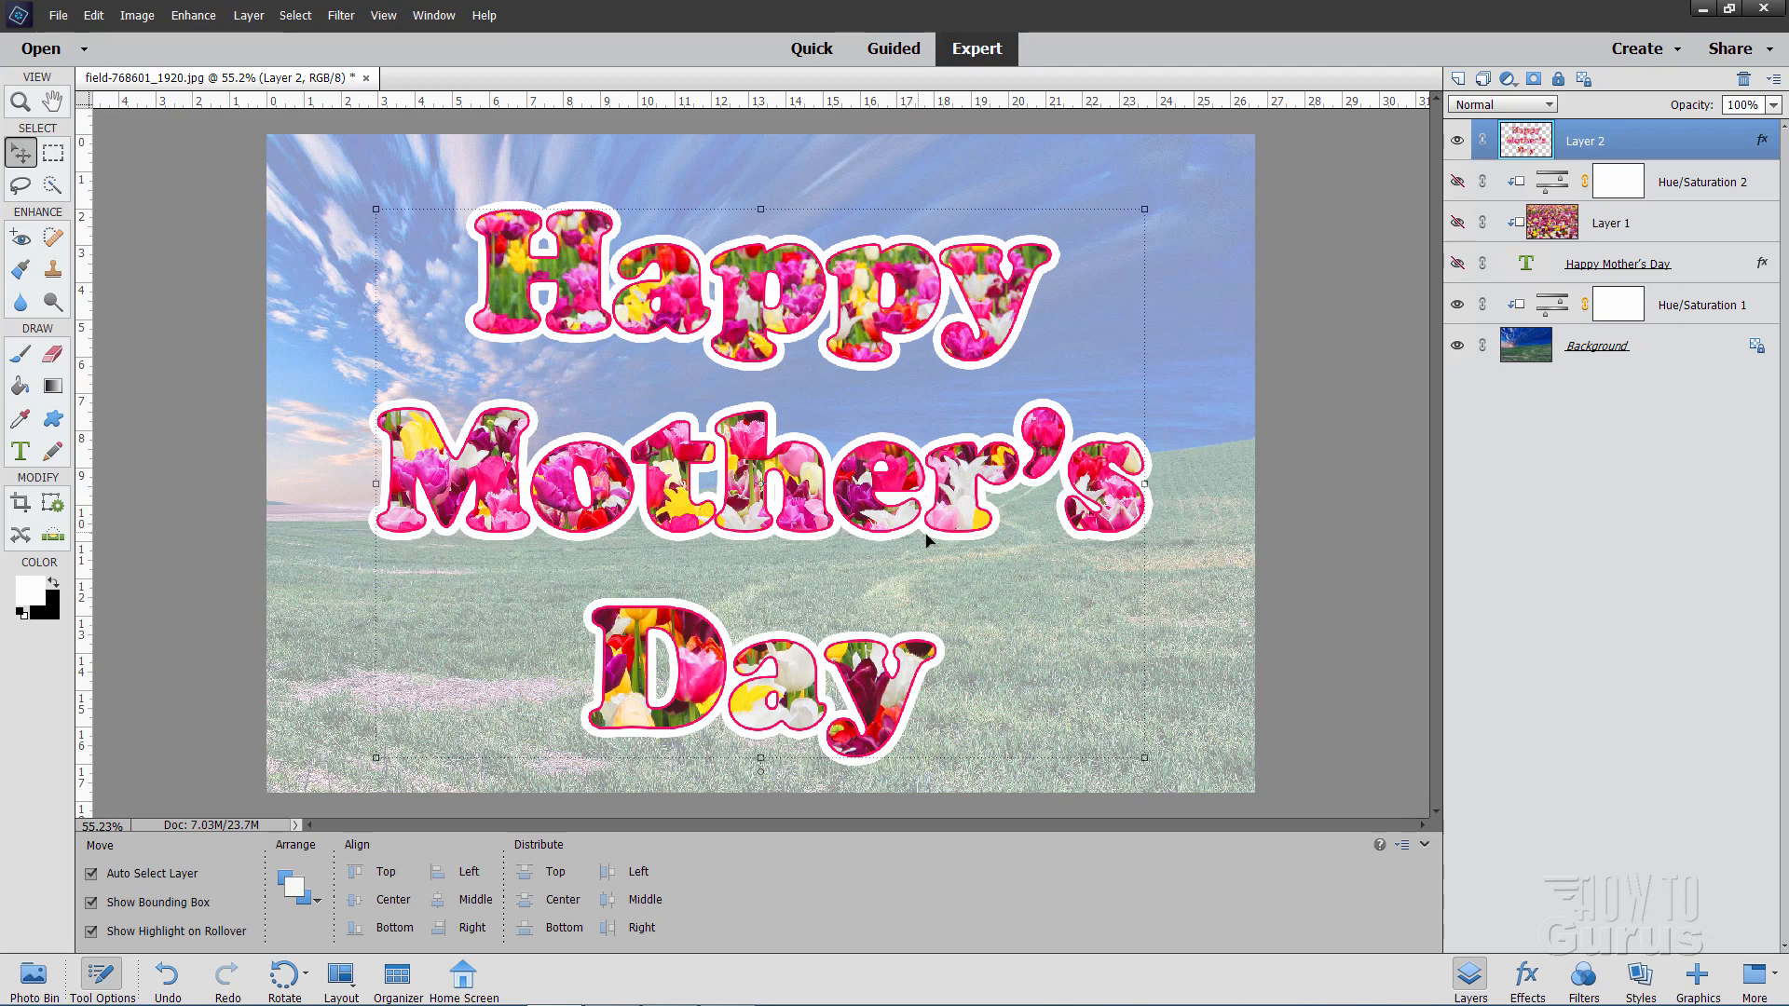
pyautogui.moveTo(985, 557)
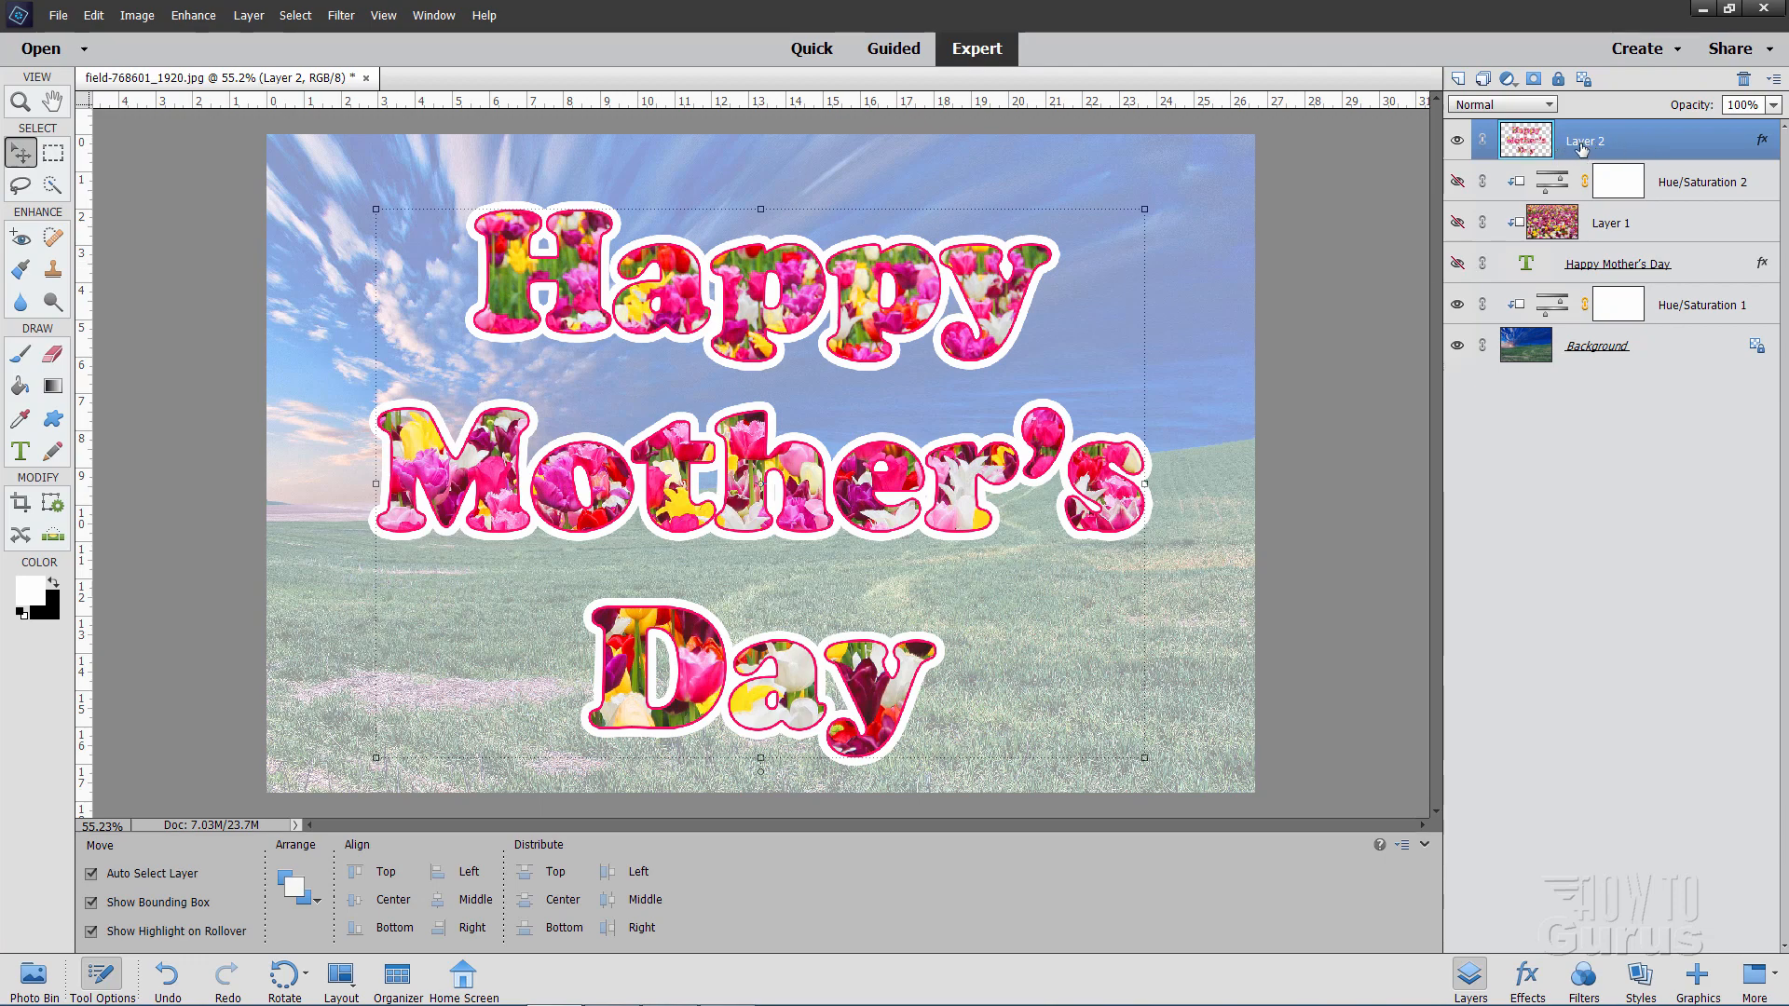
pyautogui.rightClick(1585, 141)
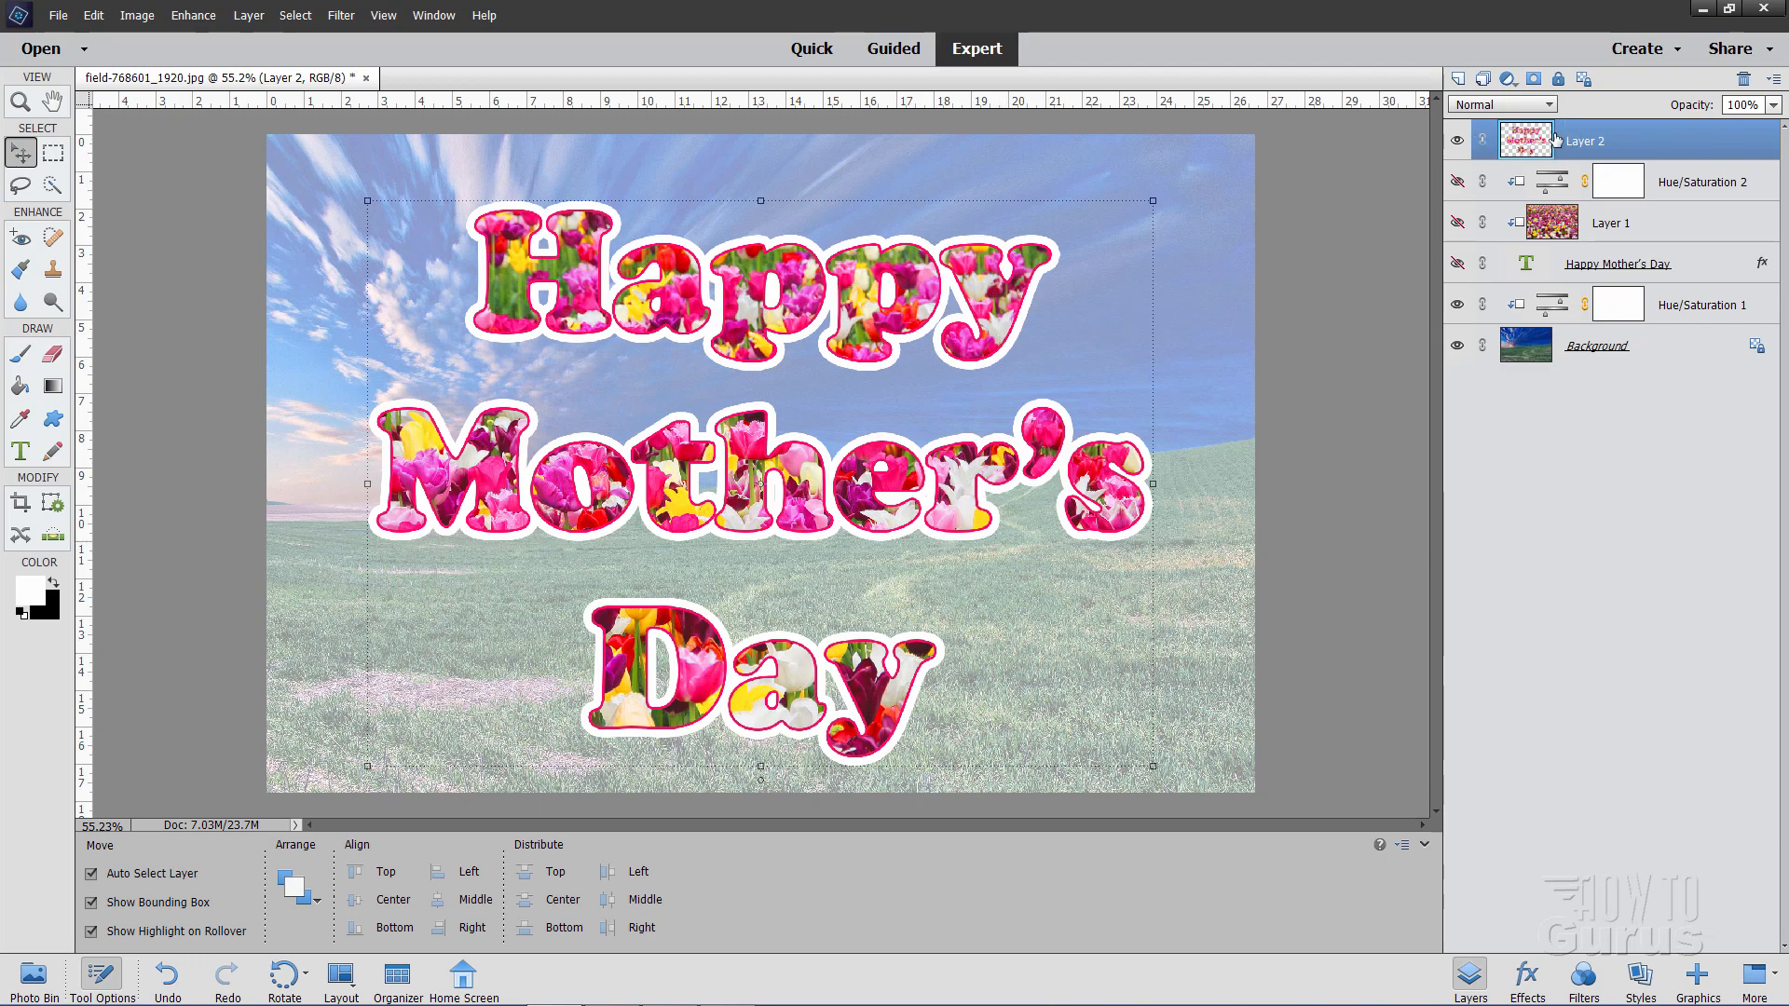
pyautogui.moveTo(1036, 327)
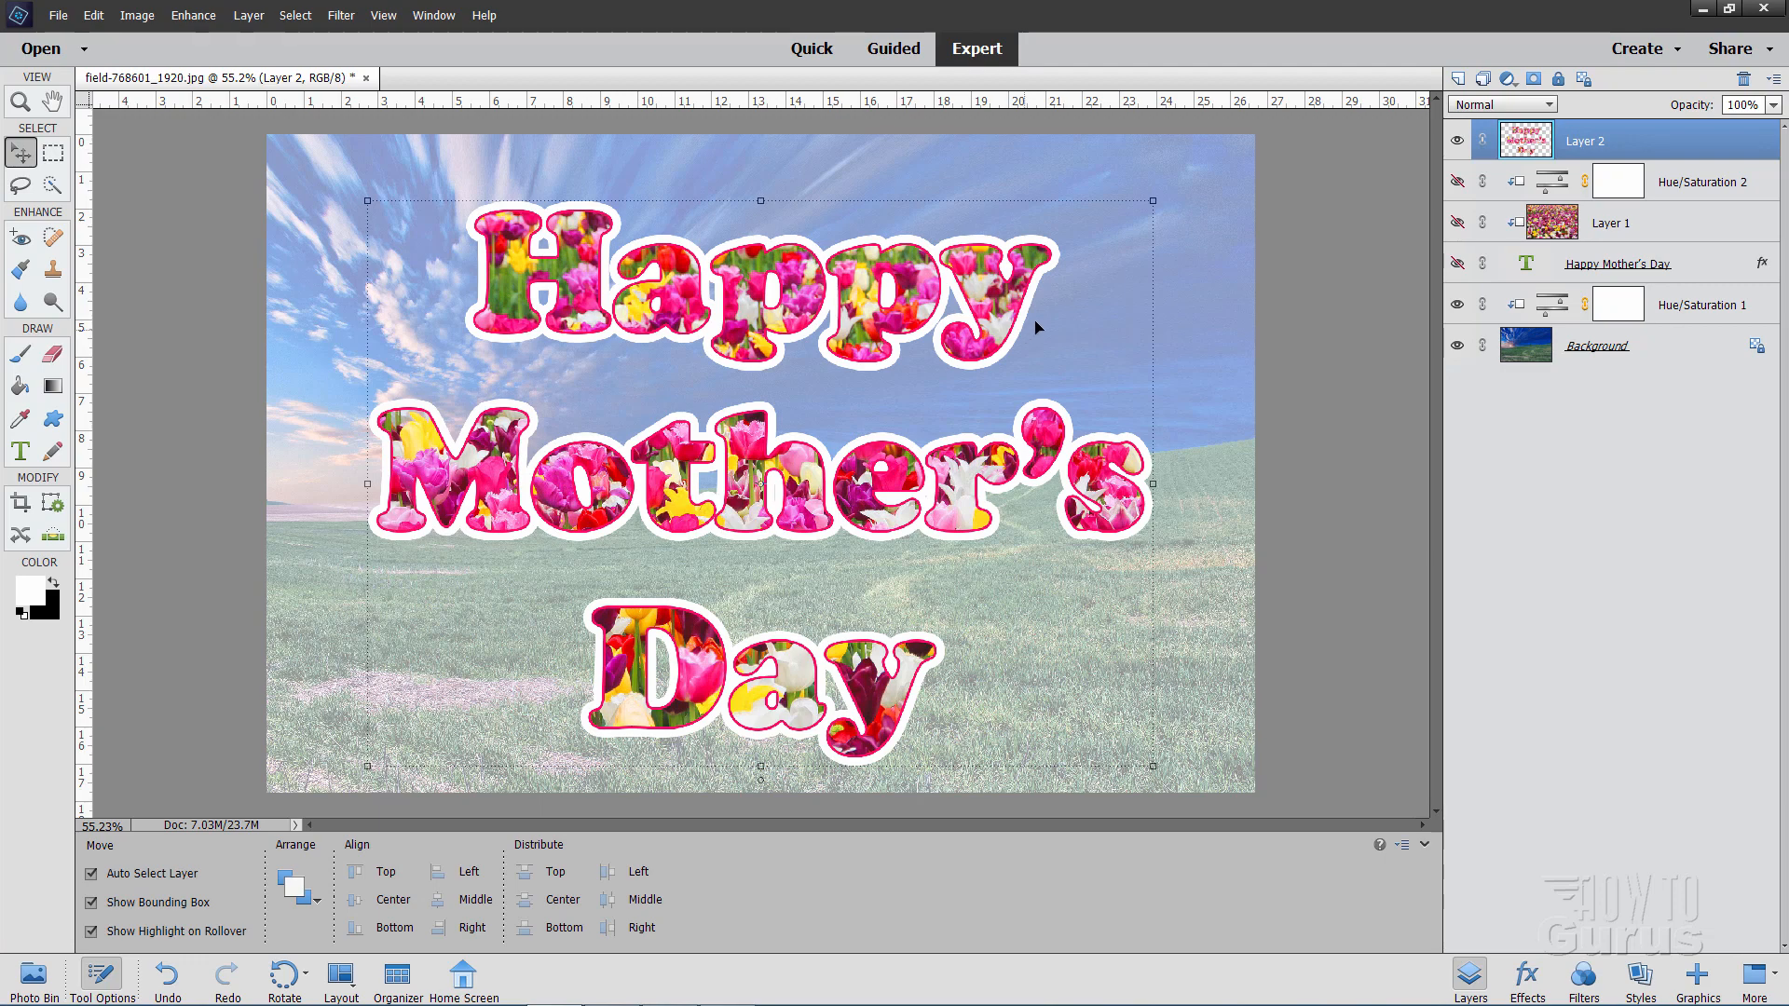
pyautogui.moveTo(934, 361)
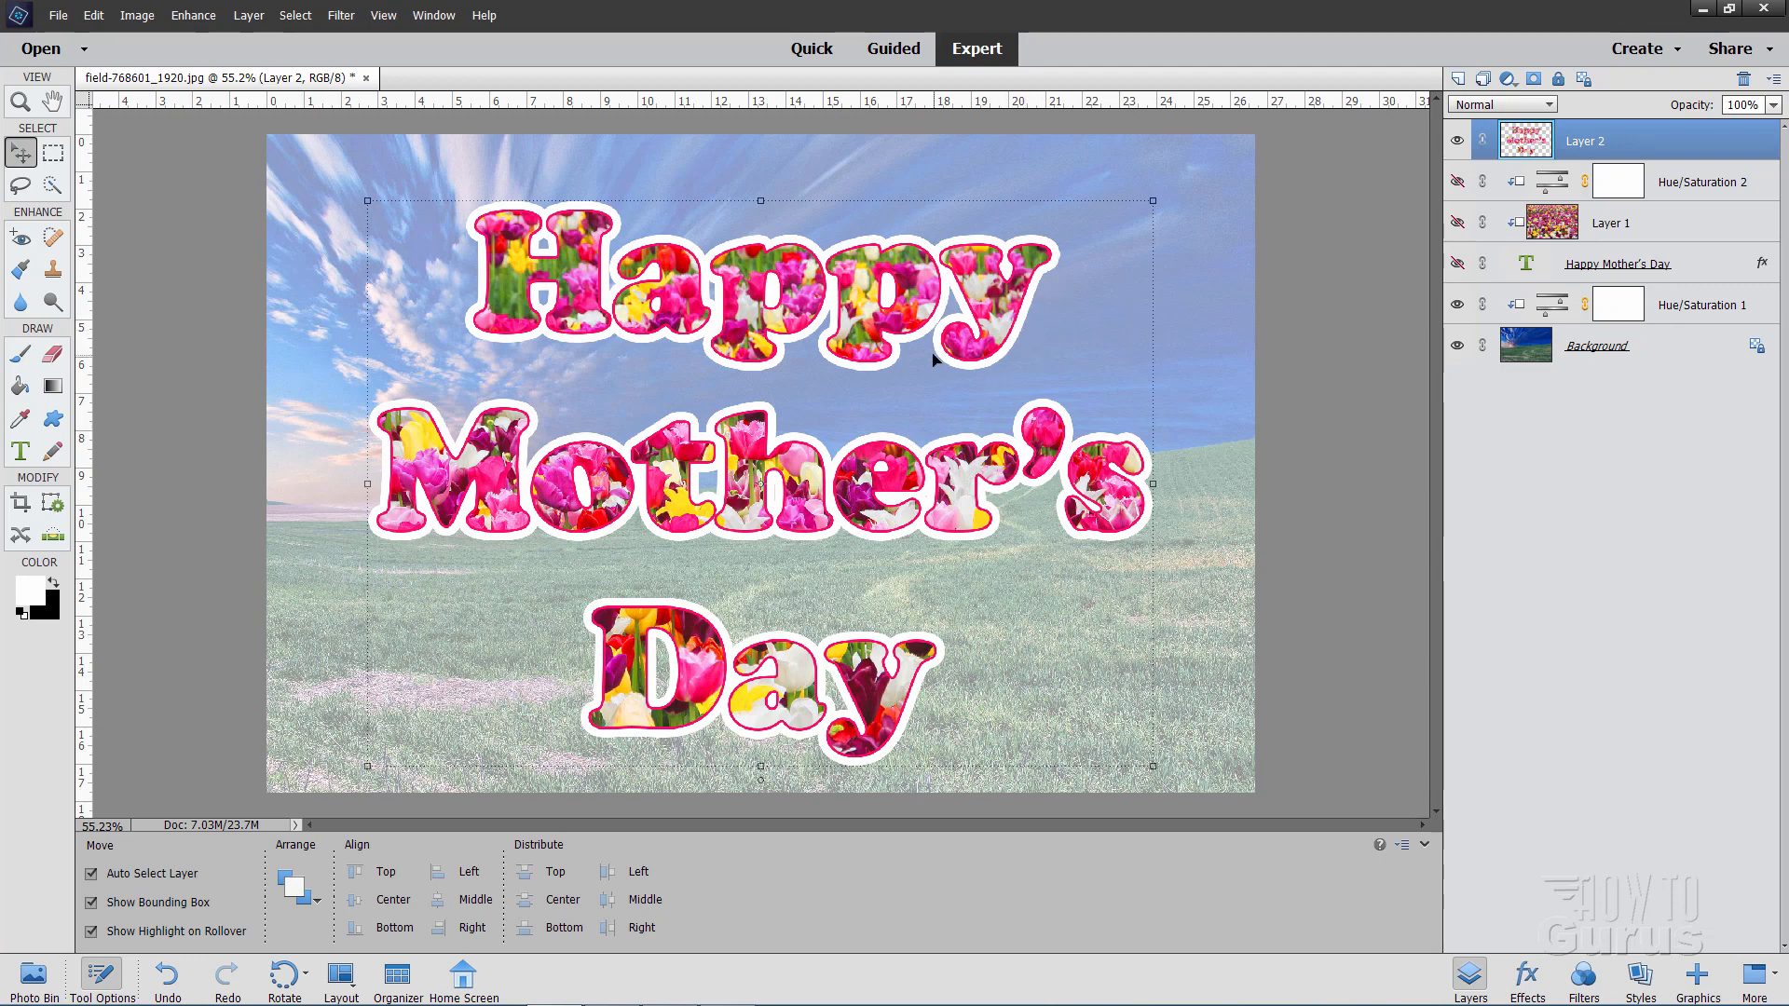
pyautogui.click(248, 15)
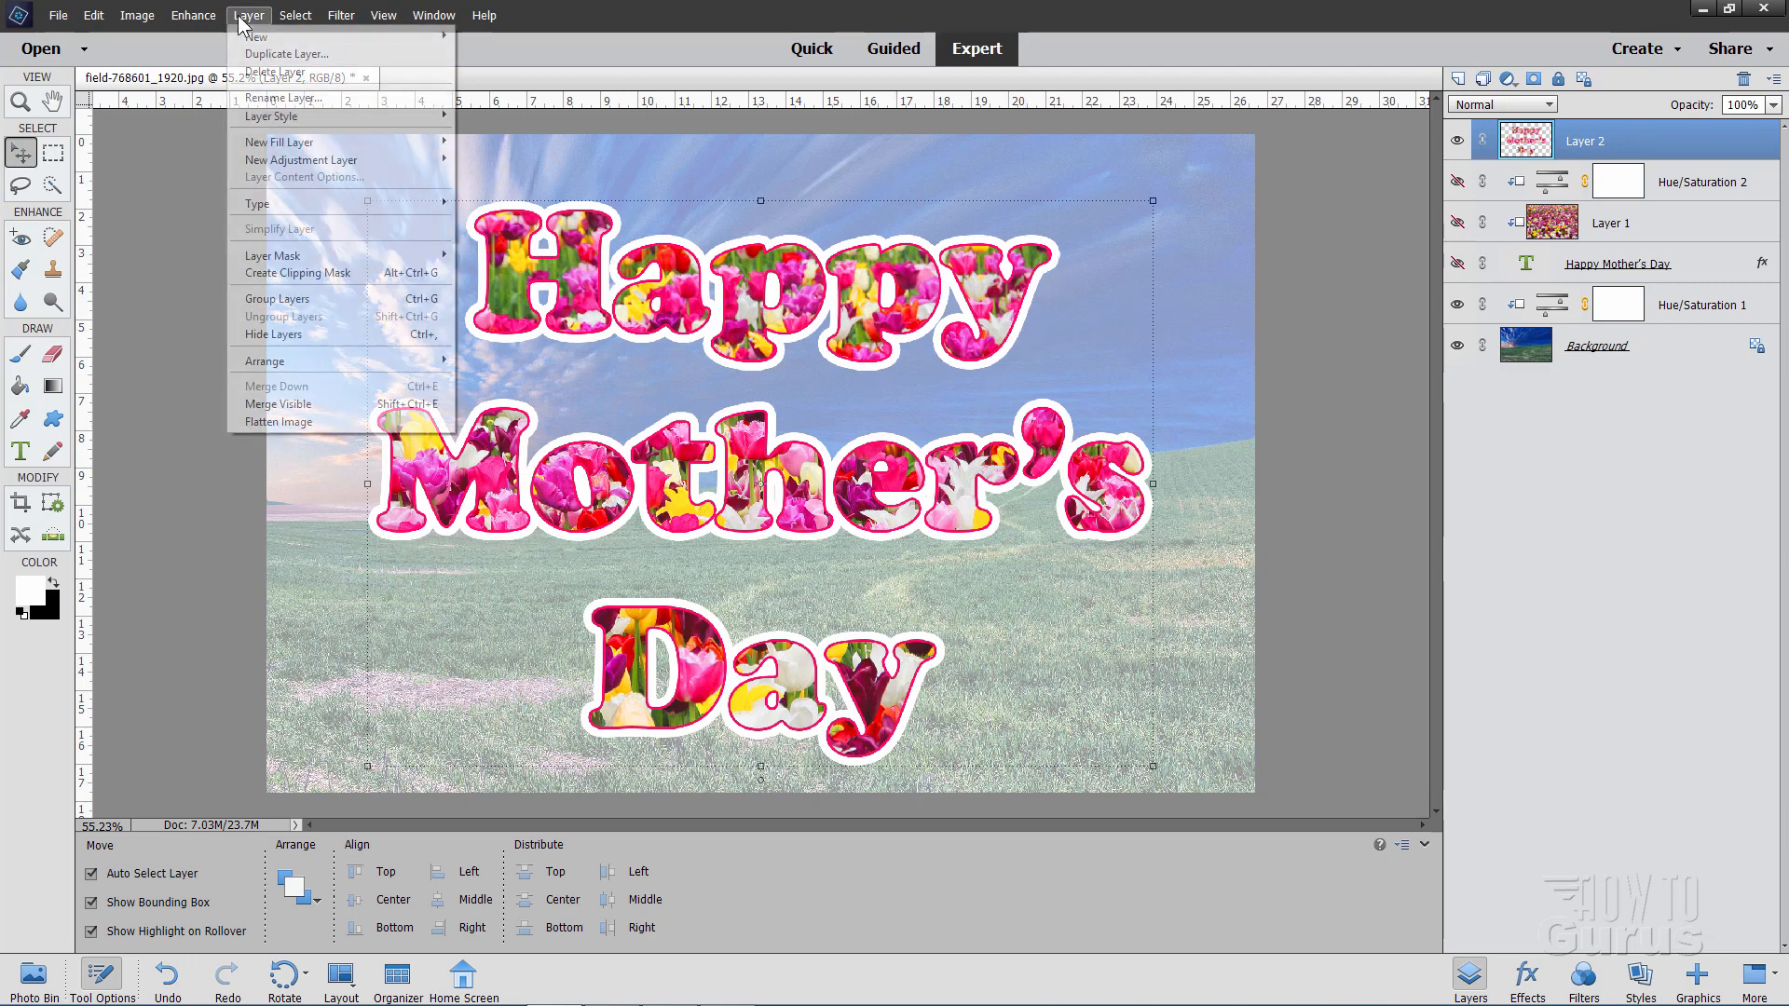
pyautogui.moveTo(270, 116)
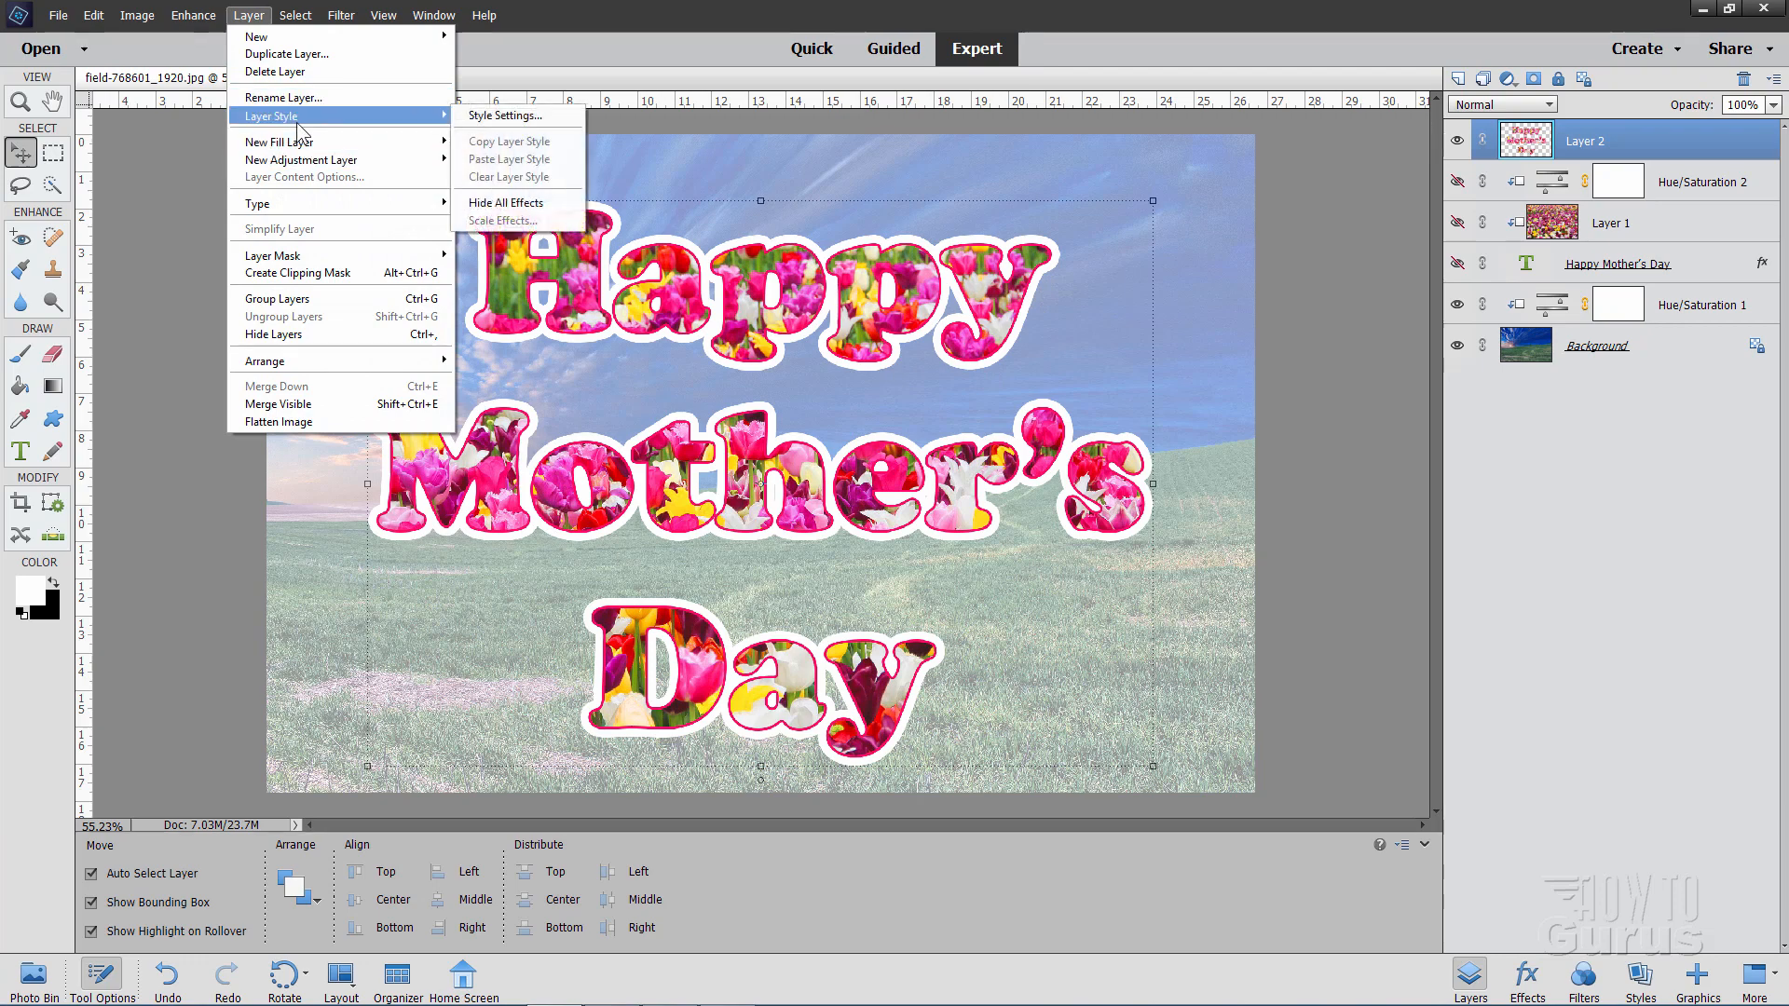
# Step: In Style Settings, set the lighting angle to 135° and enable Drop Shadow
pyautogui.click(504, 115)
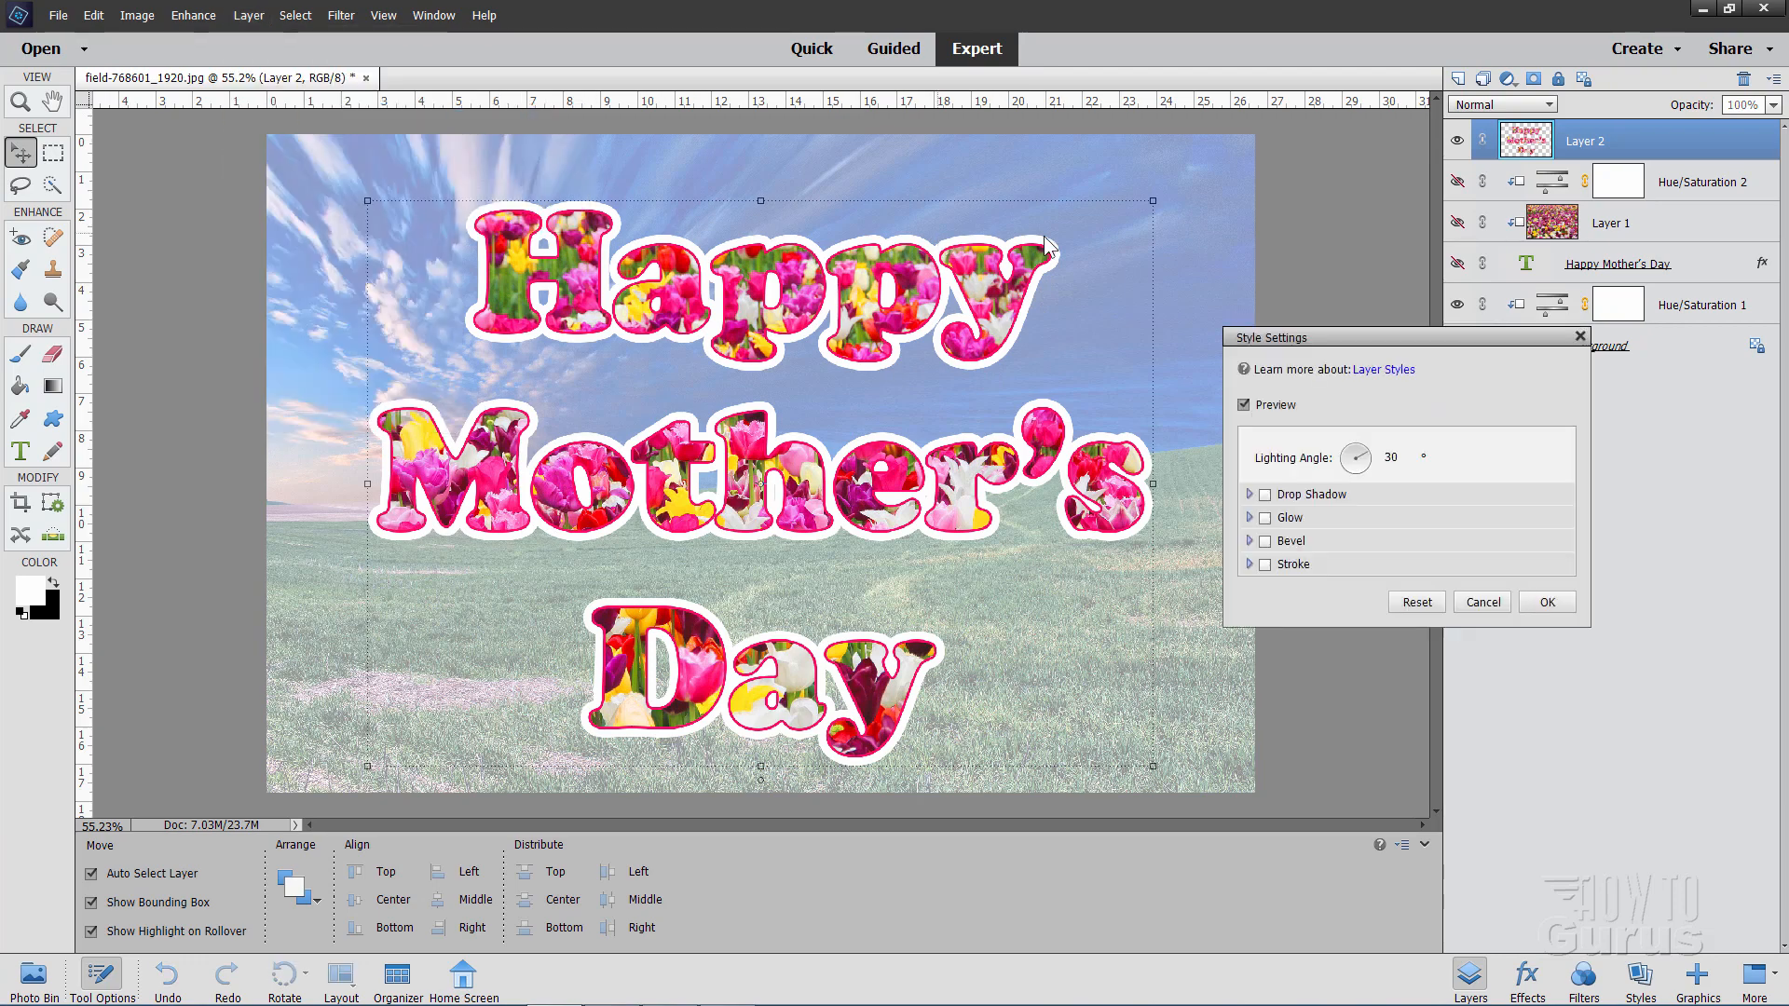
pyautogui.tripleClick(1394, 457)
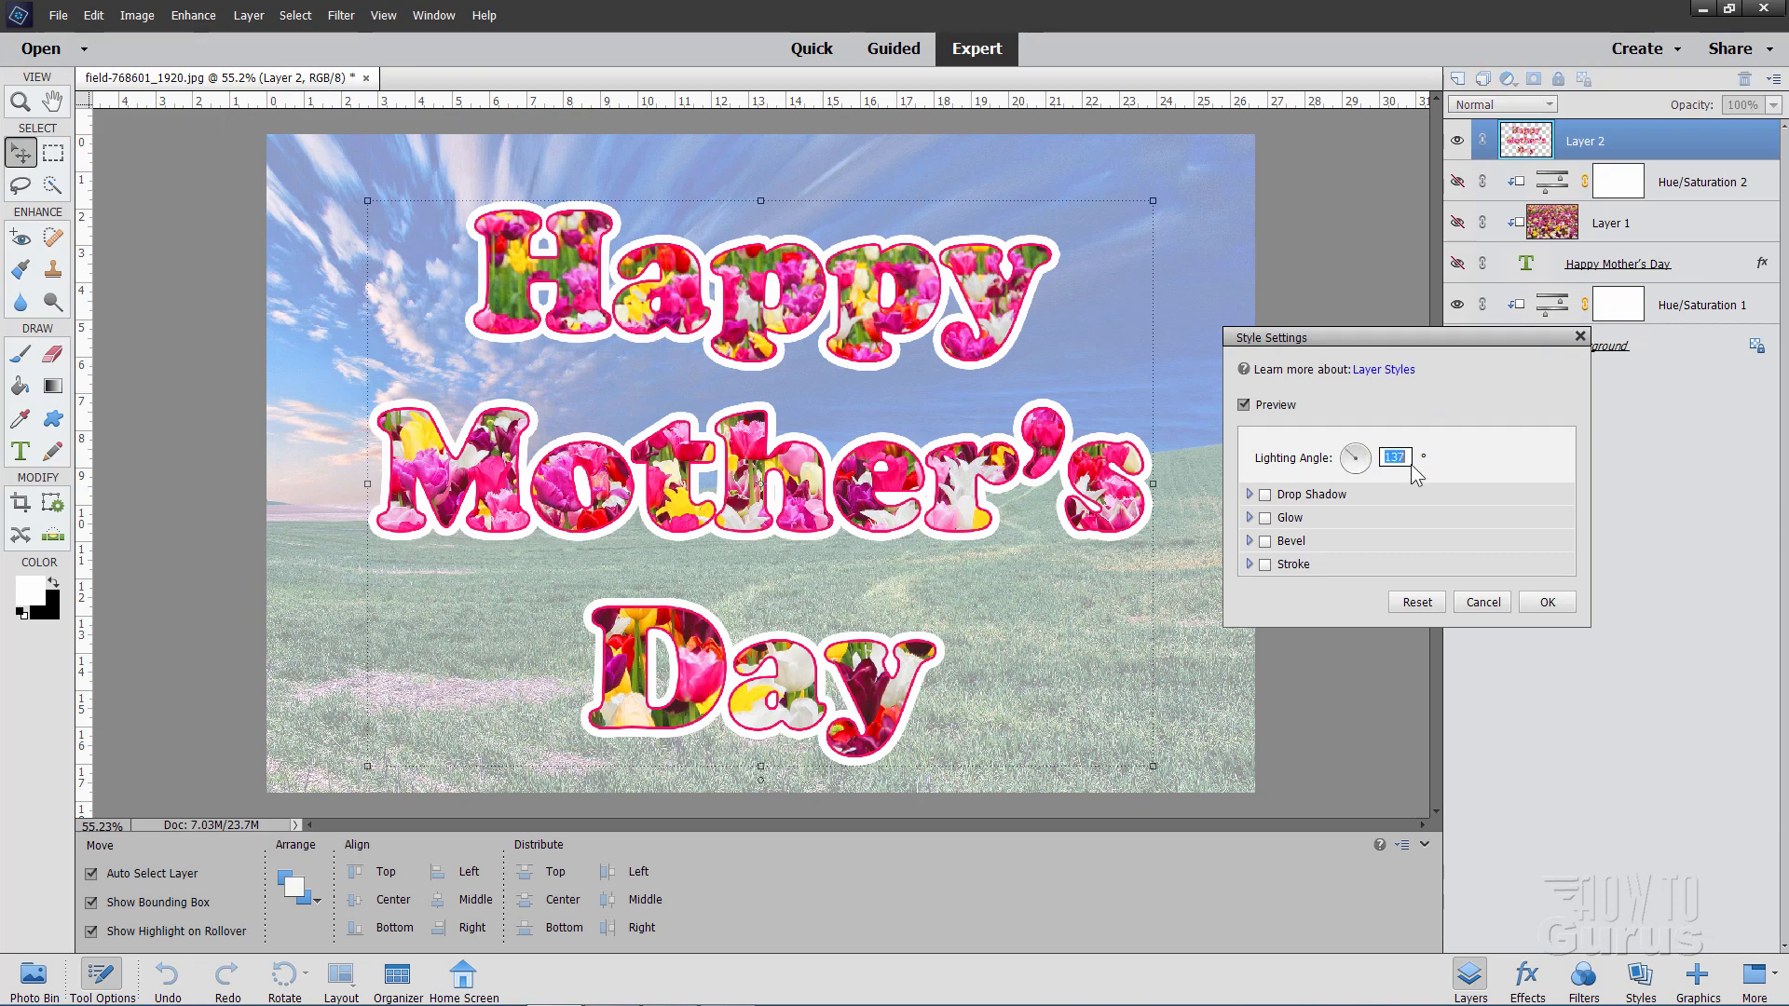
pyautogui.write('135')
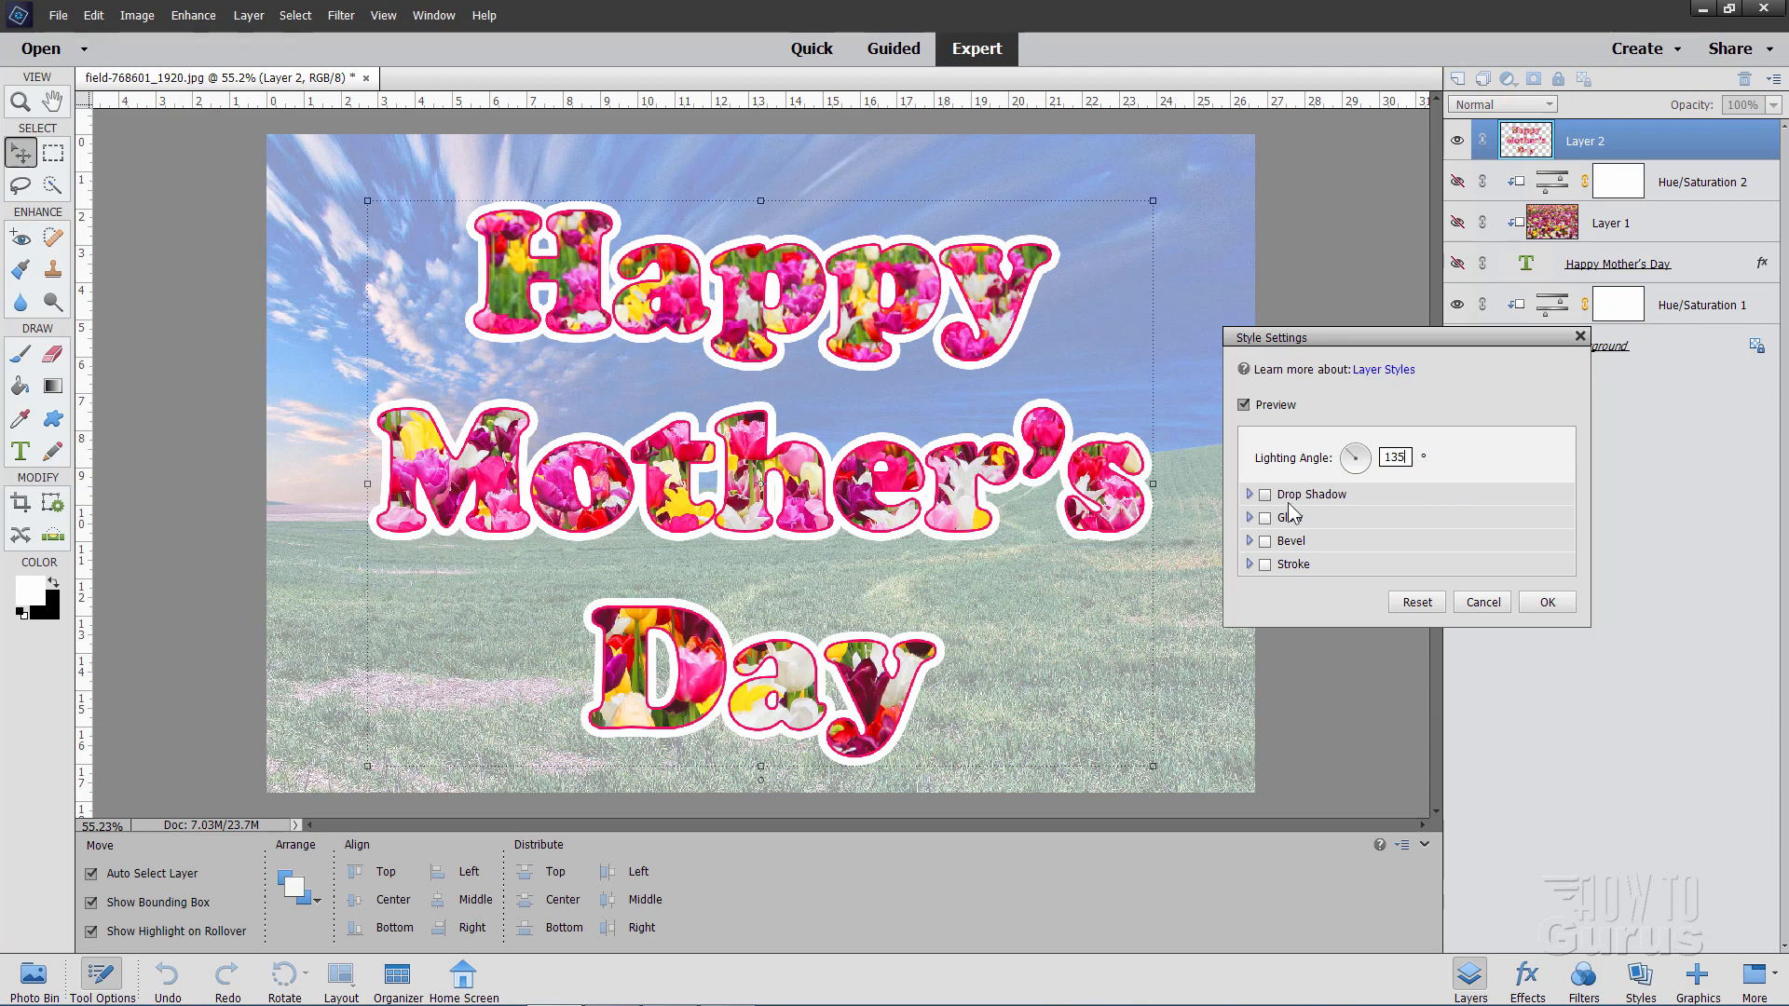
pyautogui.click(1261, 493)
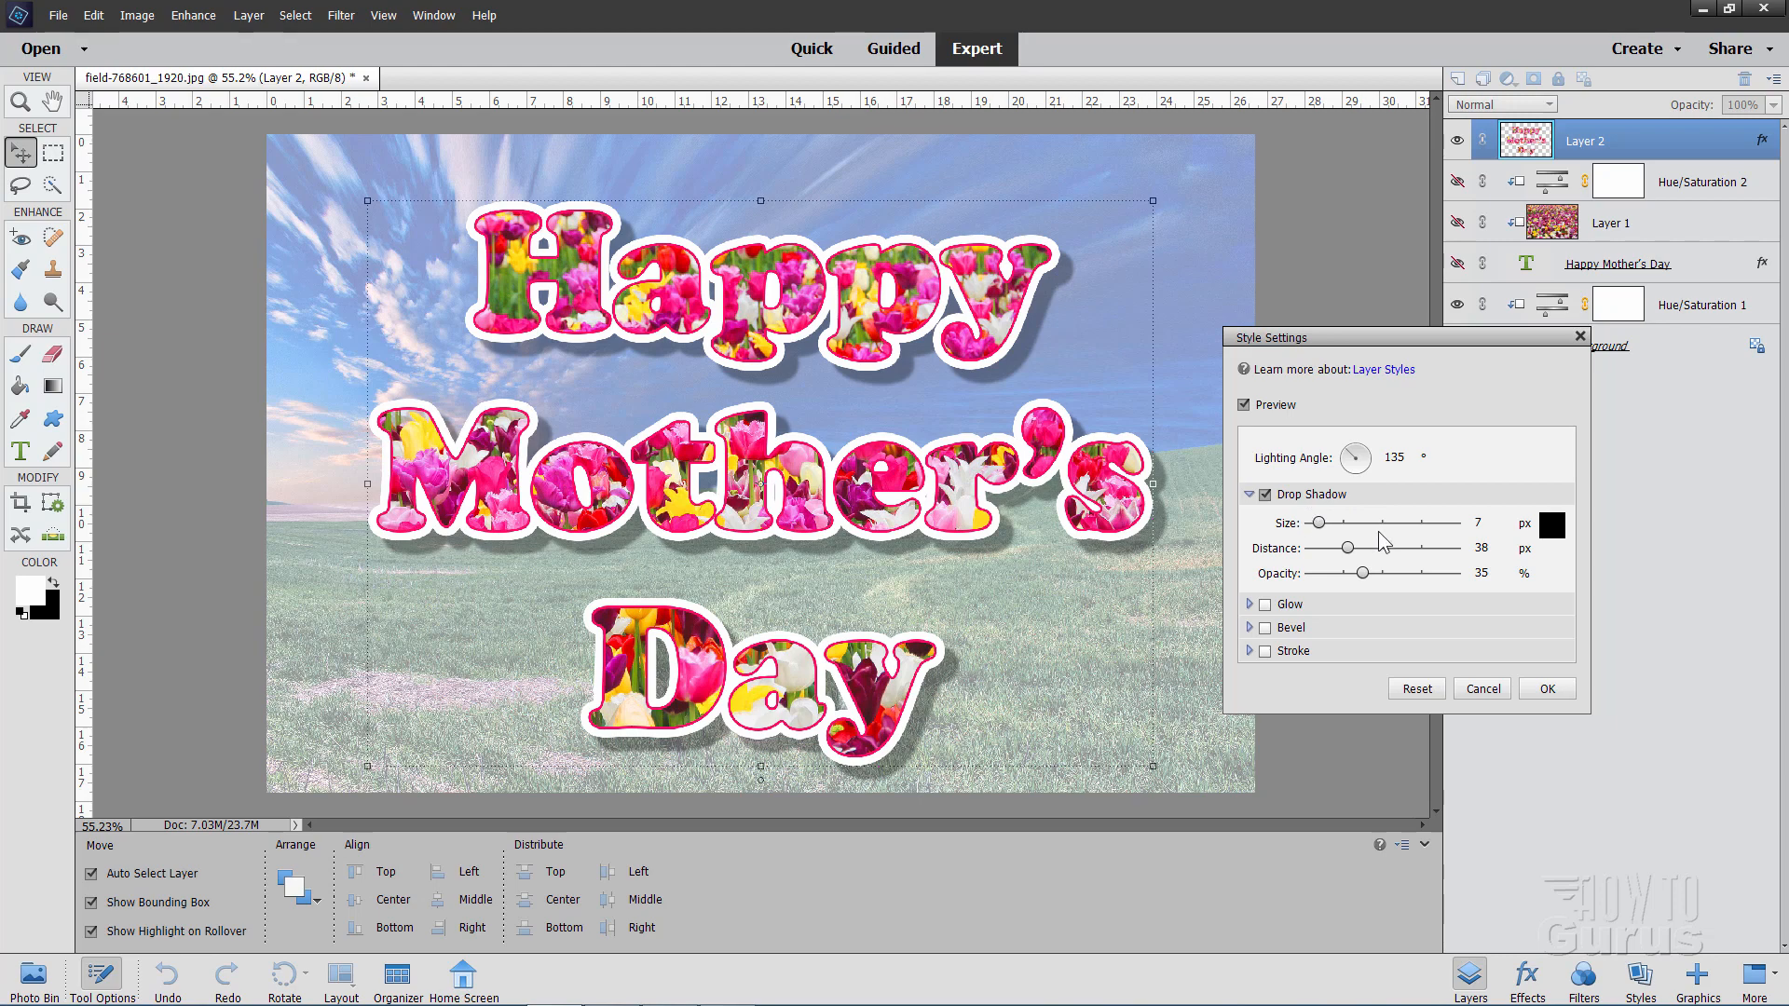
pyautogui.moveTo(1027, 541)
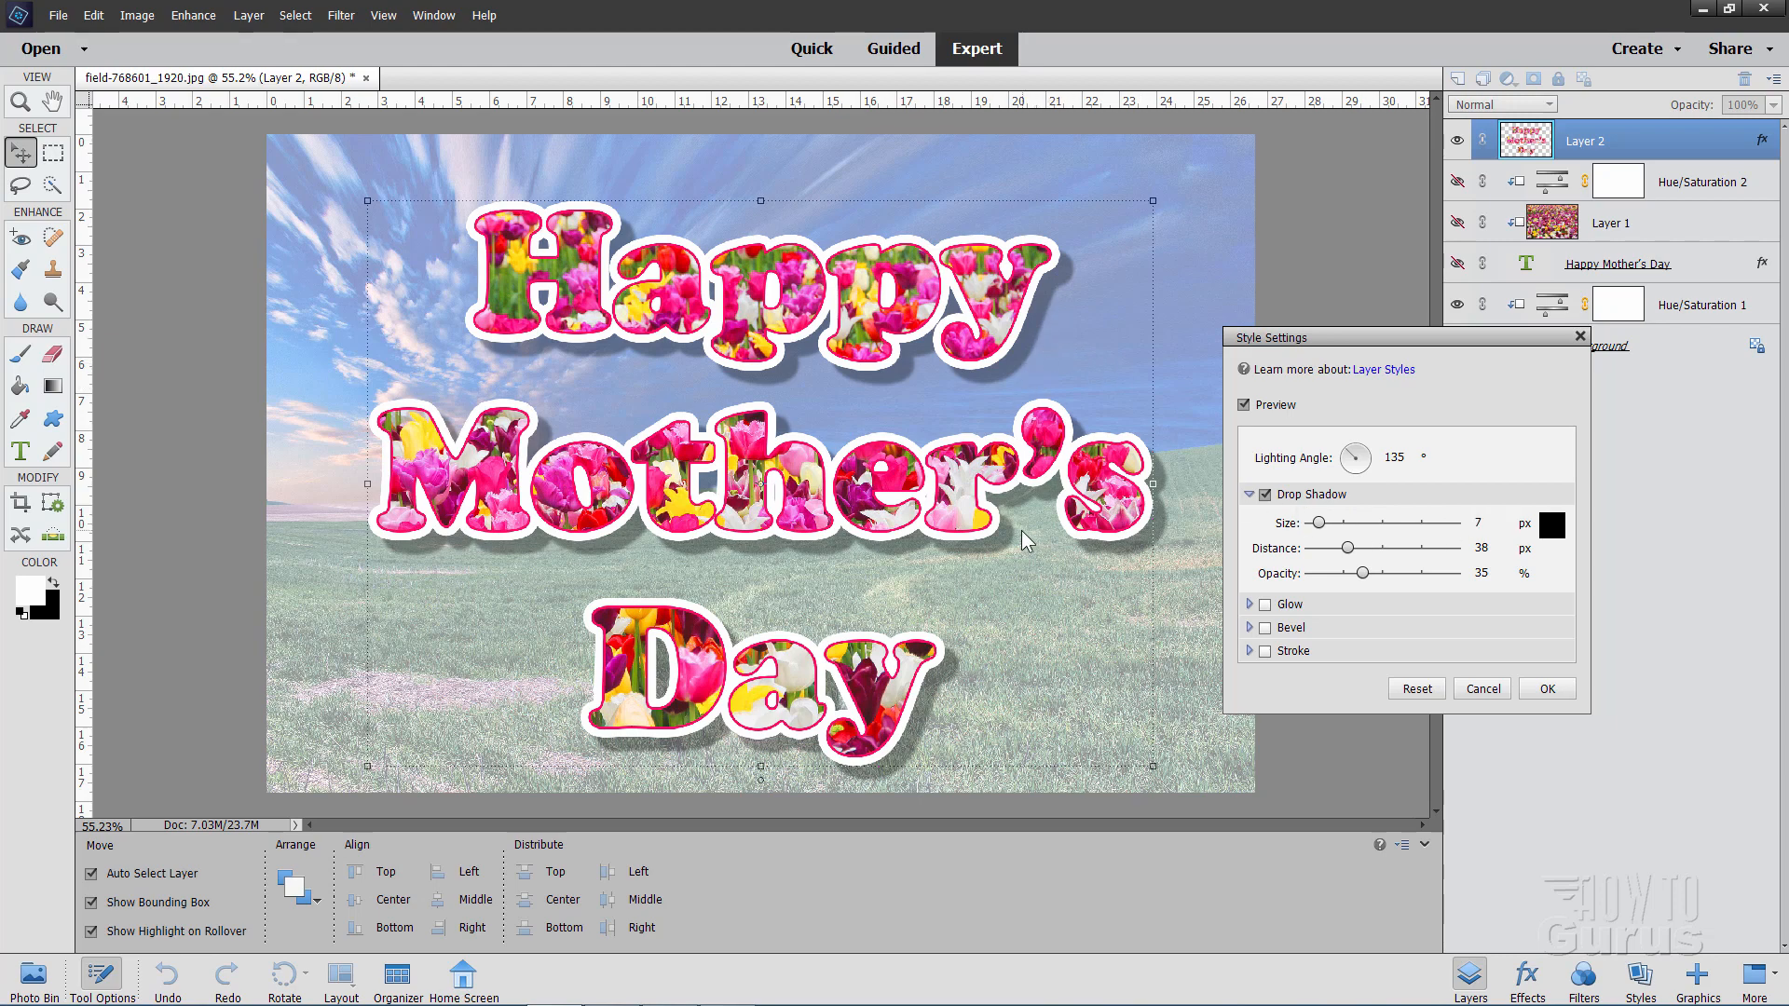
pyautogui.moveTo(1292, 568)
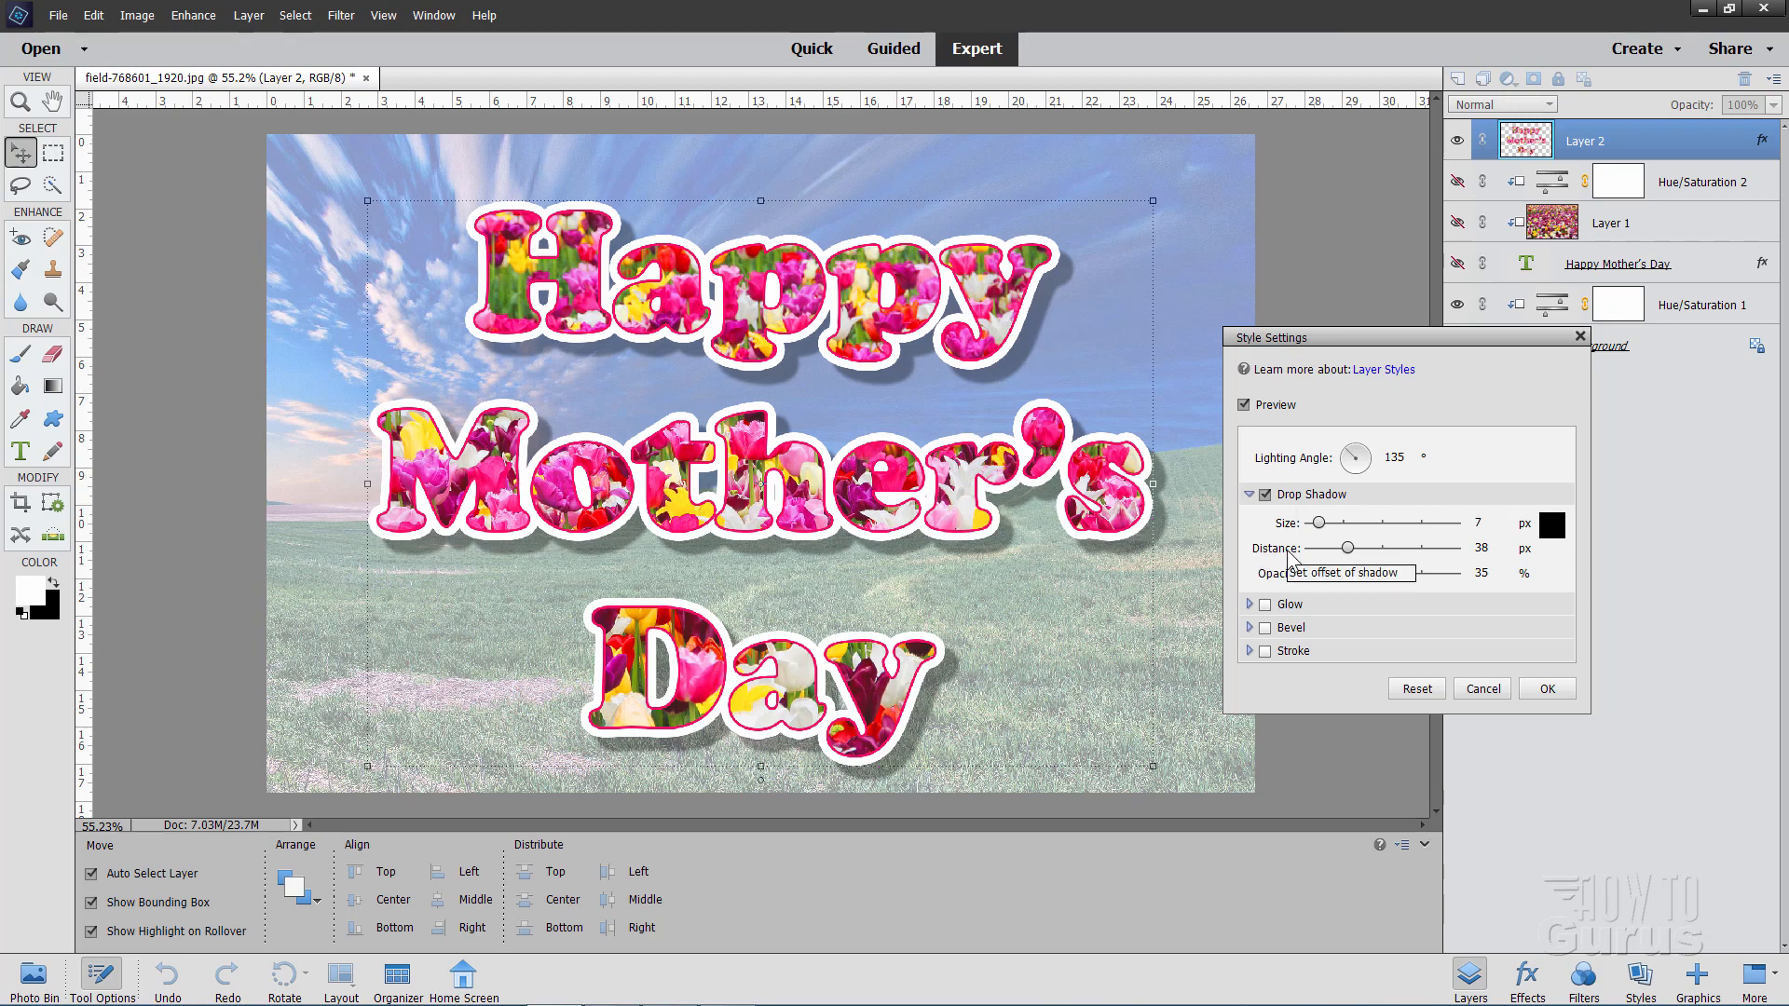
pyautogui.moveTo(1479, 573)
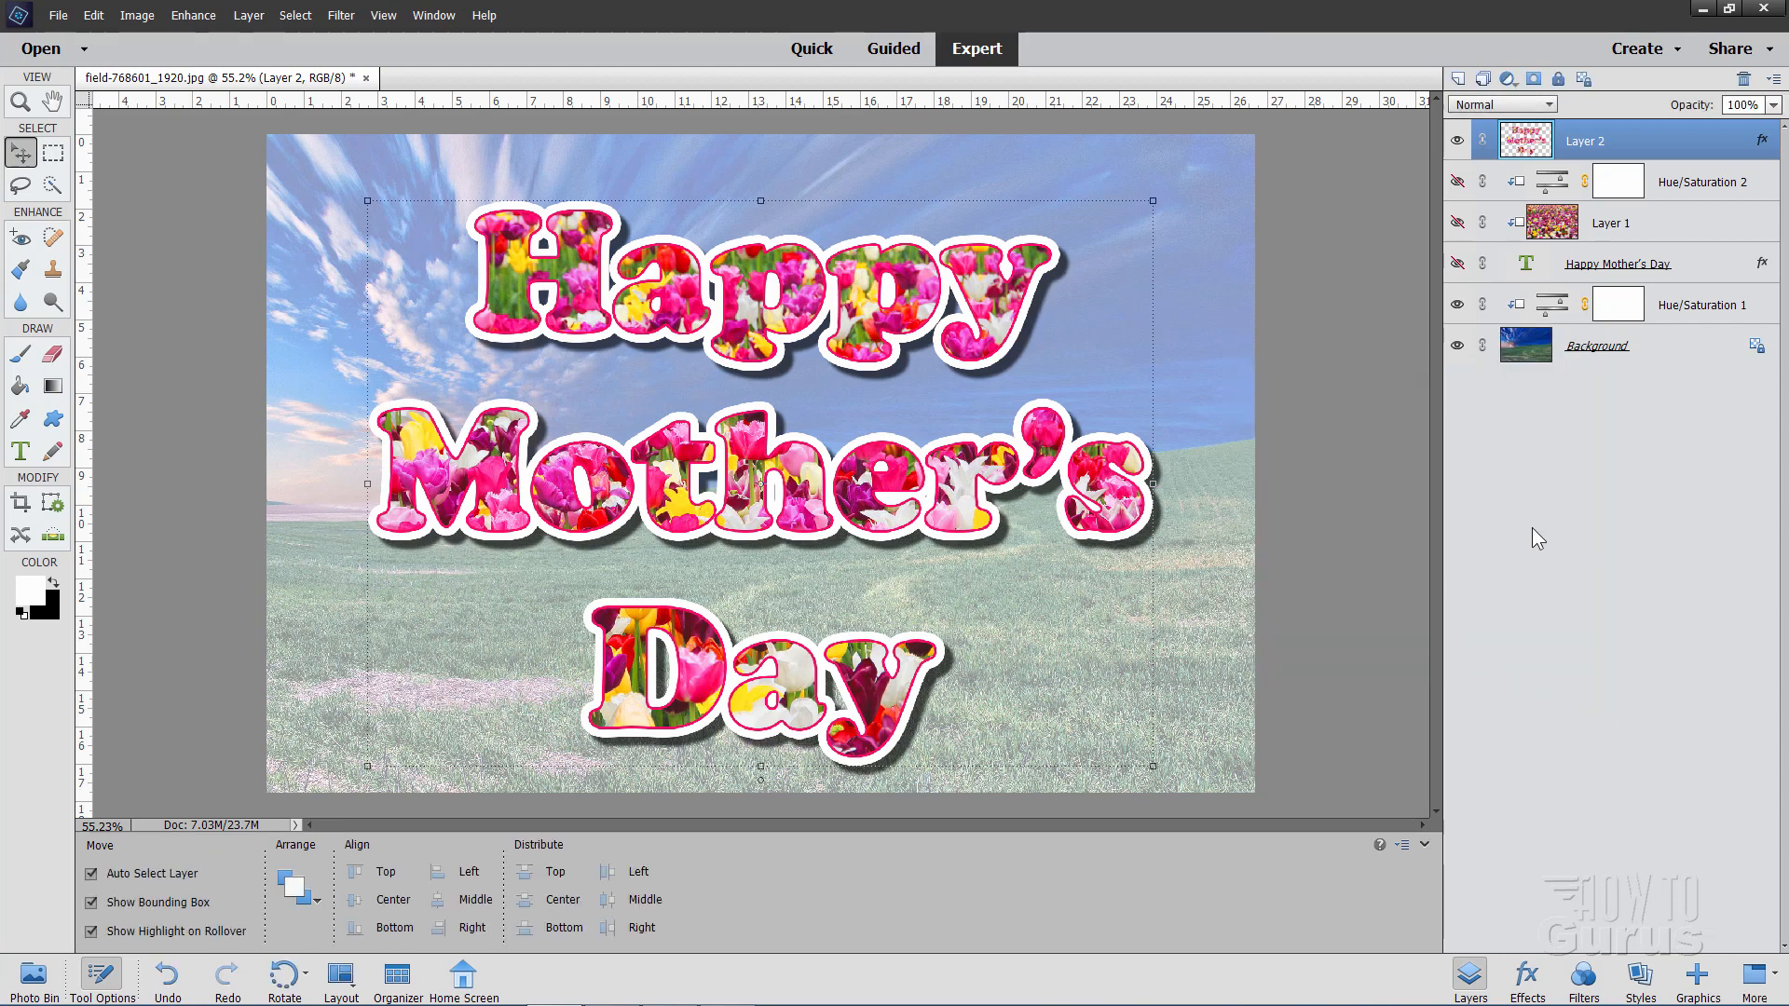
# Step: Select the Background layer, then browse the Graphics panel down to the button flowers
pyautogui.click(1597, 346)
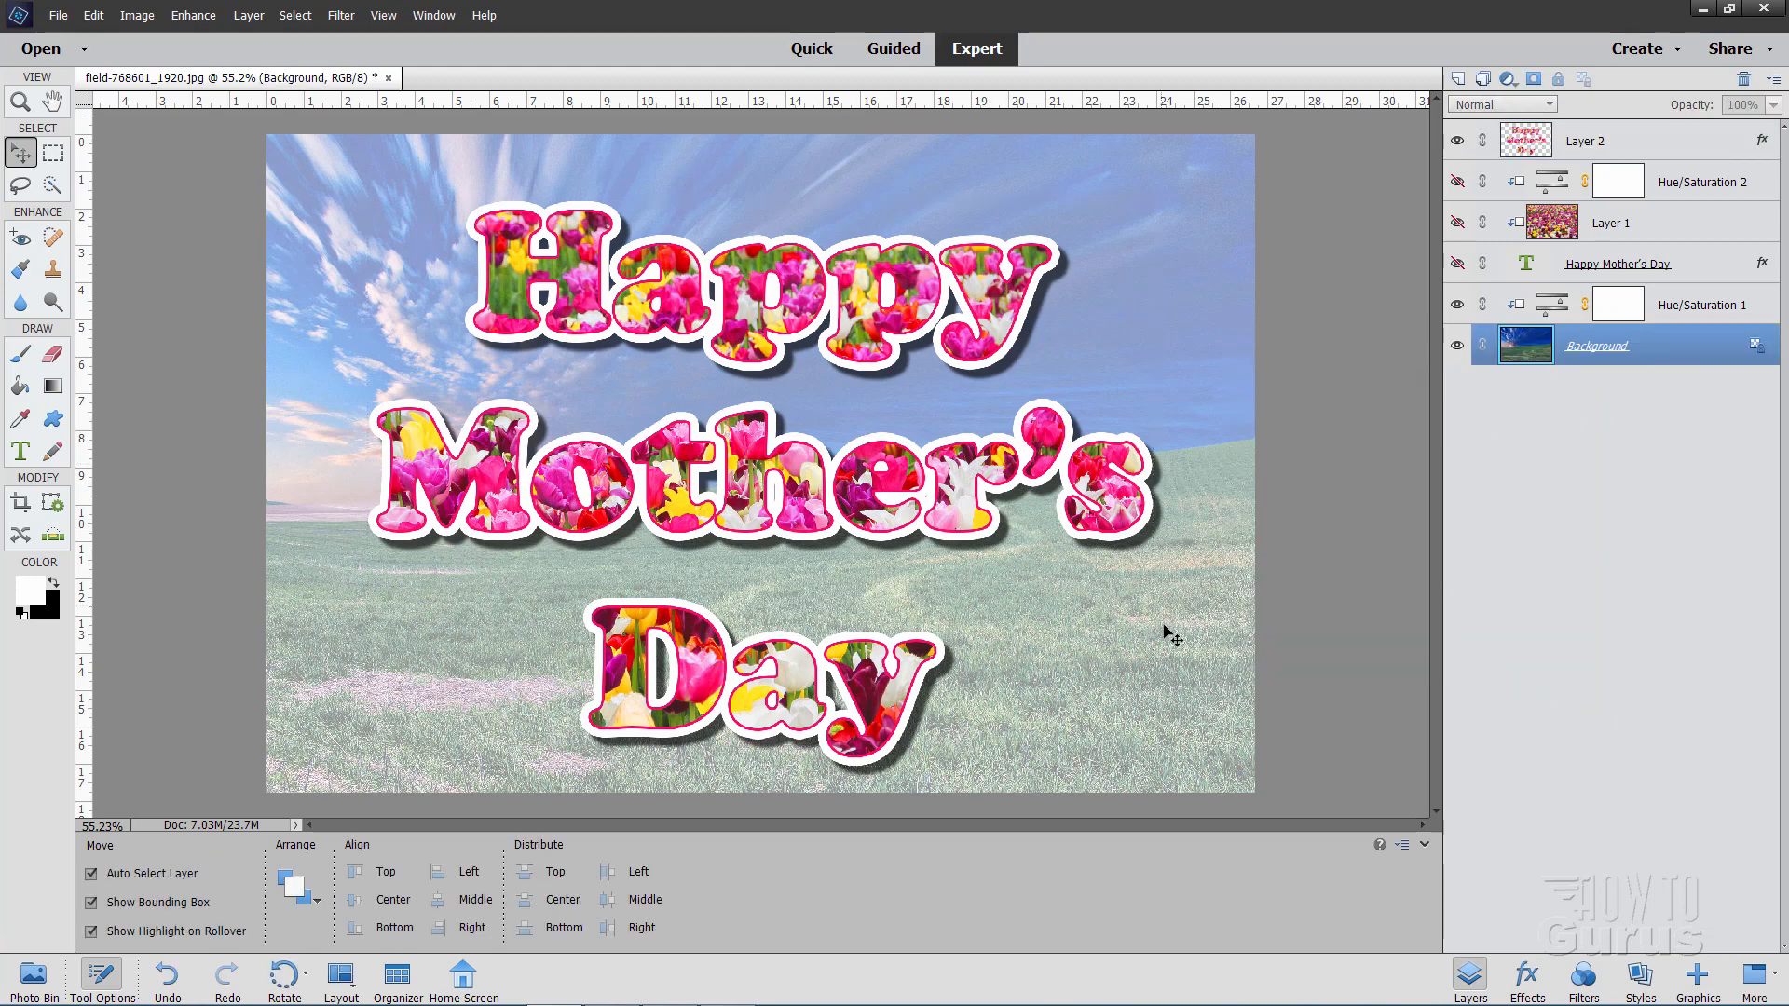
pyautogui.moveTo(380, 160)
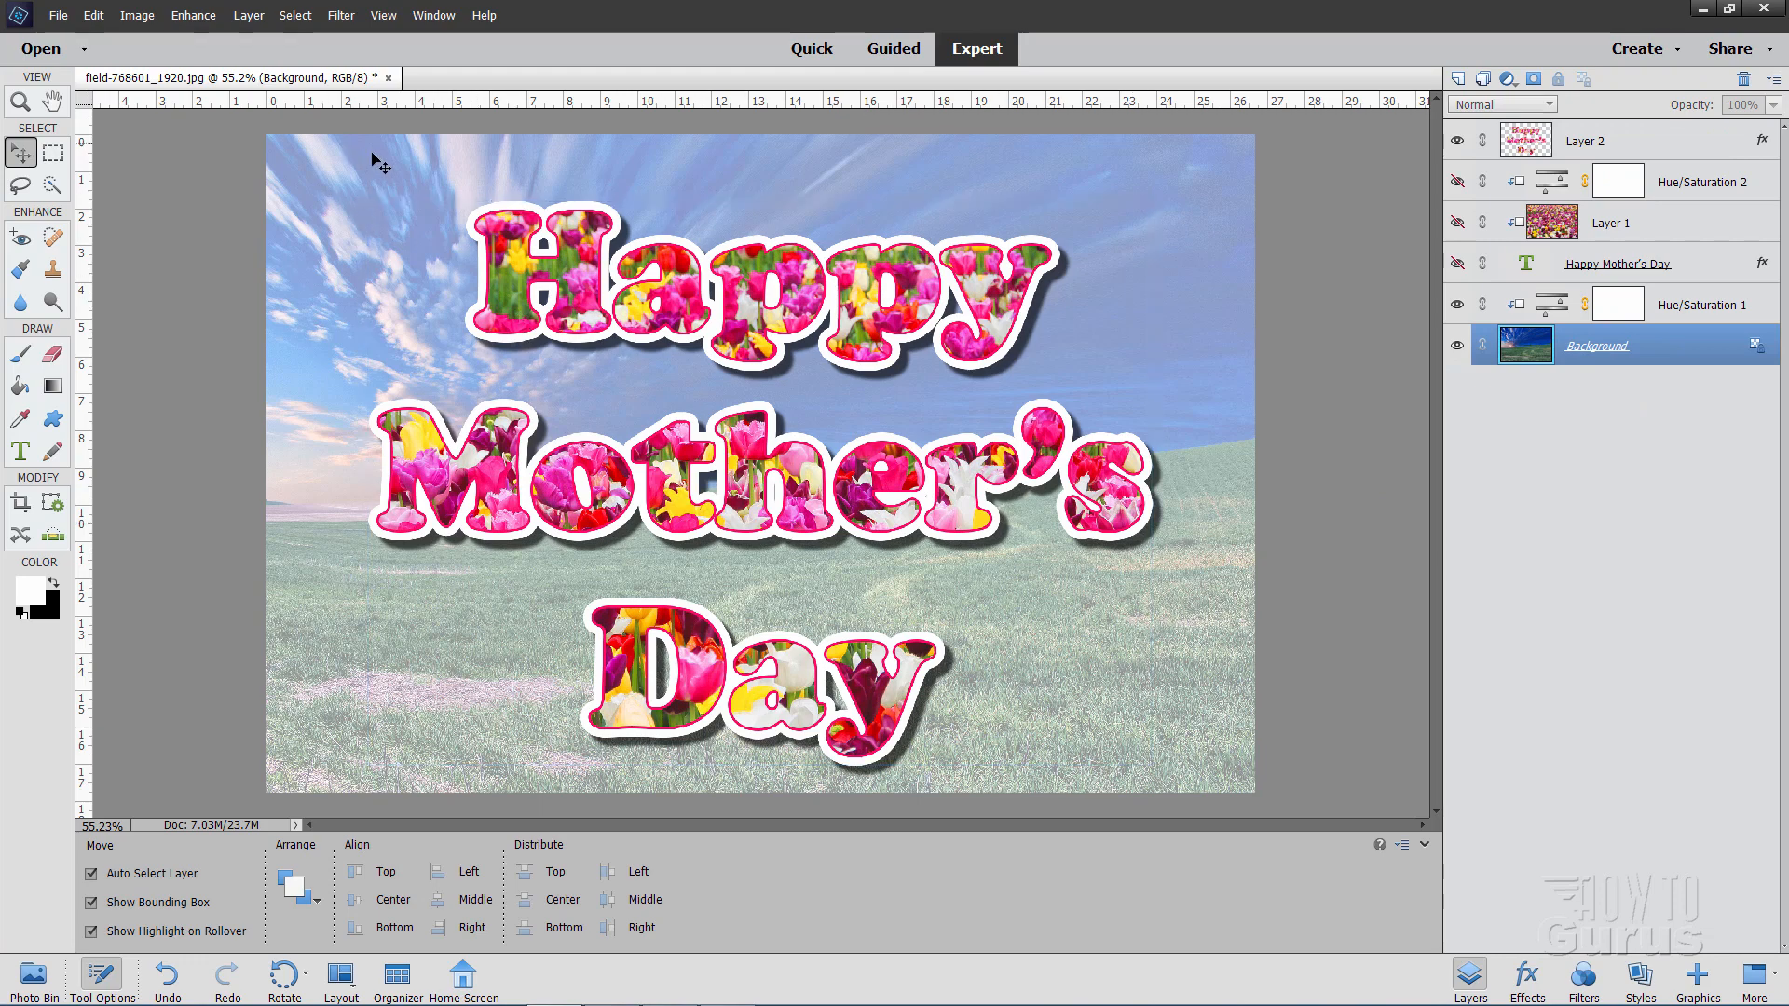
pyautogui.moveTo(1333, 680)
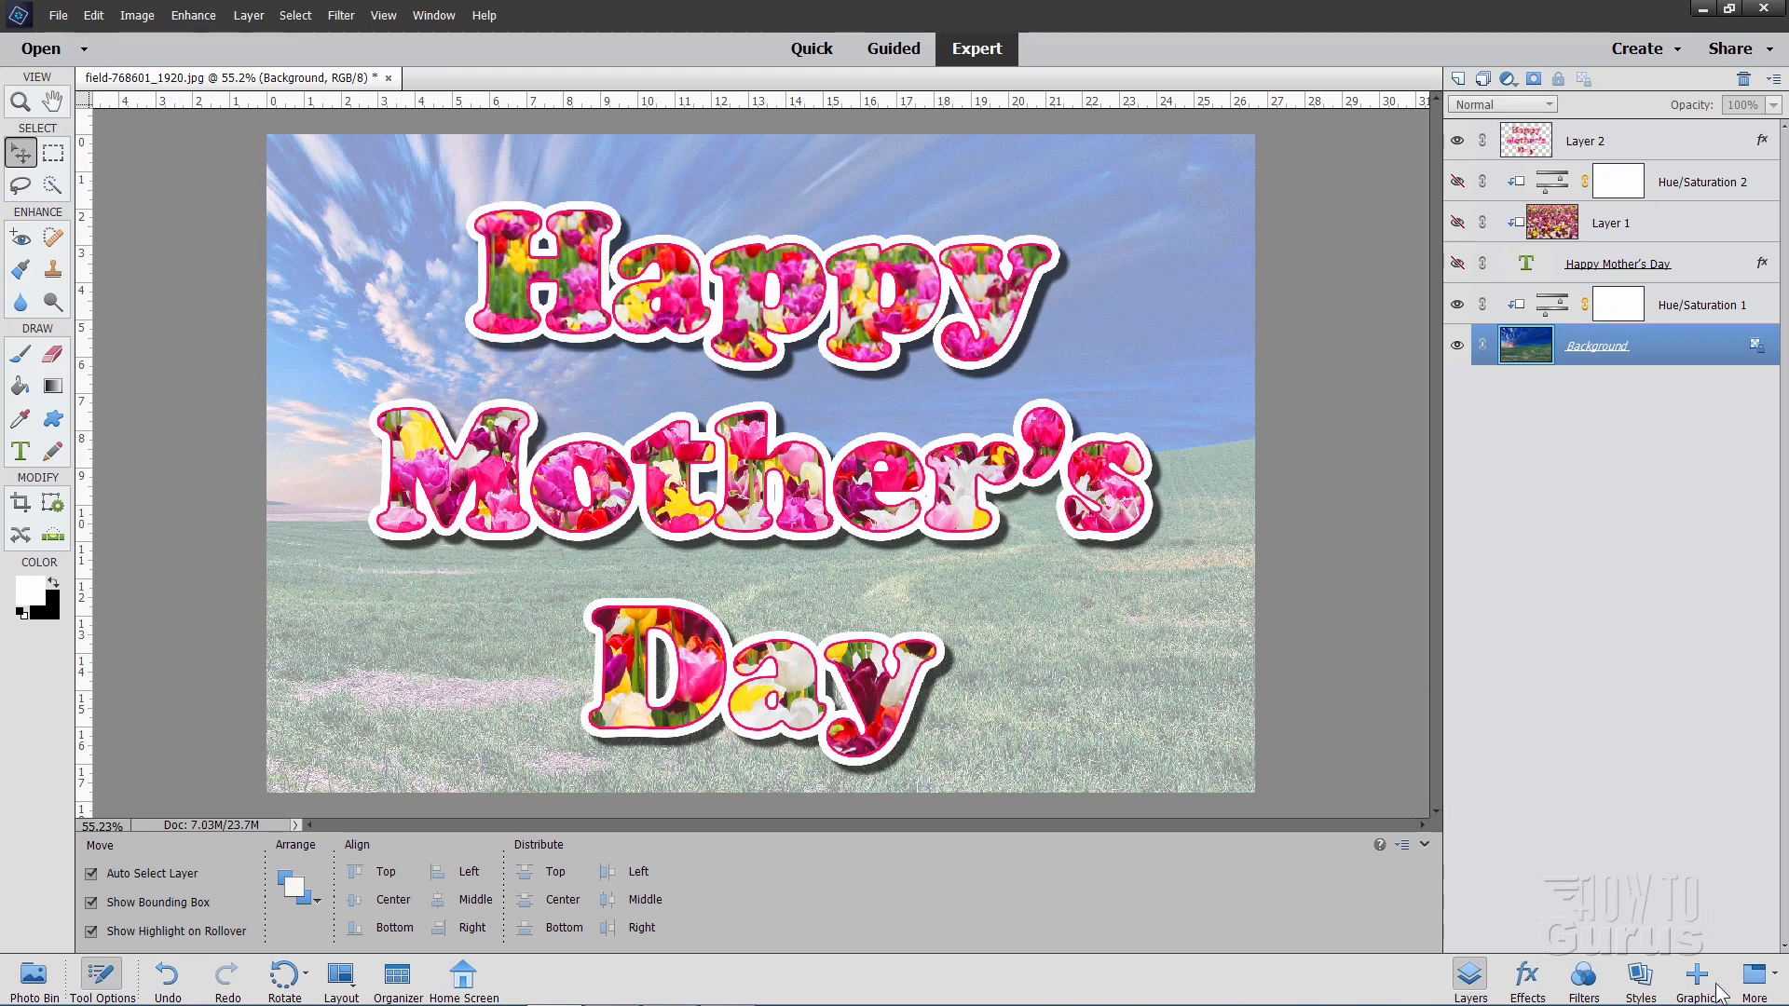
pyautogui.click(1698, 987)
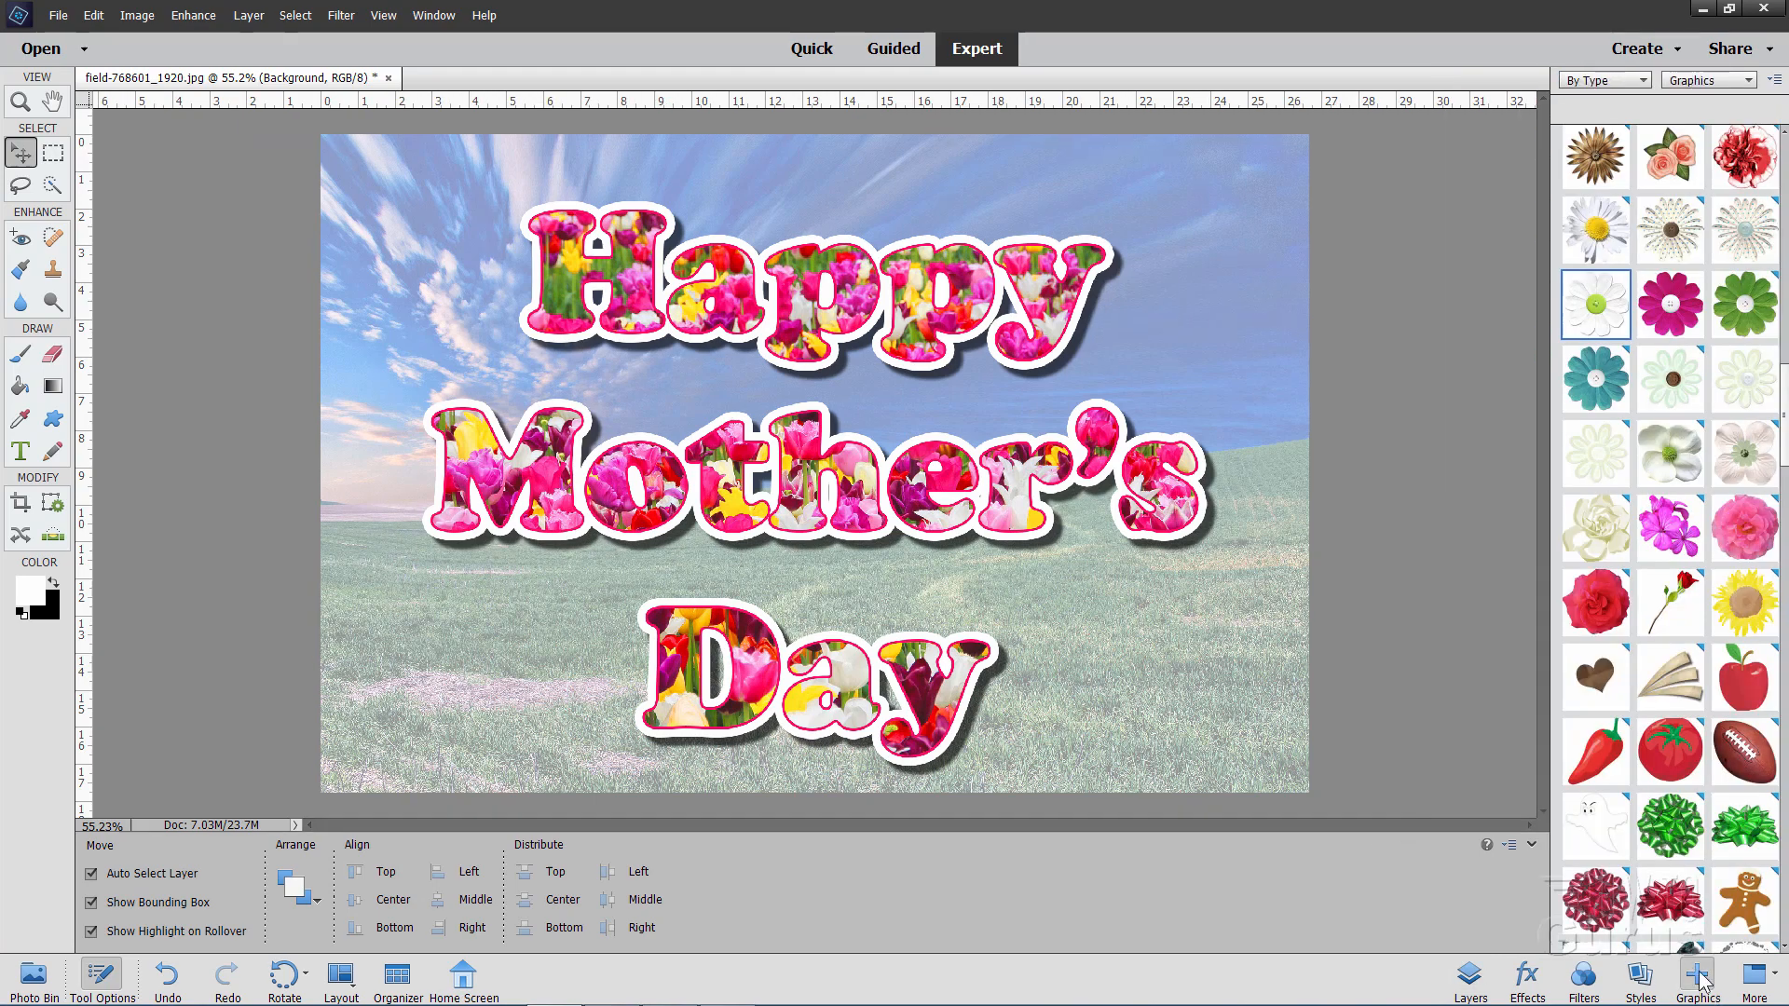
pyautogui.moveTo(1749, 300)
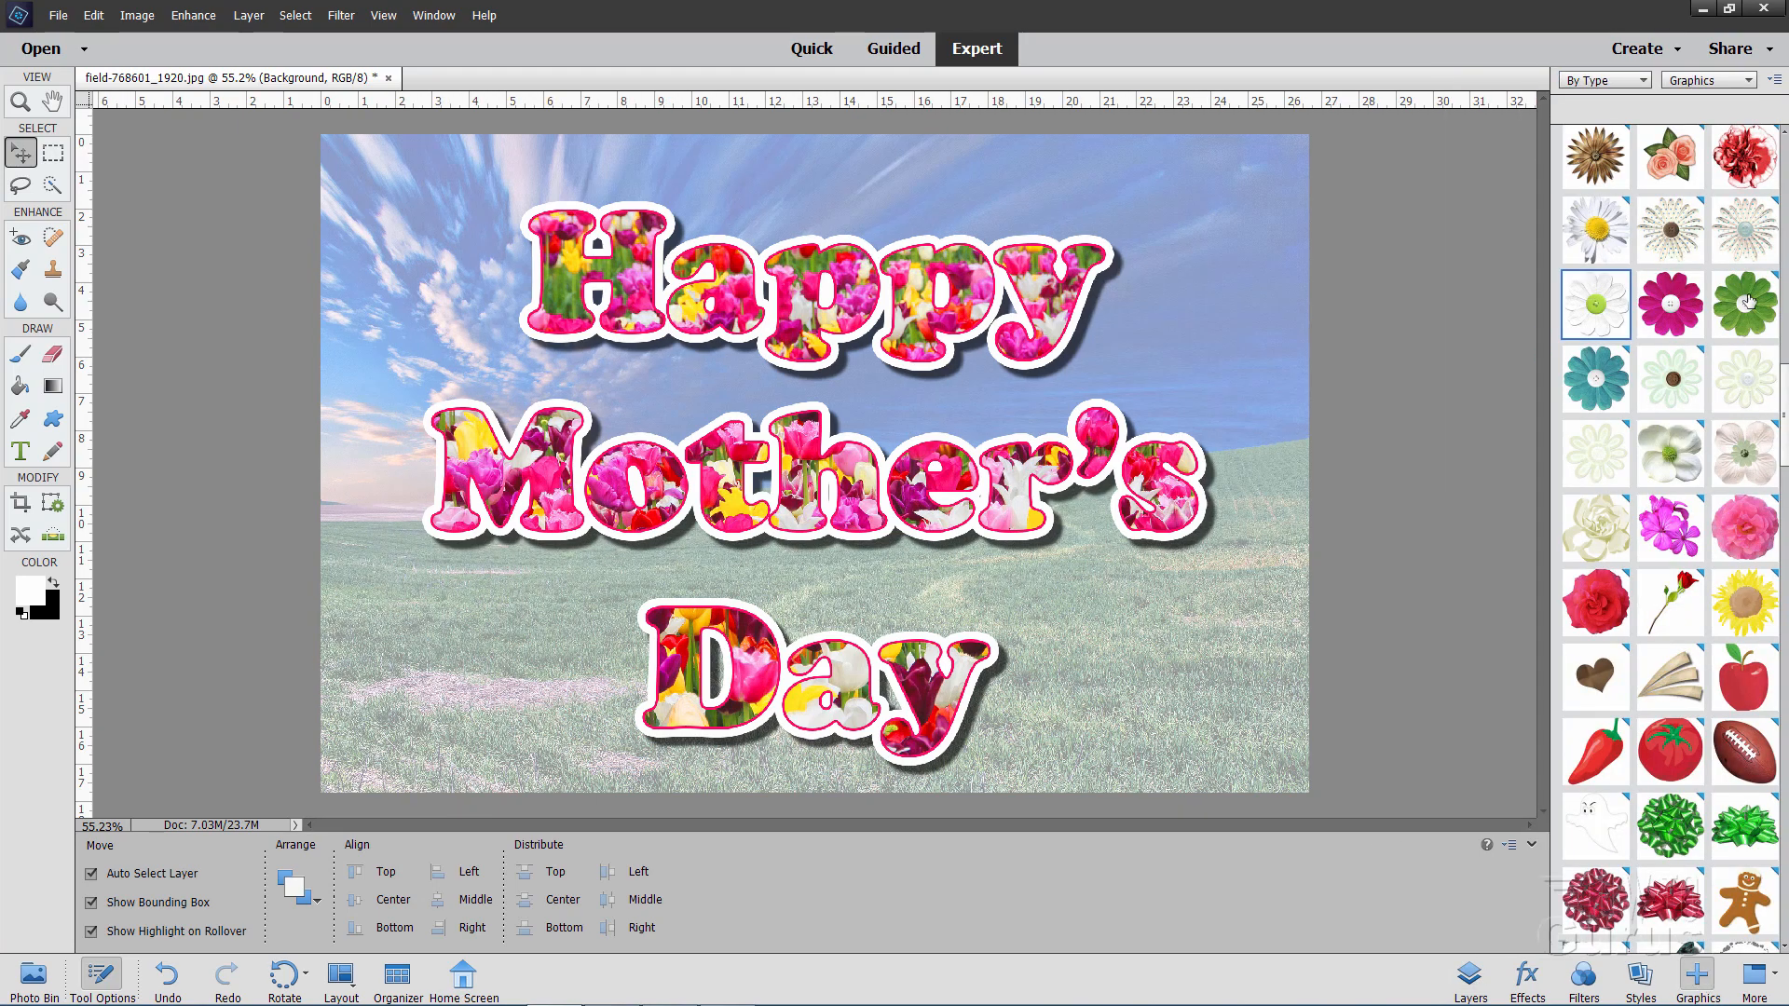
pyautogui.scroll(-3)
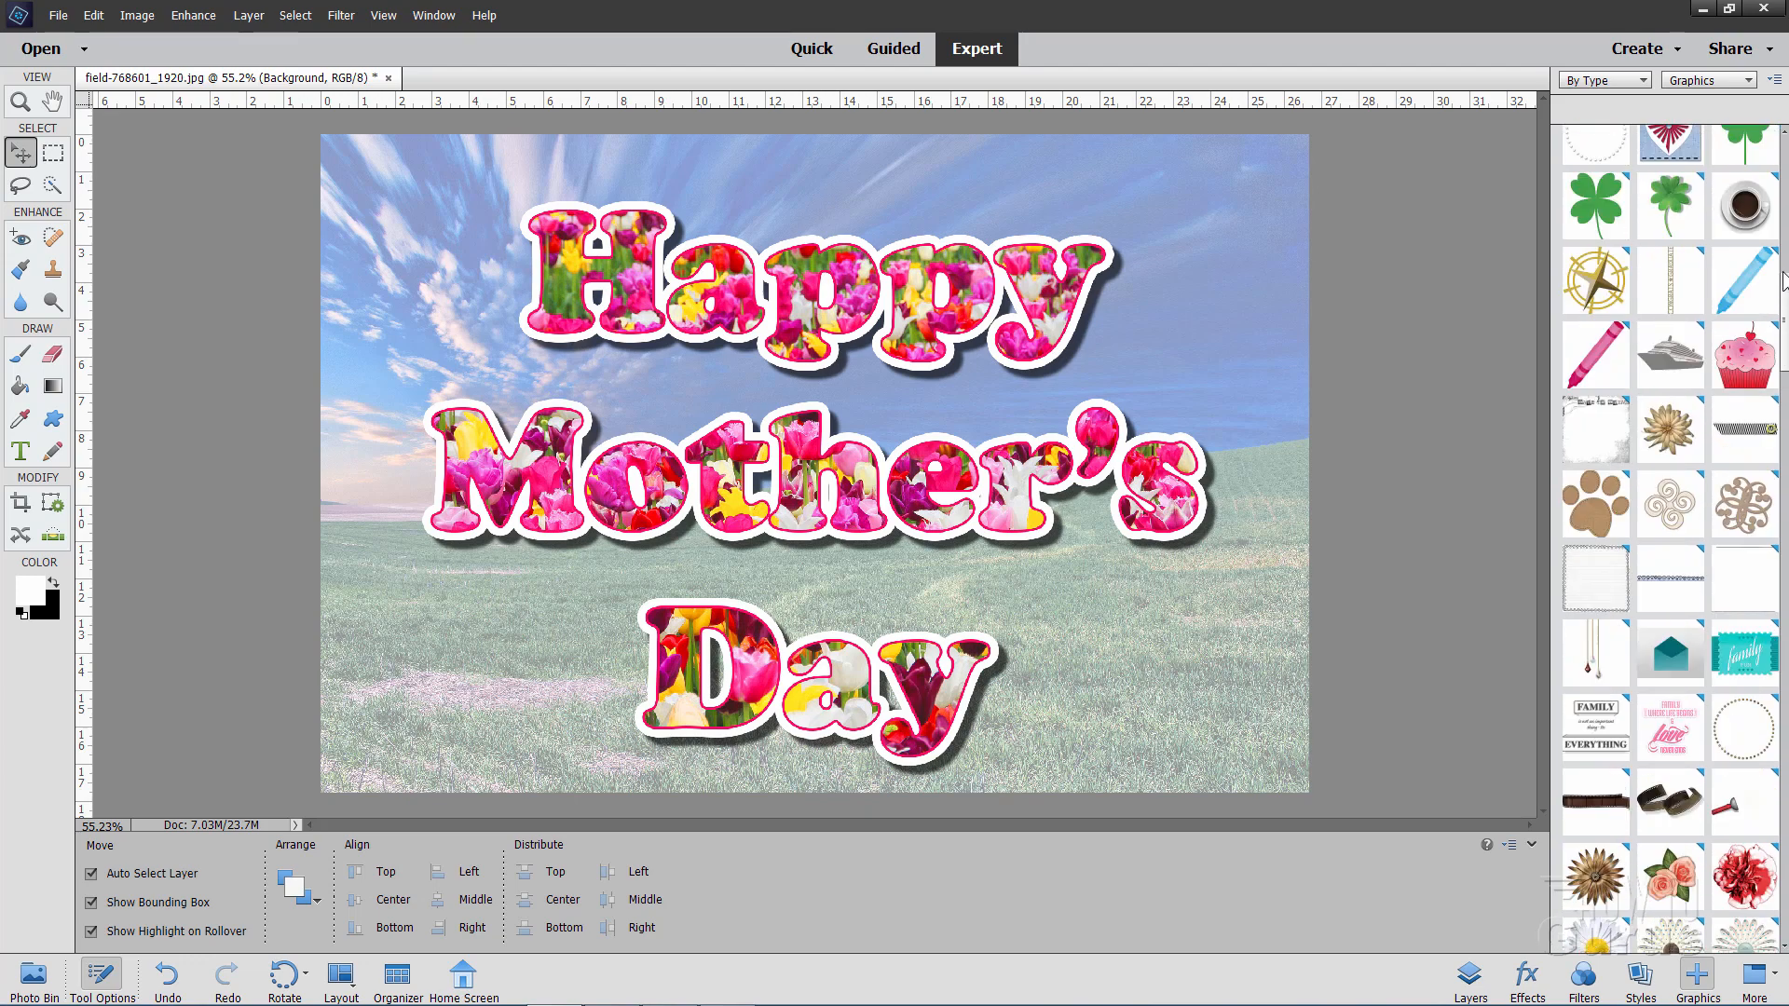
pyautogui.scroll(-3)
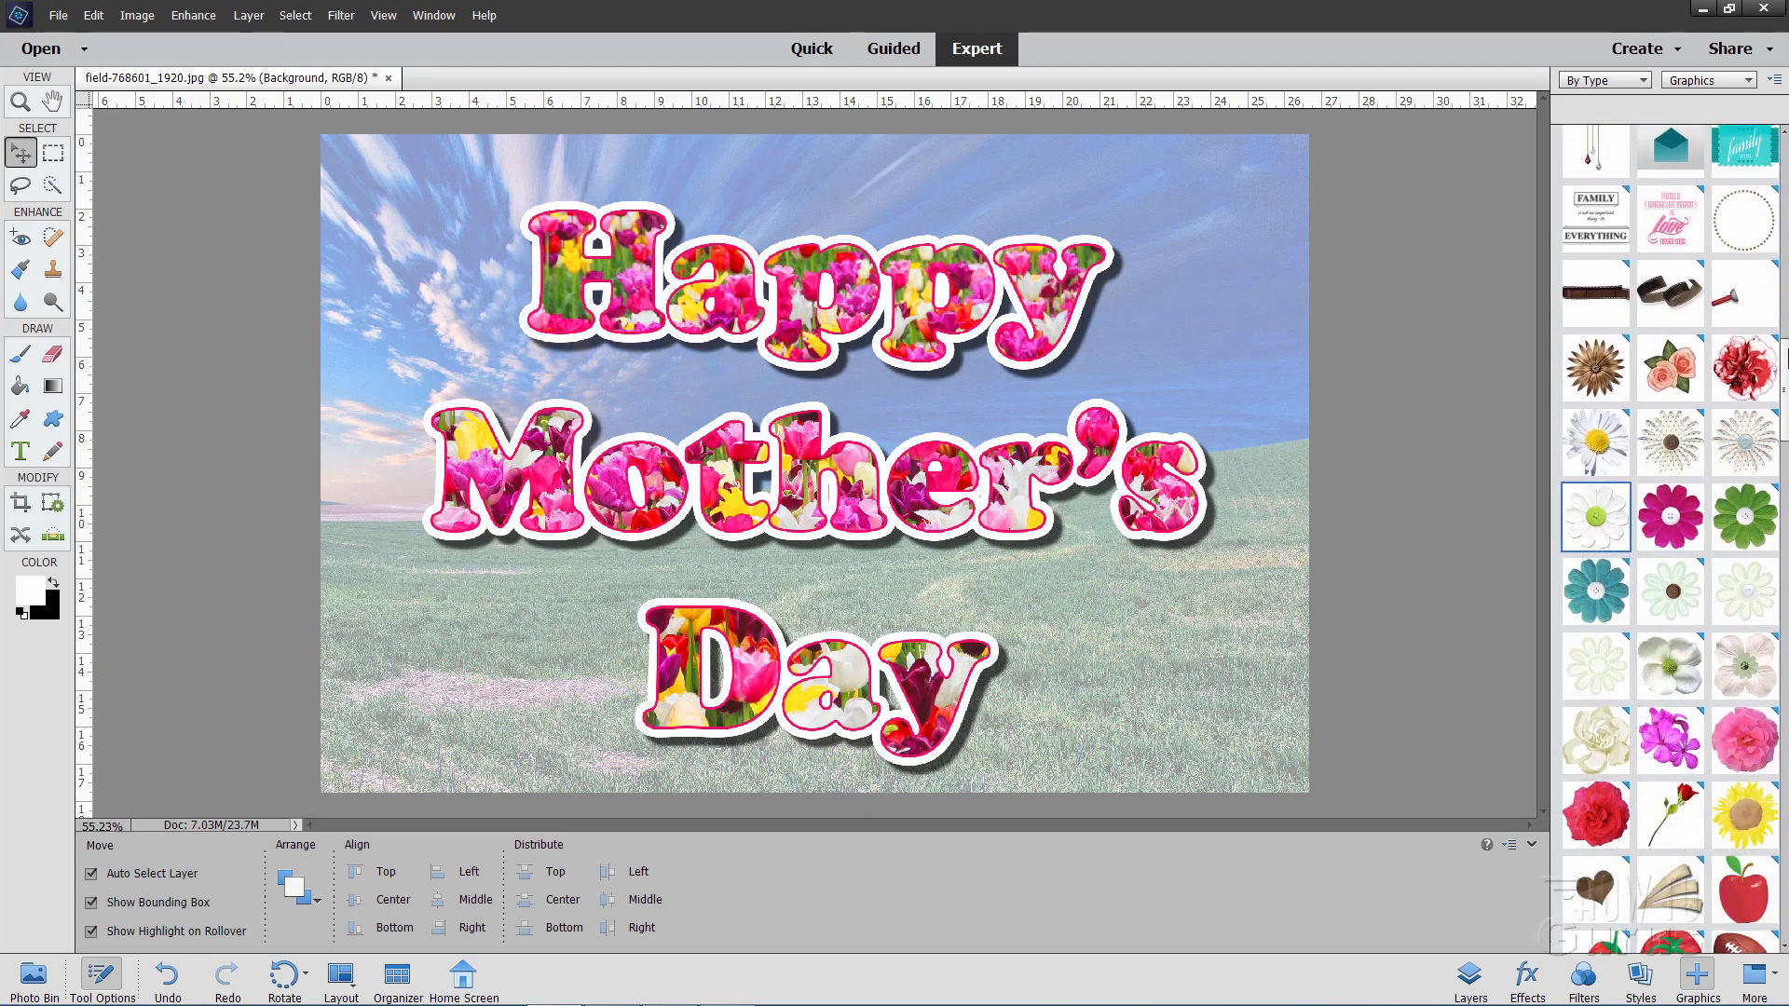
pyautogui.scroll(-3)
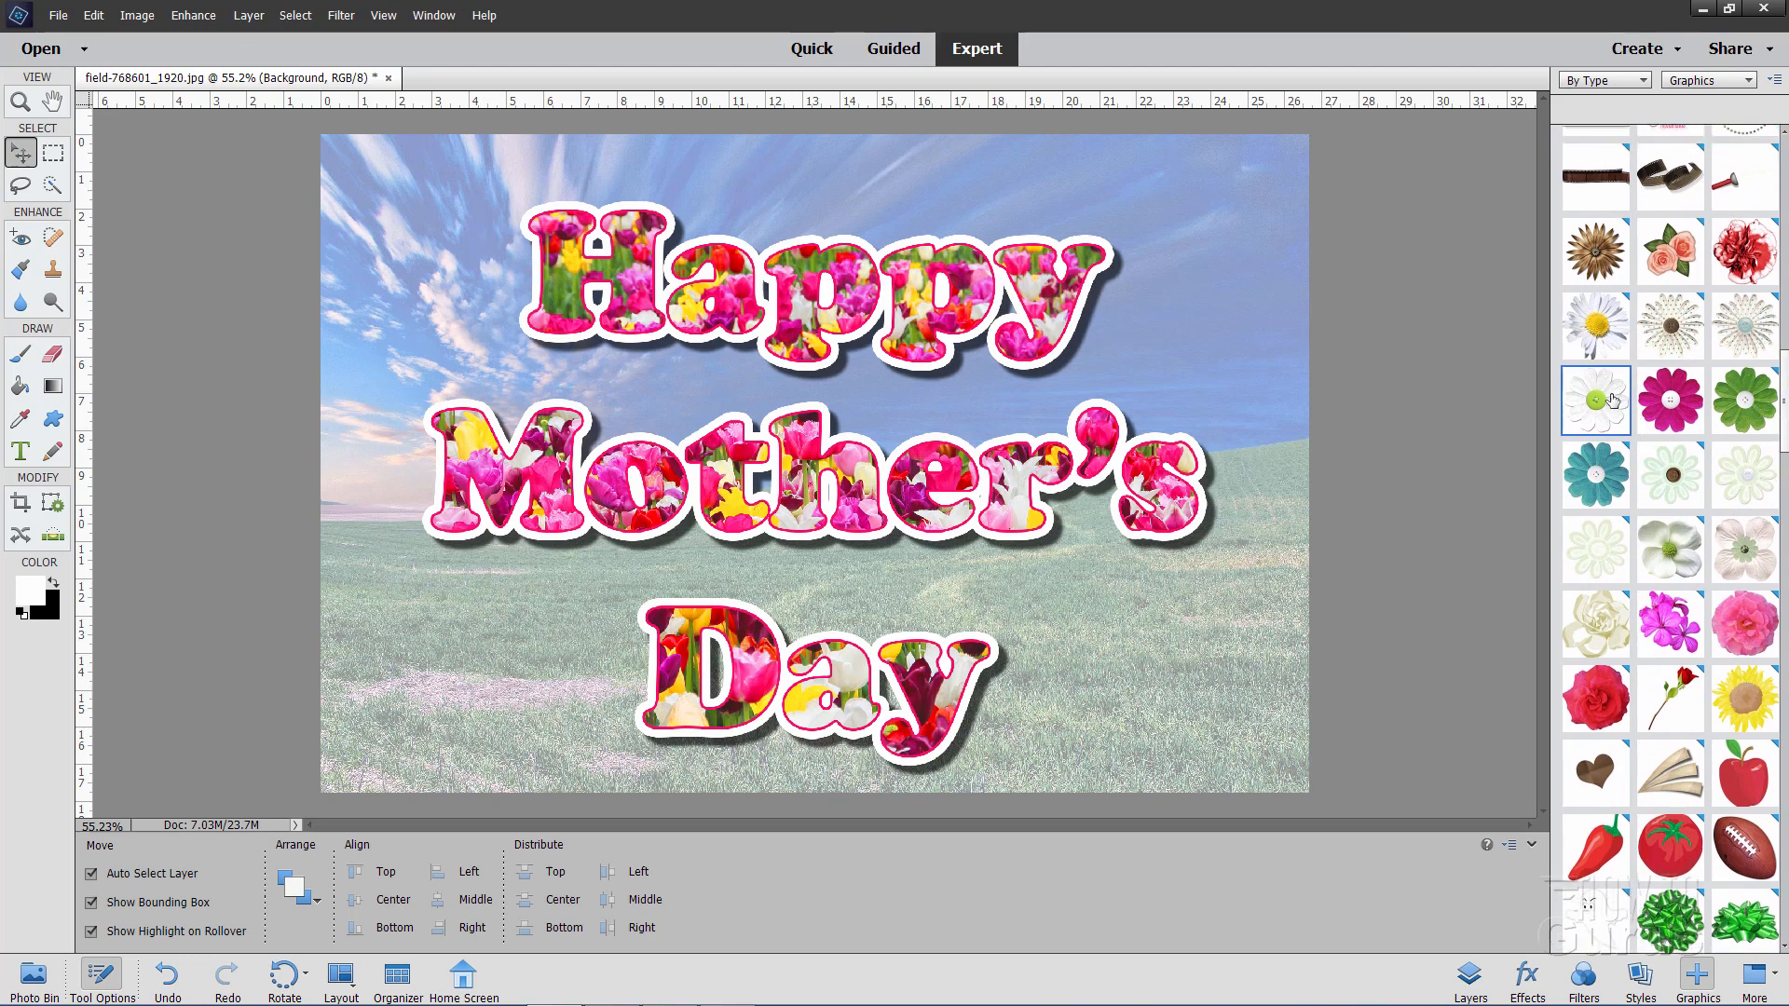
pyautogui.moveTo(1604, 498)
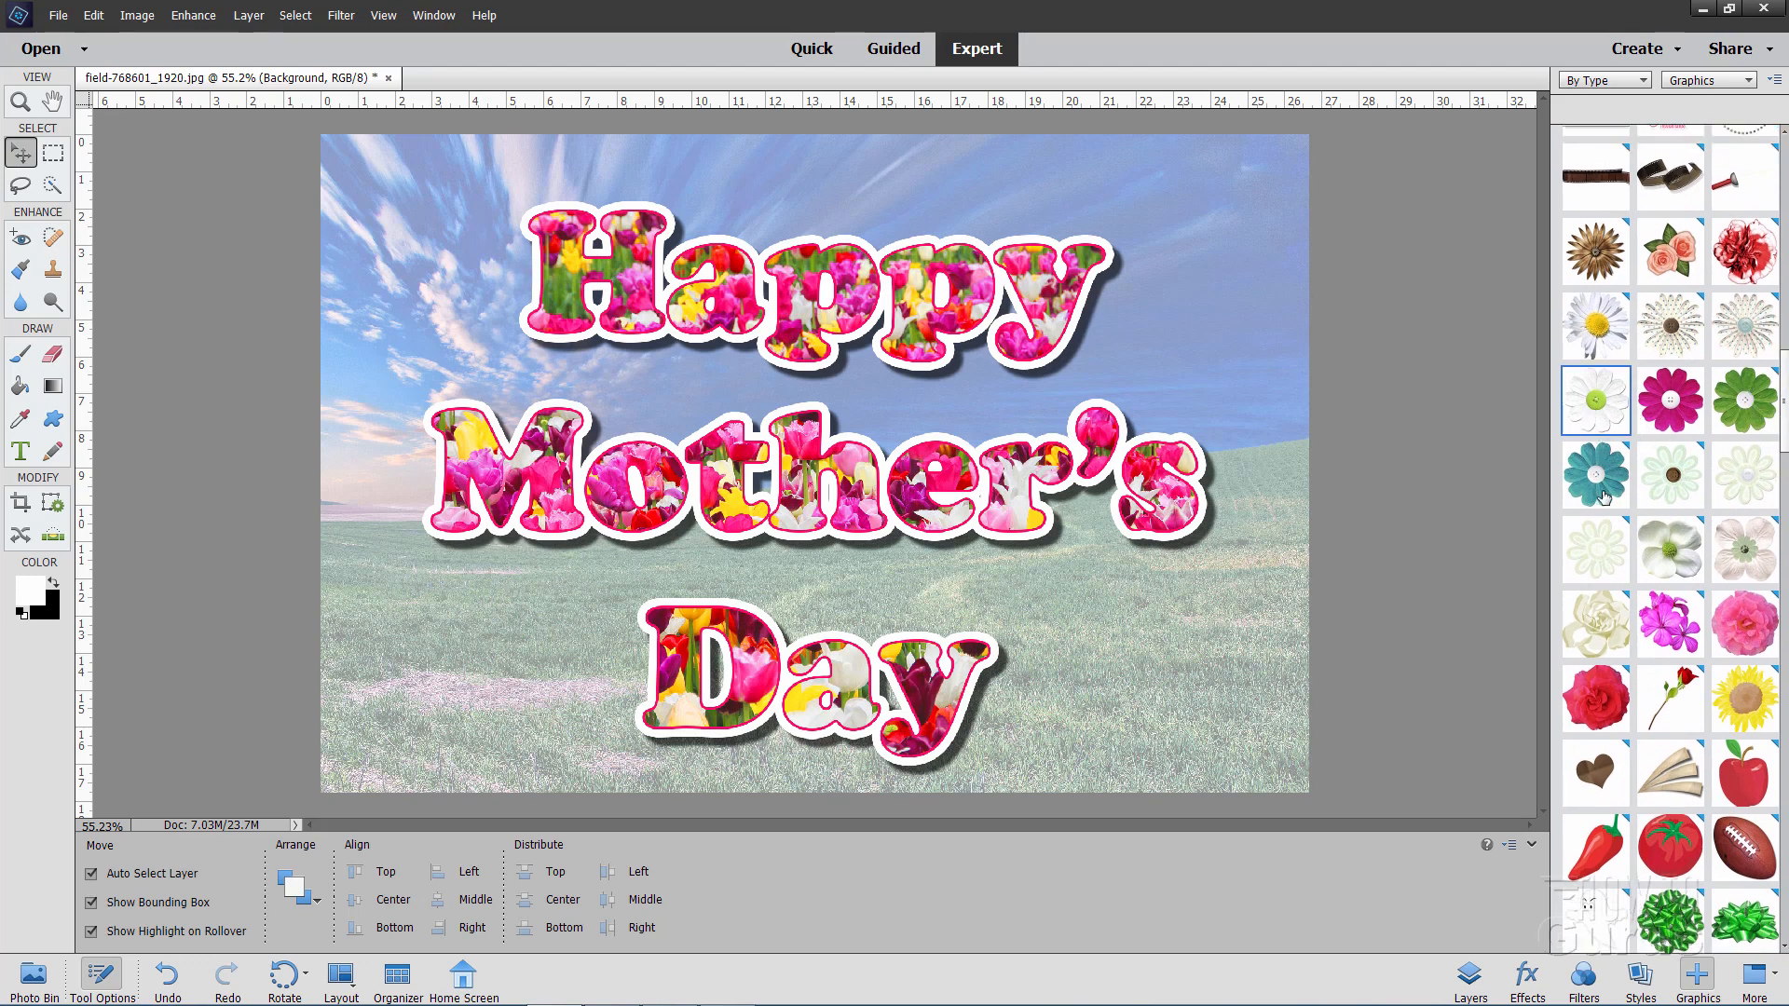
pyautogui.moveTo(1669, 401)
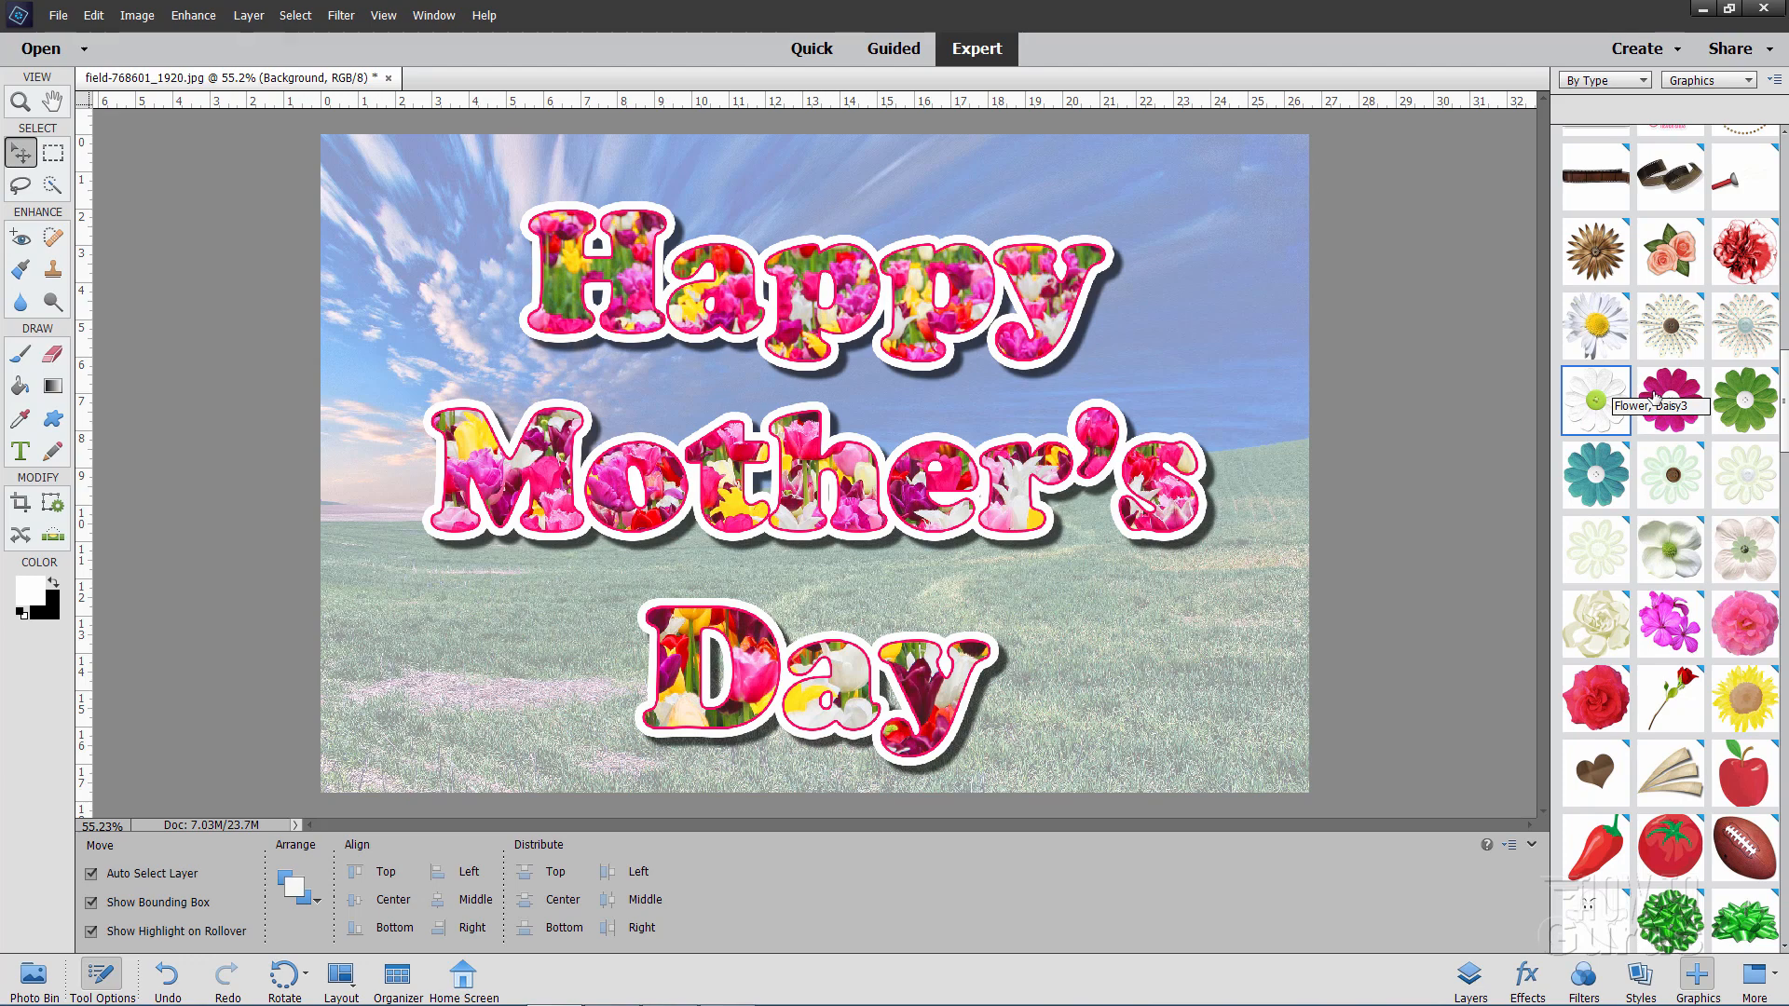
pyautogui.moveTo(1620, 433)
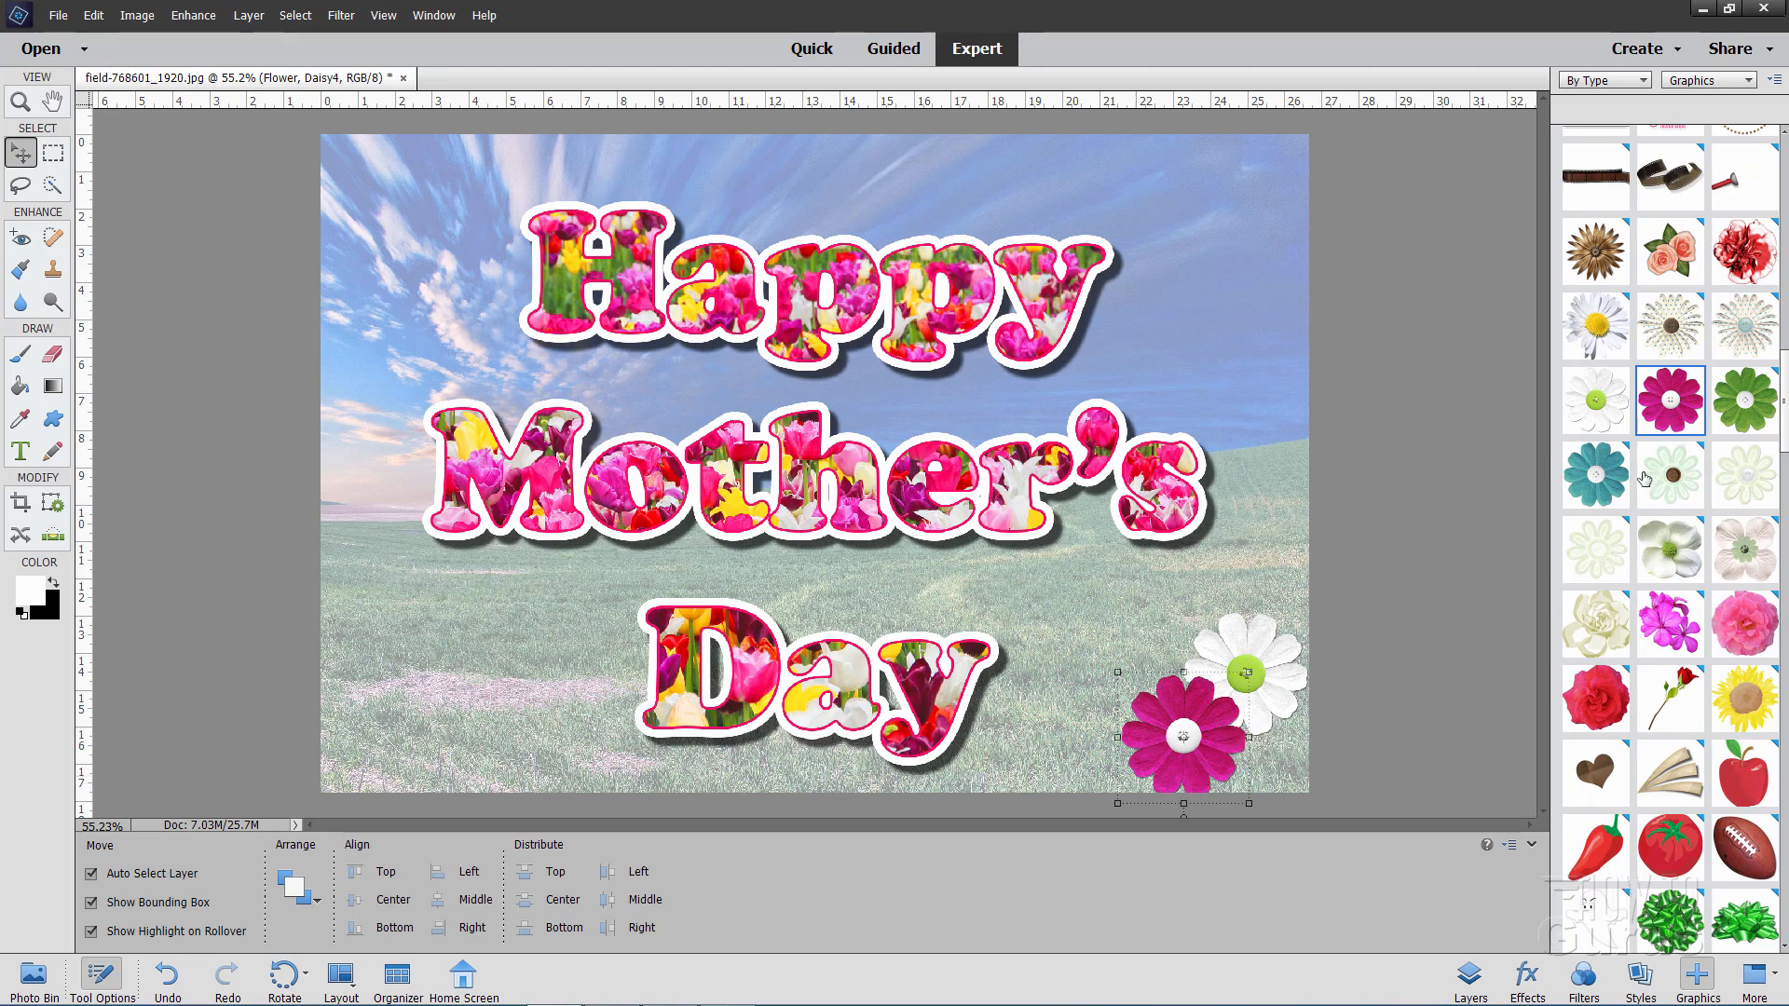
pyautogui.moveTo(1694, 458)
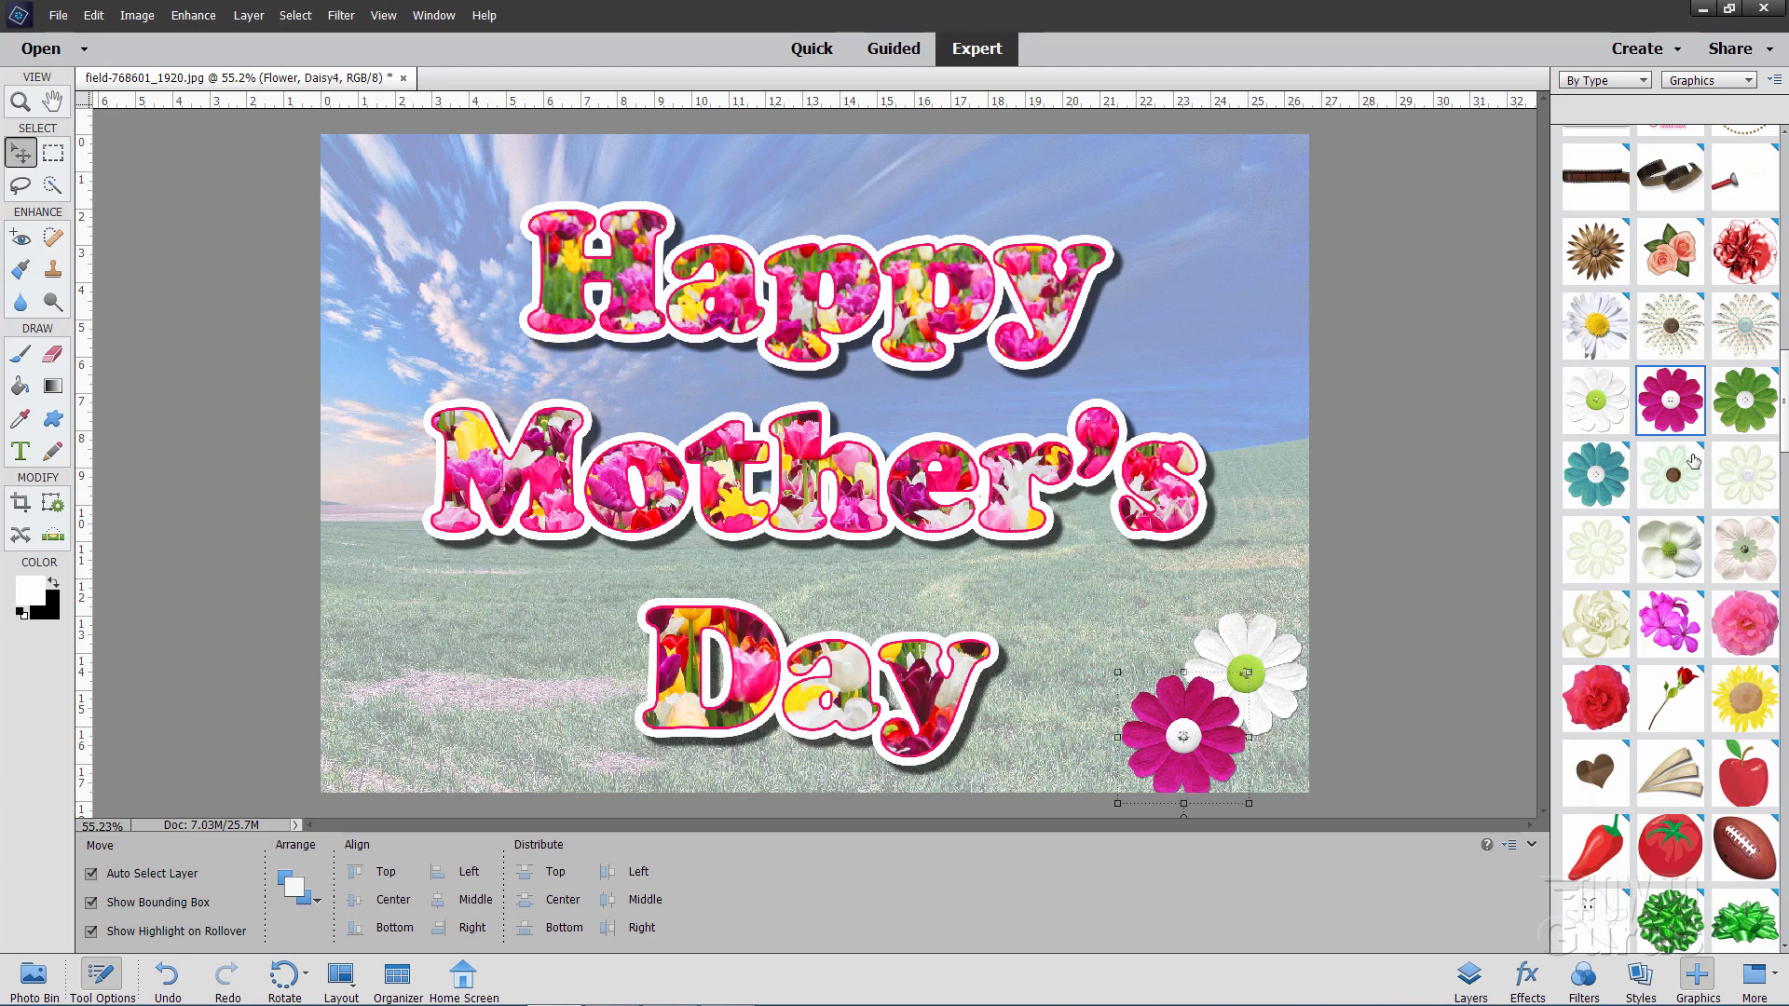
pyautogui.moveTo(1631, 454)
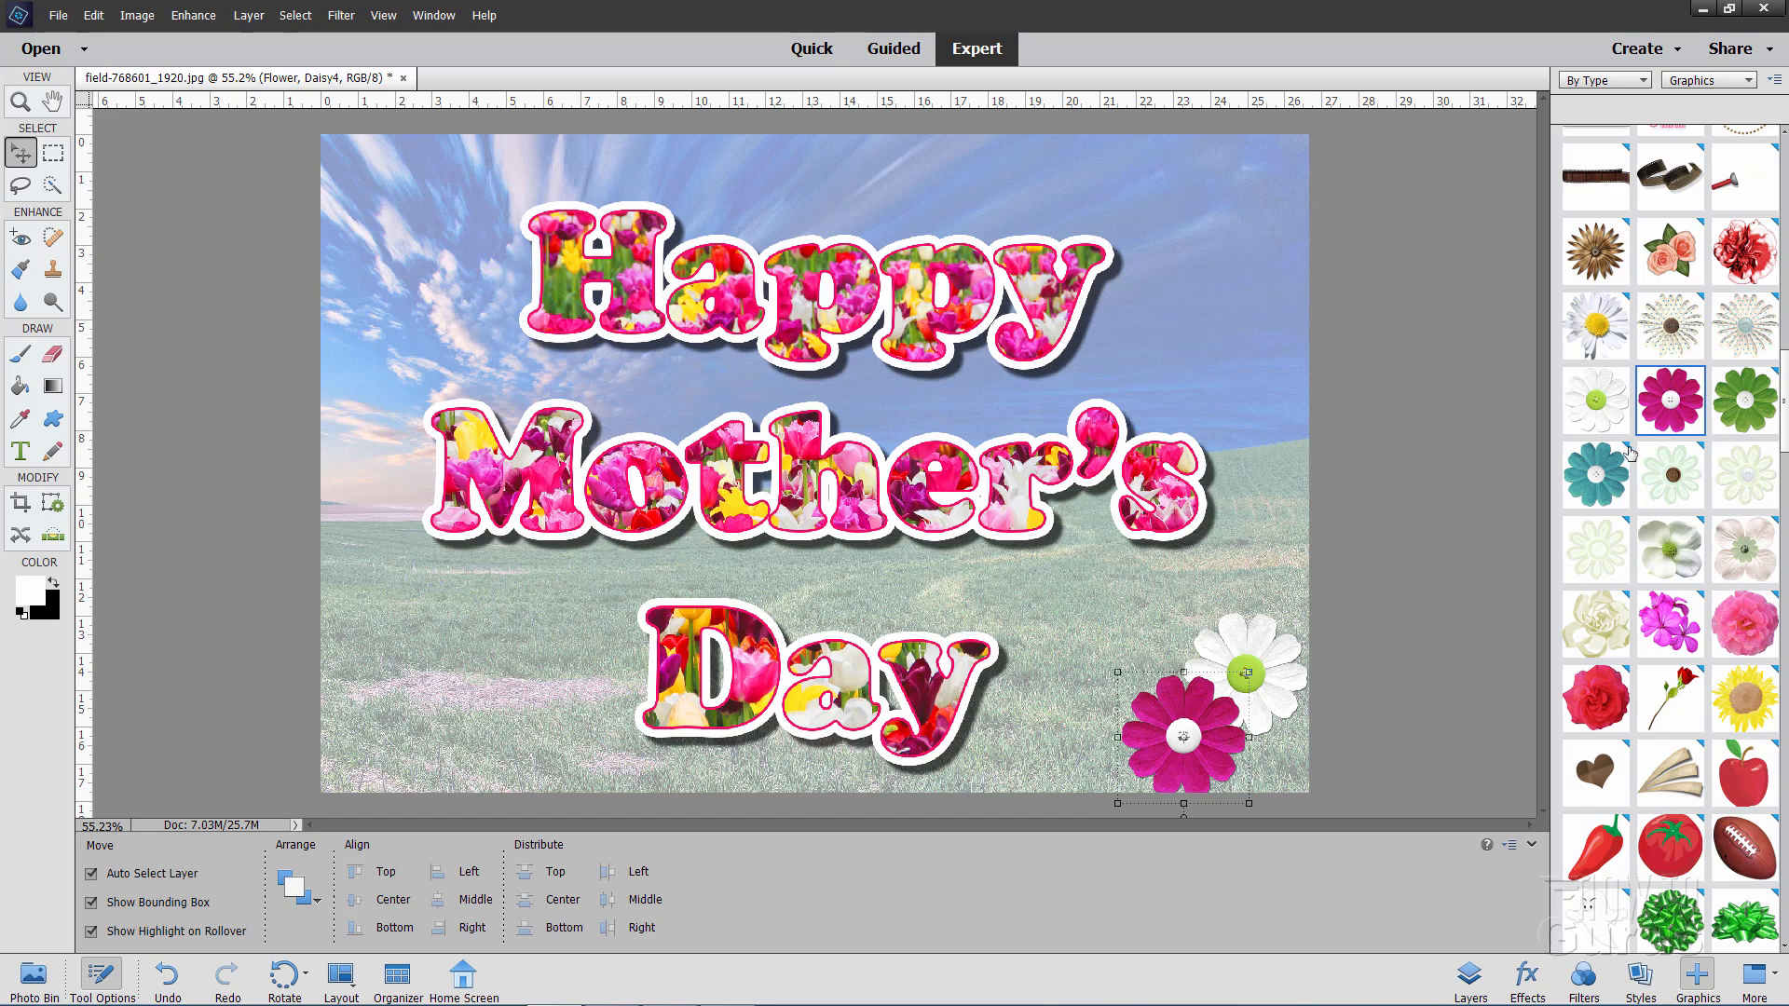
pyautogui.moveTo(1622, 457)
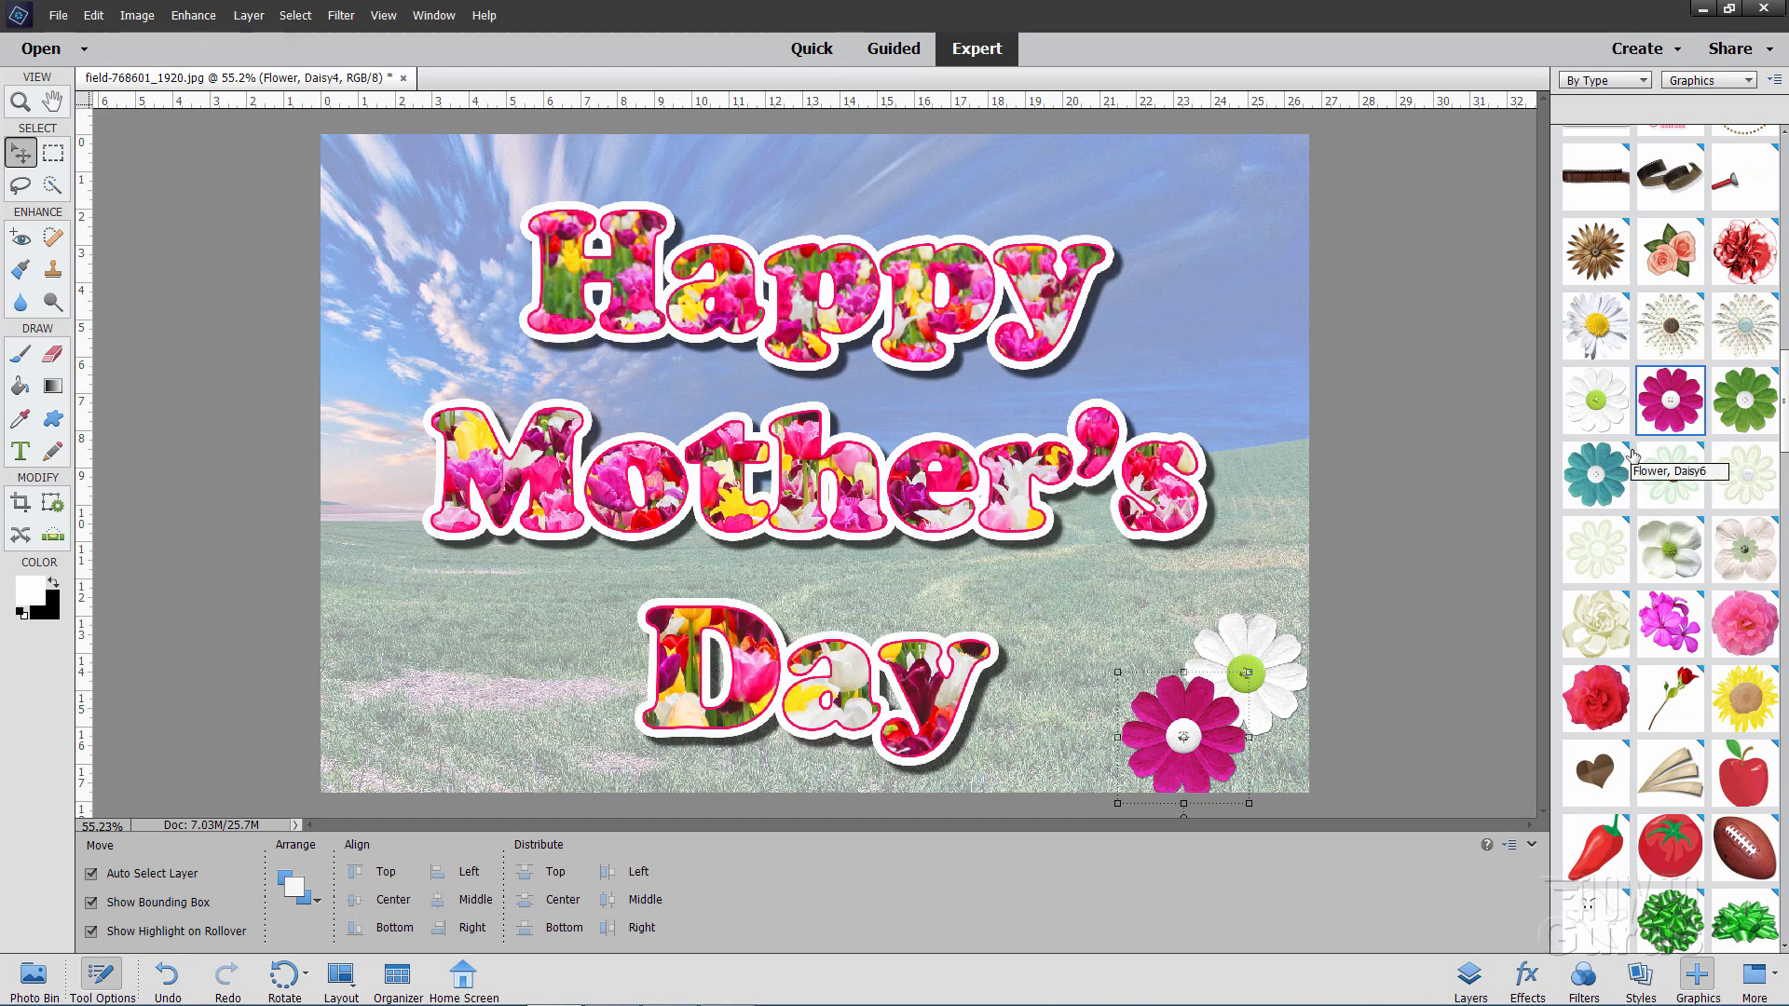
pyautogui.moveTo(1602, 479)
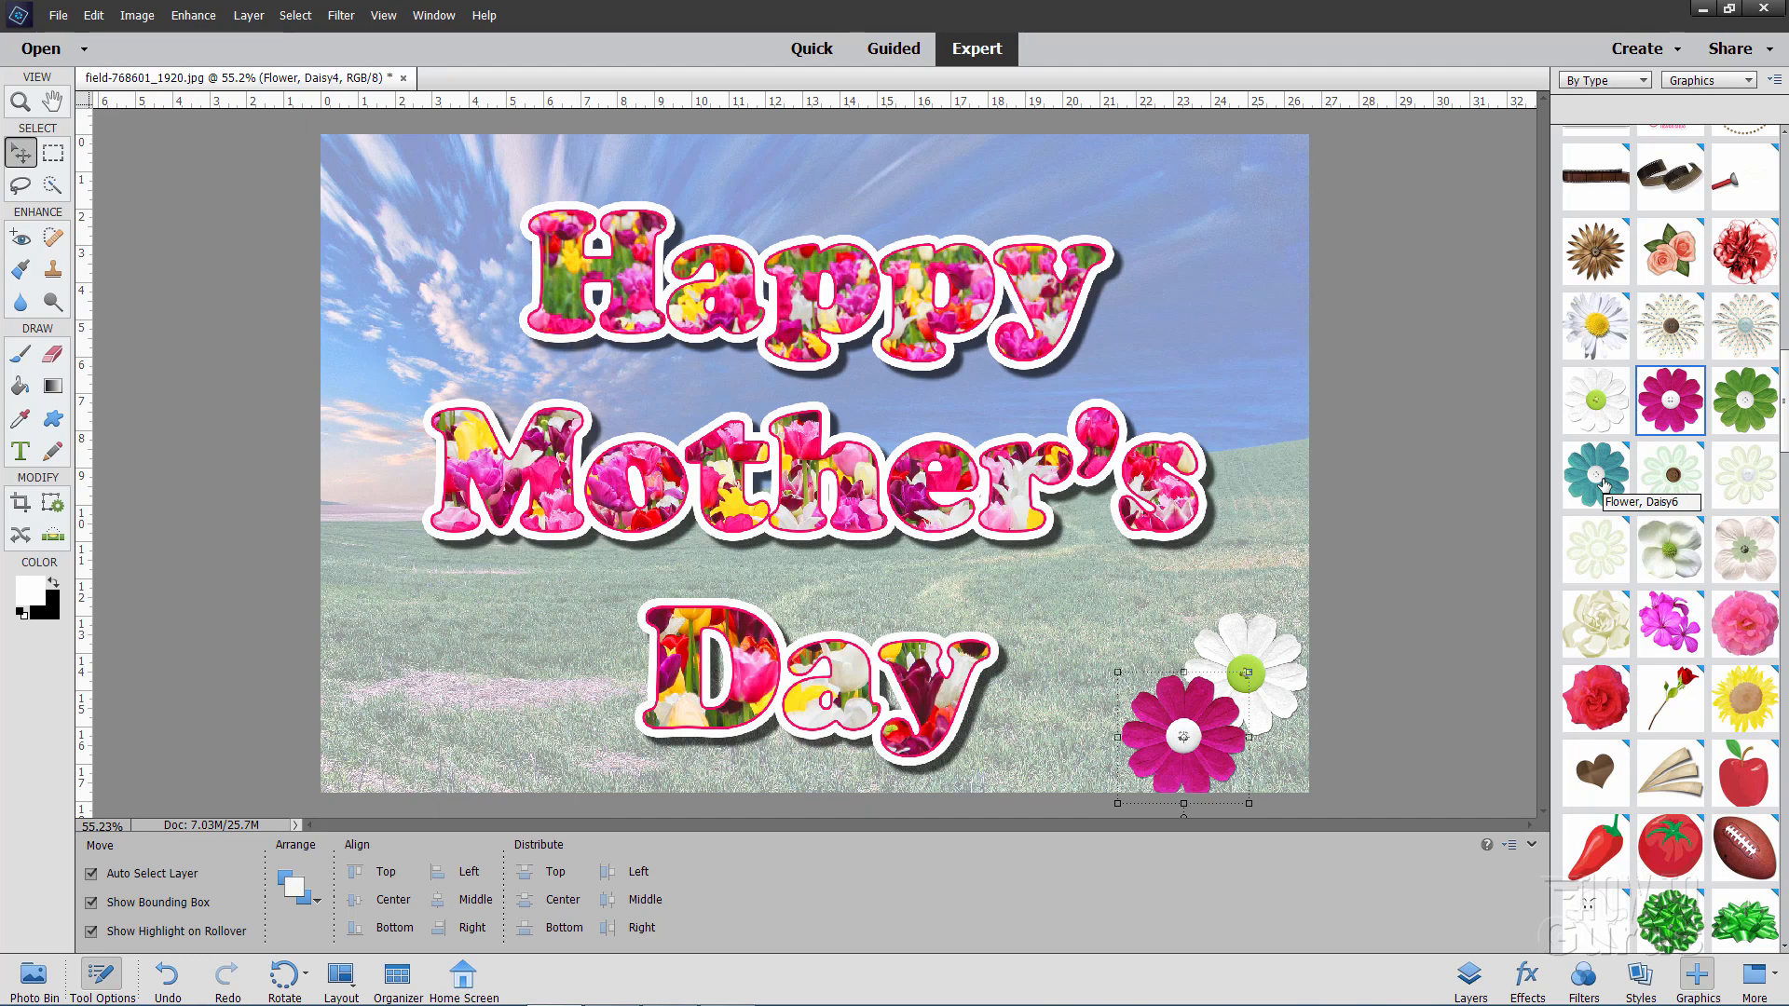
pyautogui.moveTo(1594, 471)
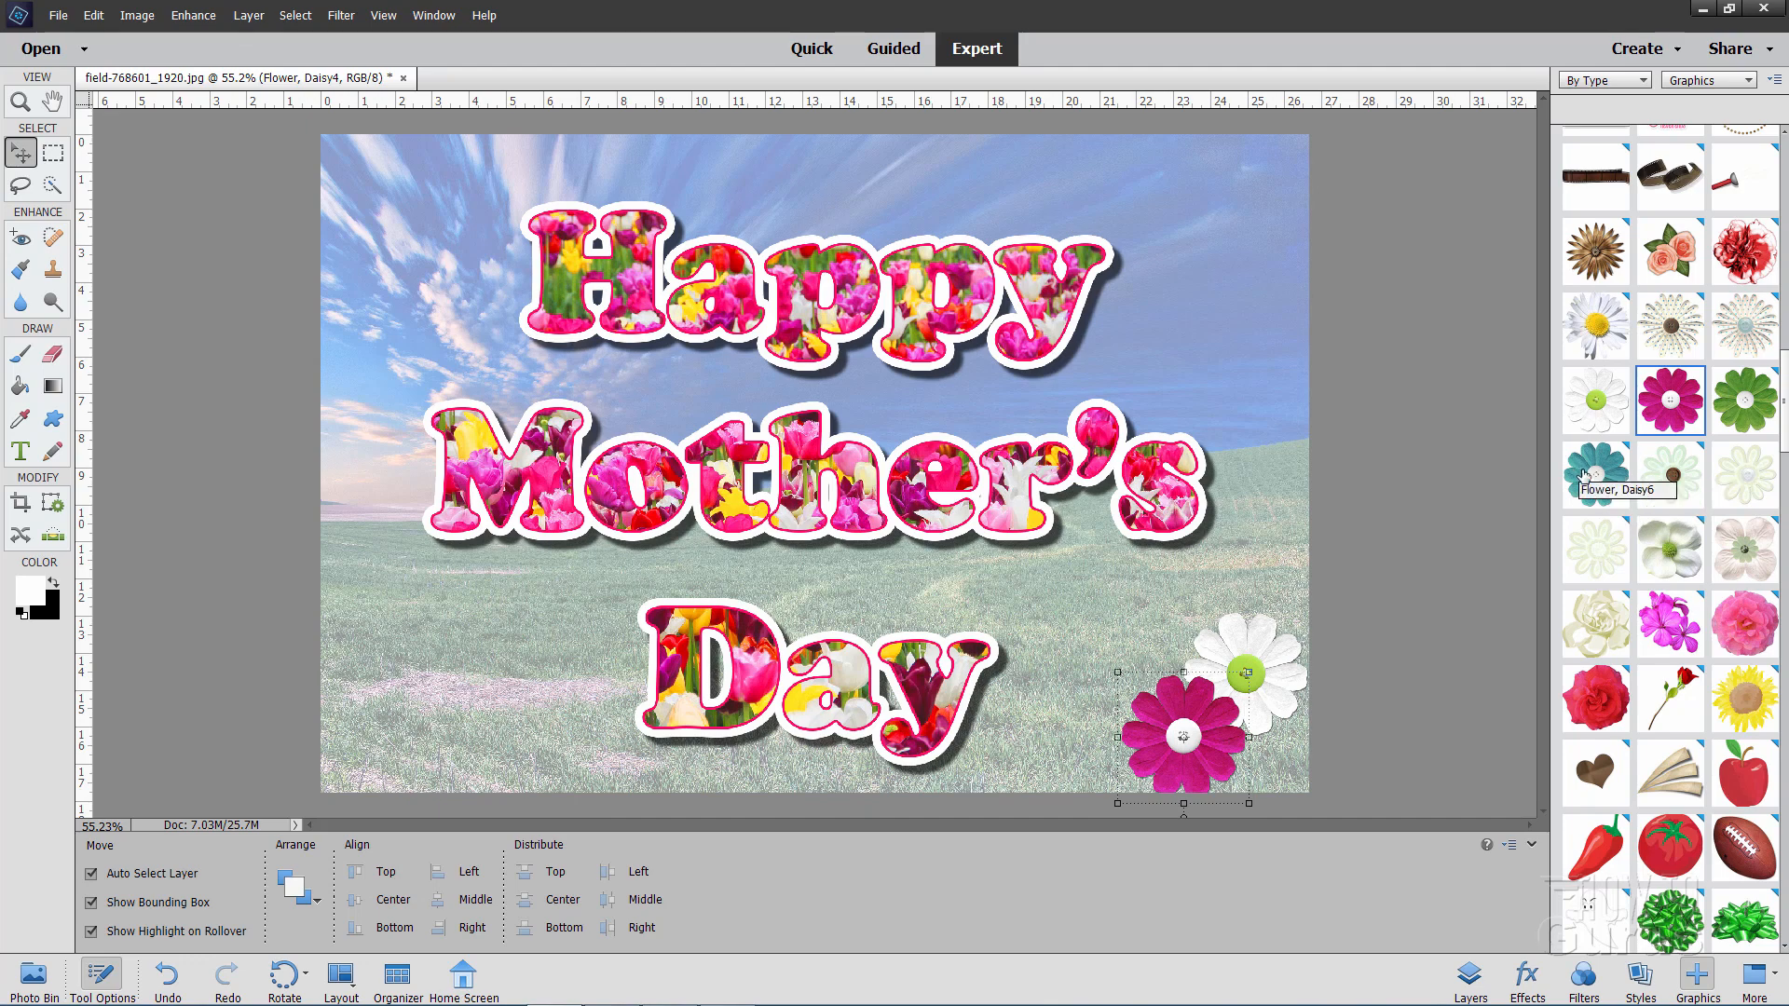
pyautogui.moveTo(1652, 457)
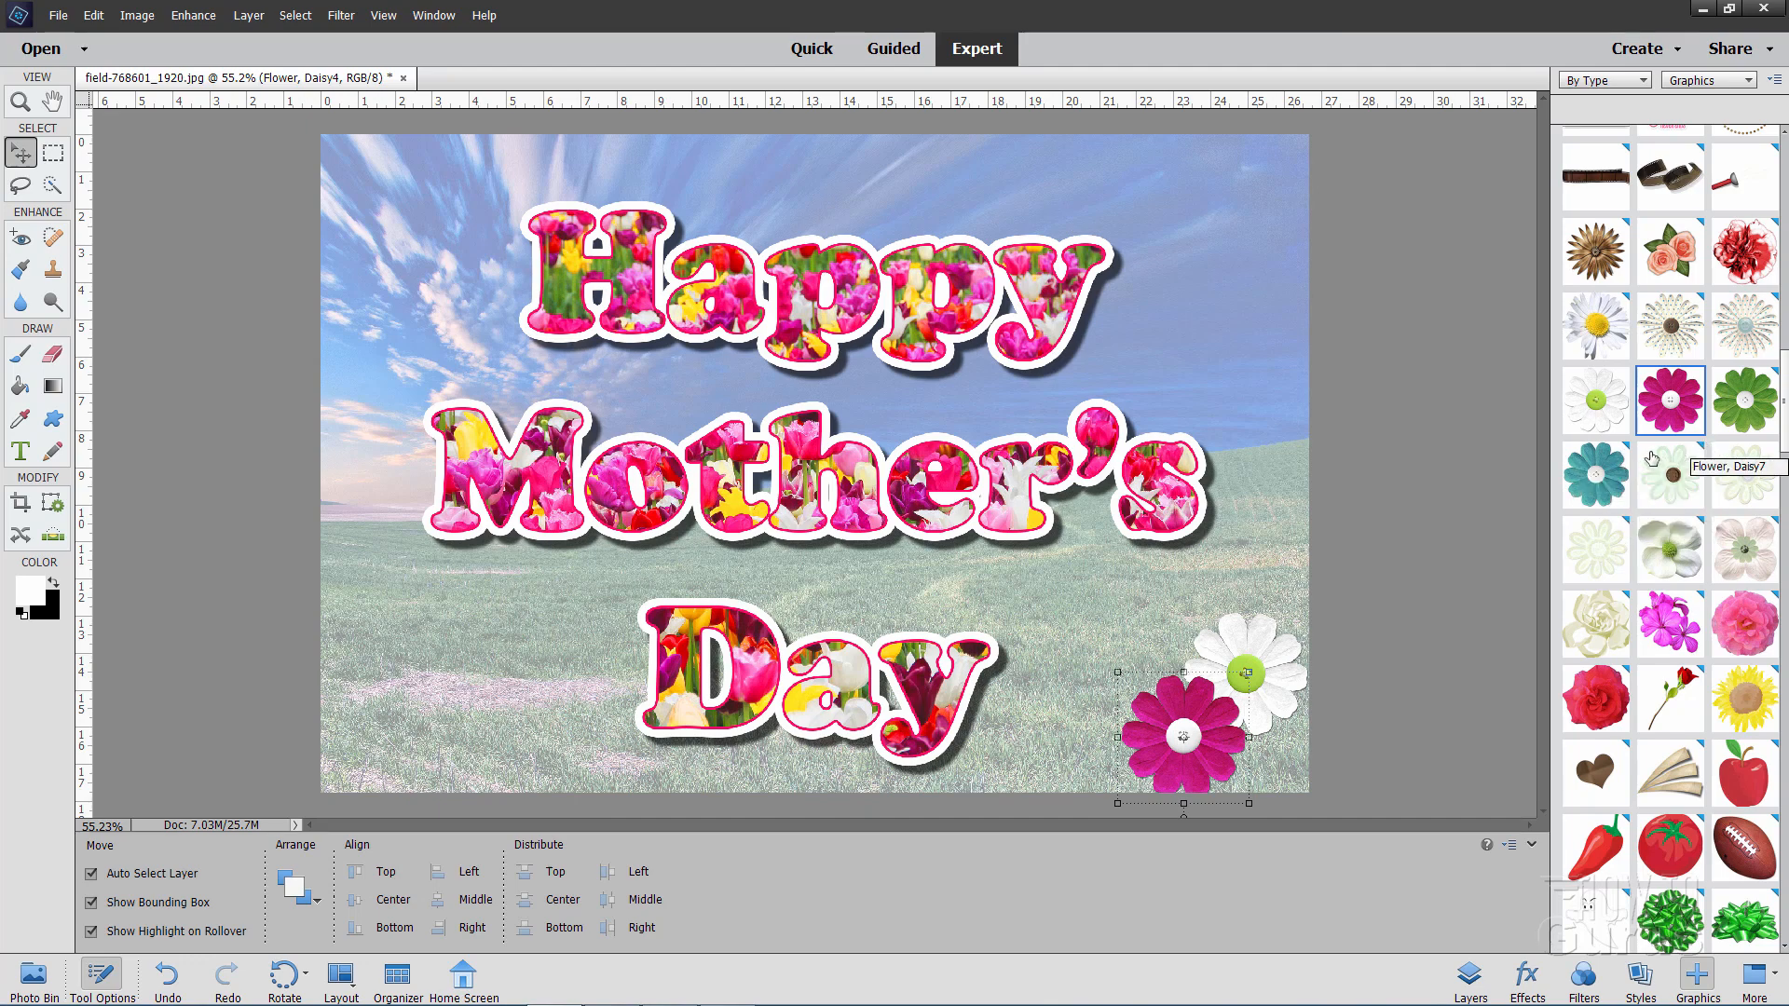
pyautogui.moveTo(1614, 481)
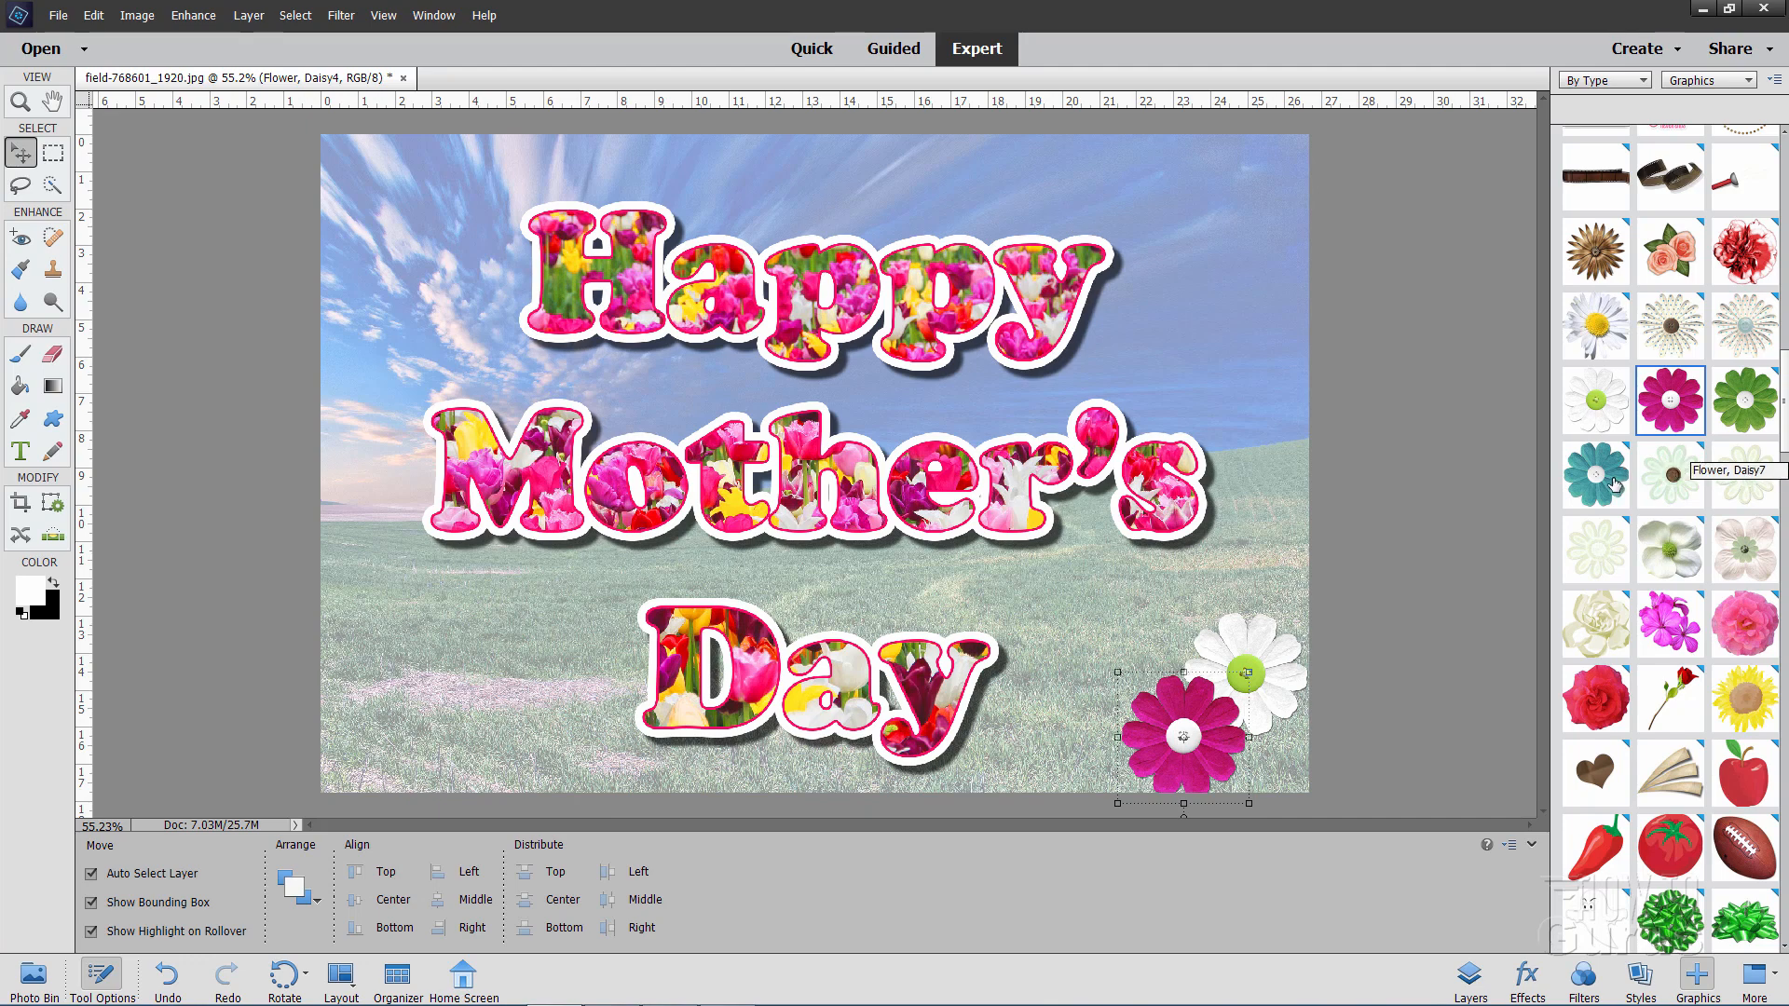
pyautogui.moveTo(1660, 536)
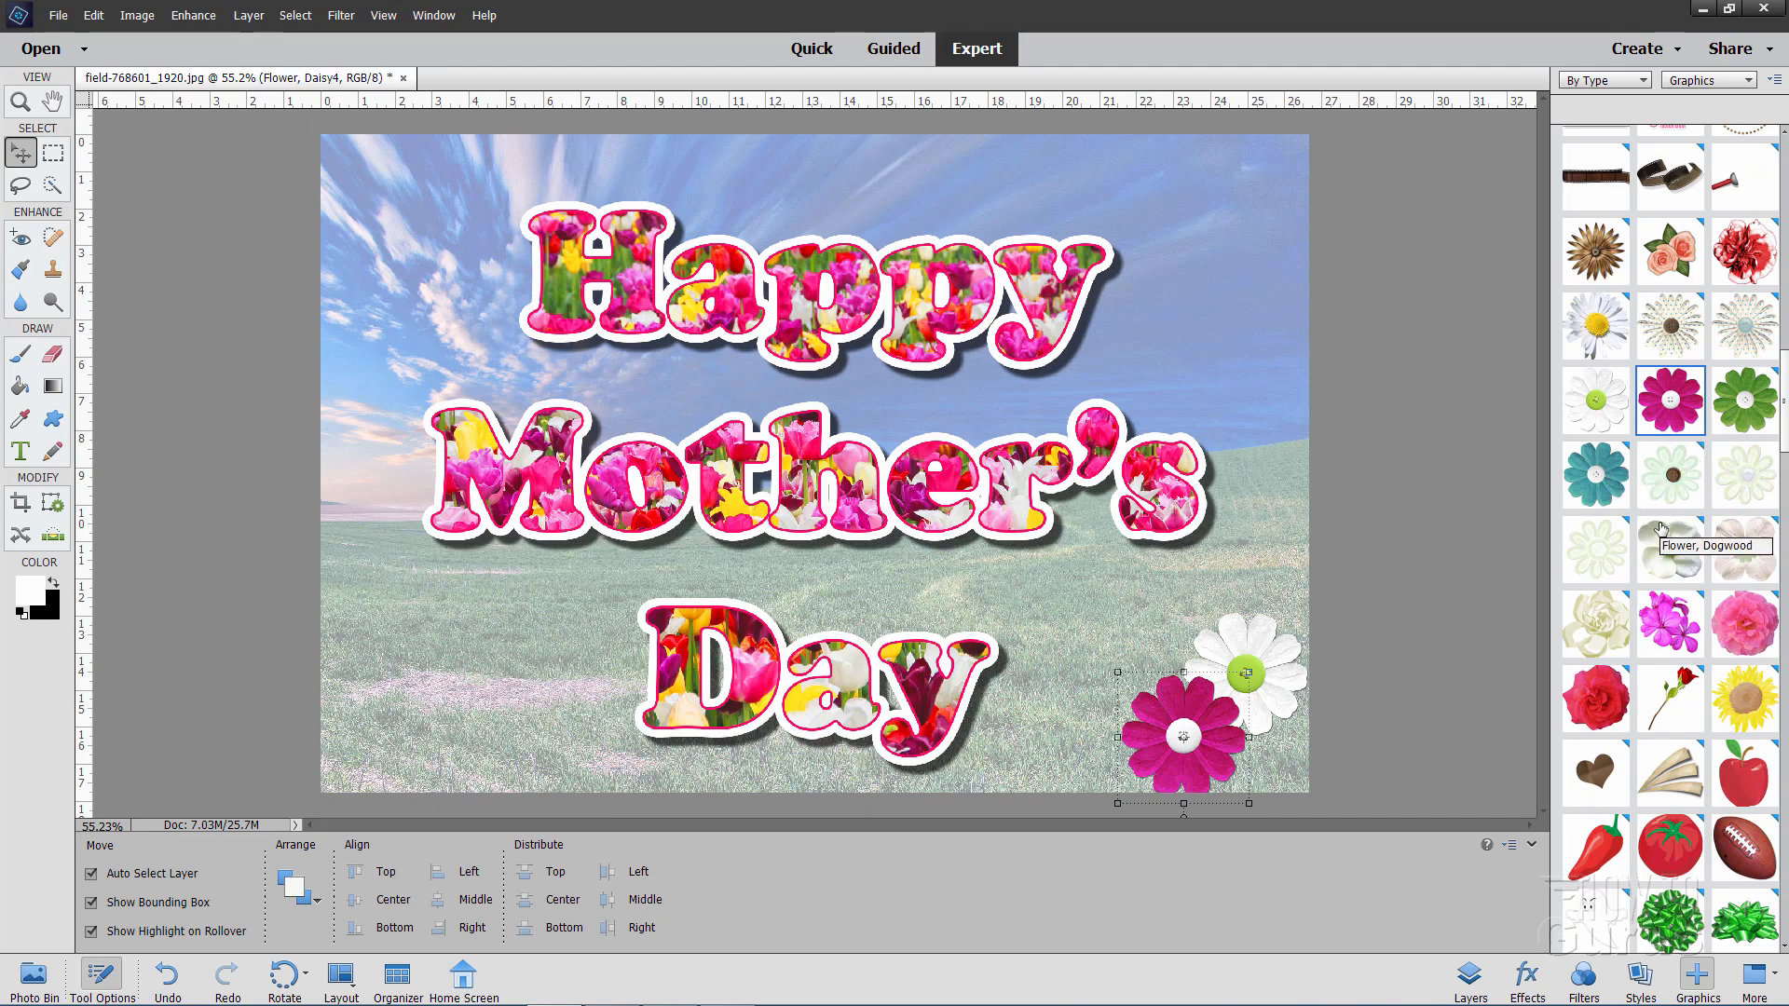
pyautogui.moveTo(1714, 403)
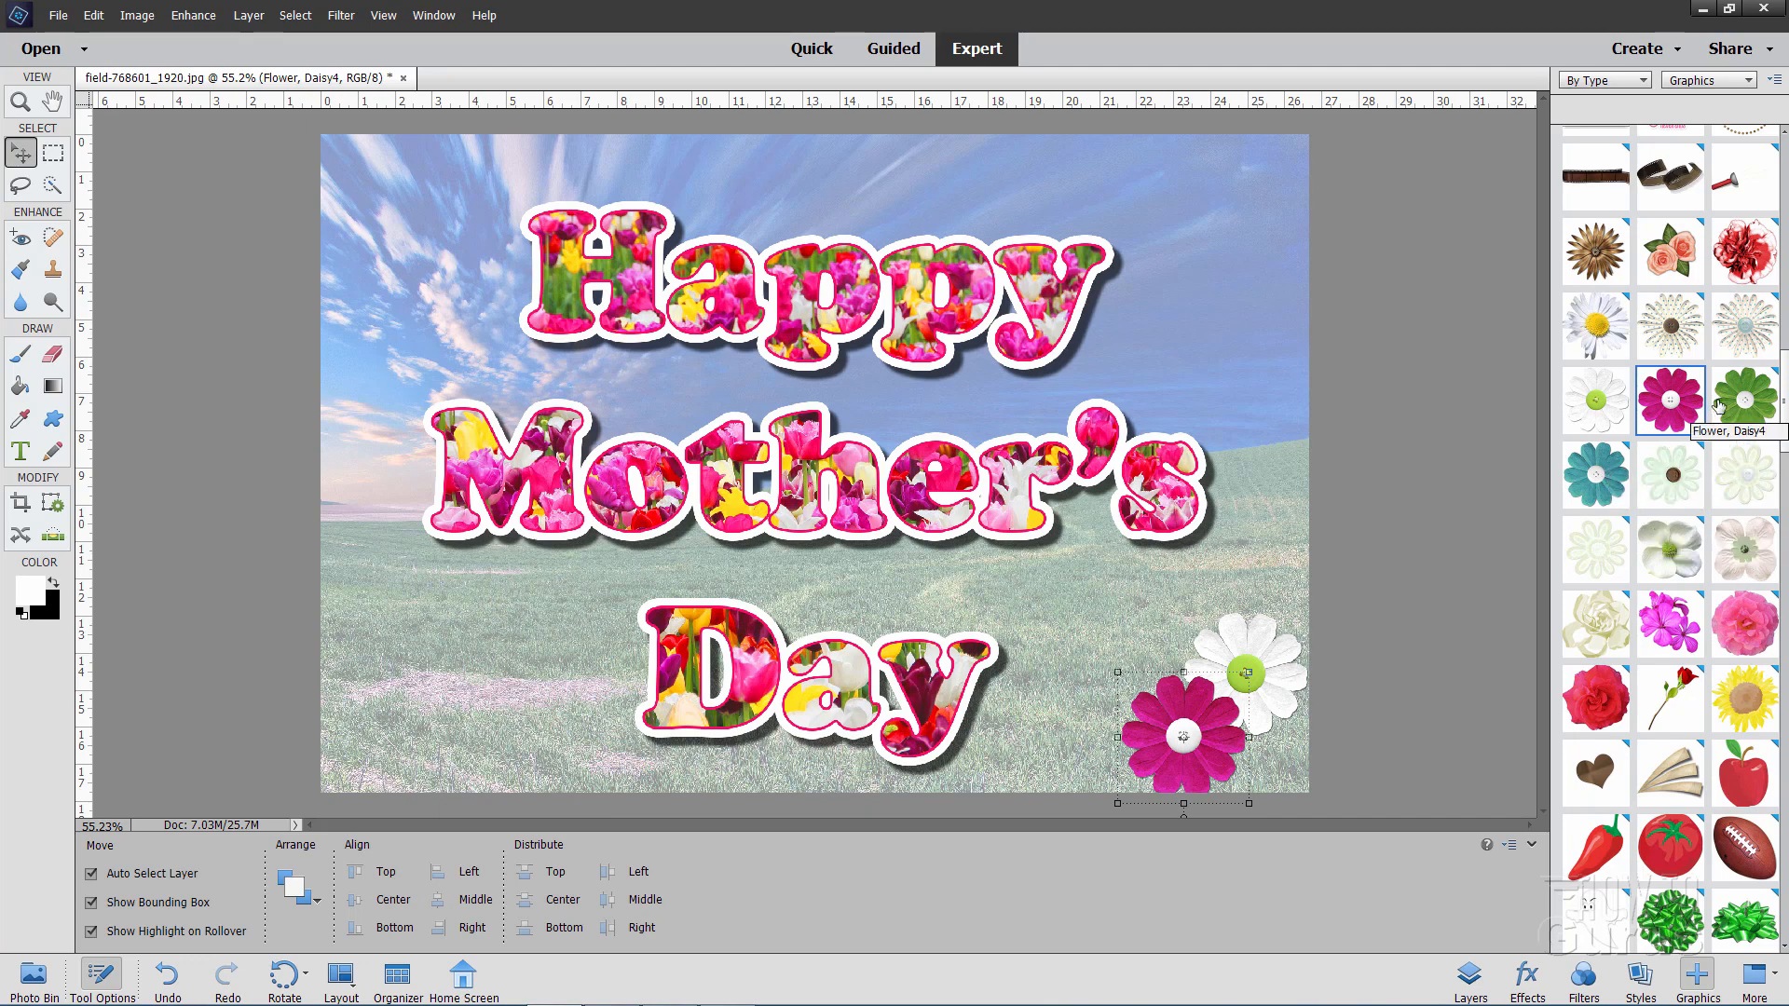
pyautogui.moveTo(1742, 476)
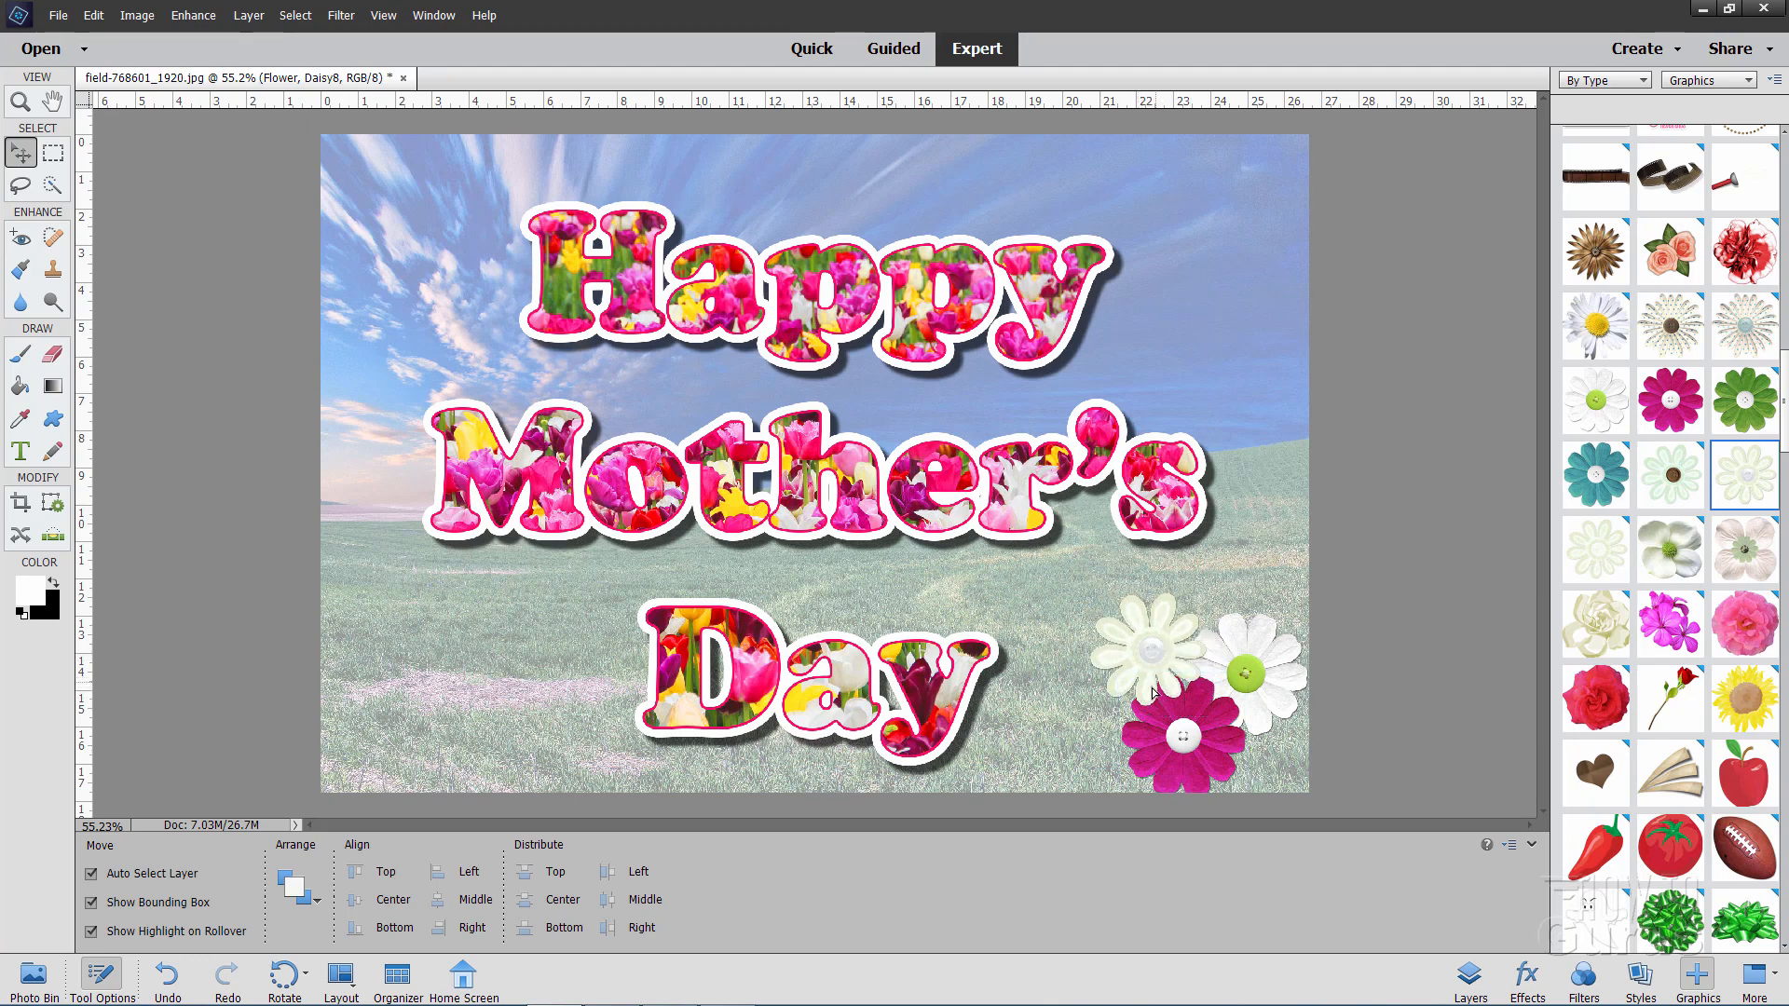
# Step: Add the Flower, Daisy3 graphic and drag it into the top-left corner
pyautogui.click(1147, 662)
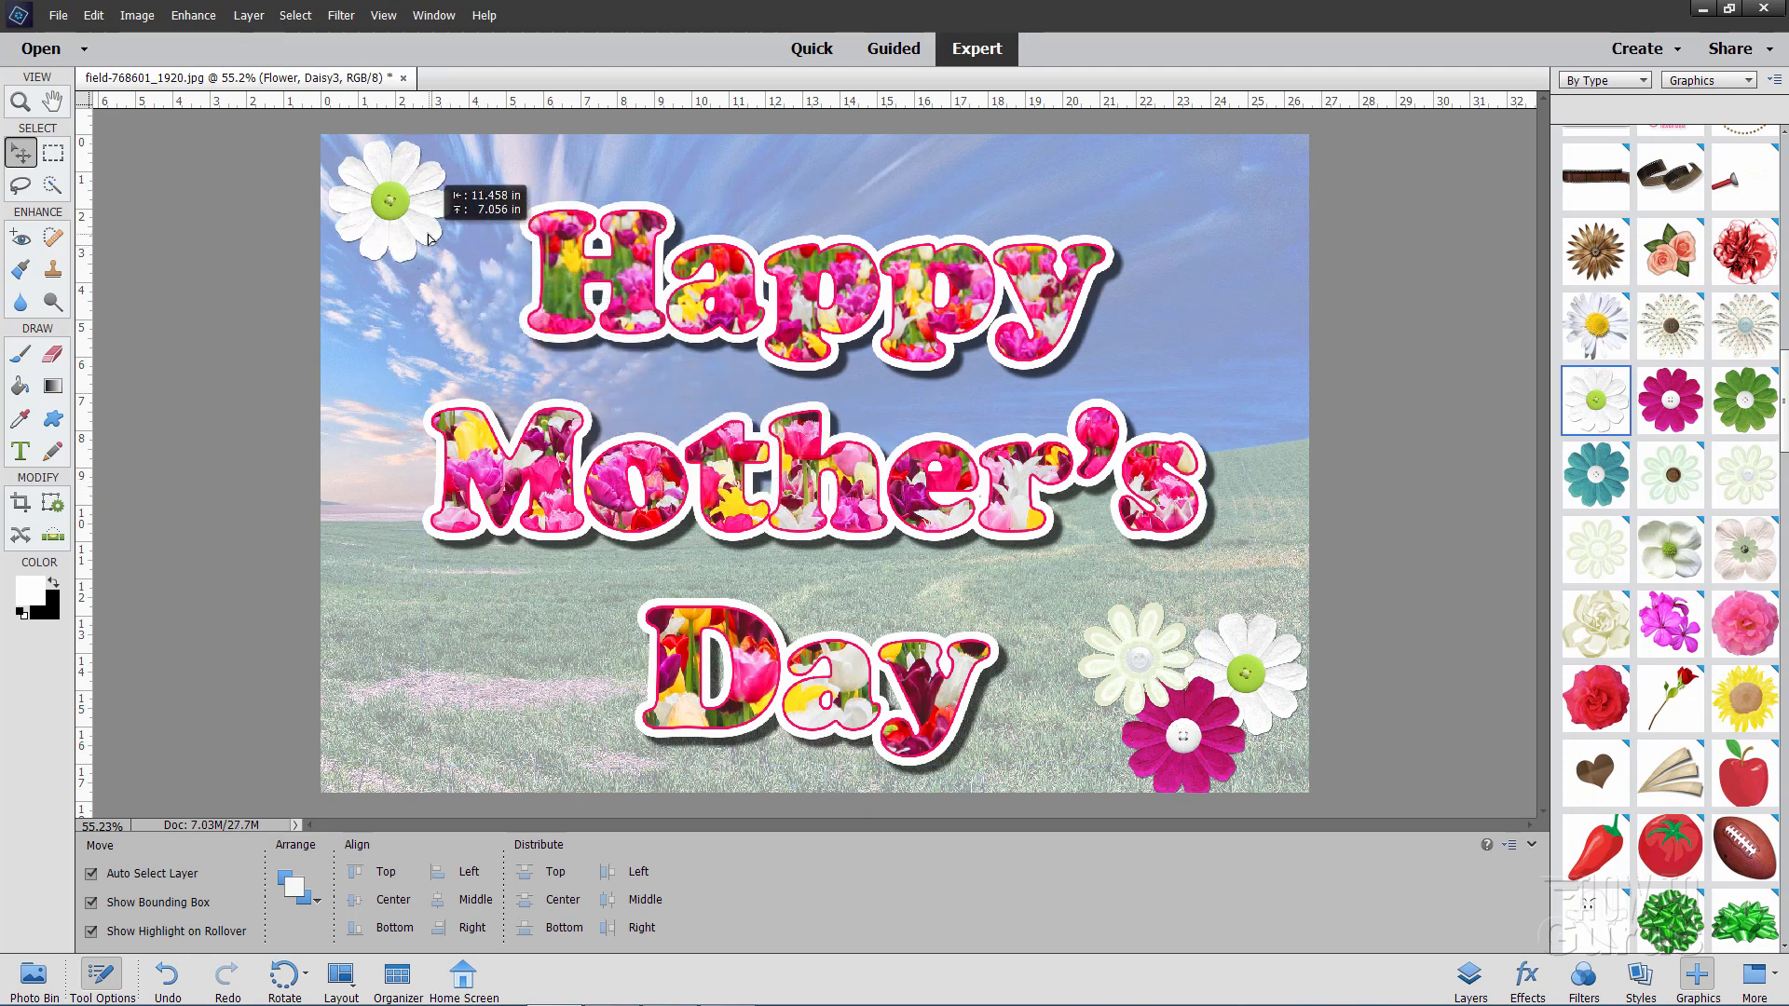
pyautogui.moveTo(388, 205); pyautogui.dragTo(388, 182)
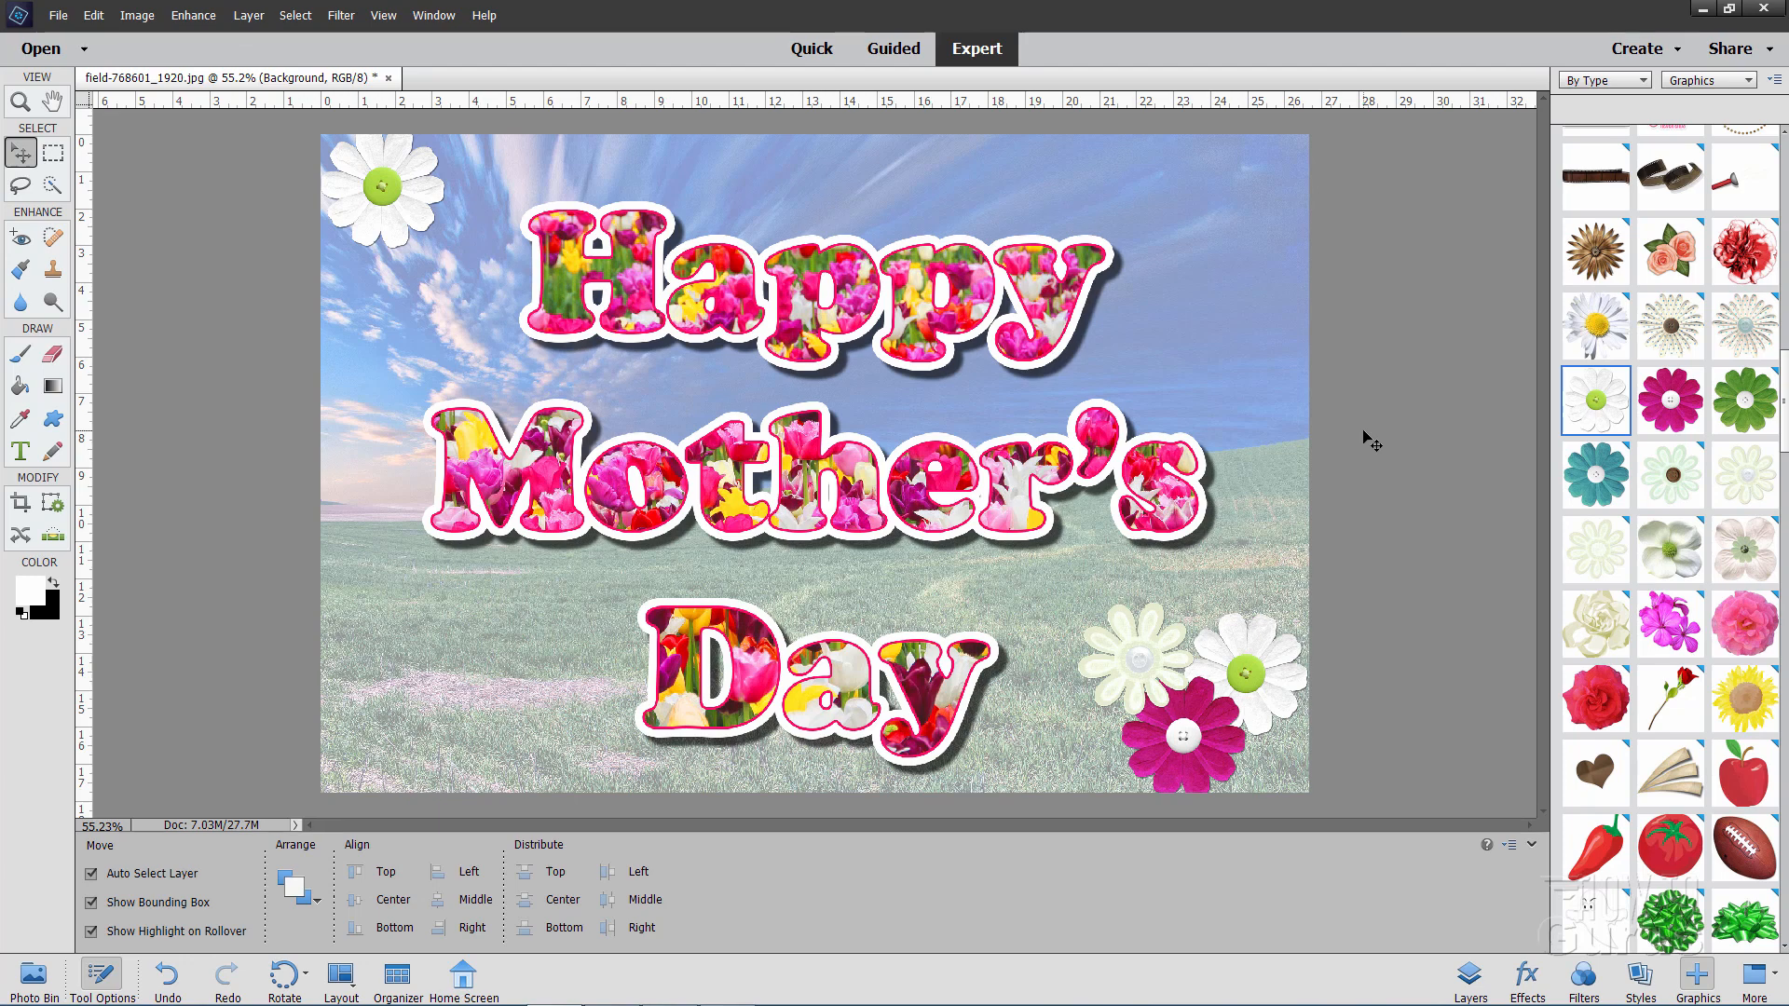
pyautogui.click(936, 302)
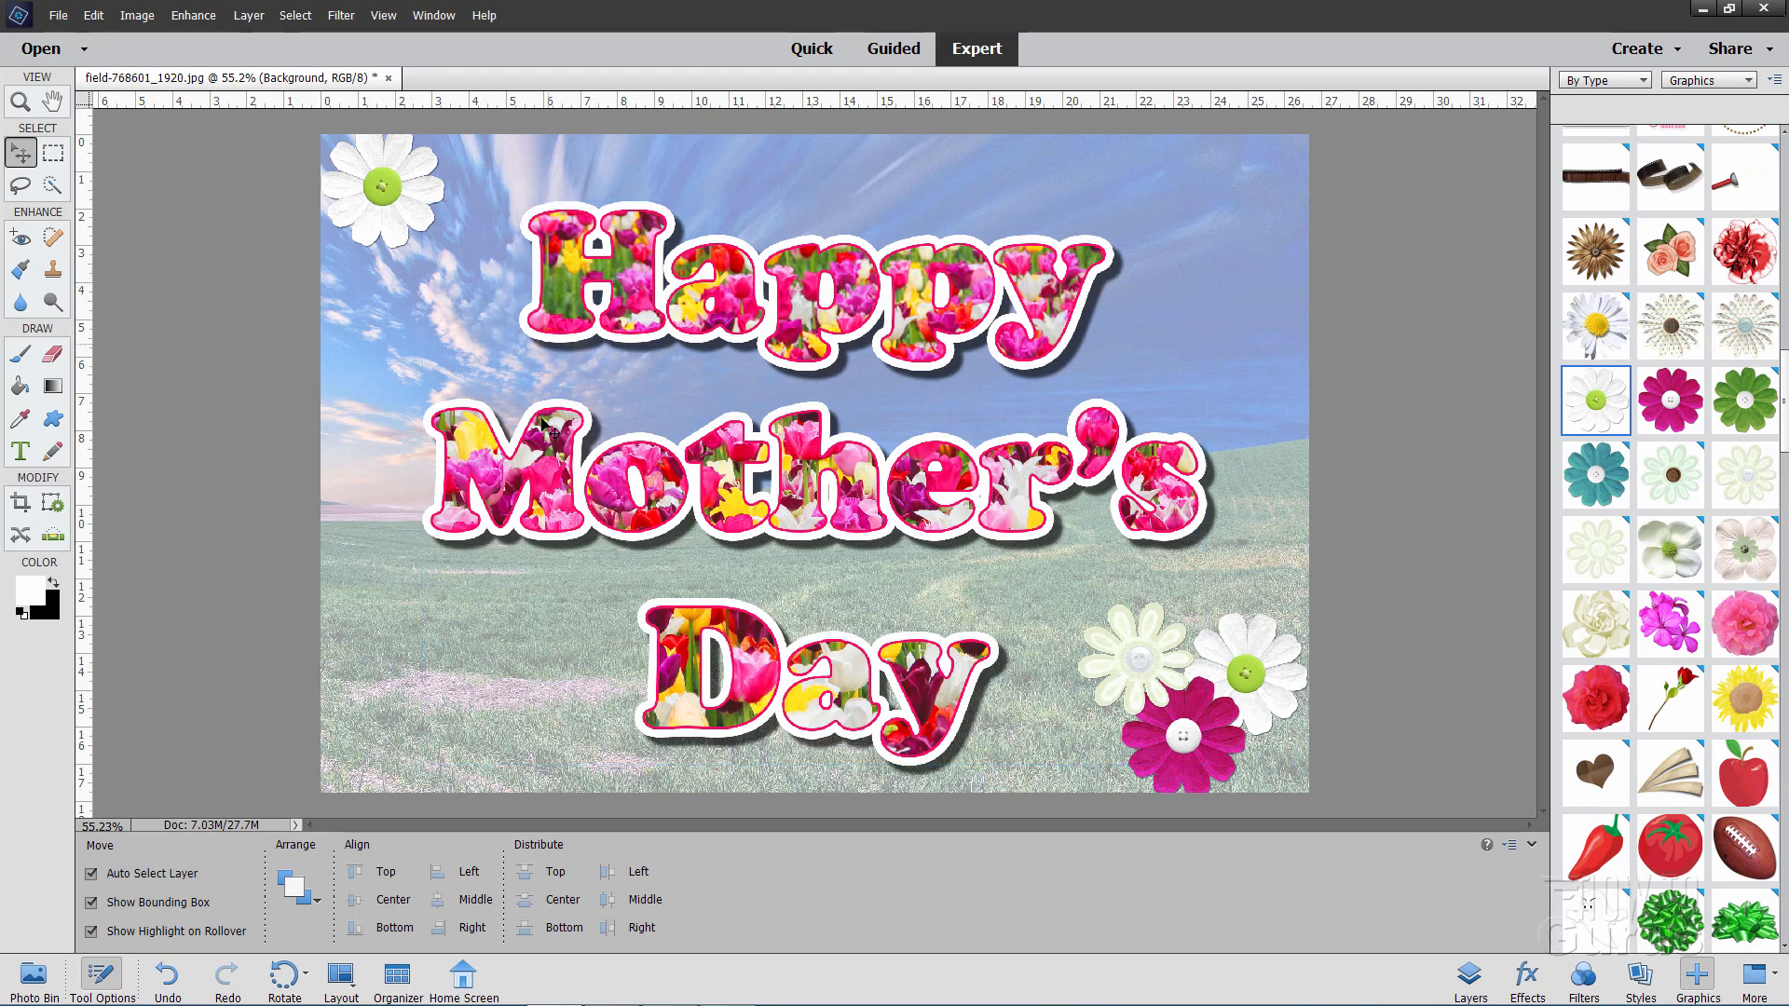
pyautogui.click(679, 503)
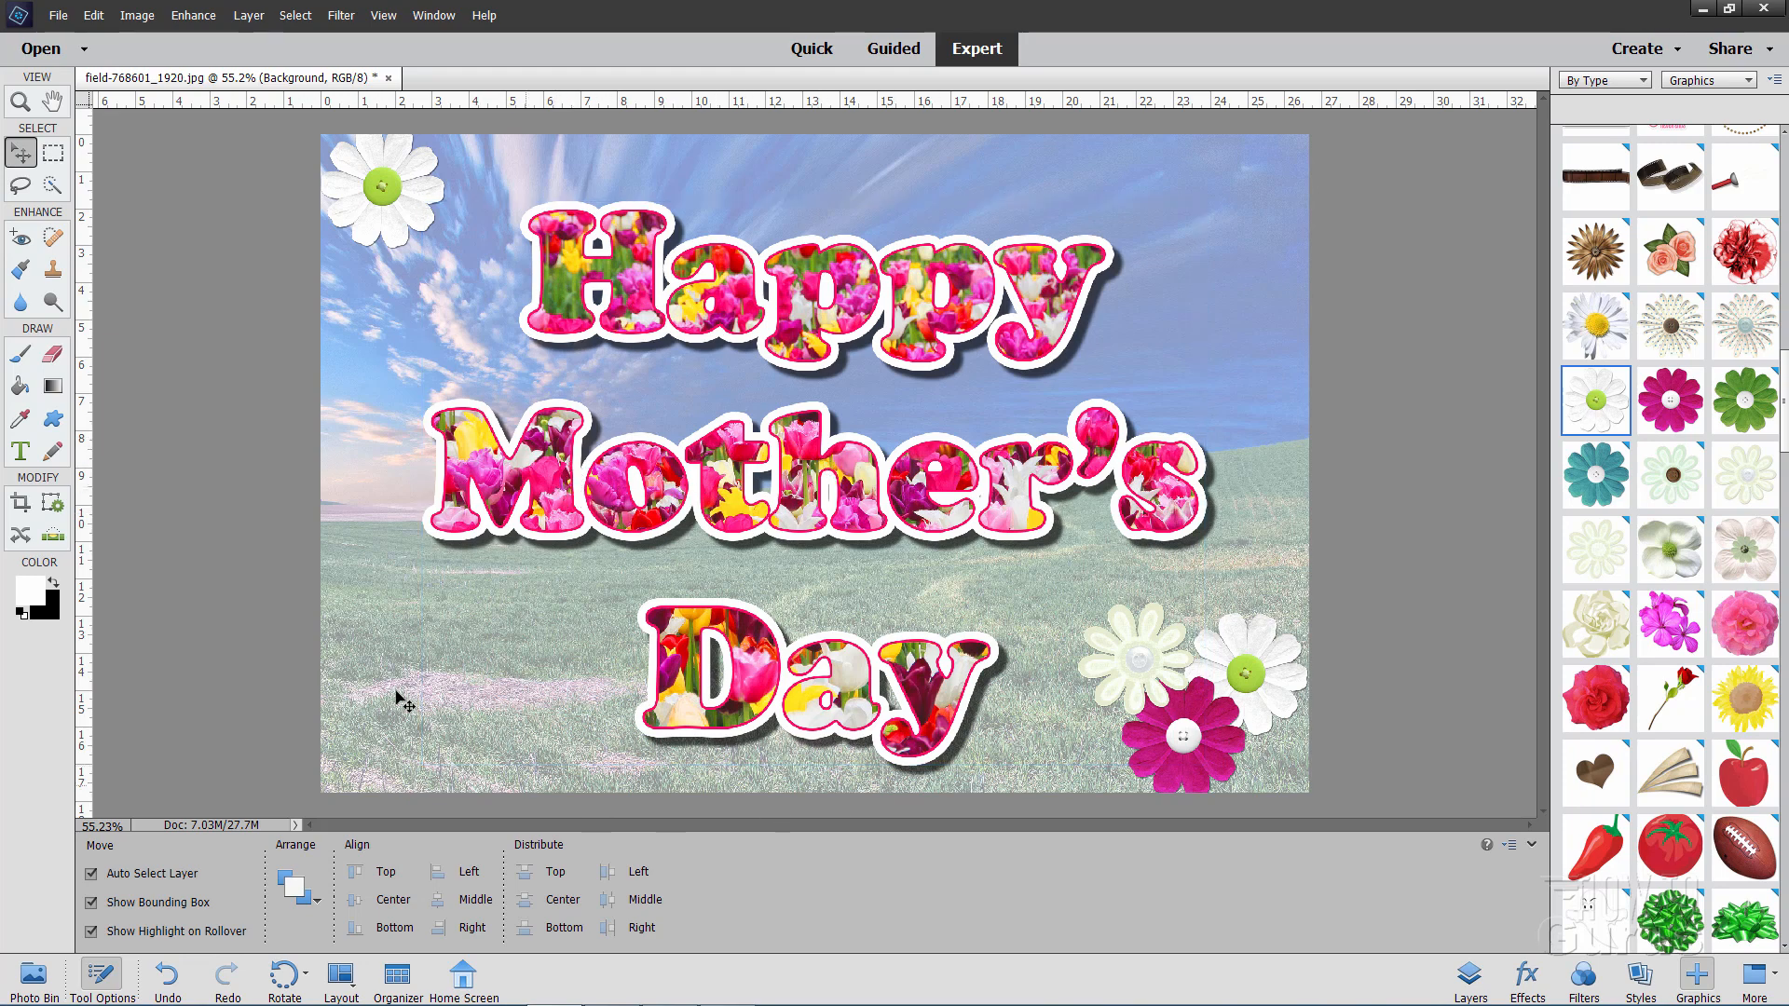
pyautogui.moveTo(1402, 442)
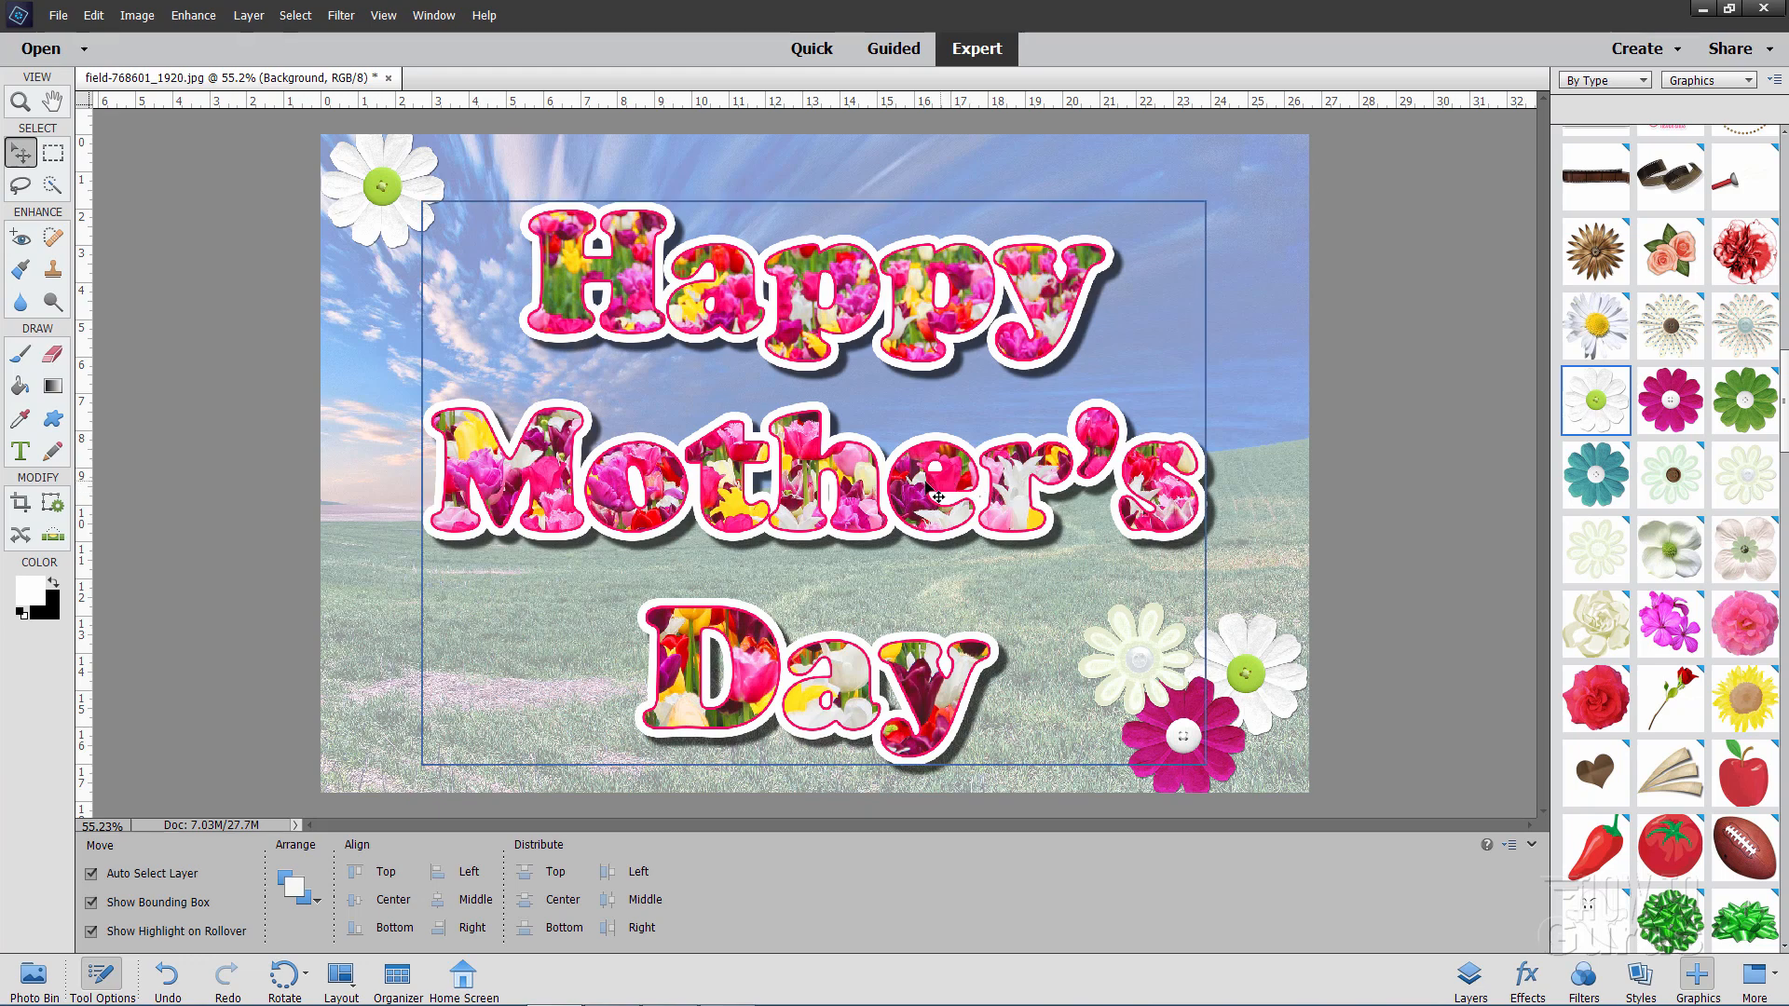
pyautogui.moveTo(718, 485)
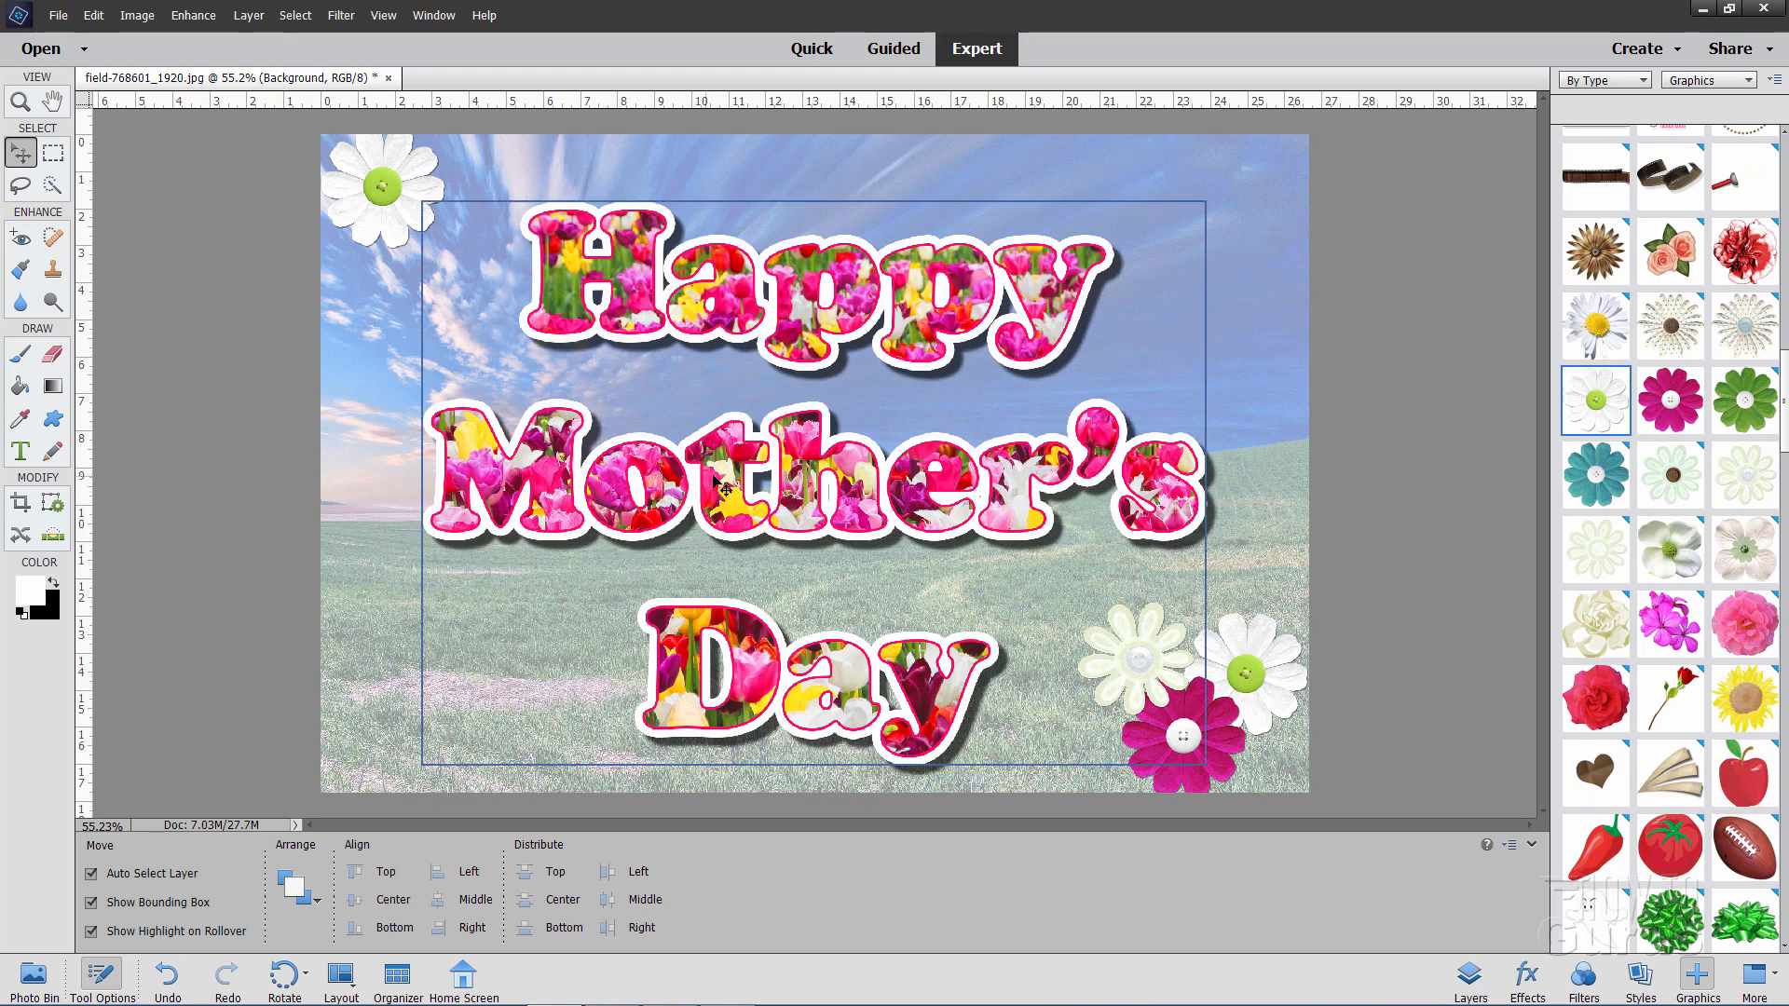
pyautogui.moveTo(810, 483)
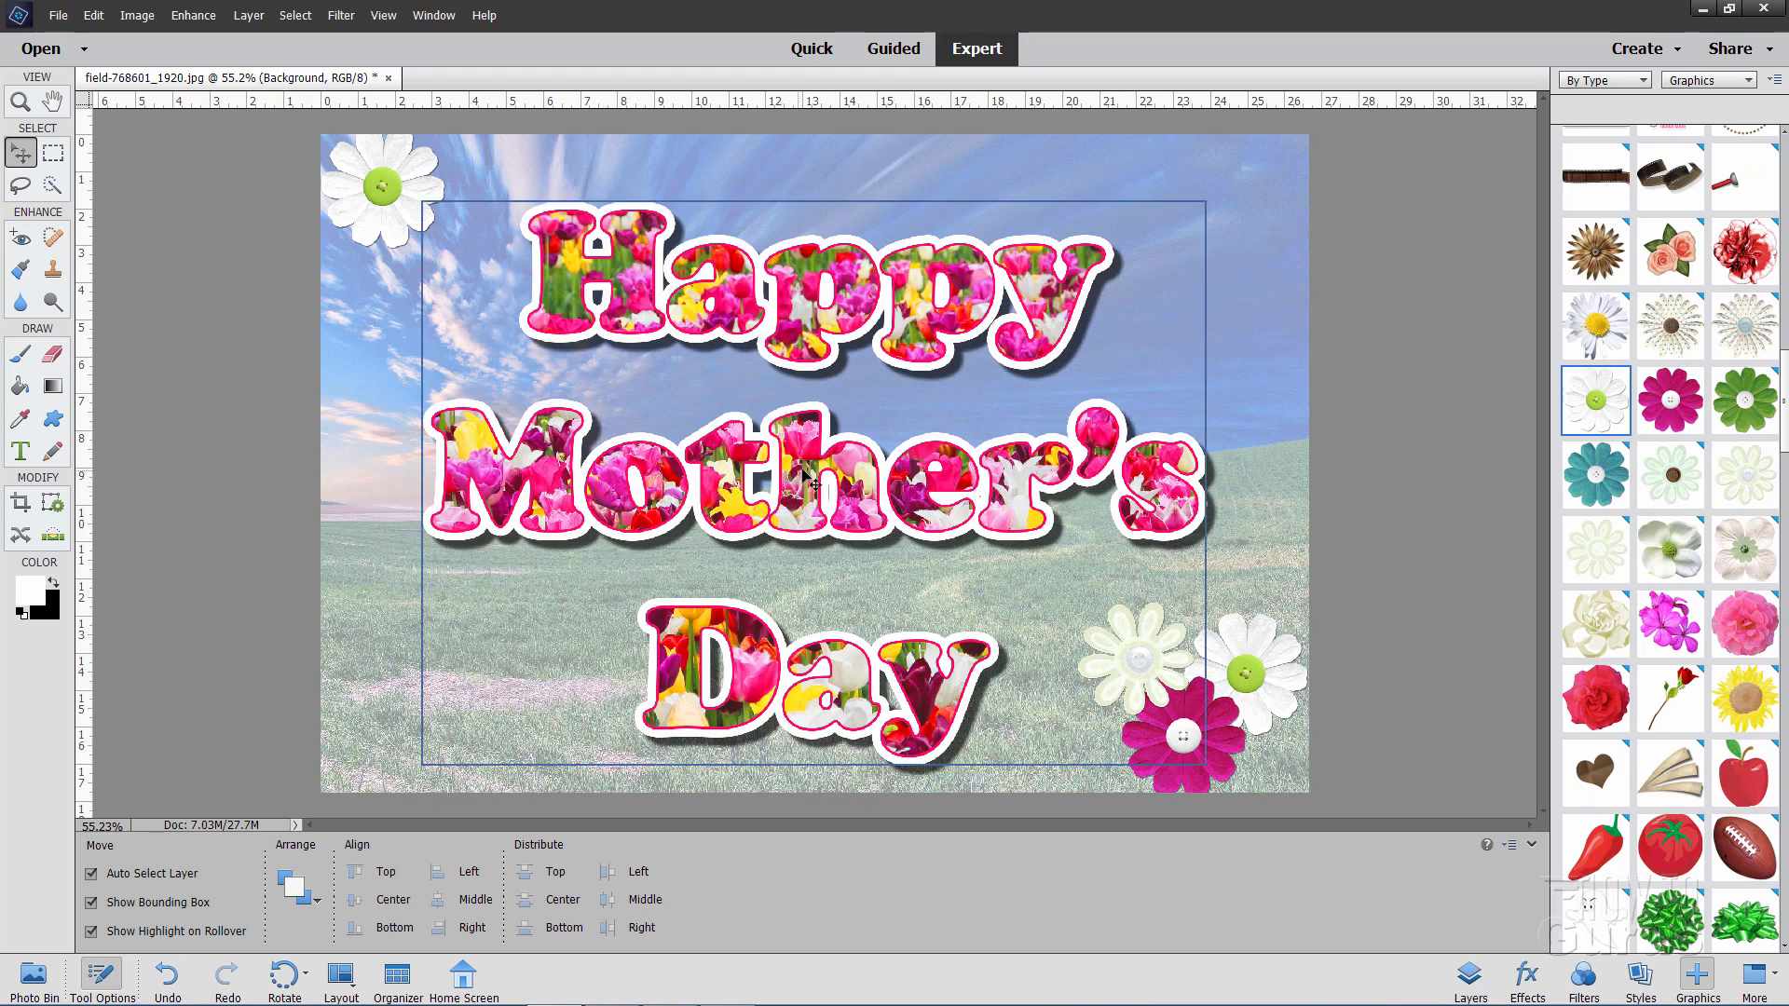
pyautogui.click(1366, 524)
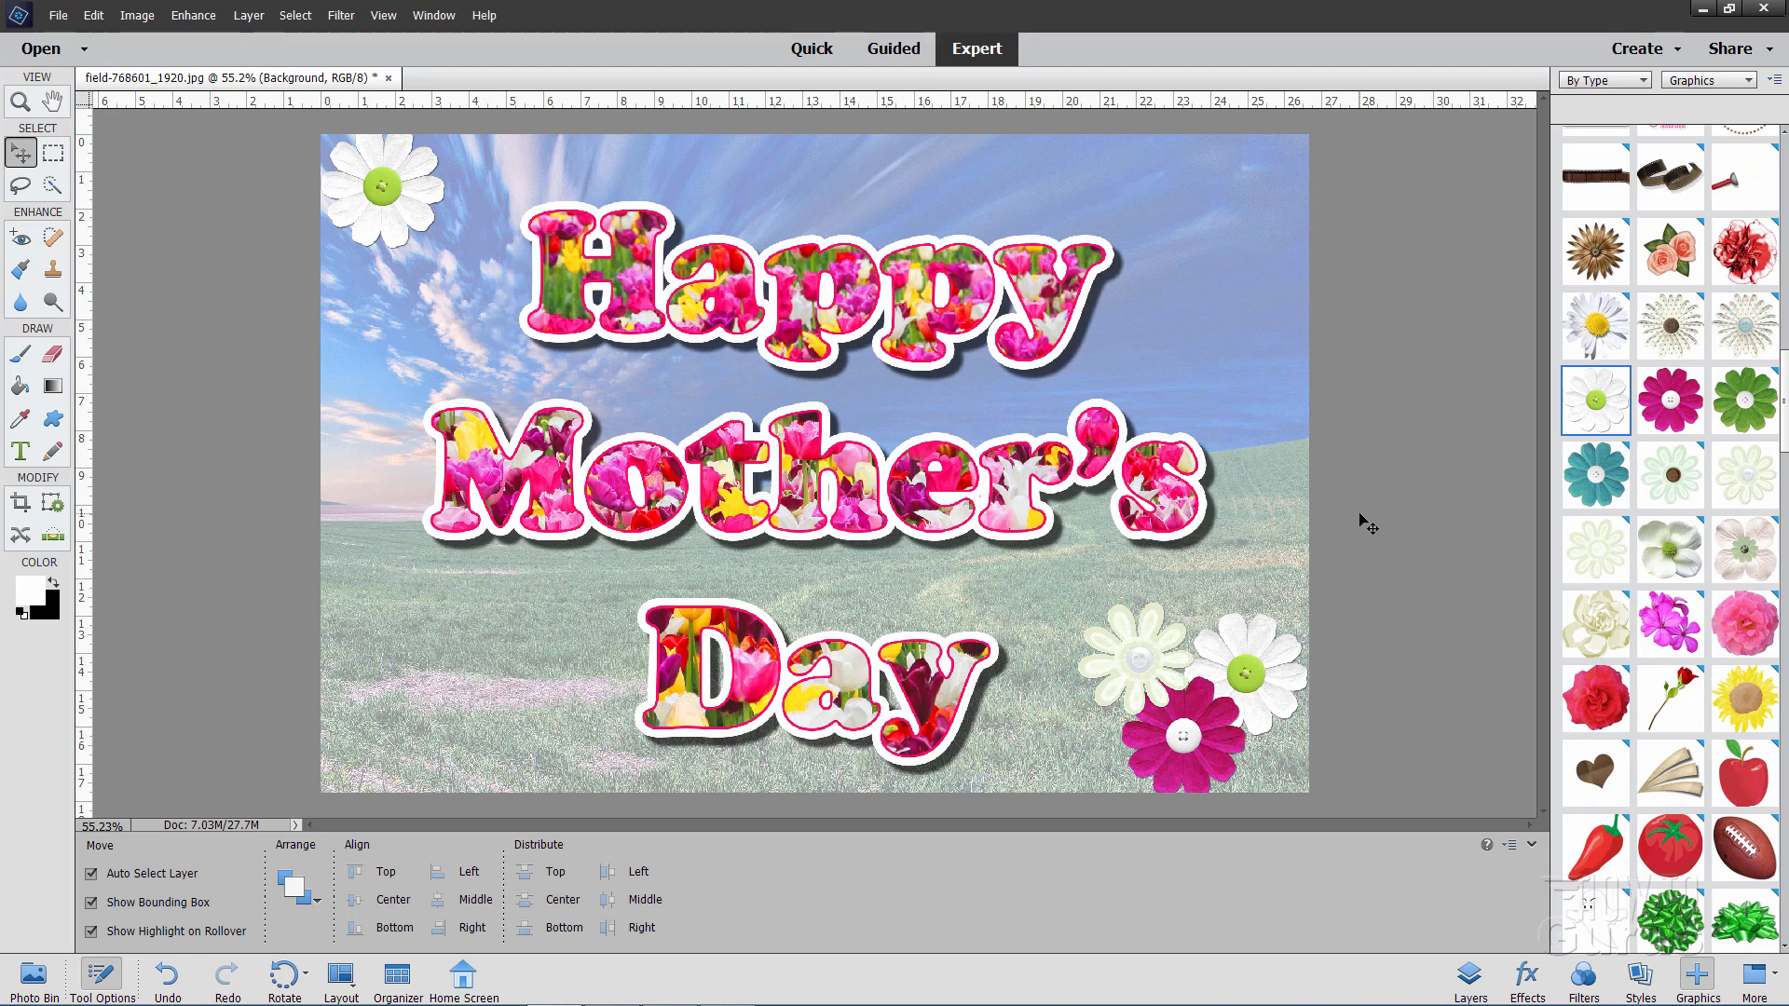
pyautogui.moveTo(1399, 331)
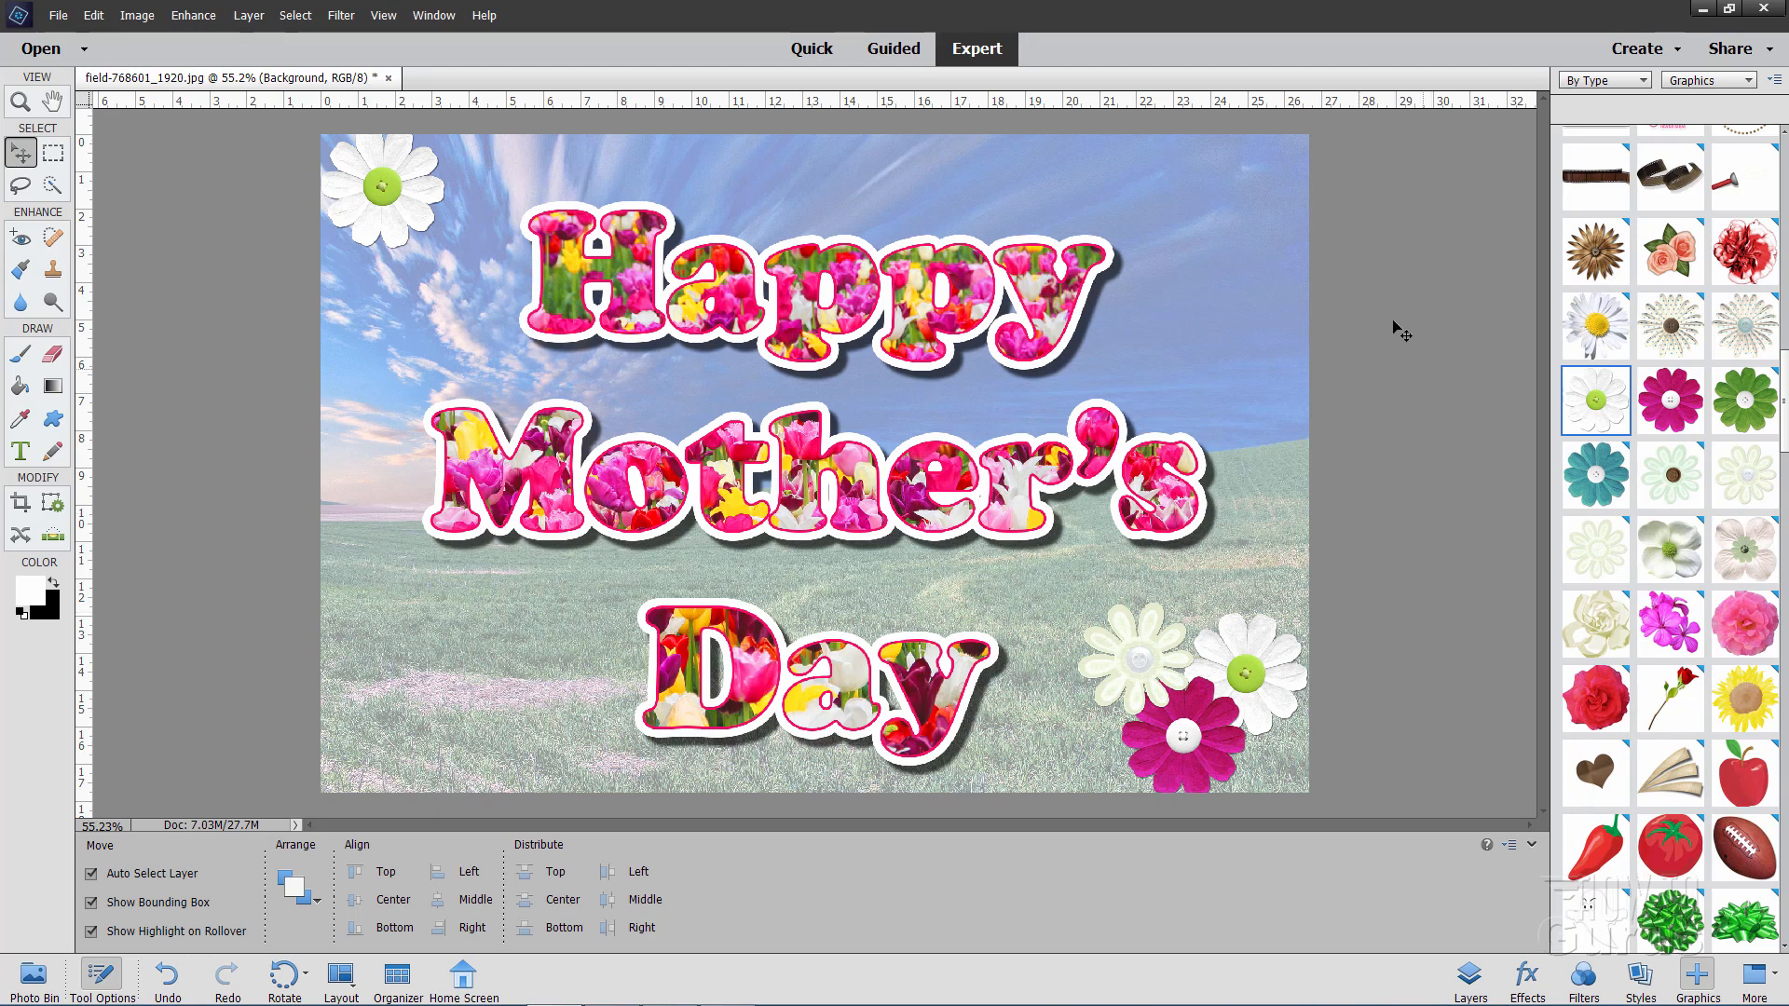
pyautogui.moveTo(1464, 510)
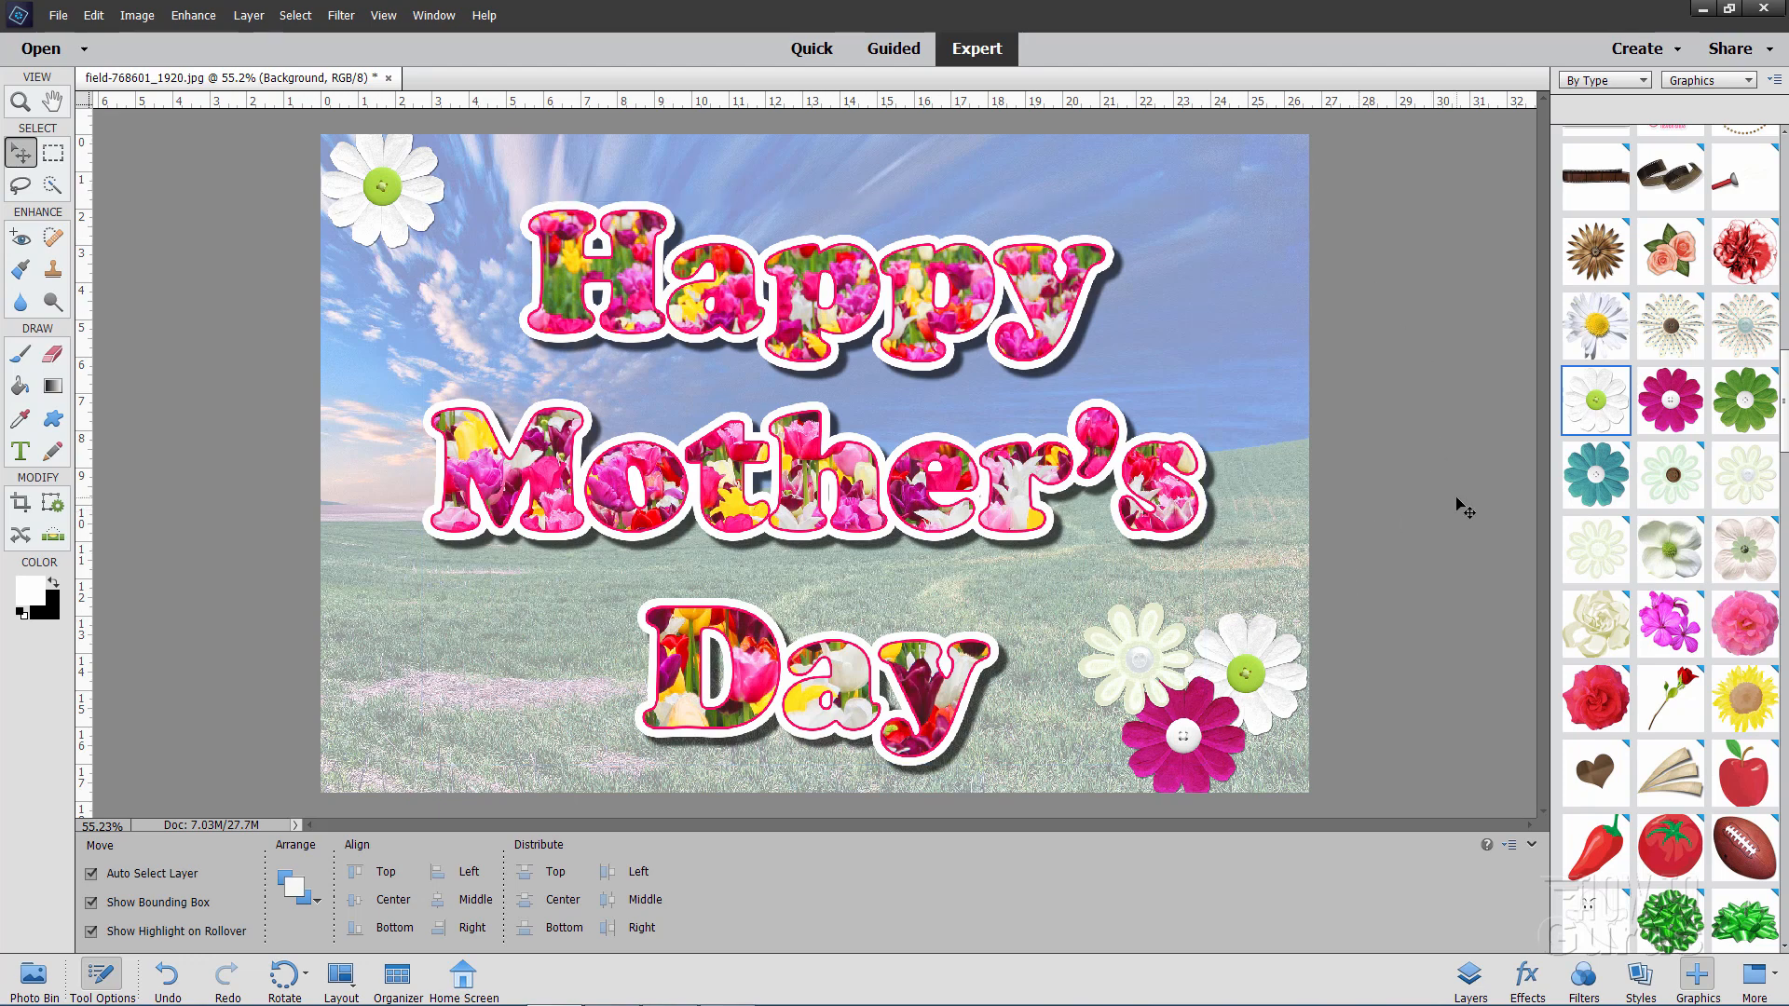